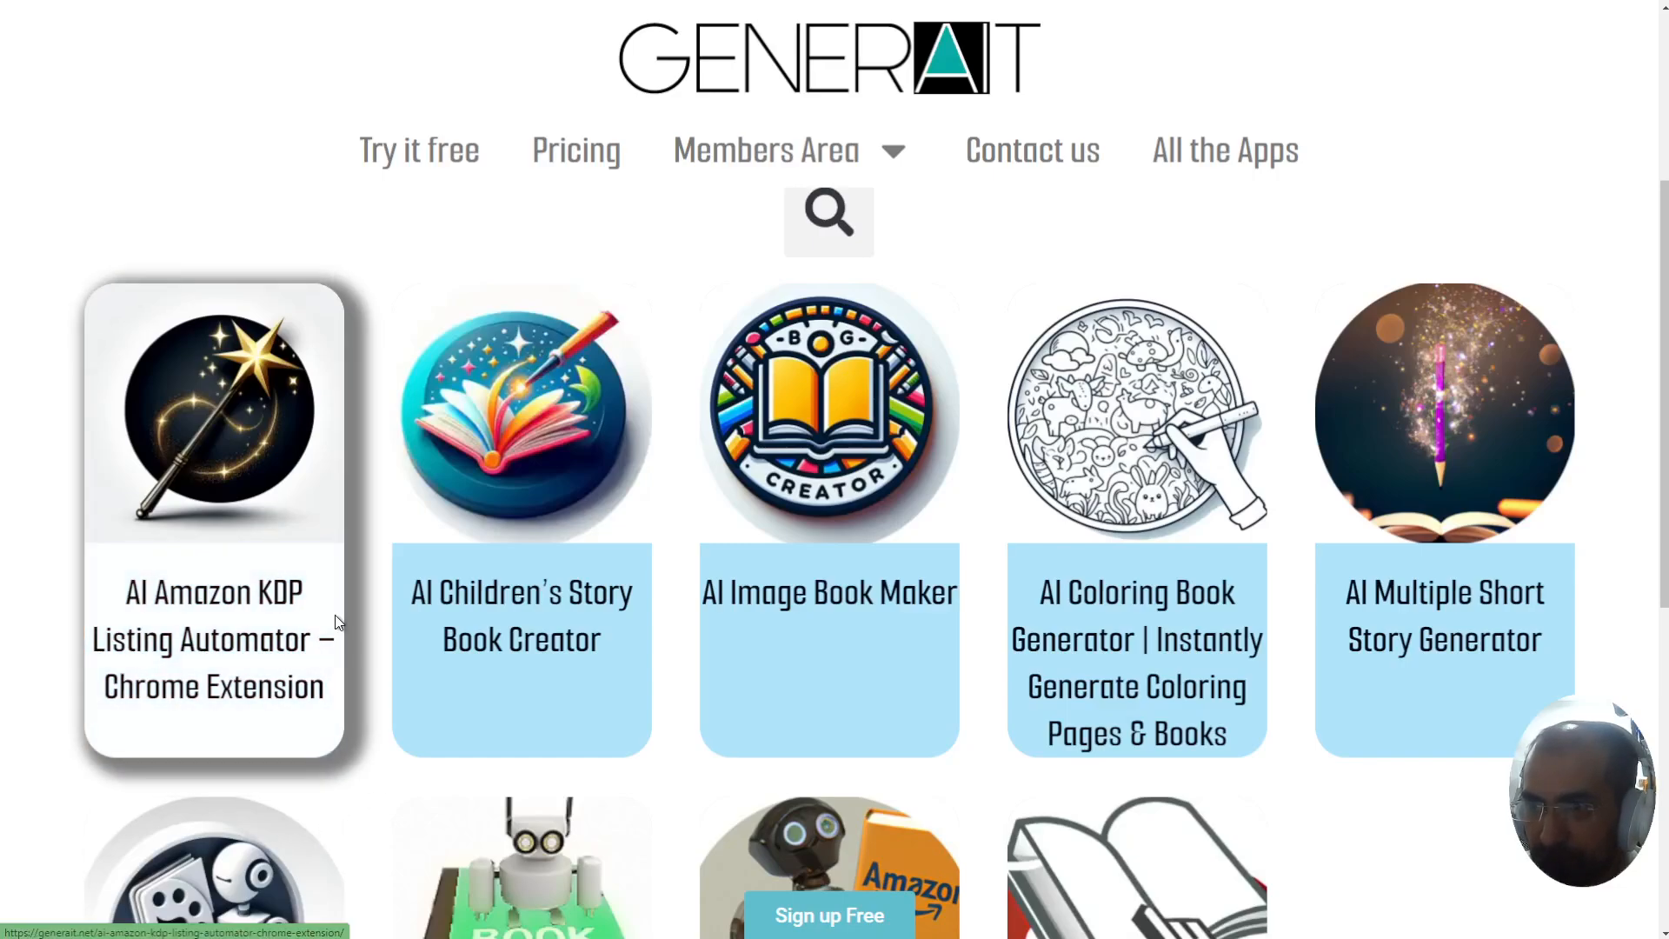
{"action": "mouse_move", "coordinate": [360, 776]}
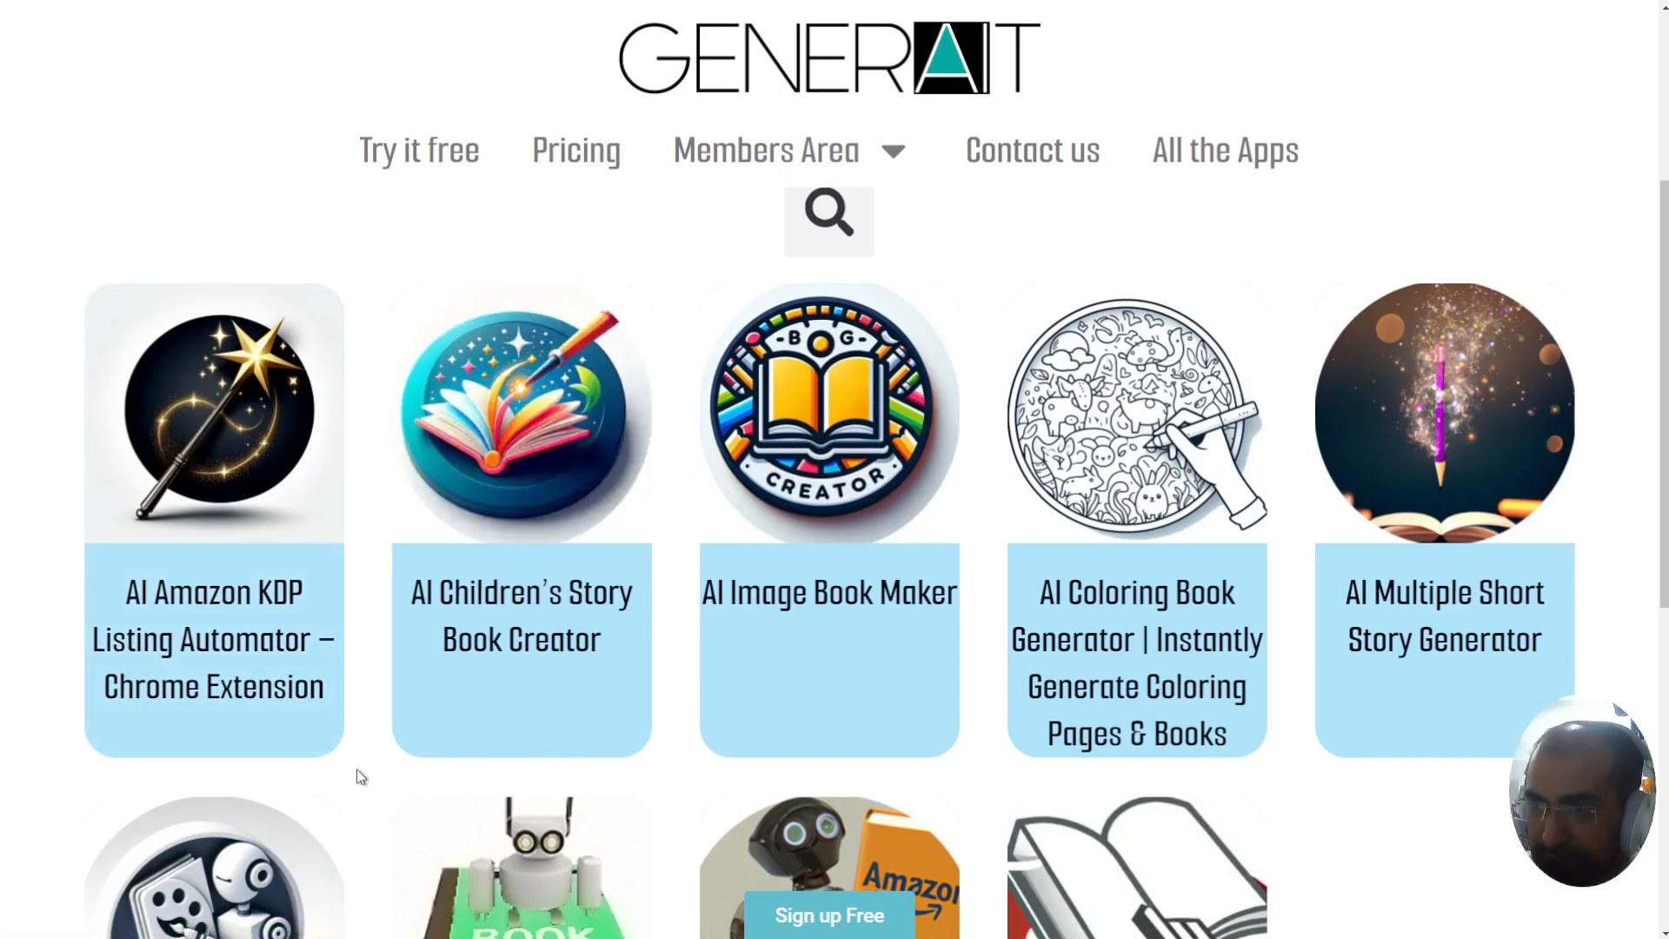
{"action": "mouse_move", "coordinate": [368, 784]}
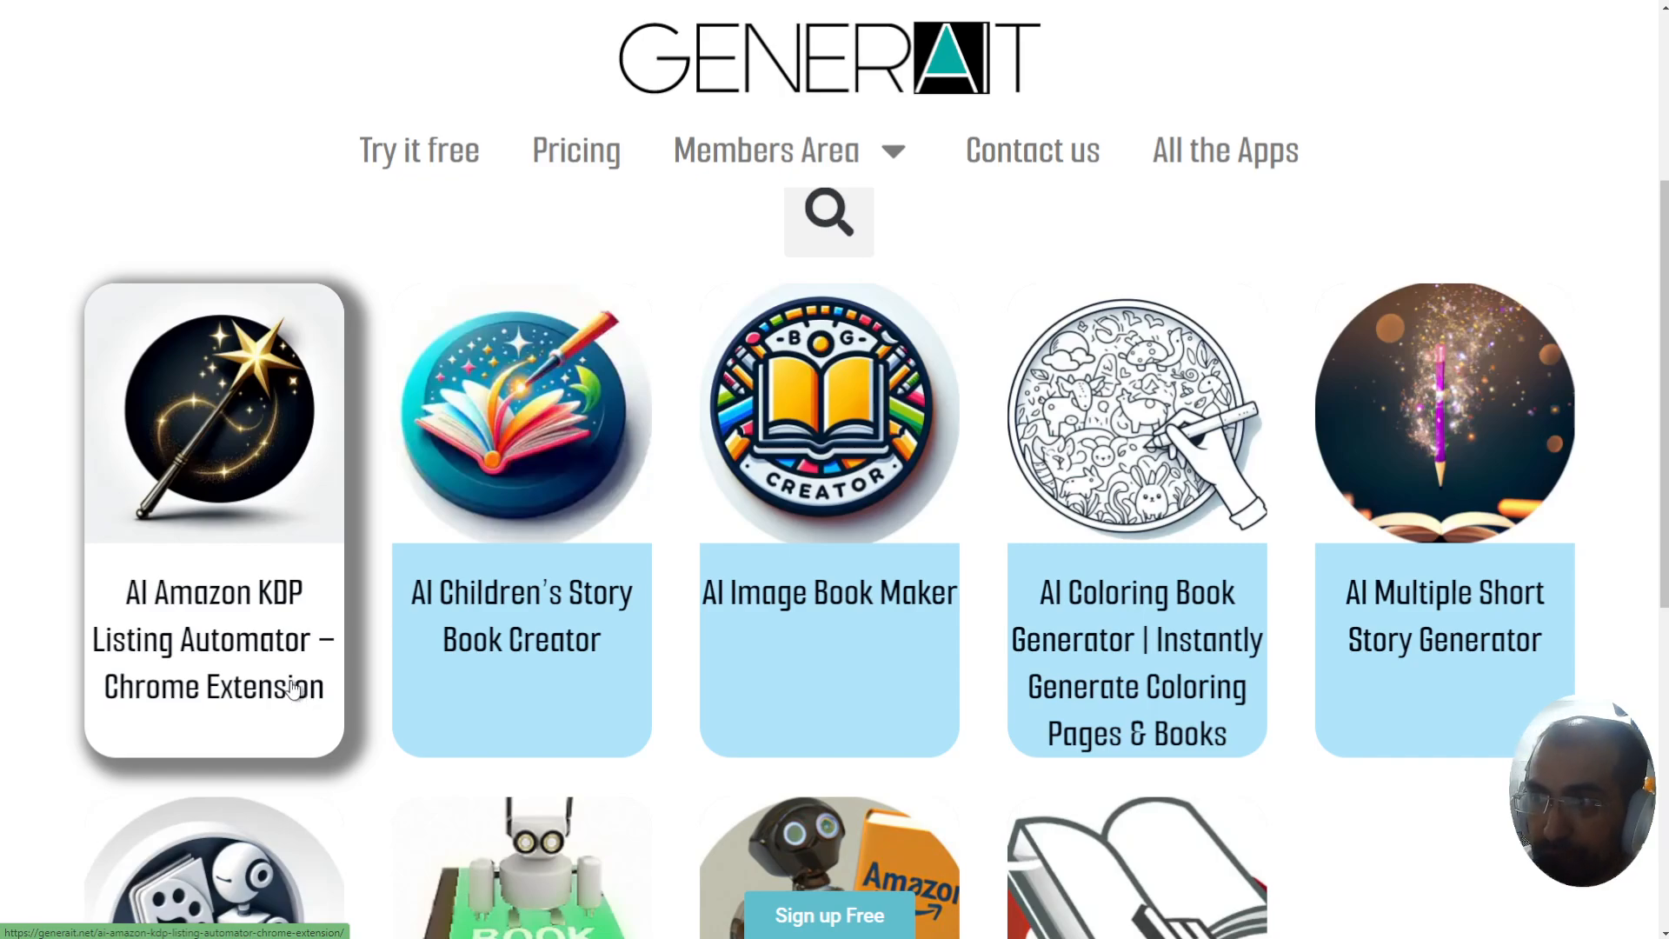
{"action": "mouse_move", "coordinate": [287, 687]}
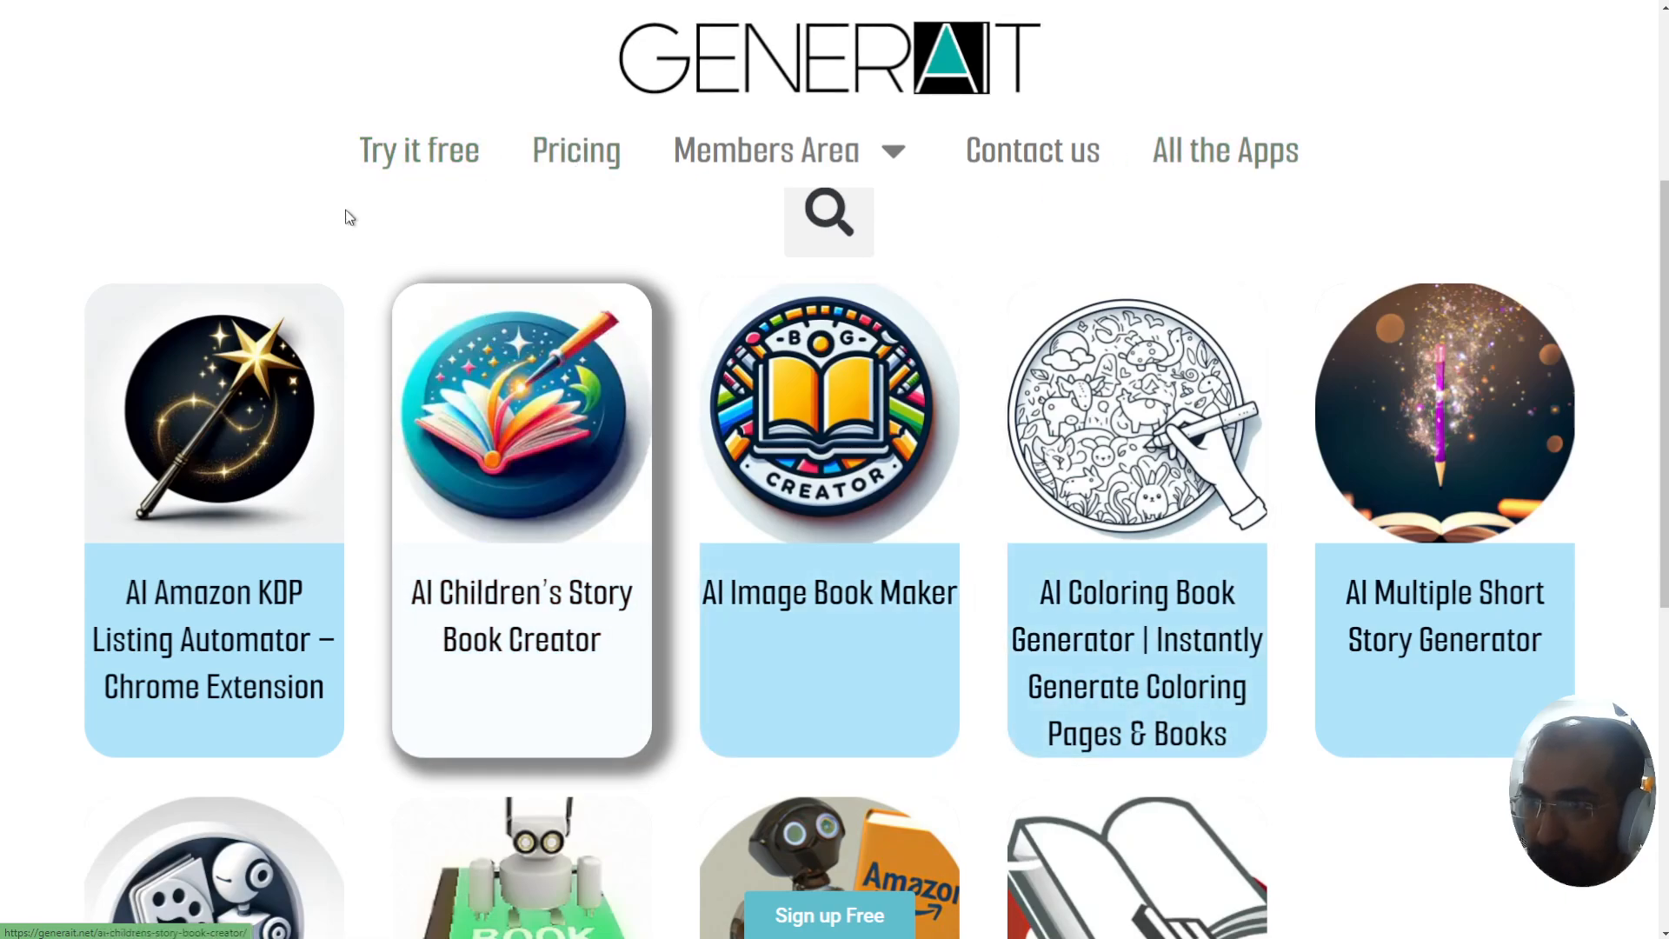
- Switch to the KDP tab showing the blank Kindle eBook Details form for a new book
{"action": "scroll", "scroll_direction": "down", "scroll_amount": 3}
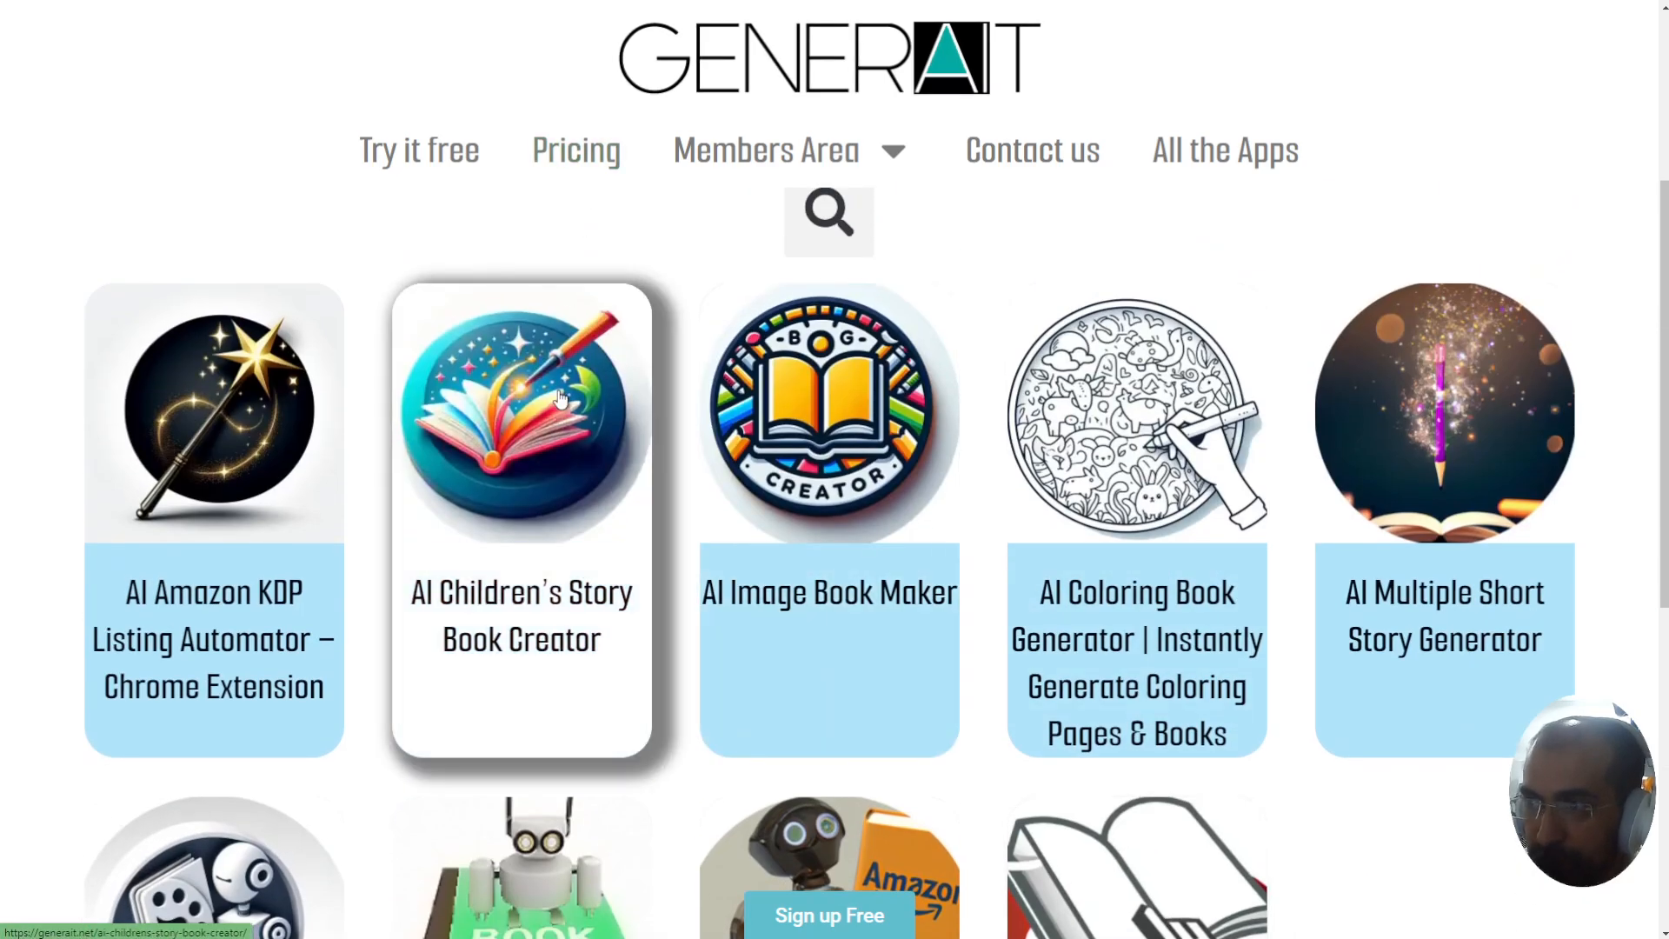
{"action": "scroll", "scroll_direction": "down", "scroll_amount": 3}
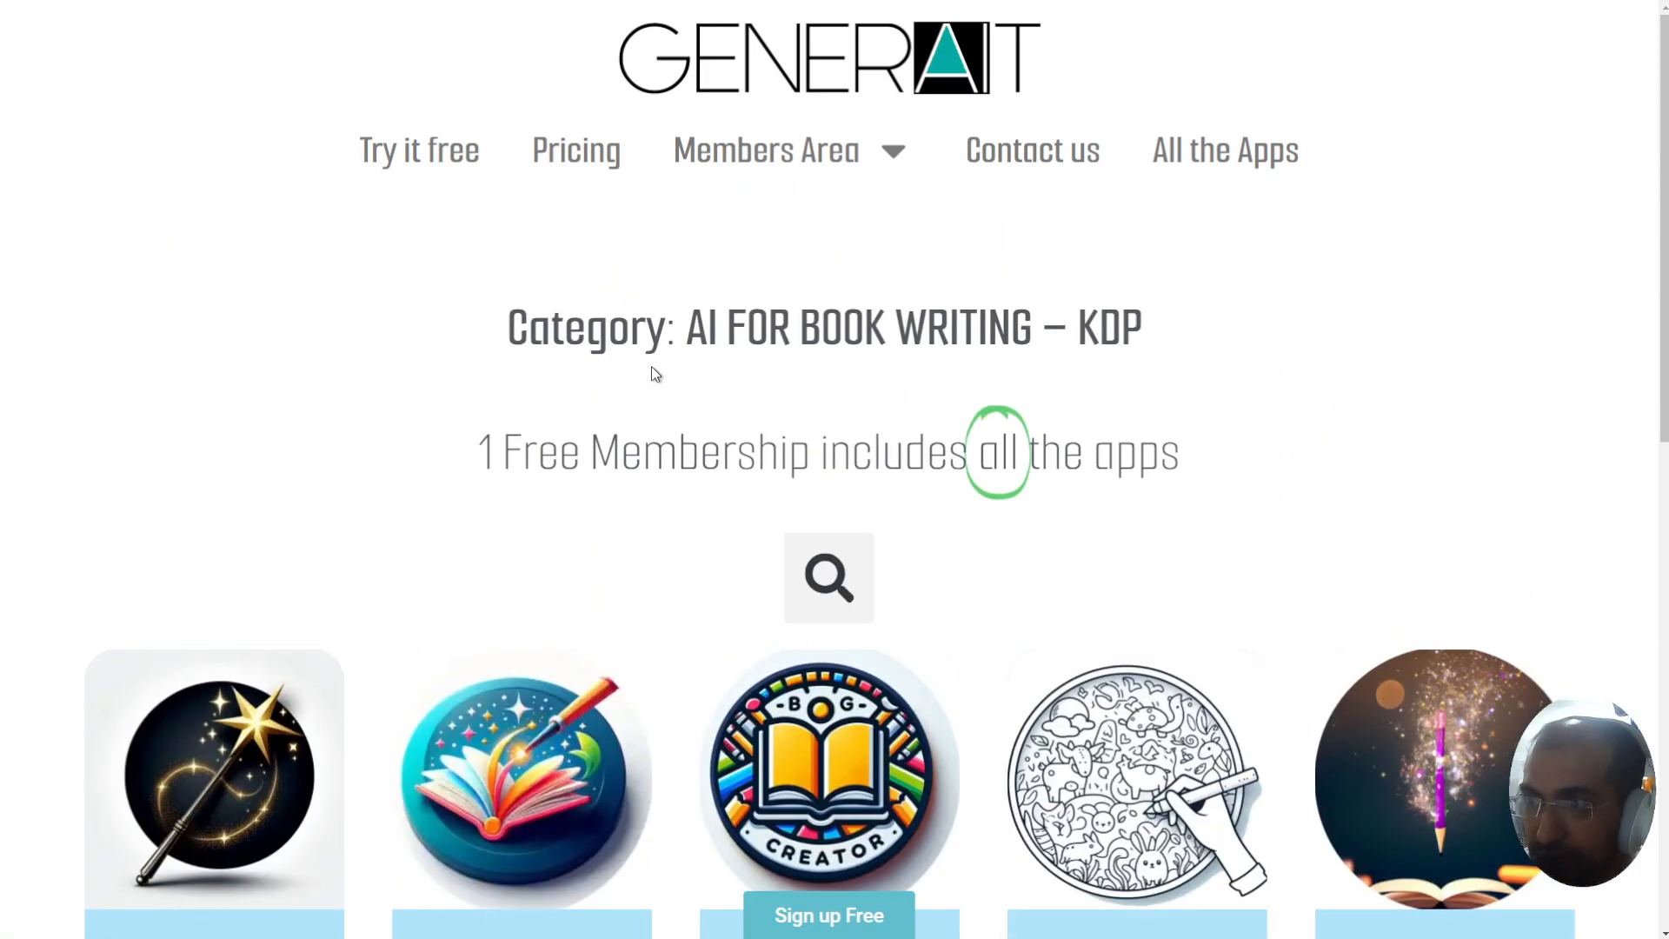
{"action": "mouse_move", "coordinate": [607, 392]}
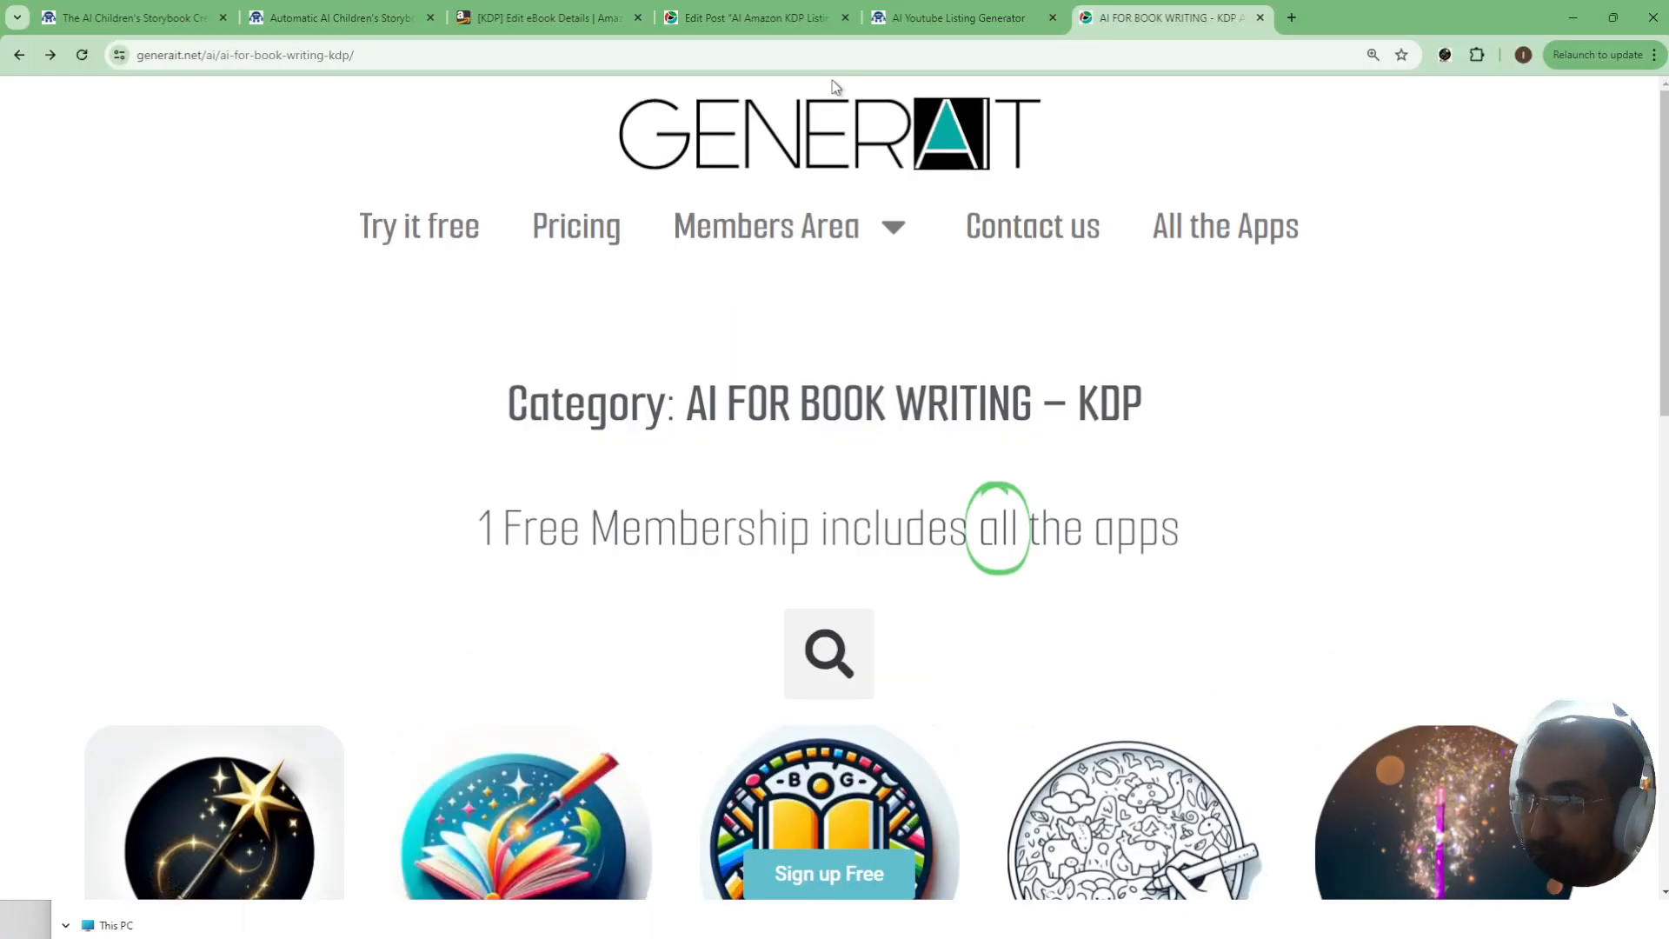
{"action": "left_click", "coordinate": [548, 18]}
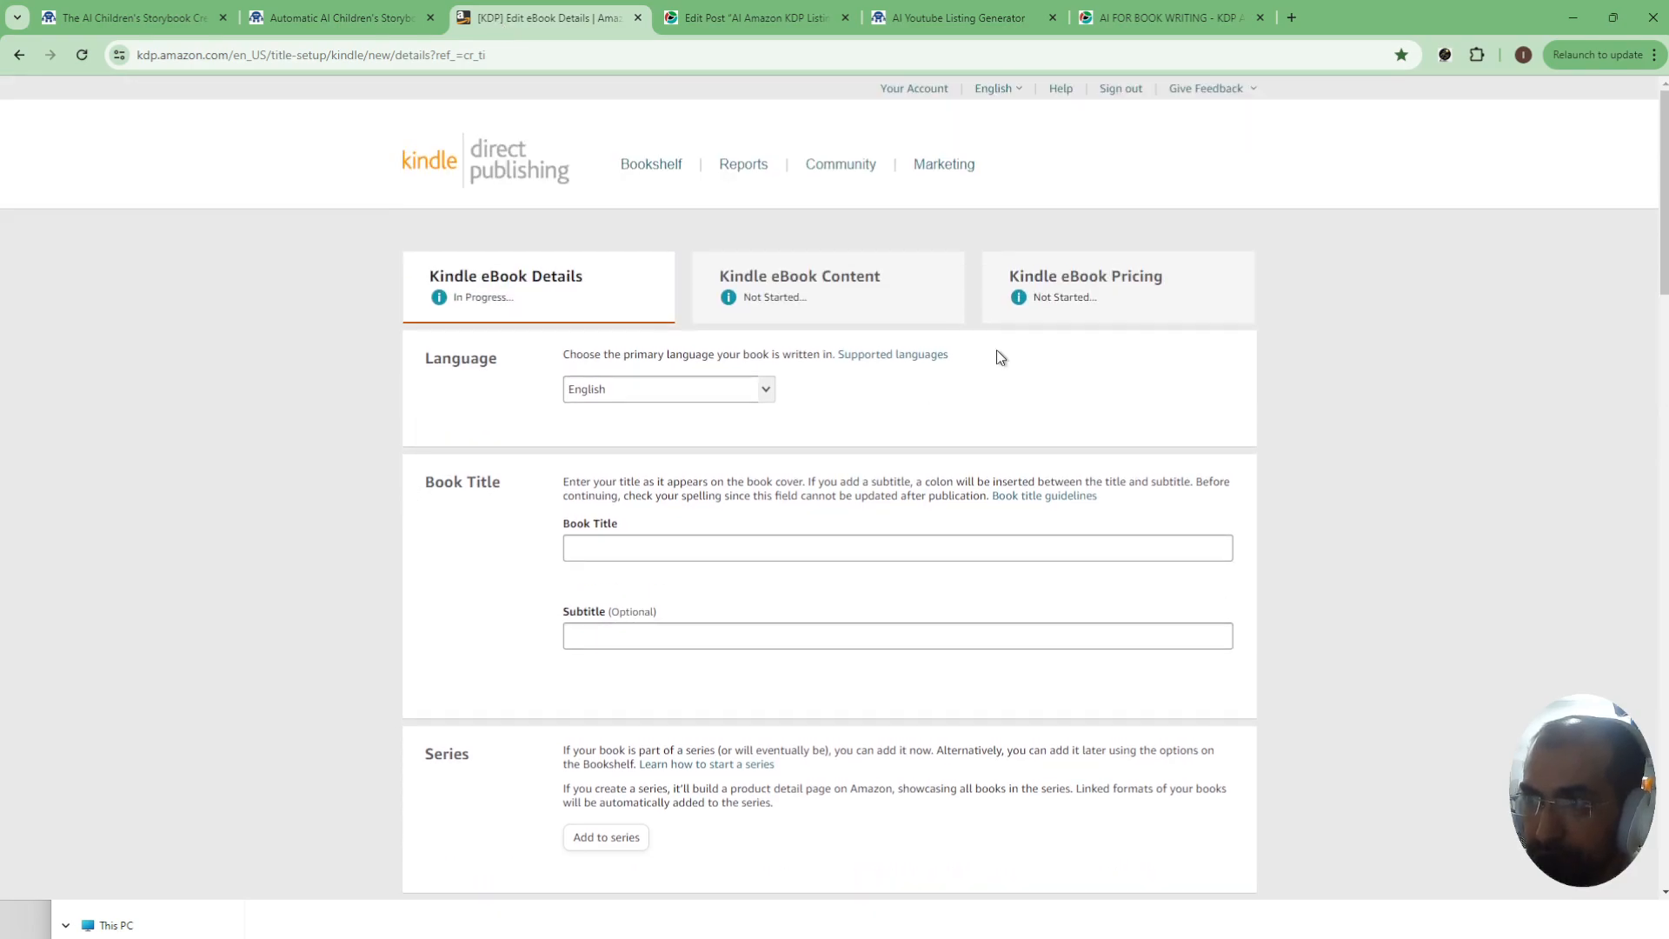
{"action": "scroll", "scroll_direction": "down", "scroll_amount": 3}
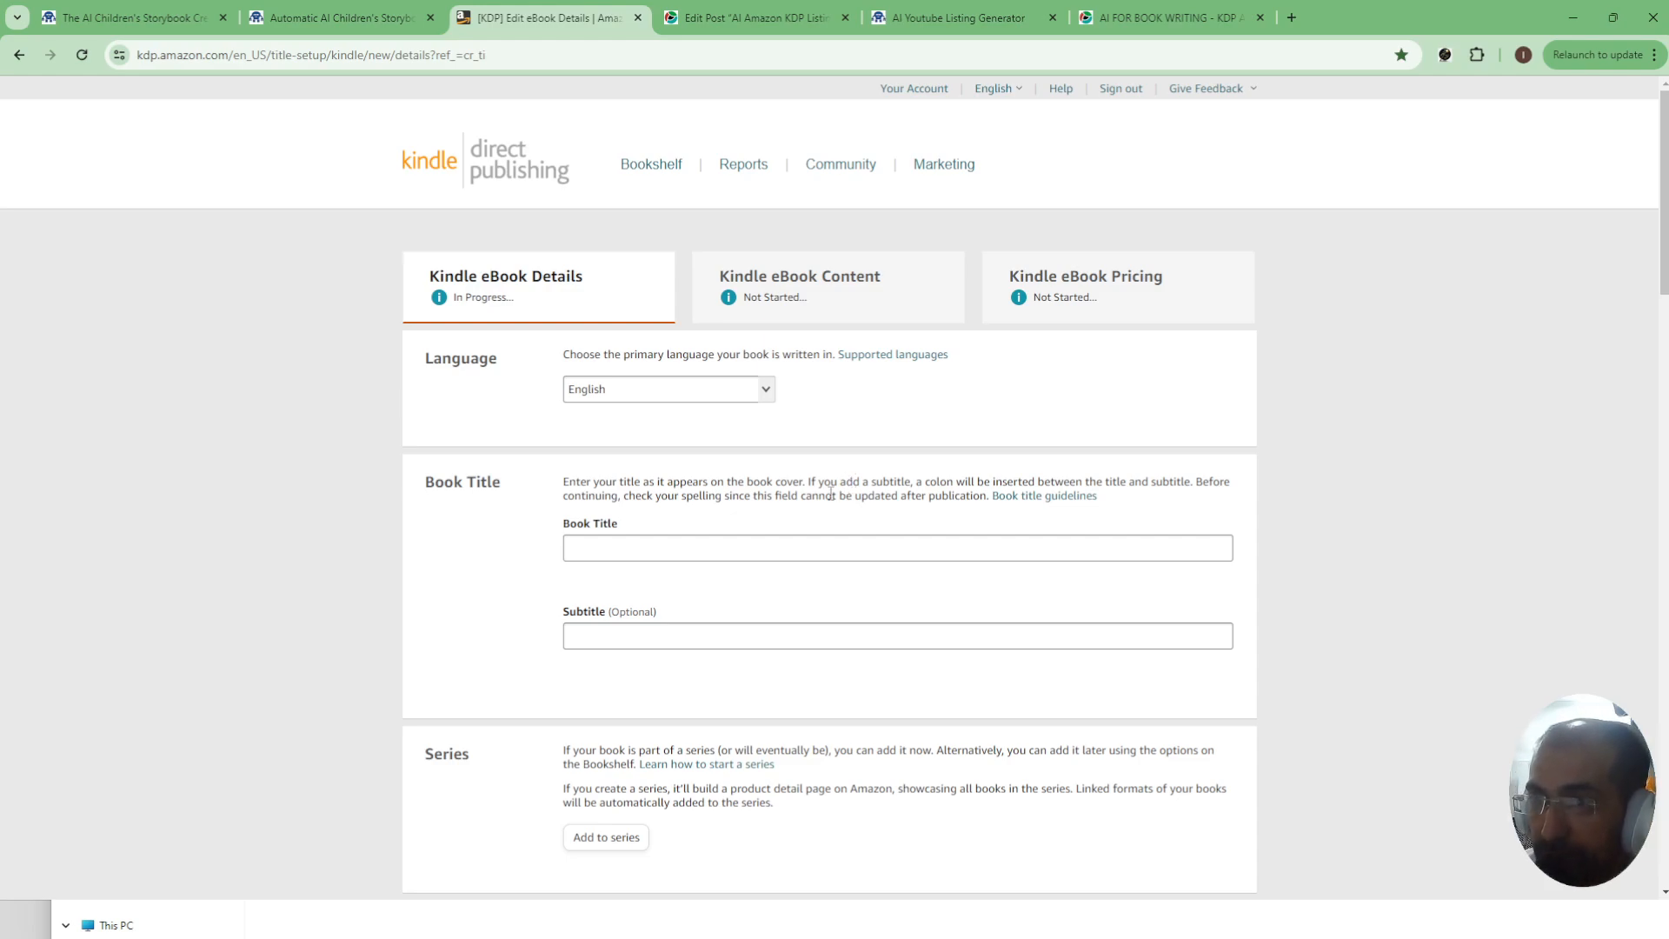
{"action": "mouse_move", "coordinate": [1445, 54]}
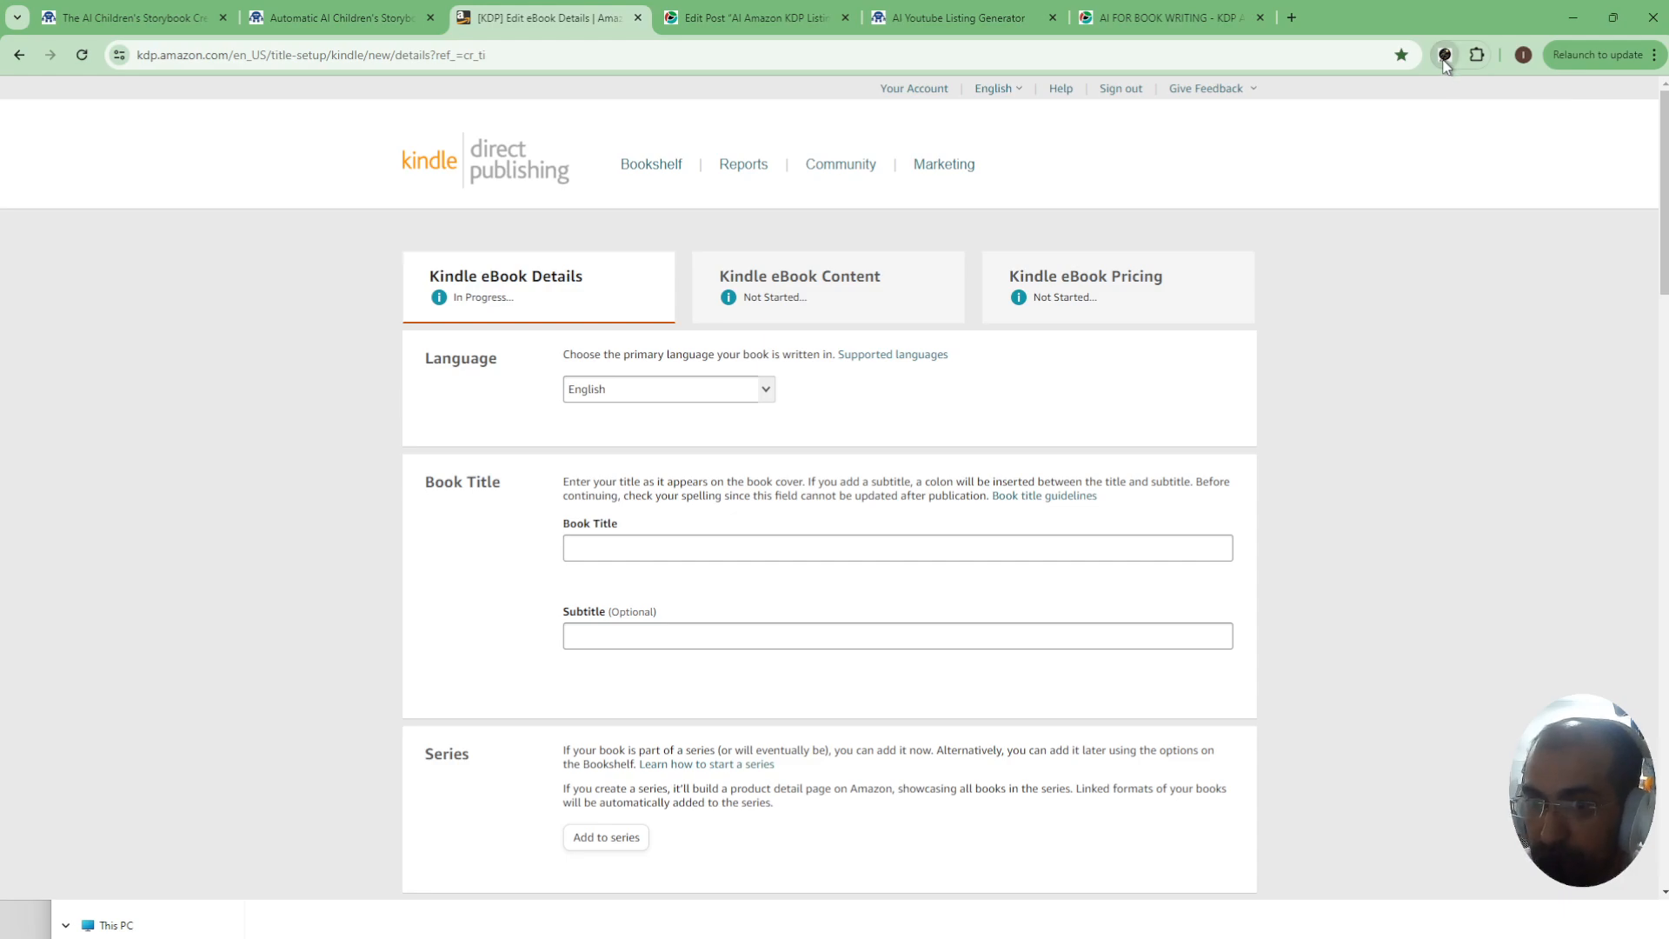
- Load Screen Time Balancing from My Books in the extension and generate its subtitle
{"action": "left_click", "coordinate": [1445, 54]}
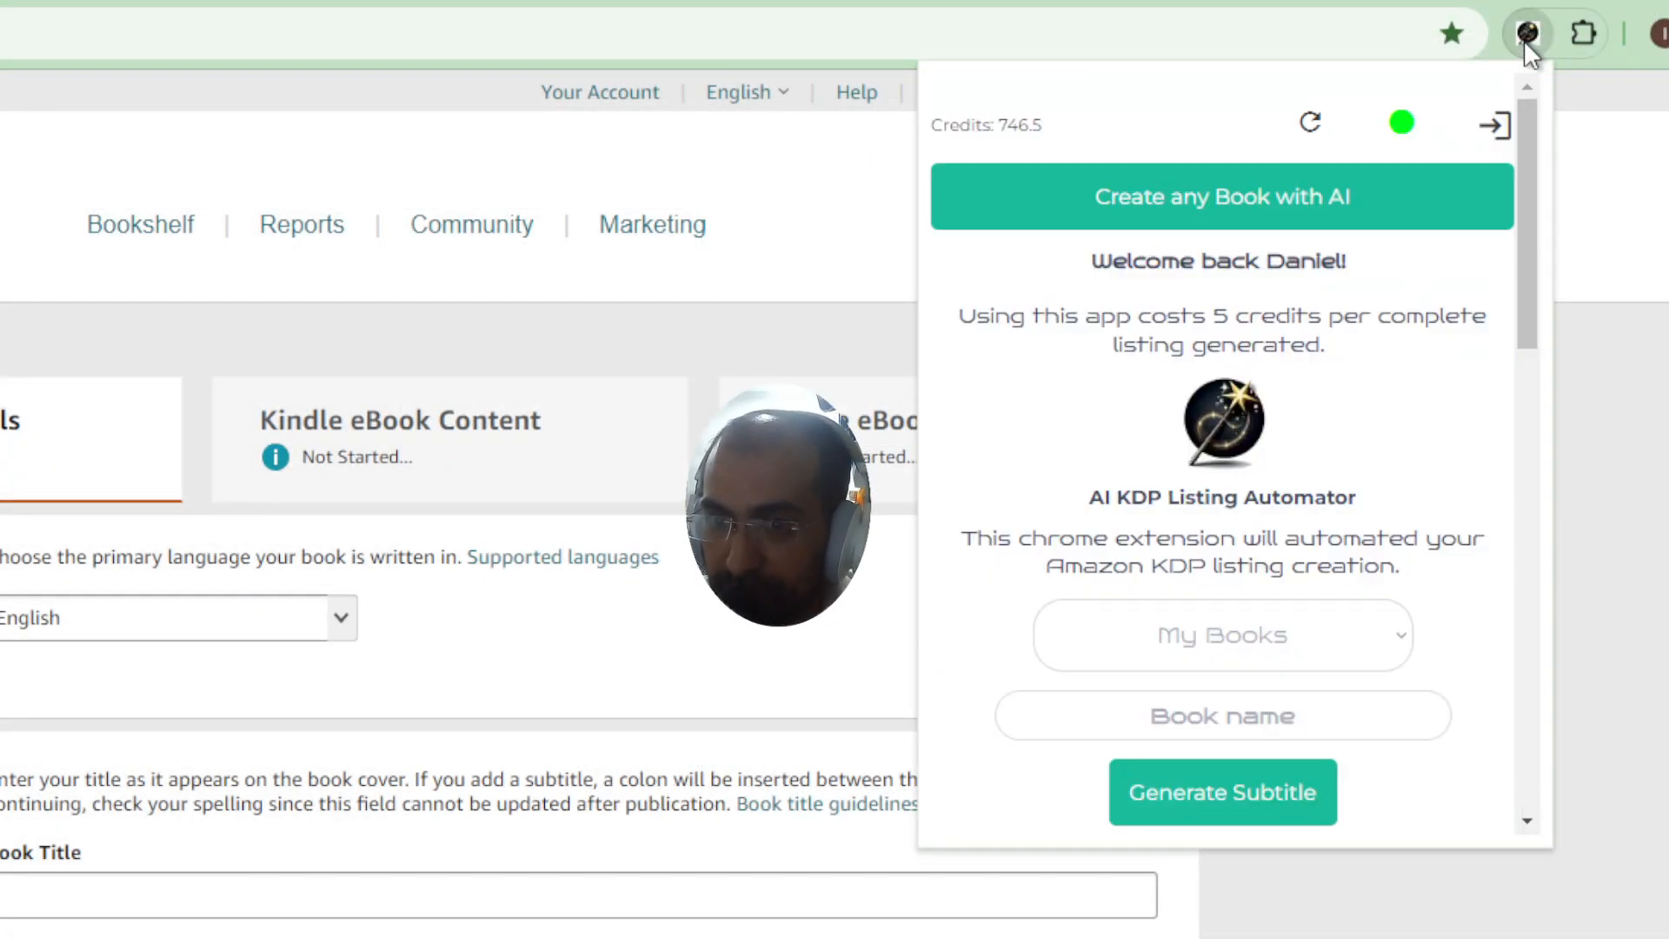
{"action": "mouse_move", "coordinate": [562, 557]}
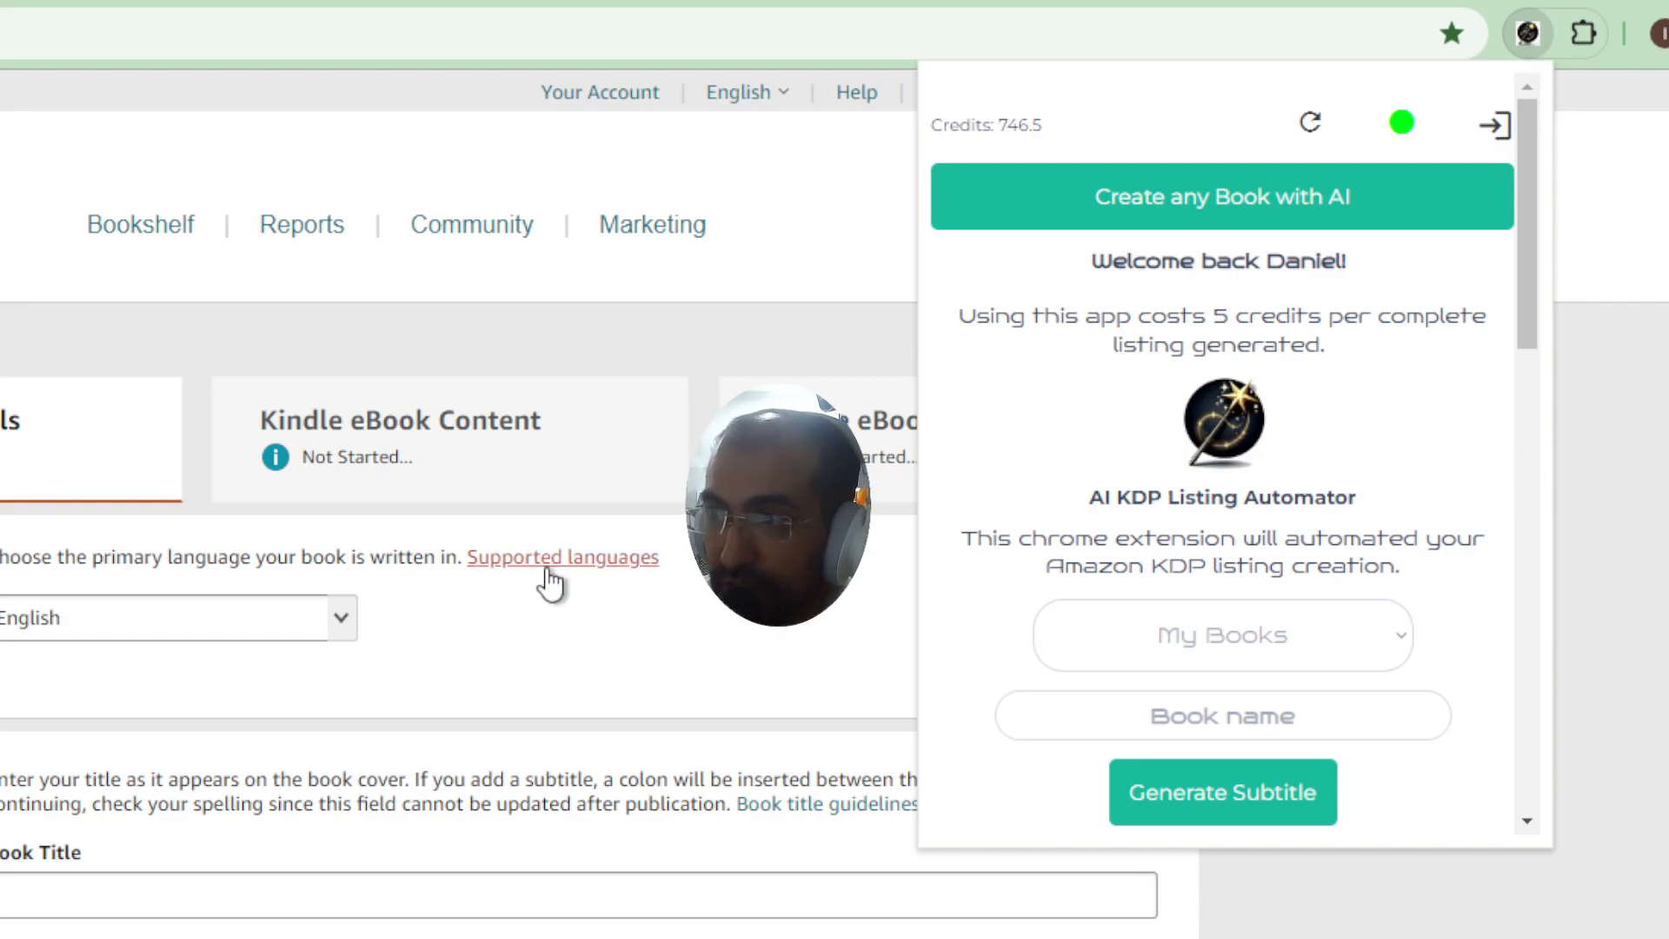
{"action": "scroll", "scroll_direction": "down", "scroll_amount": 3}
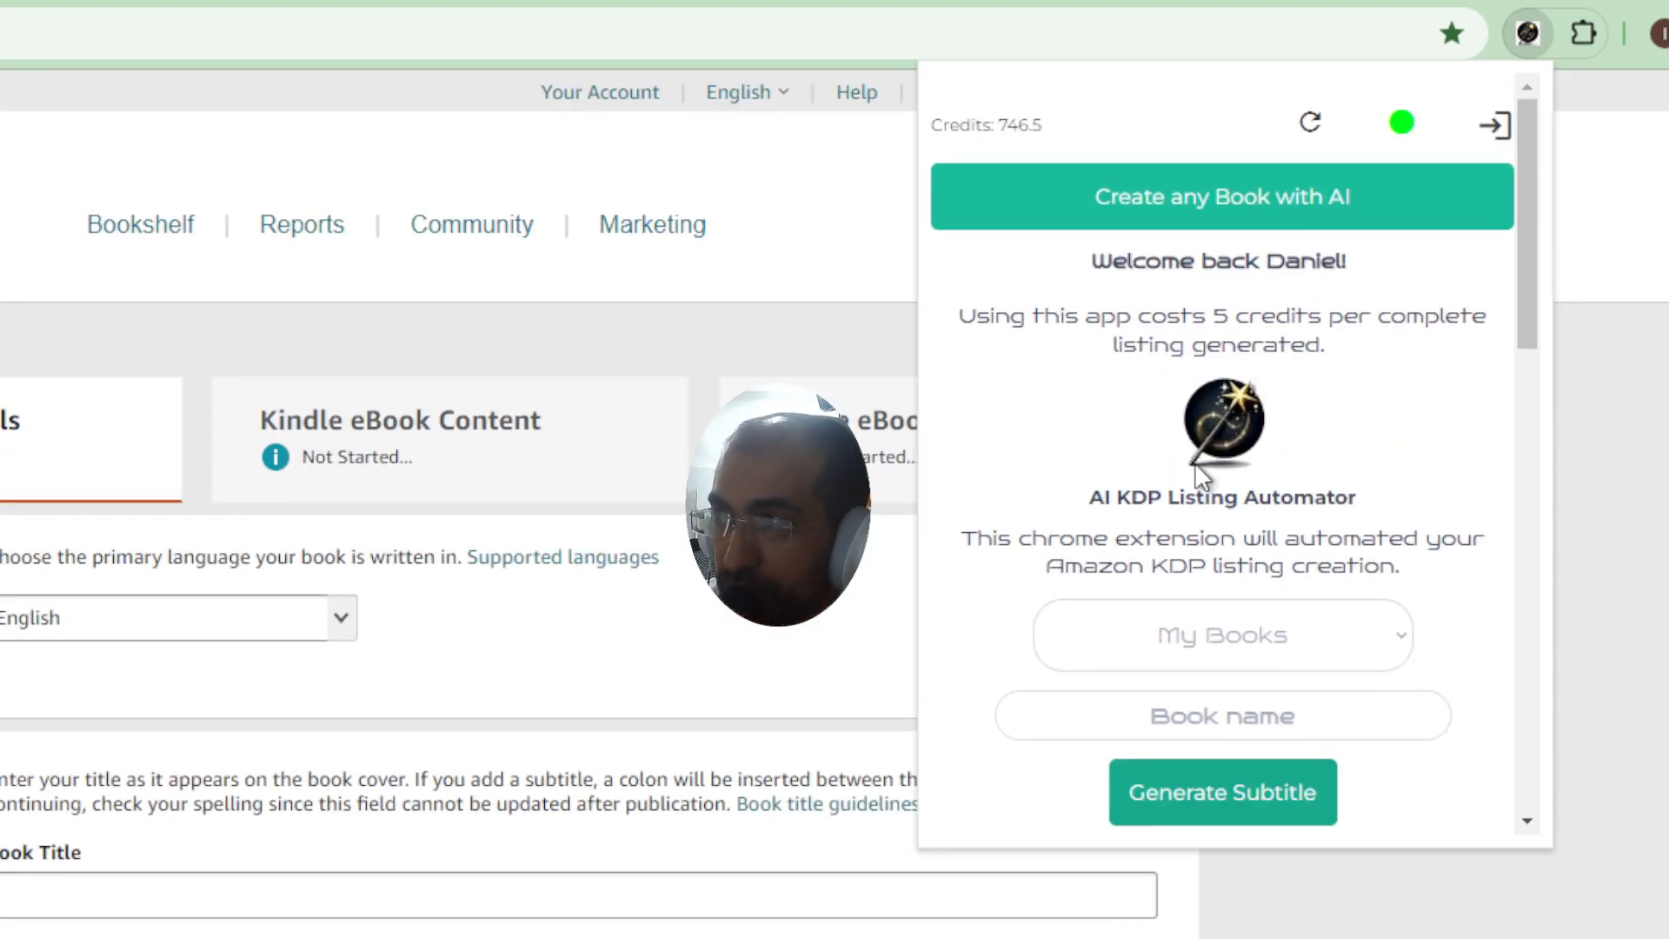
{"action": "left_click", "coordinate": [1221, 634]}
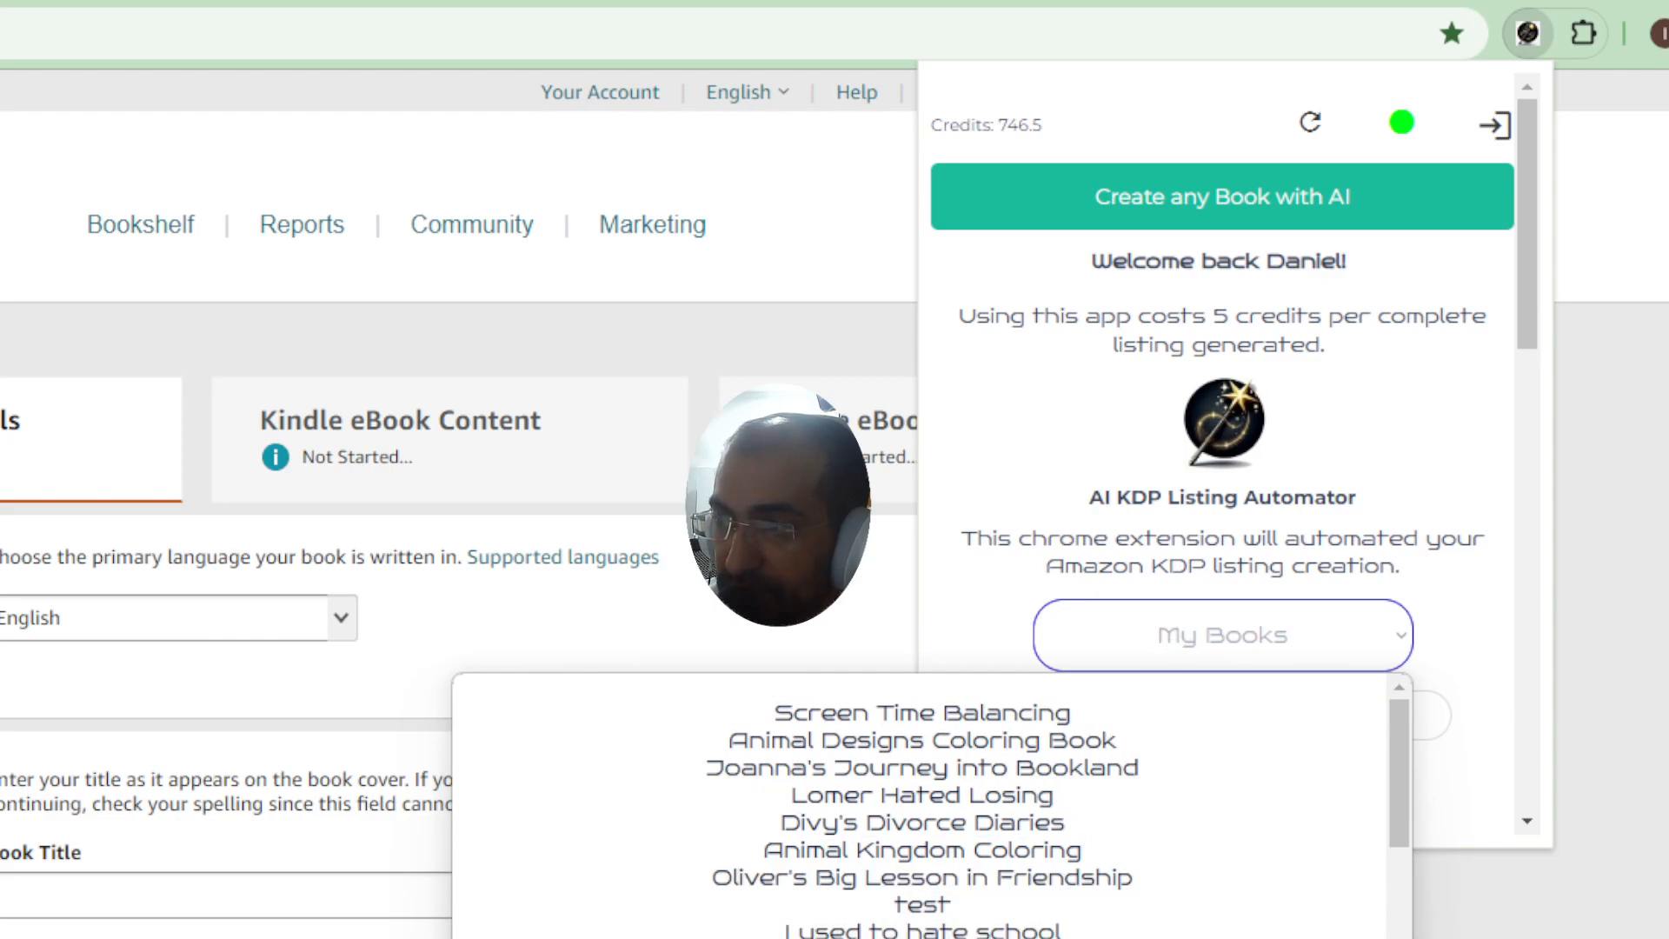
{"action": "left_click", "coordinate": [919, 713]}
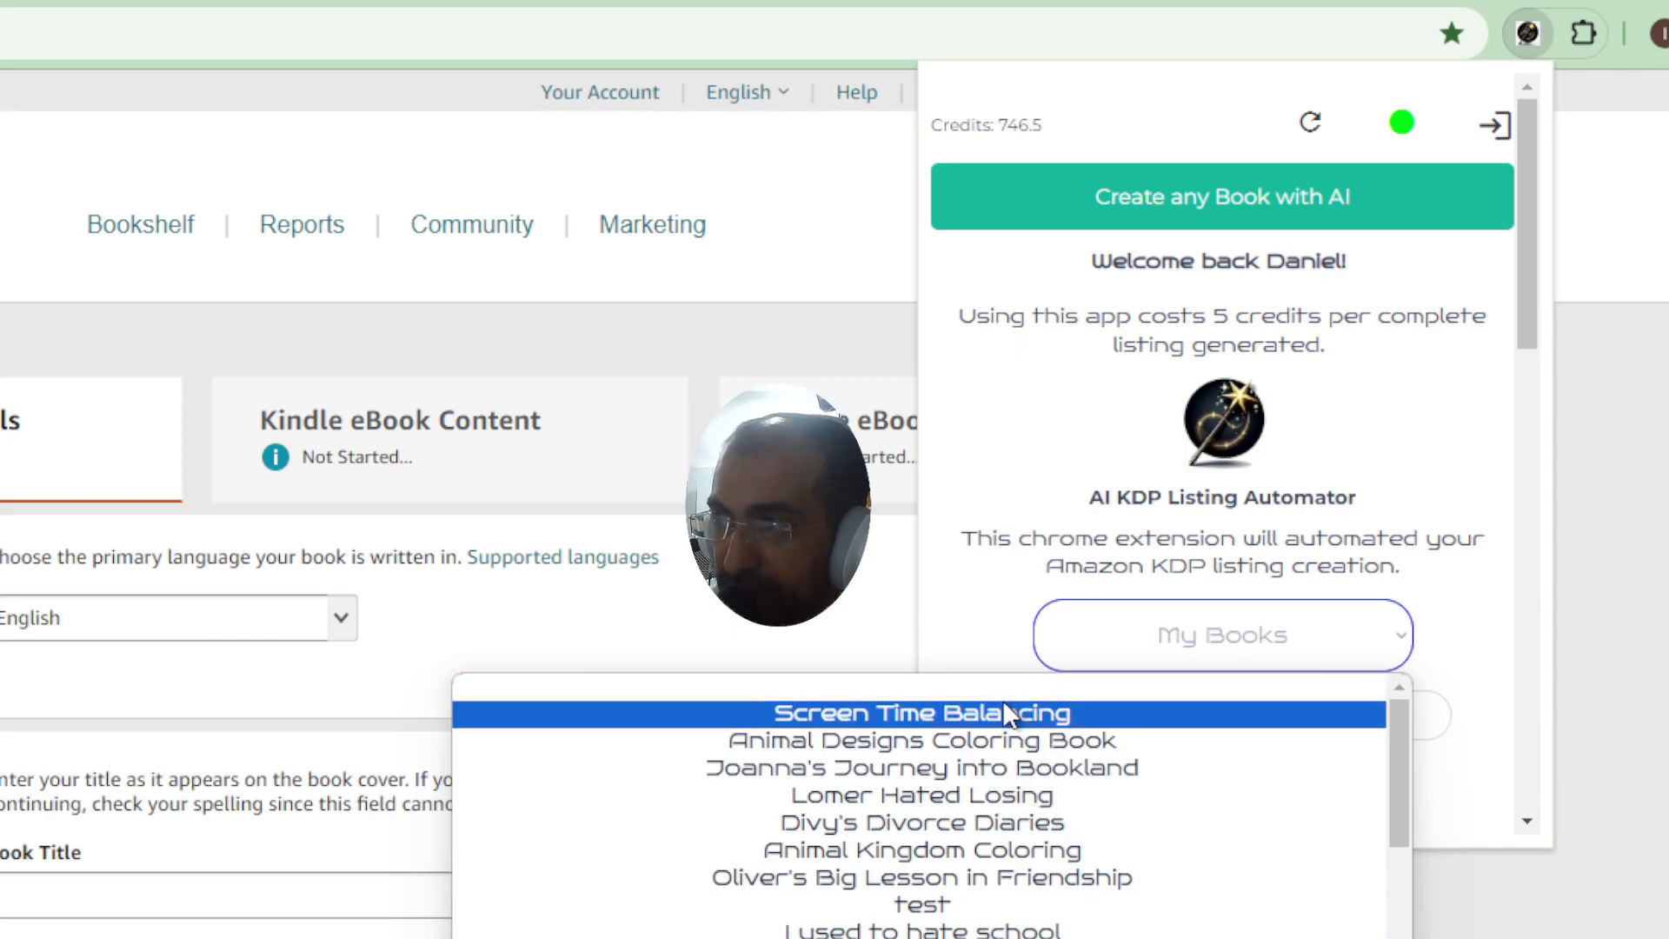
{"action": "left_click", "coordinate": [921, 713]}
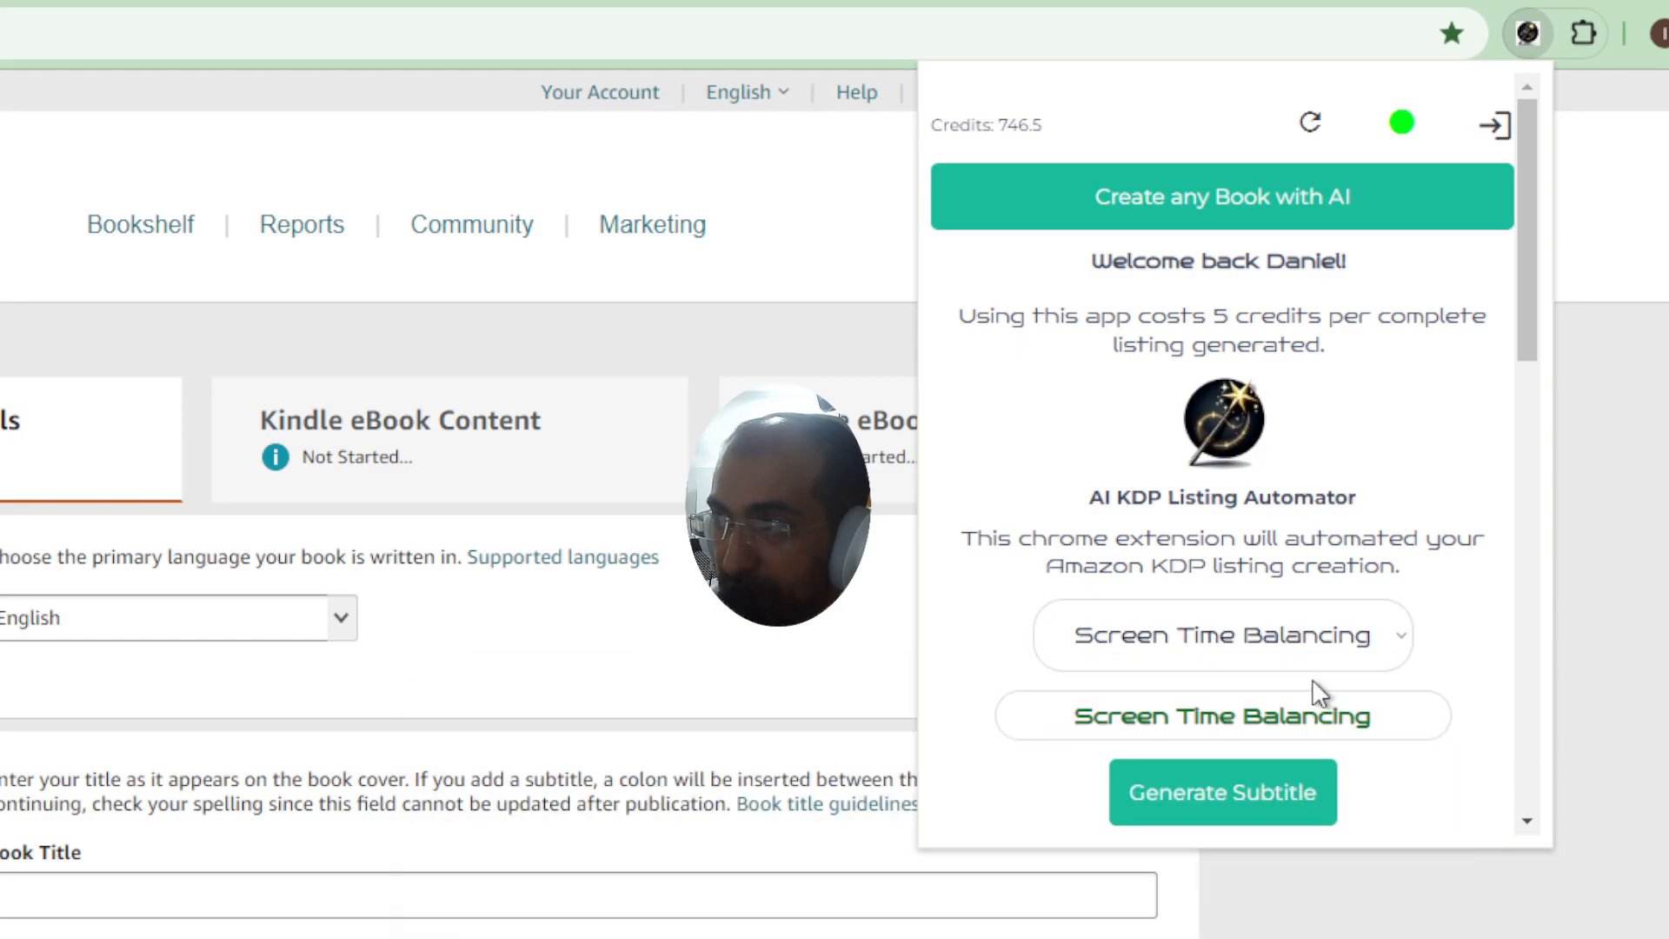
{"action": "scroll", "scroll_direction": "down", "scroll_amount": 3}
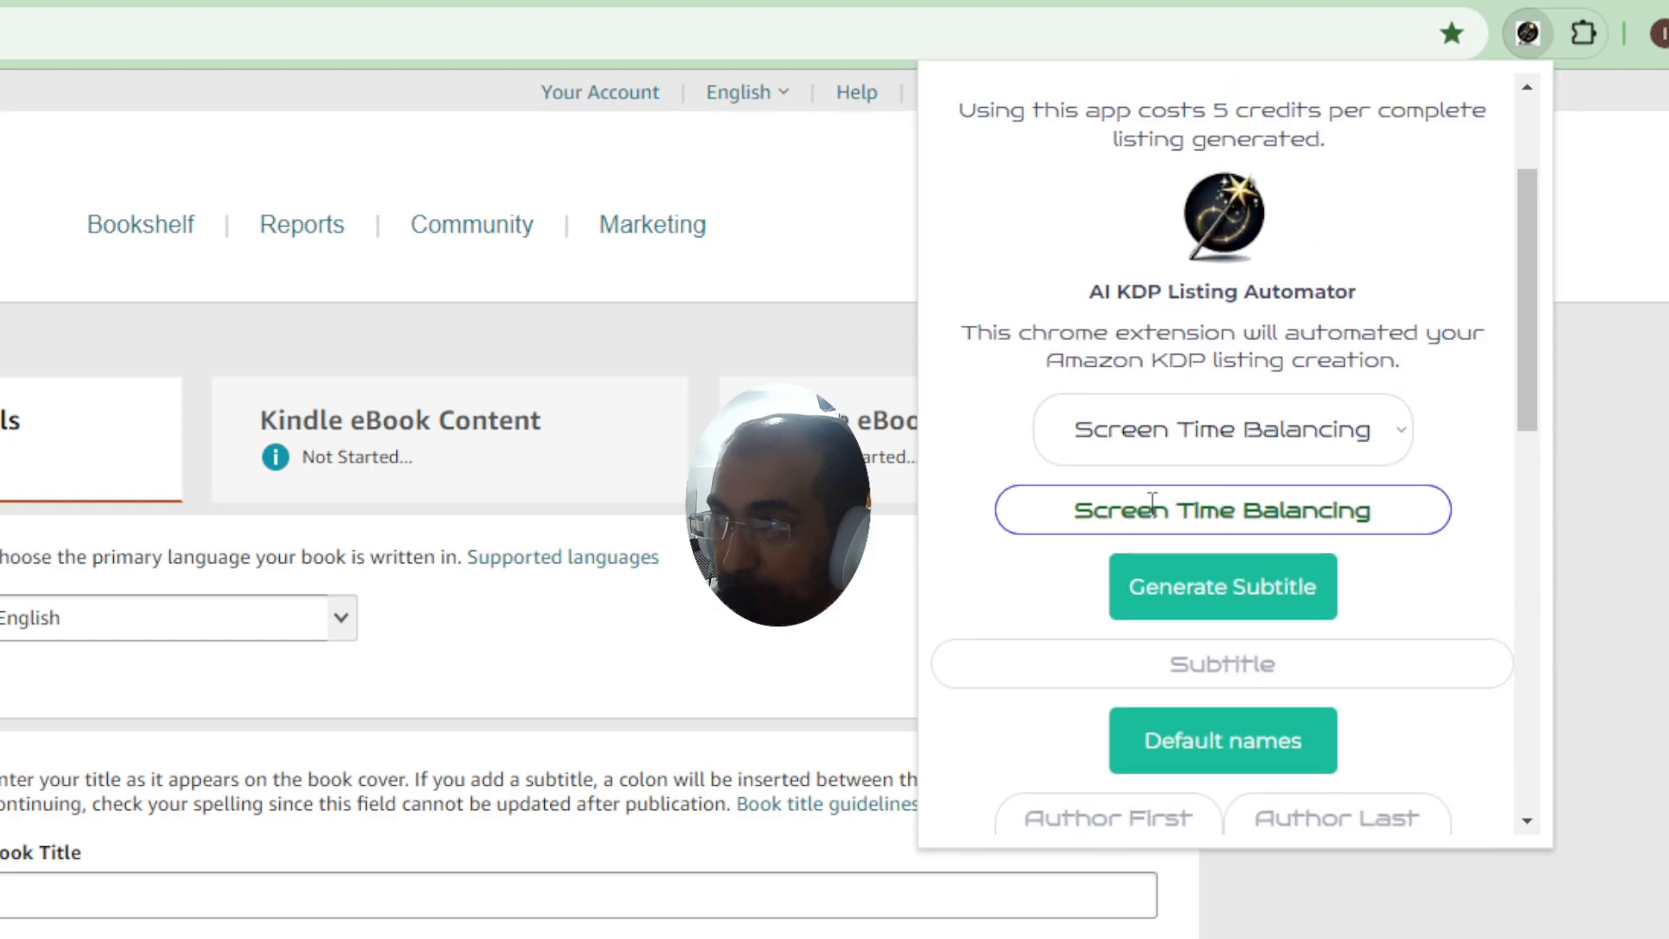
{"action": "left_click", "coordinate": [1223, 586]}
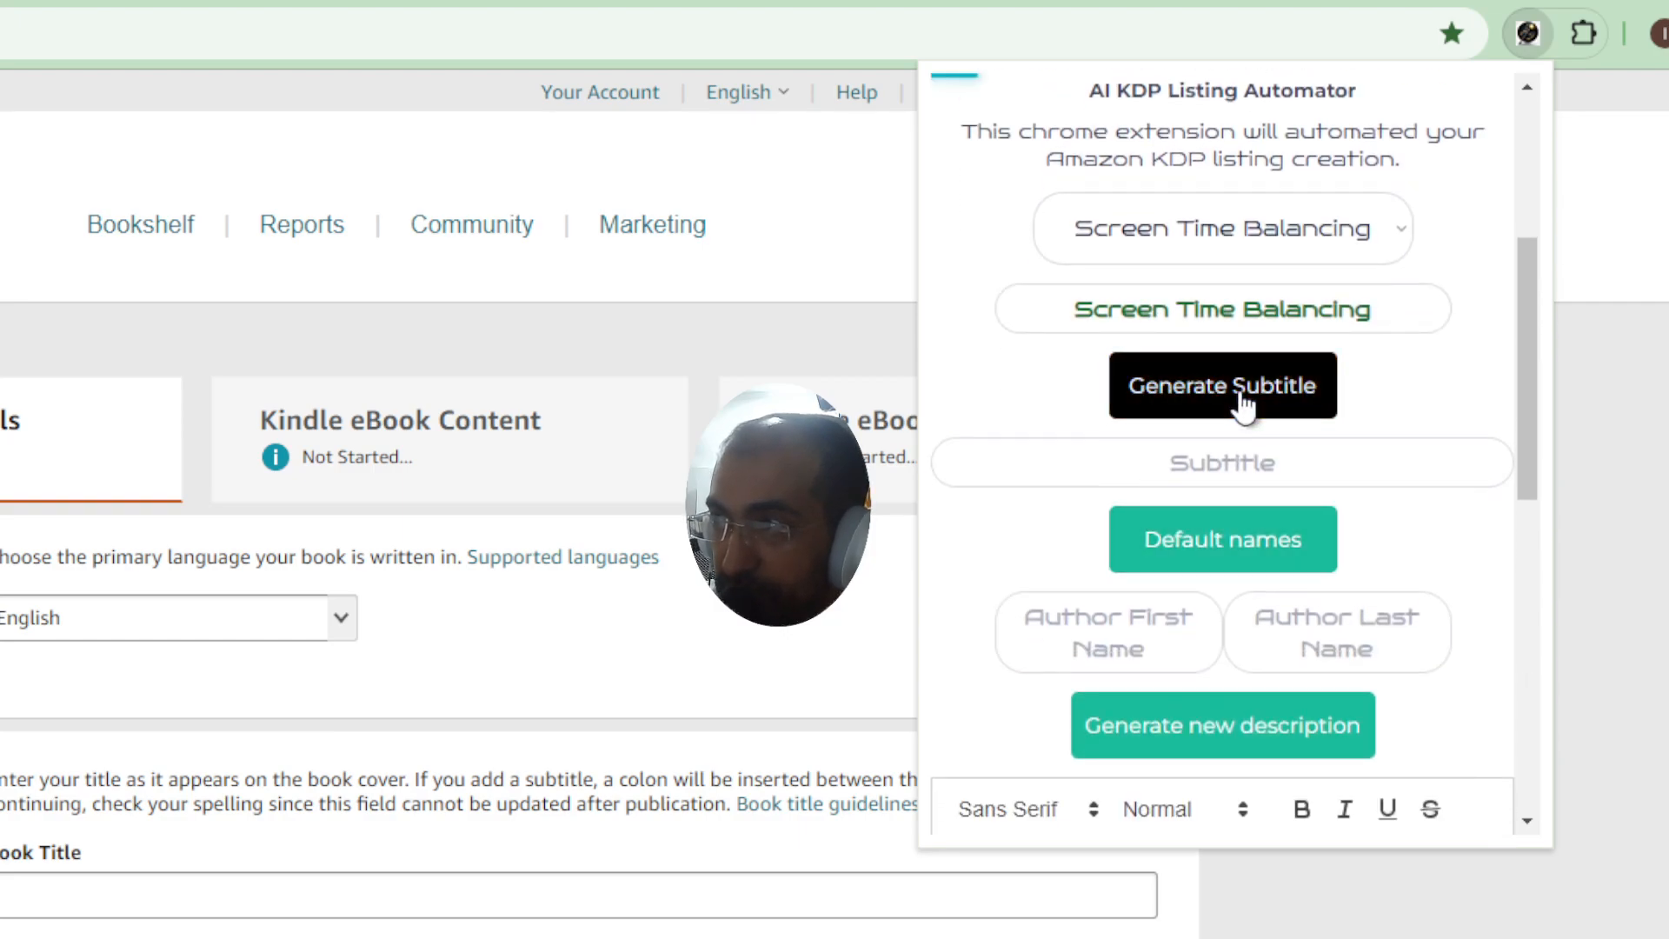
- Enter and save the default author first and last names
{"action": "left_click", "coordinate": [1222, 386]}
{"action": "type", "text": "Daniel"}
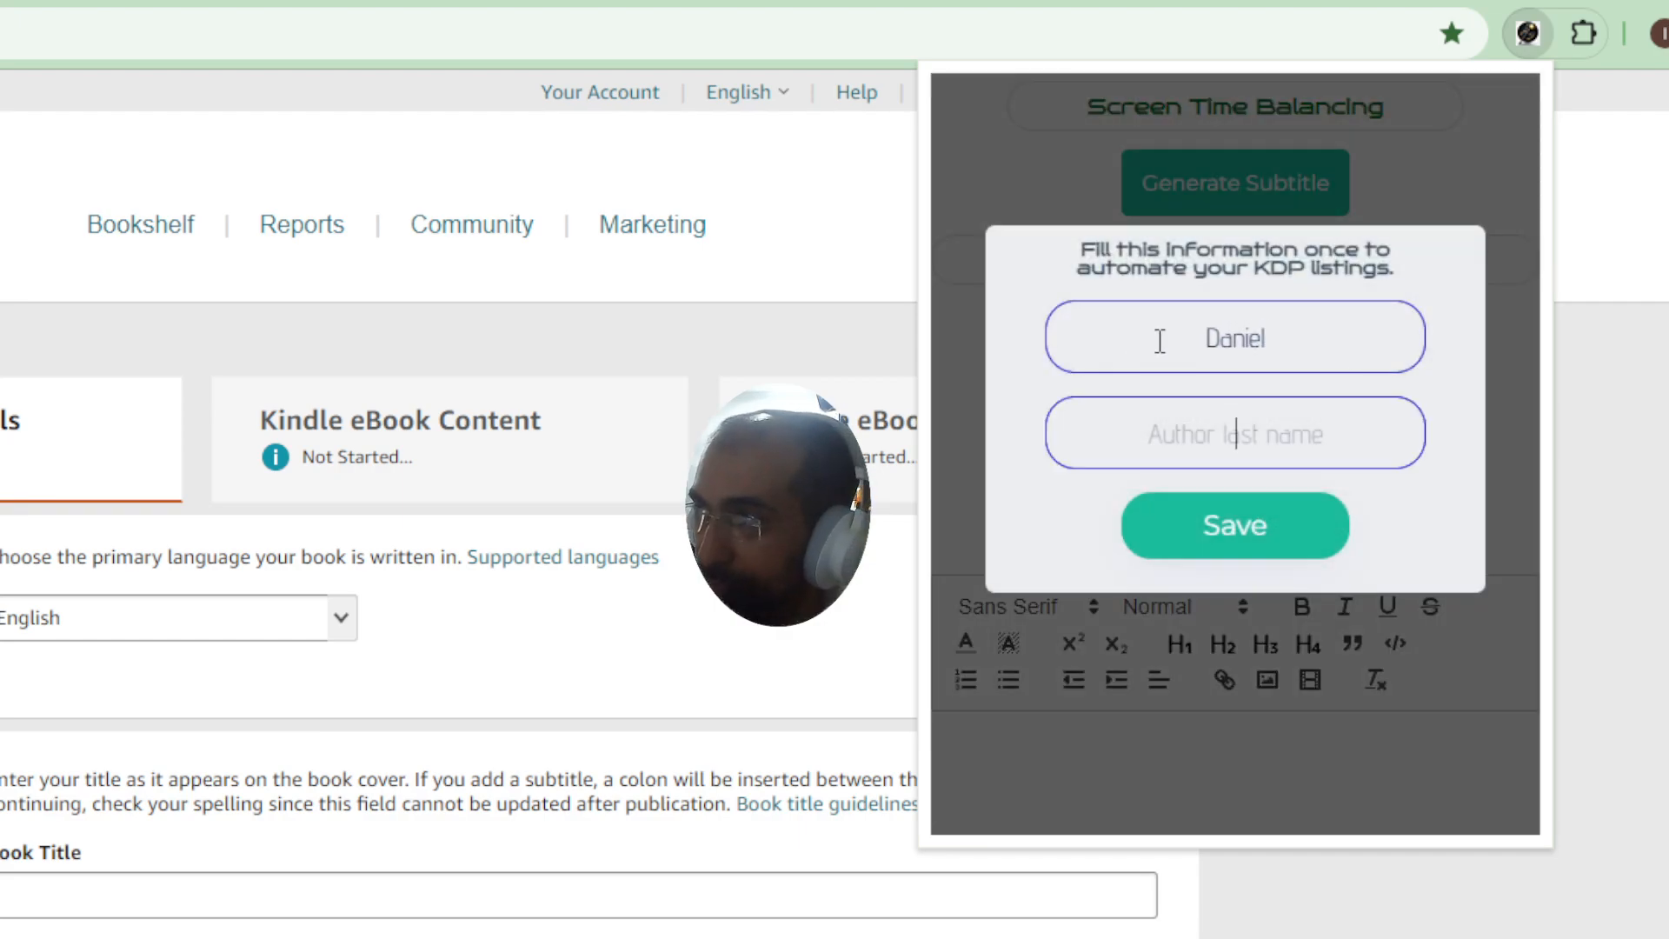
{"action": "left_click", "coordinate": [1234, 526]}
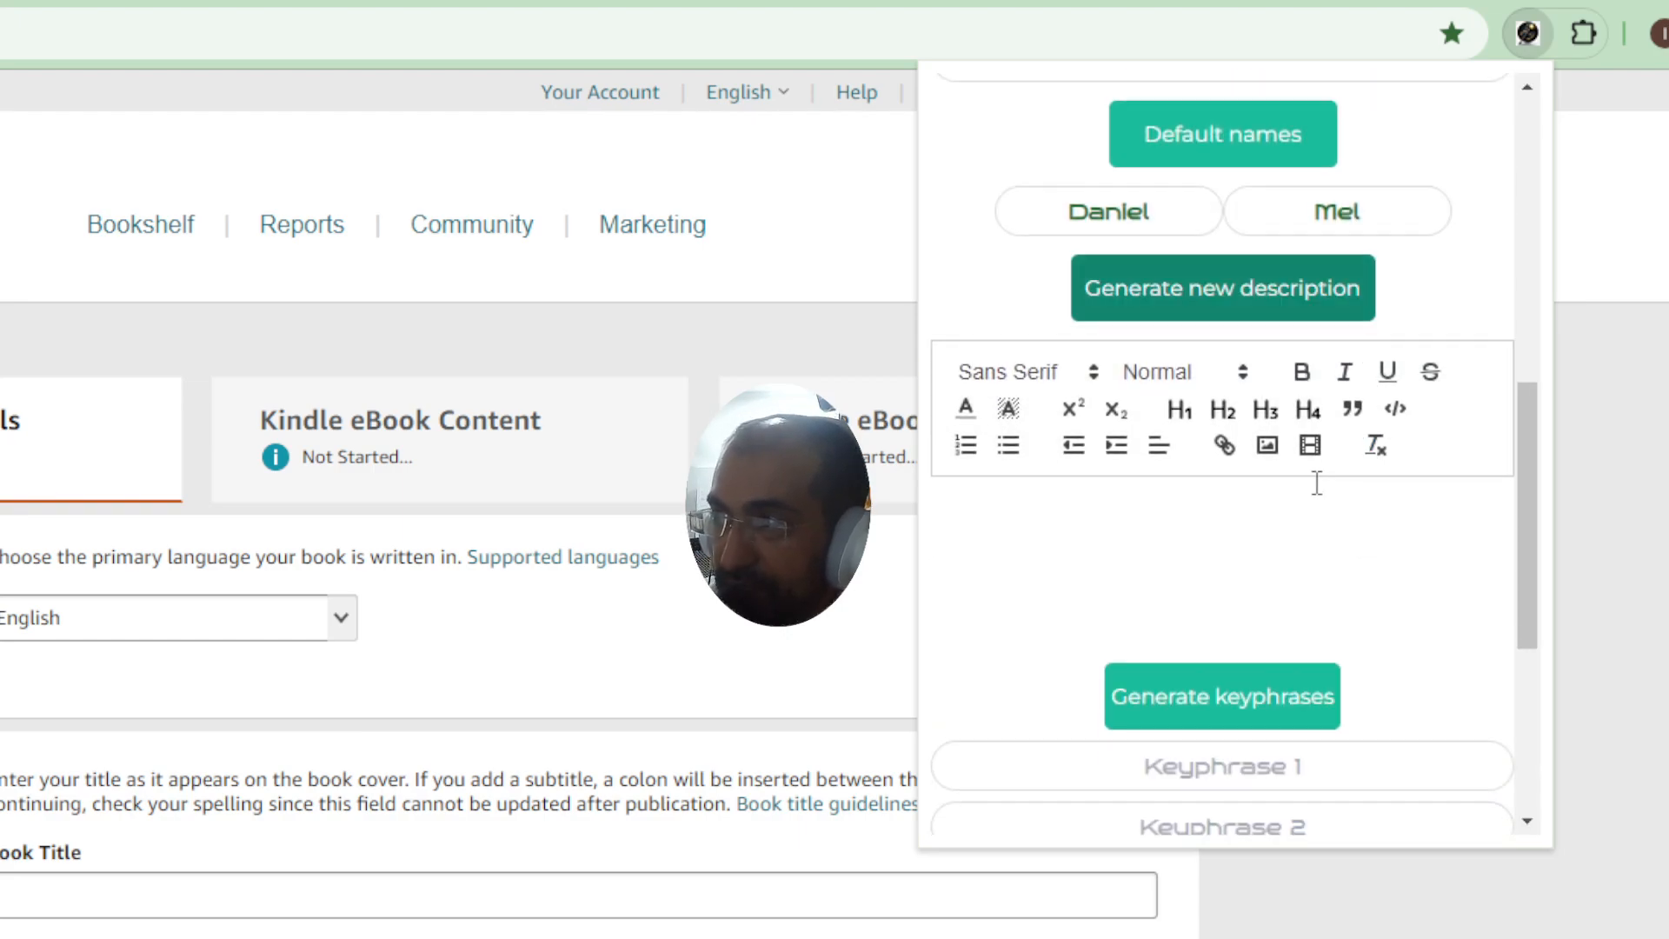
- Generate a new description with an H1 title heading and a Daniel Mel byline
{"action": "left_click", "coordinate": [1222, 287]}
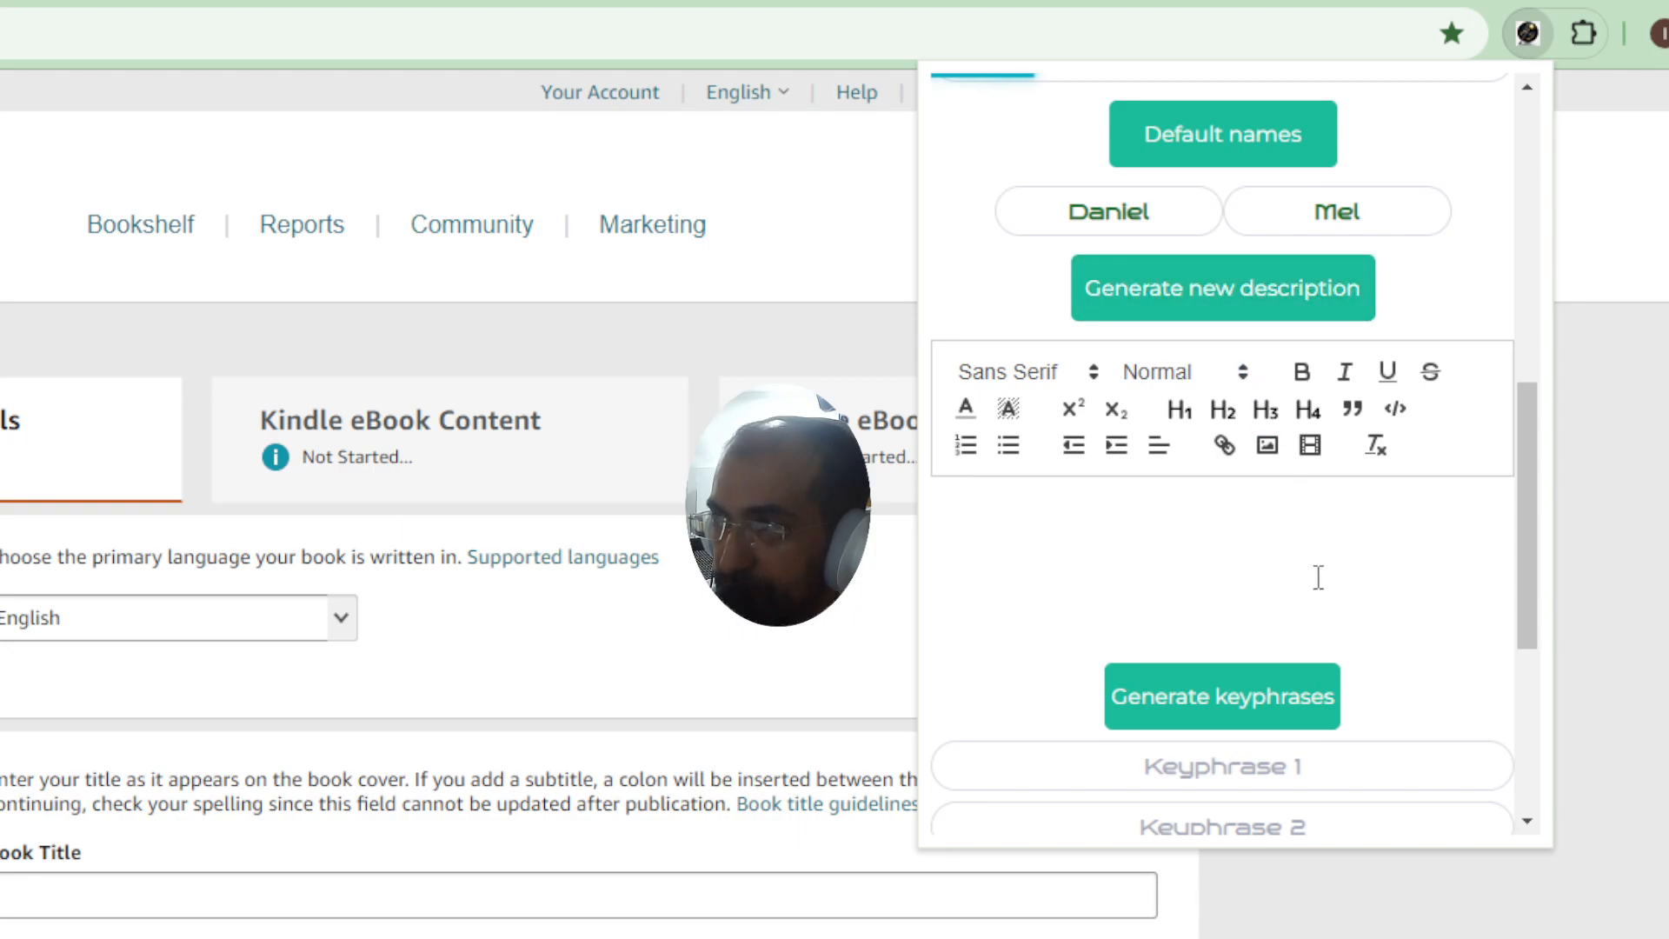
{"action": "left_click", "coordinate": [1221, 287]}
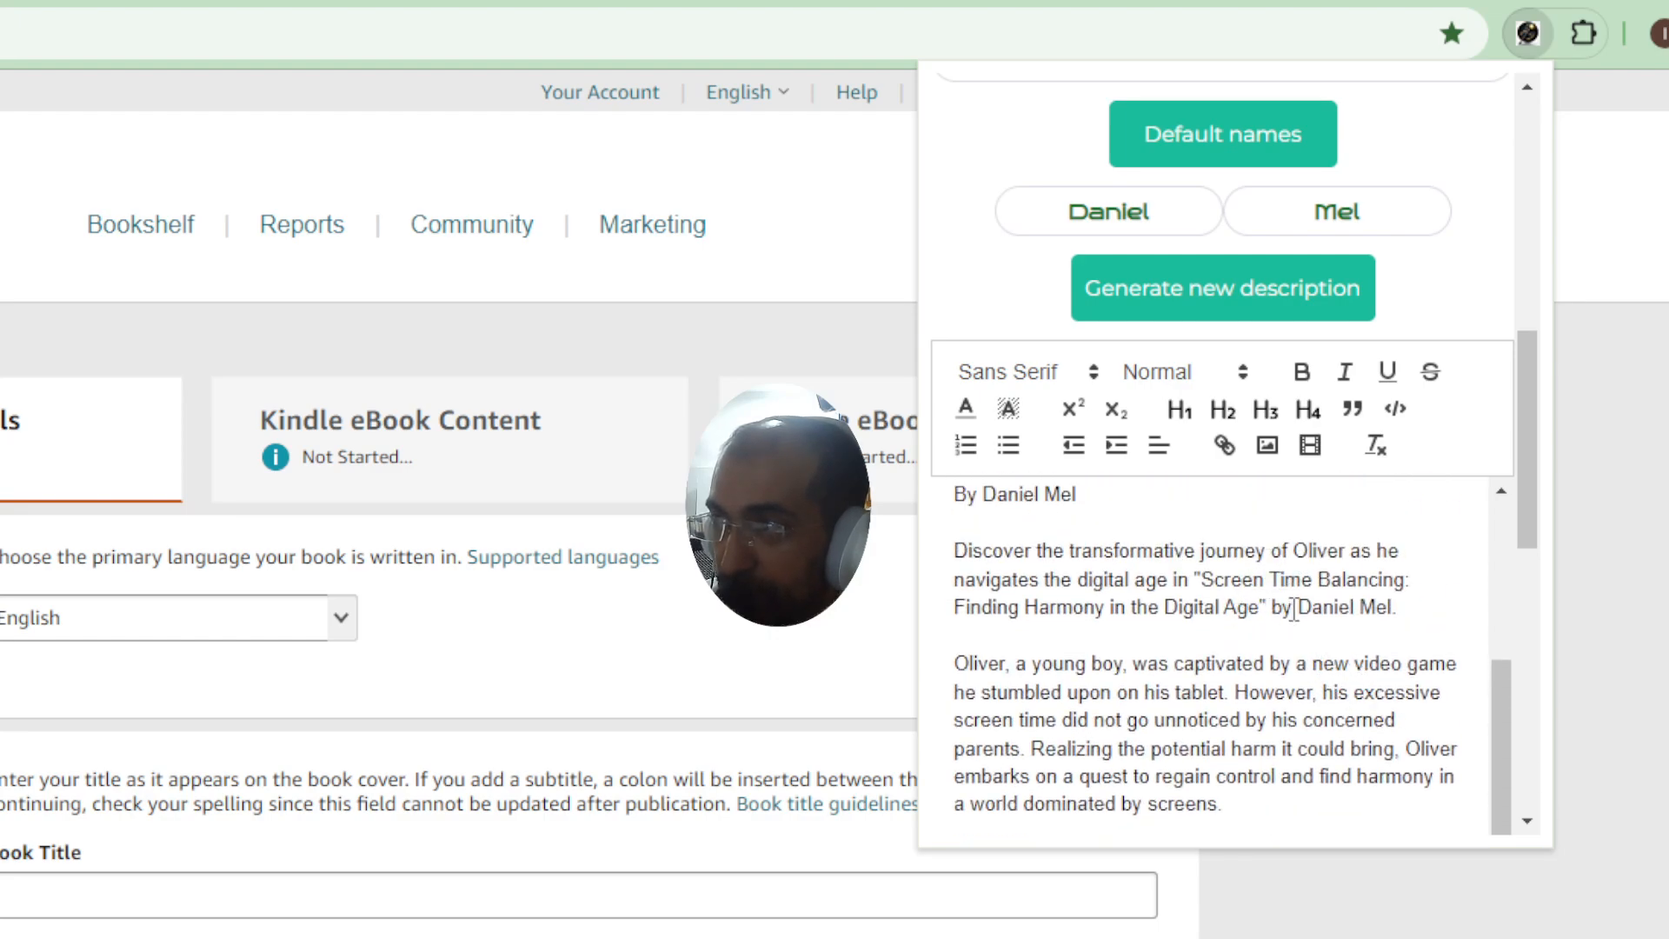
{"action": "double_click", "coordinate": [1325, 608]}
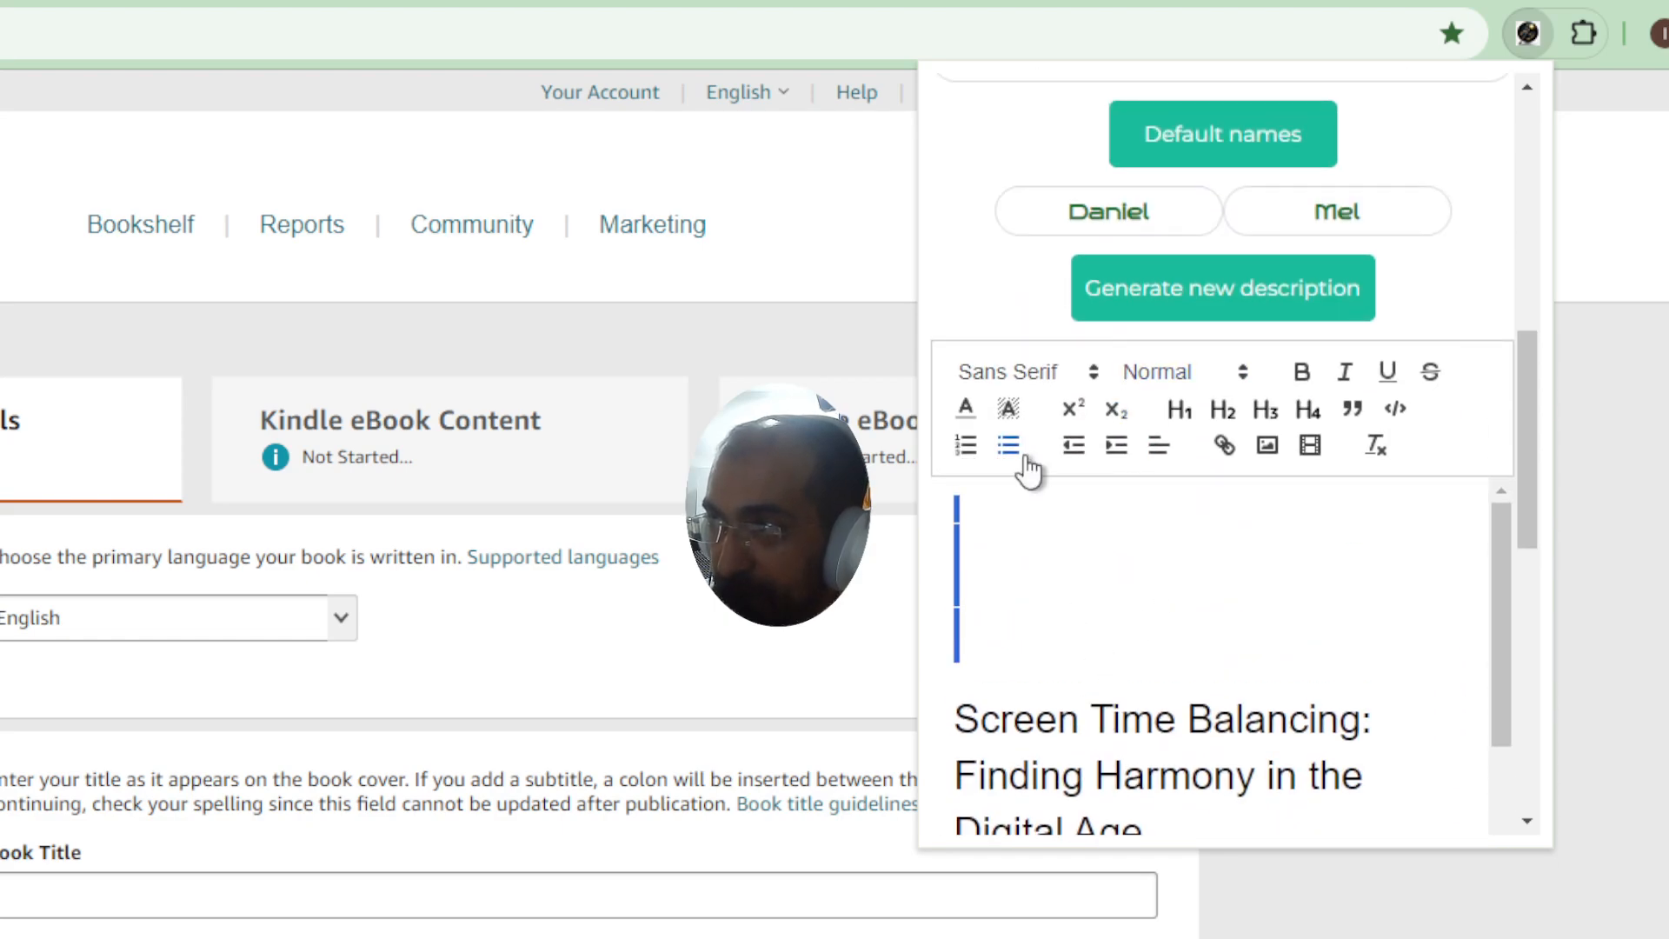
{"action": "left_click", "coordinate": [1180, 408]}
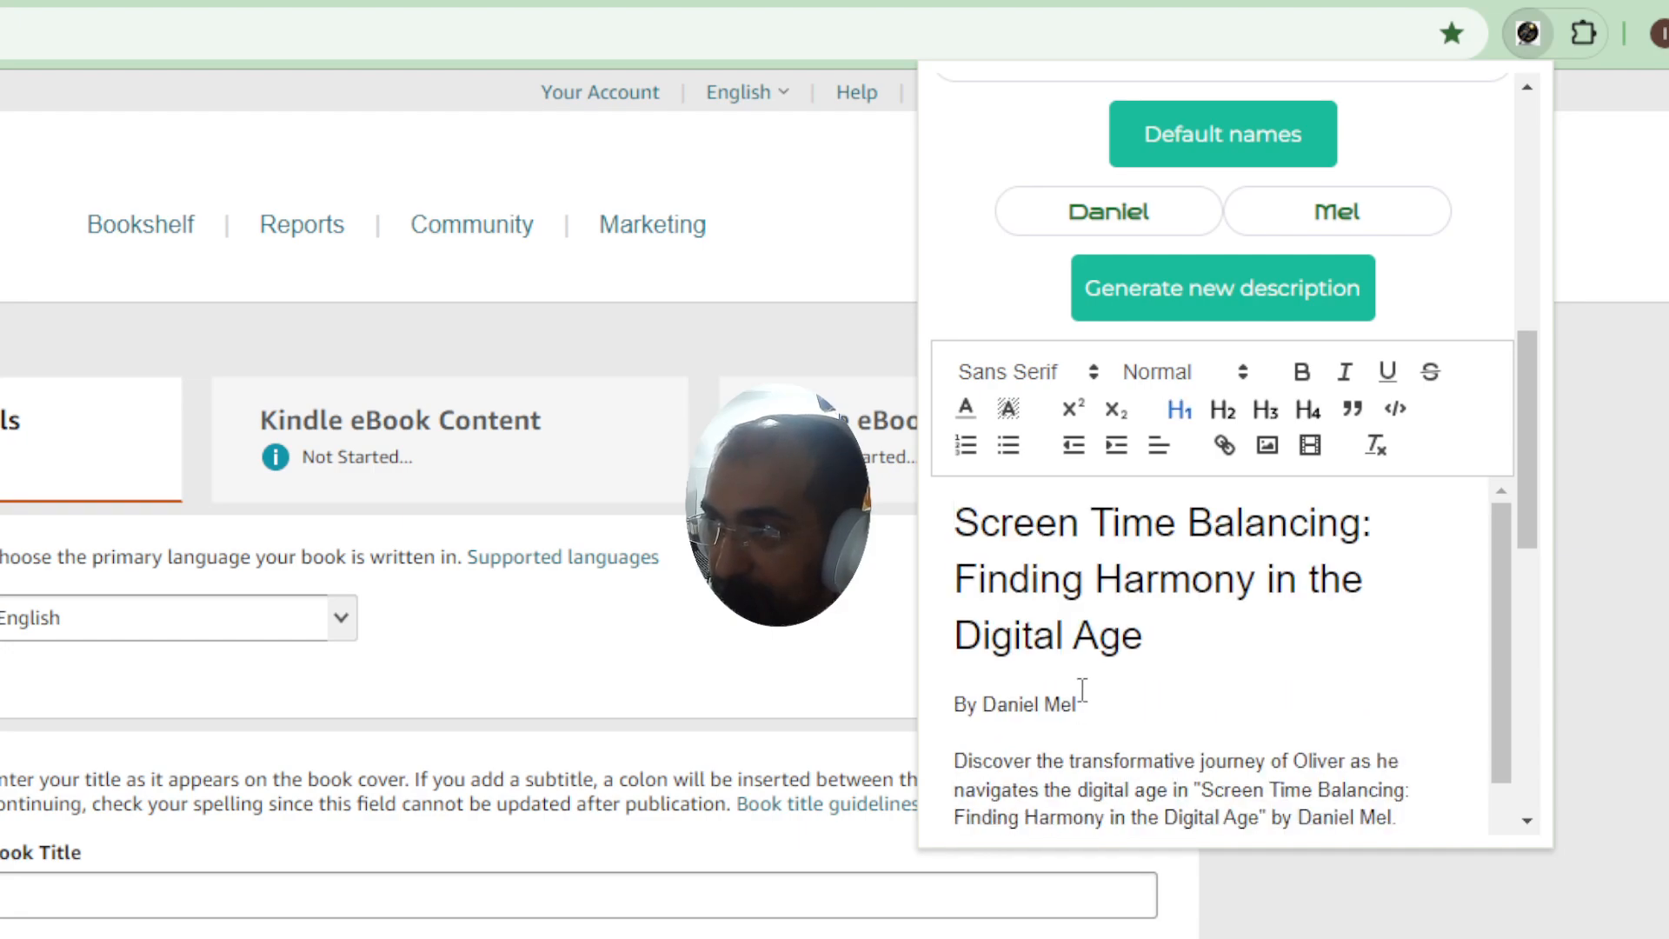
{"action": "scroll", "scroll_direction": "down", "scroll_amount": 3}
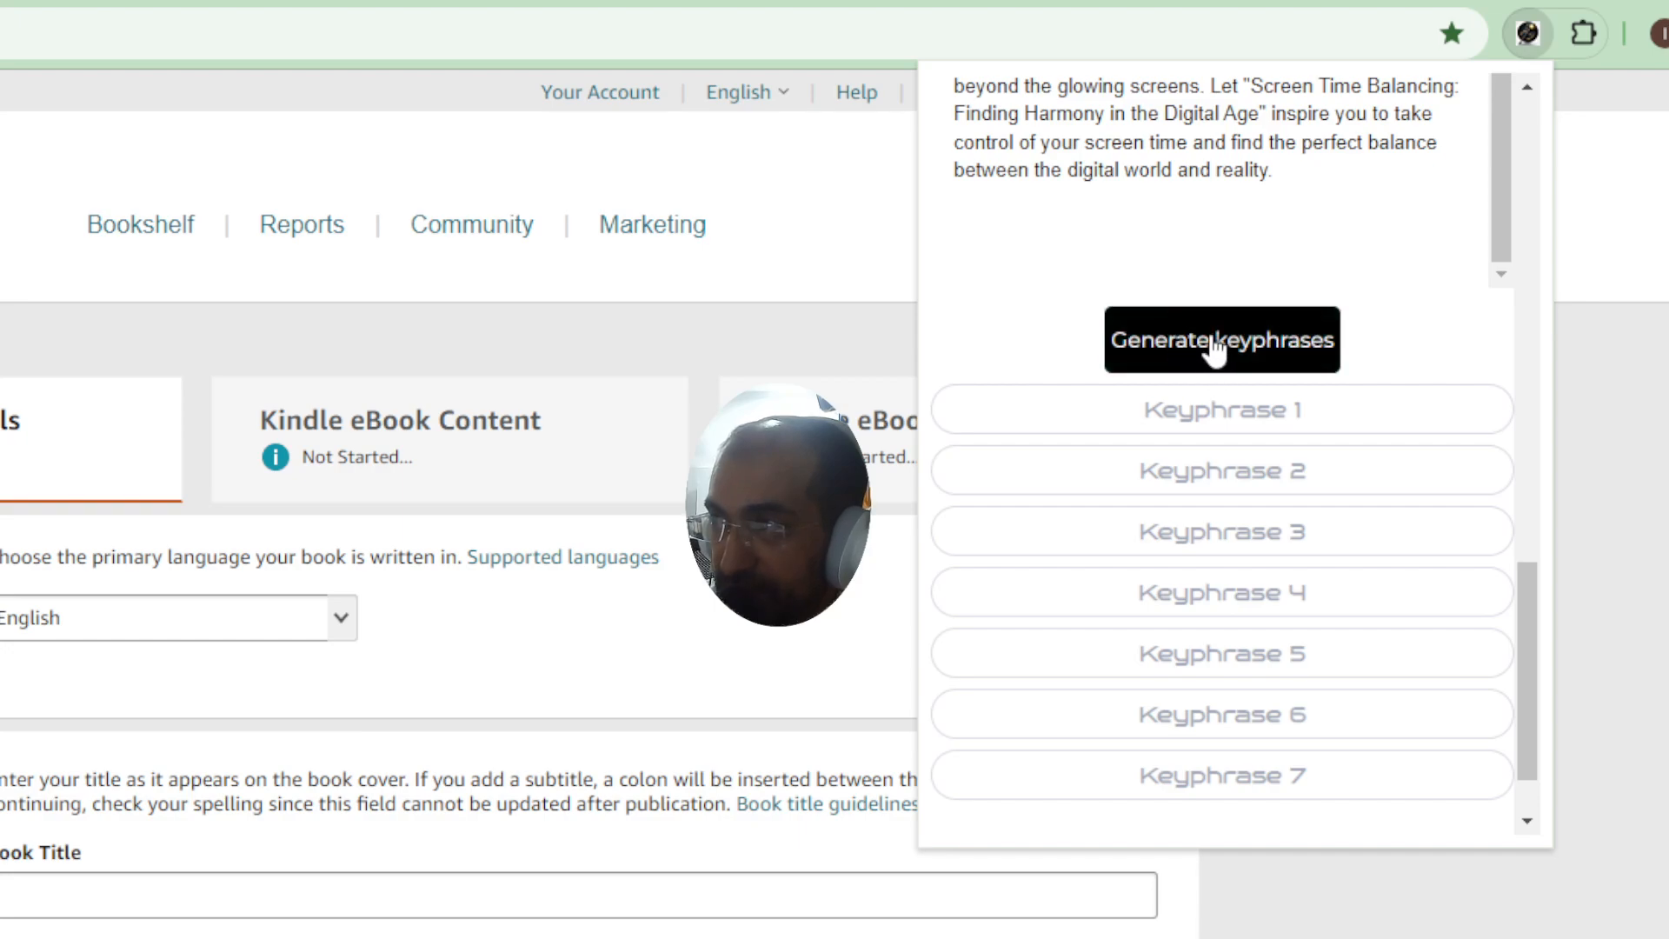
- Generate and regenerate keyphrases until seven screen-time phrases are produced
{"action": "left_click", "coordinate": [1221, 339]}
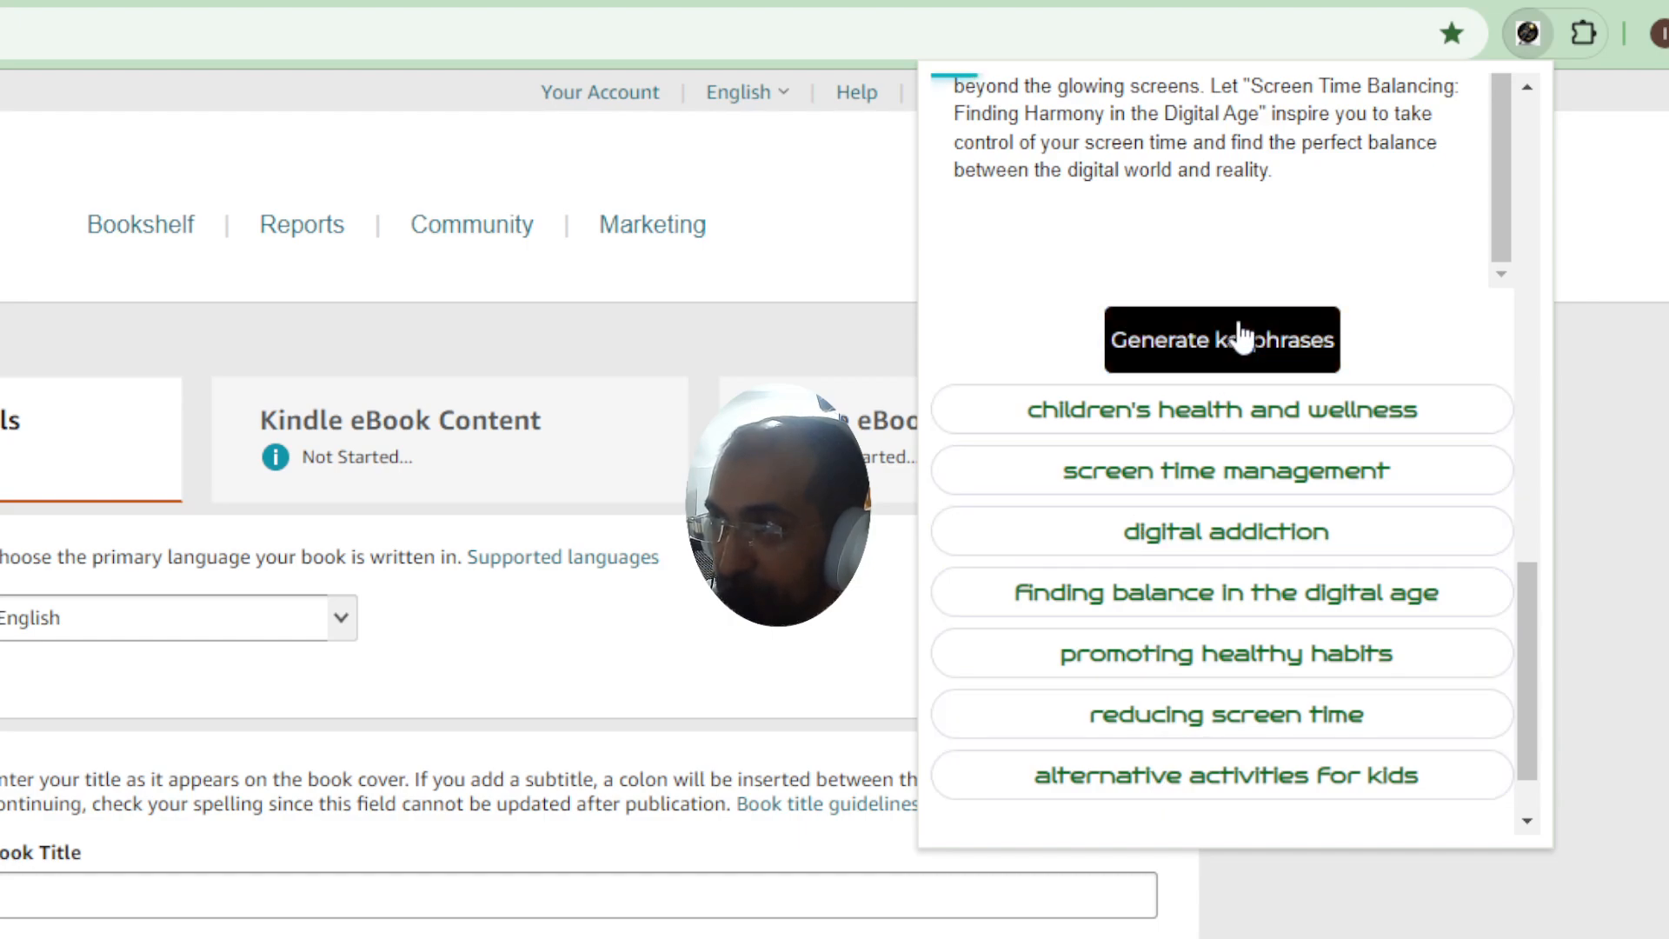
{"action": "left_click", "coordinate": [1222, 339]}
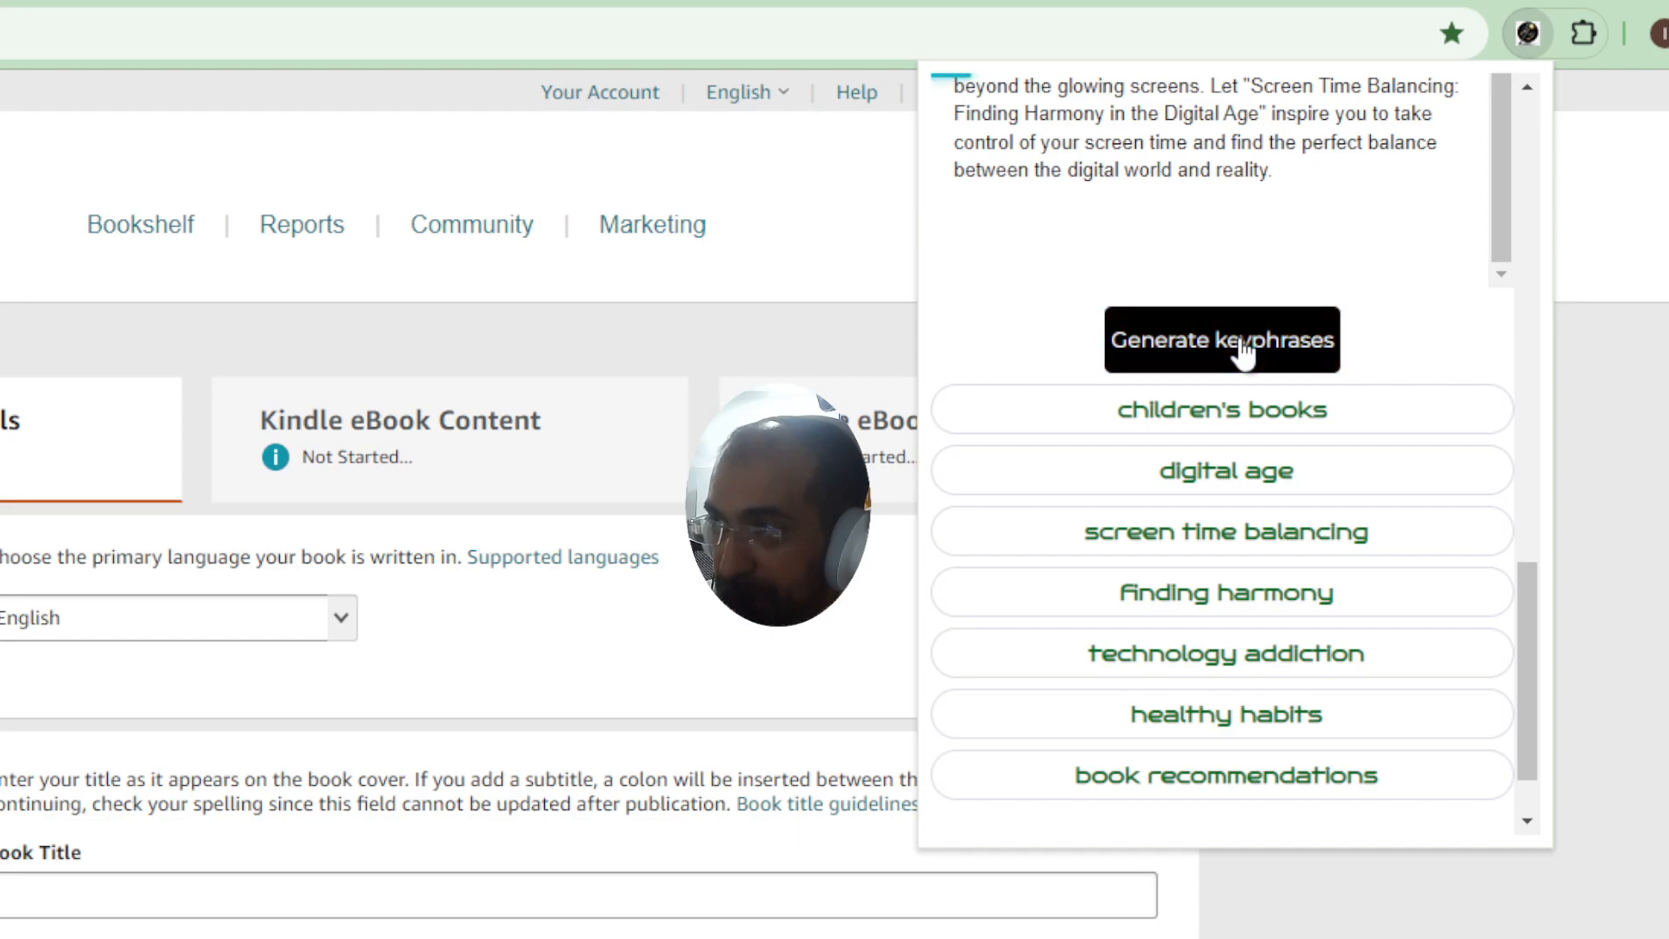
{"action": "left_click", "coordinate": [1222, 339]}
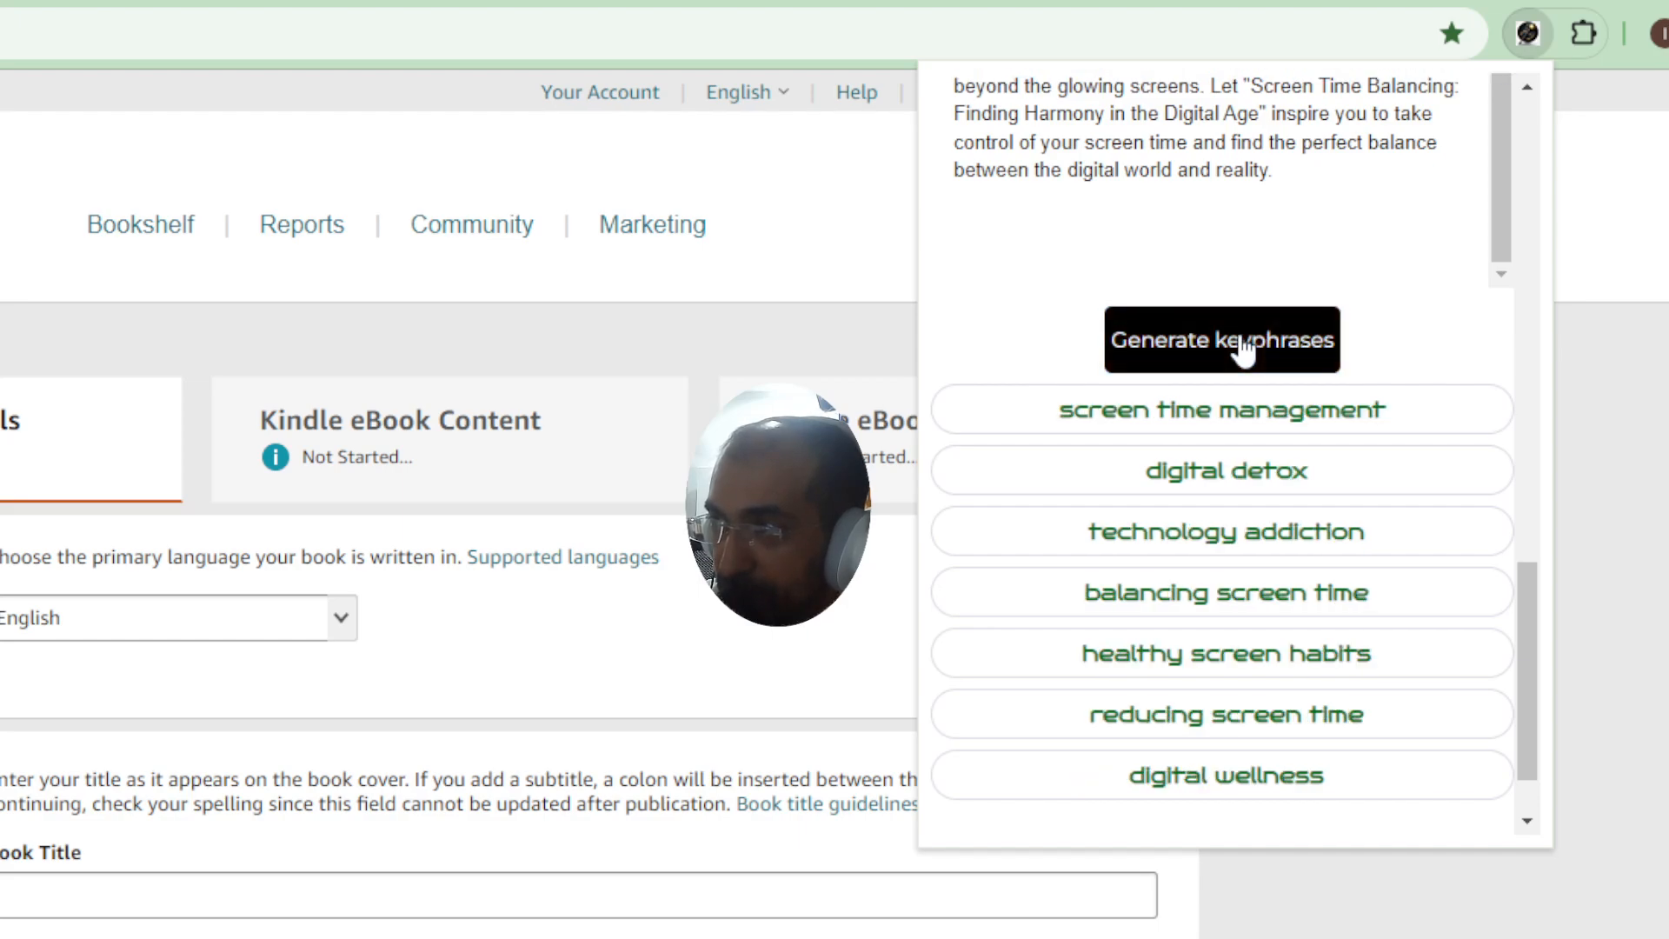
{"action": "left_click", "coordinate": [1221, 339]}
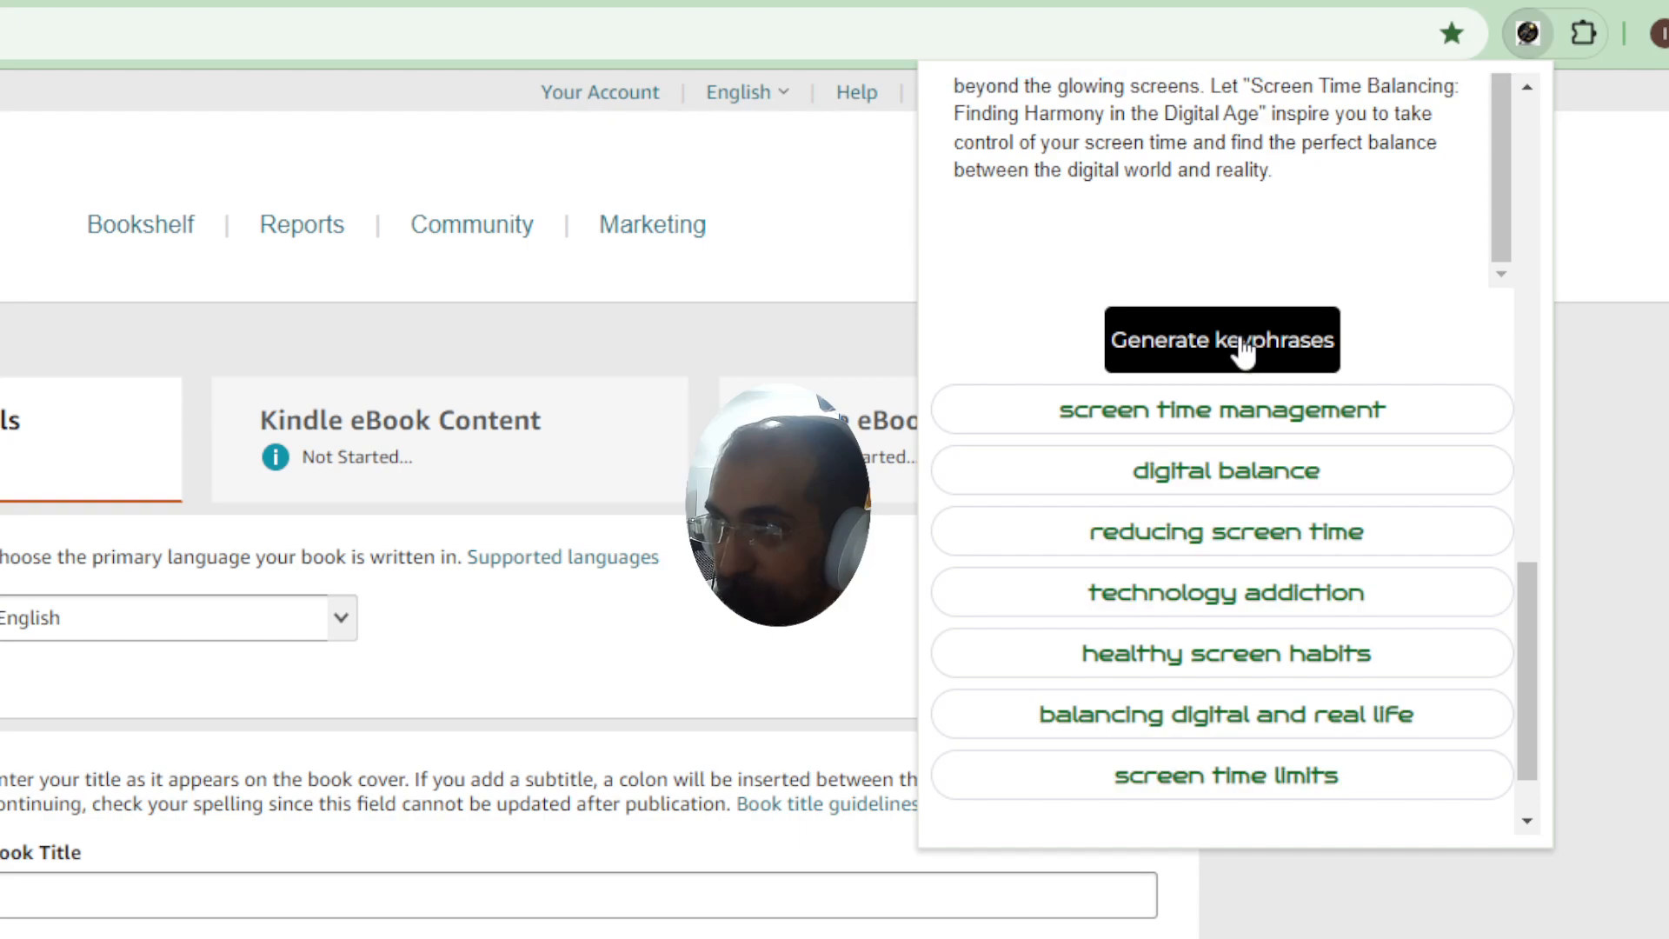
{"action": "left_click", "coordinate": [1220, 339]}
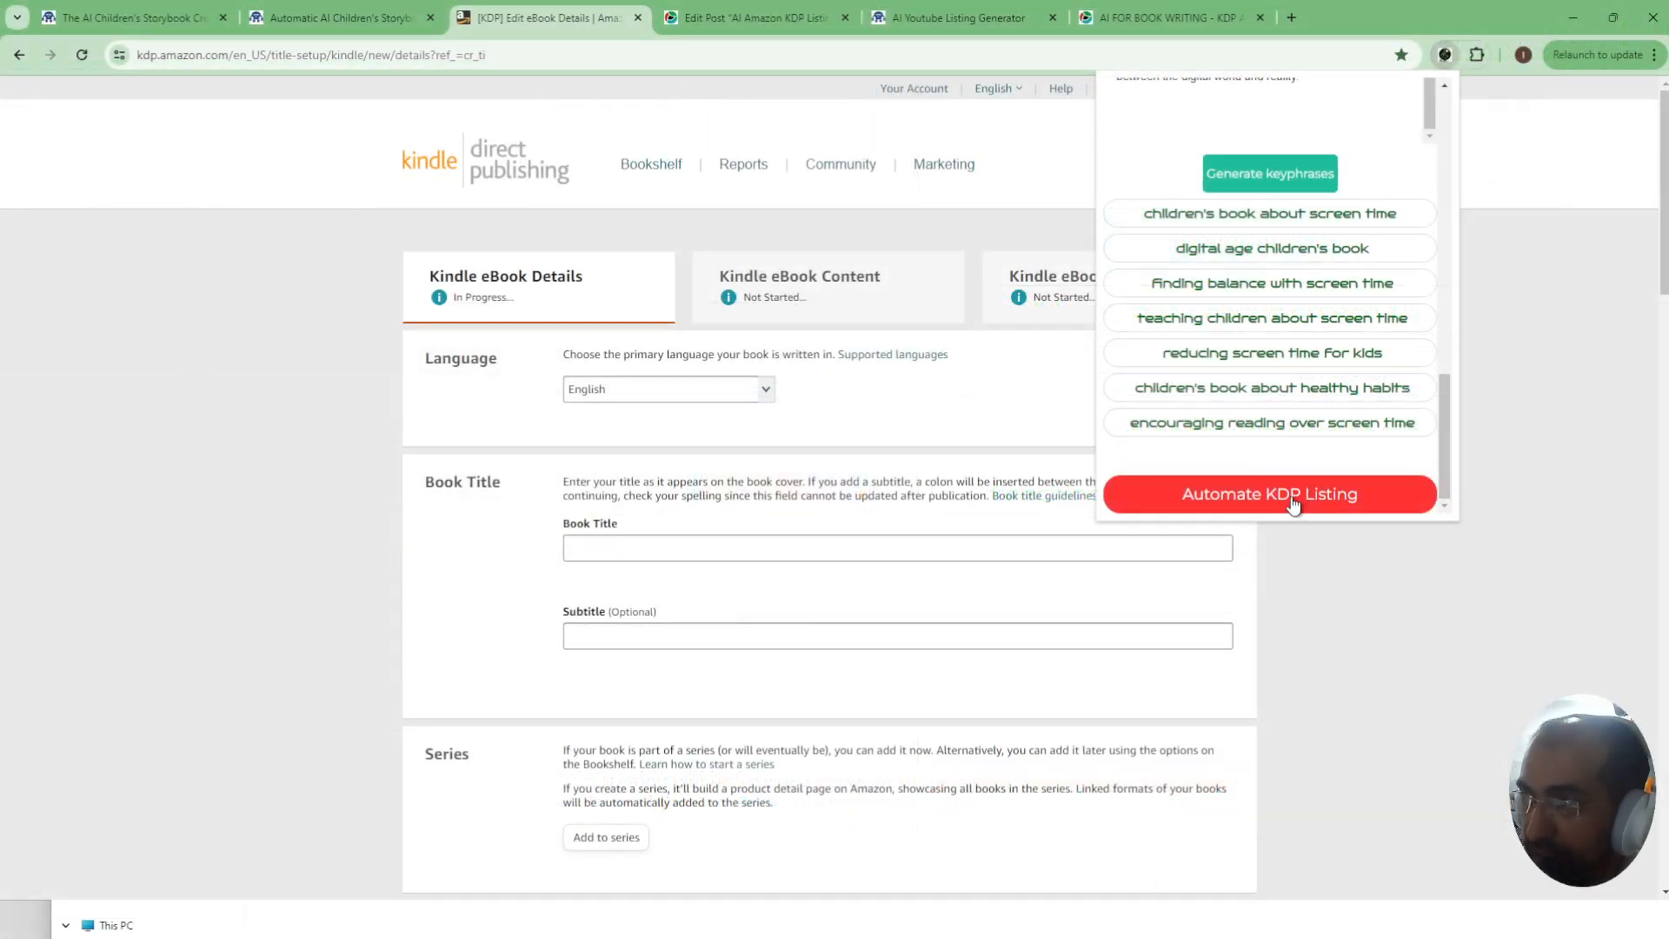
- Review the auto-filled title and subtitle and mark the book as not sexually explicit
{"action": "left_click", "coordinate": [1269, 493]}
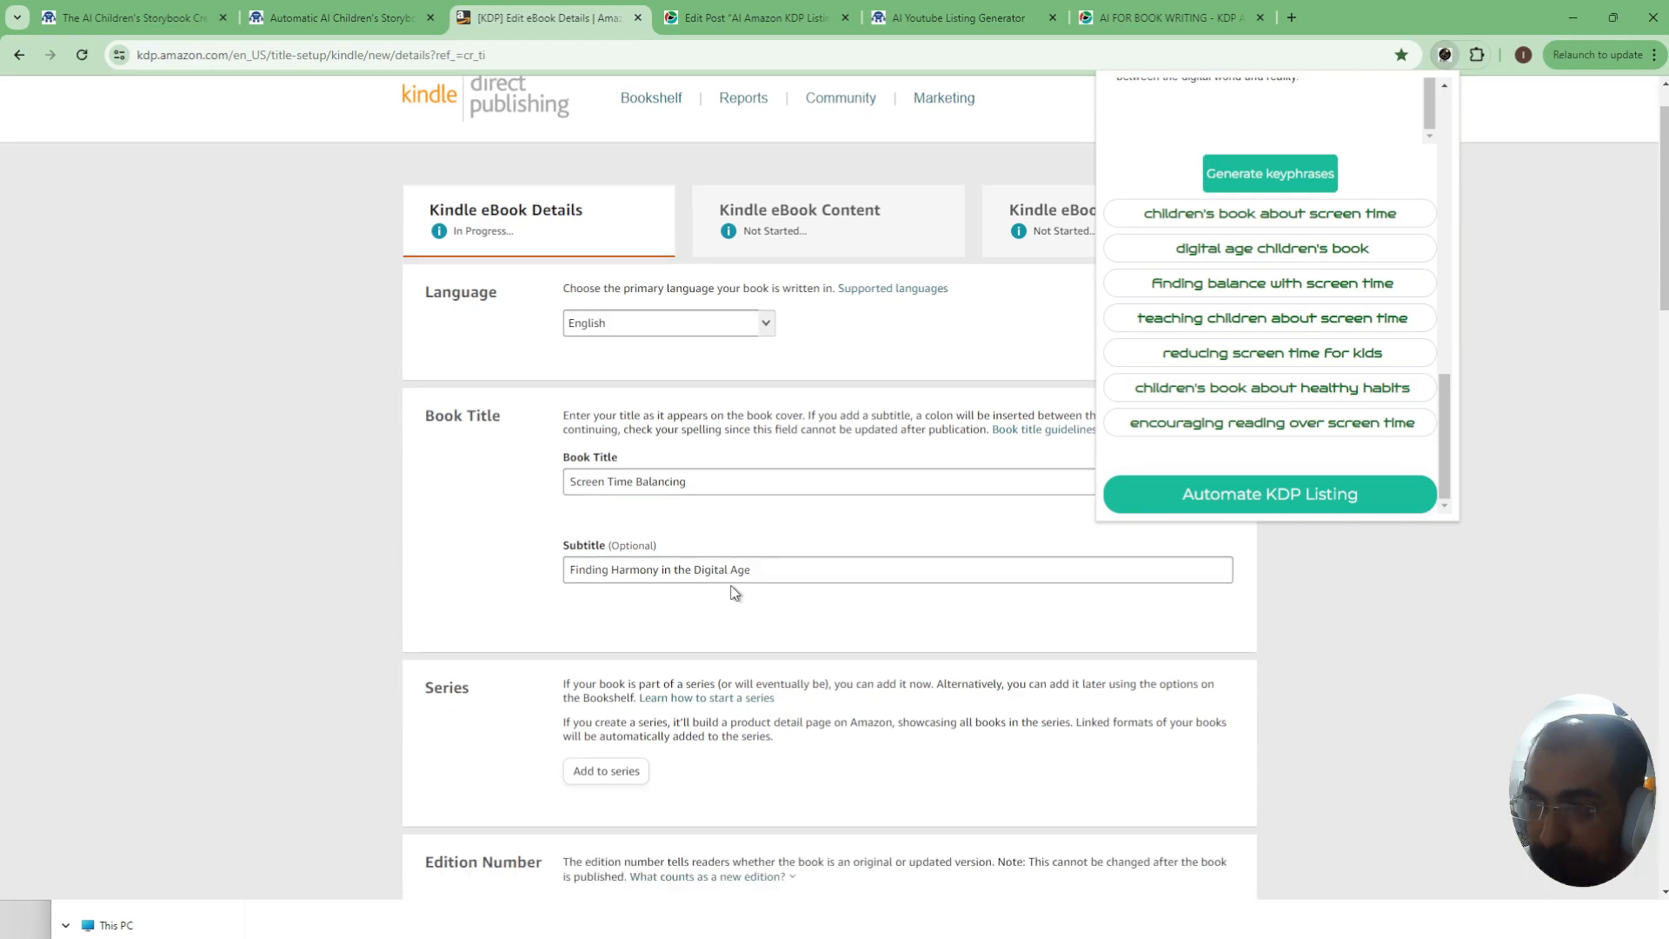
{"action": "scroll", "scroll_direction": "down", "scroll_amount": 3}
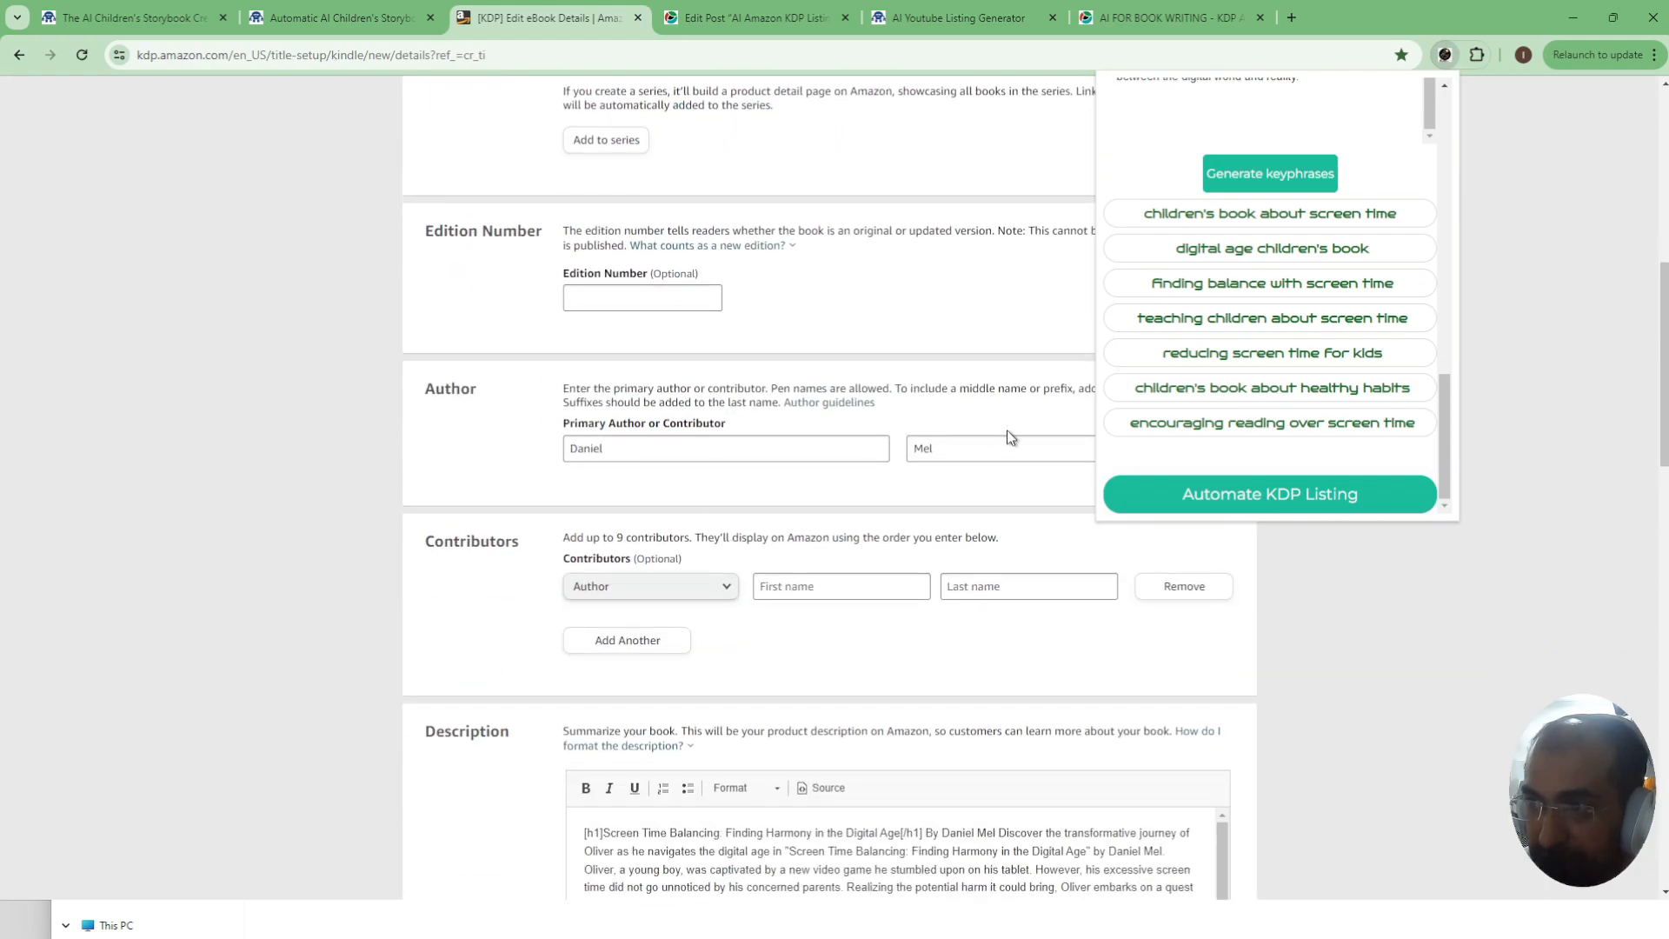
{"action": "scroll", "scroll_direction": "down", "scroll_amount": 3}
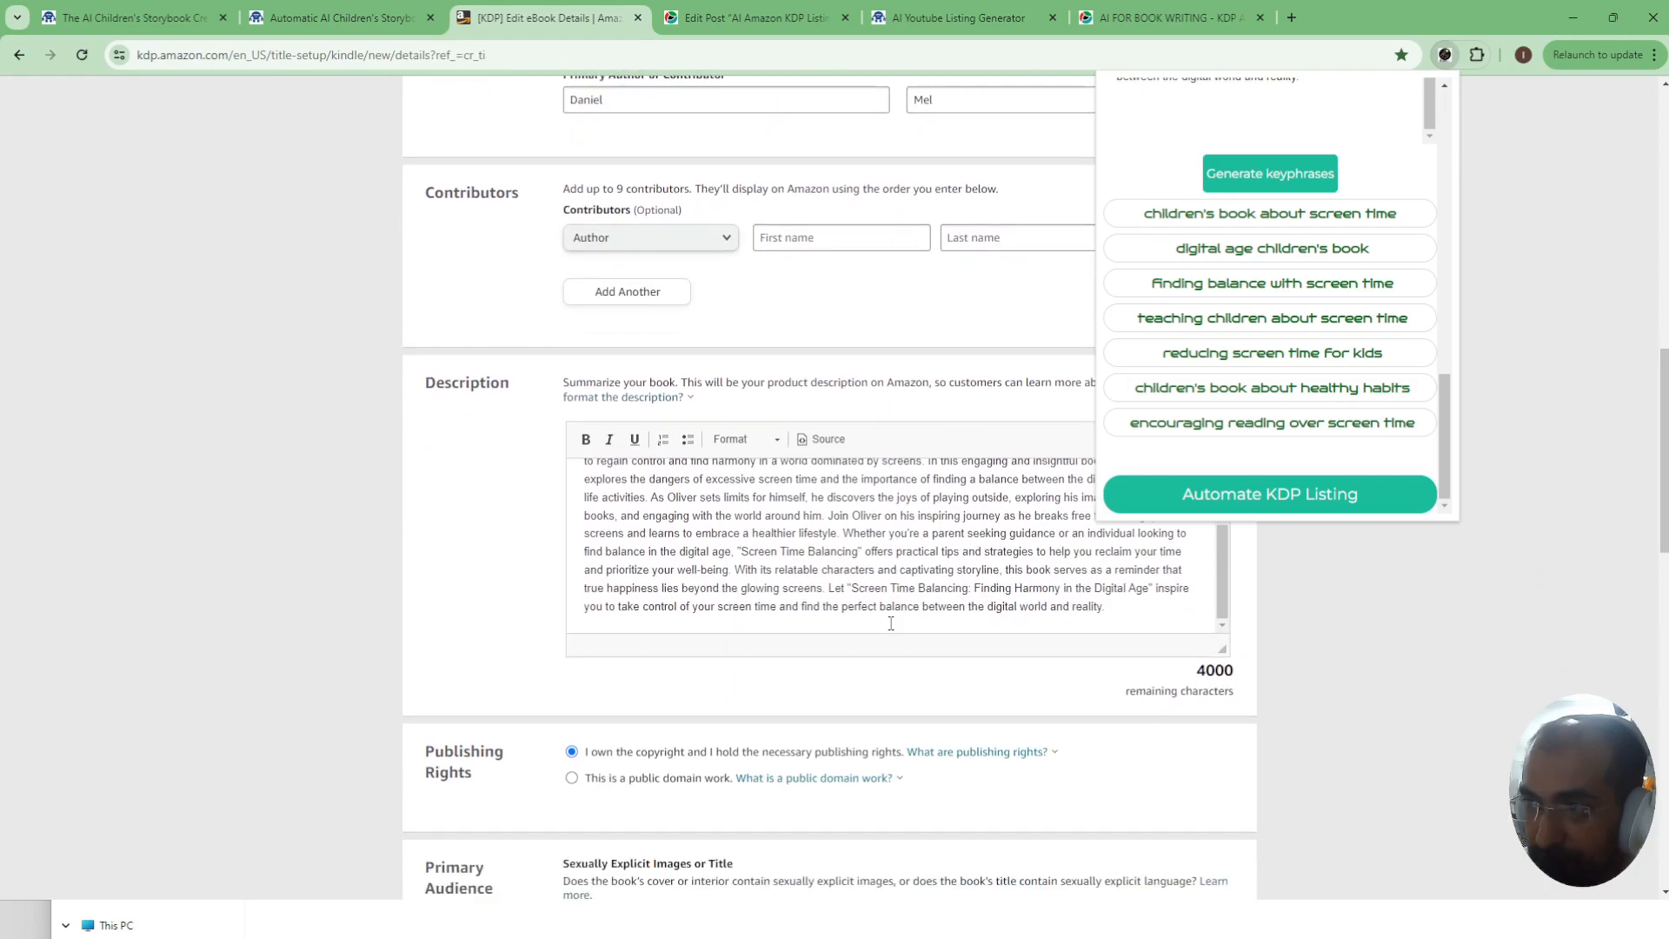
{"action": "scroll", "scroll_direction": "down", "scroll_amount": 3}
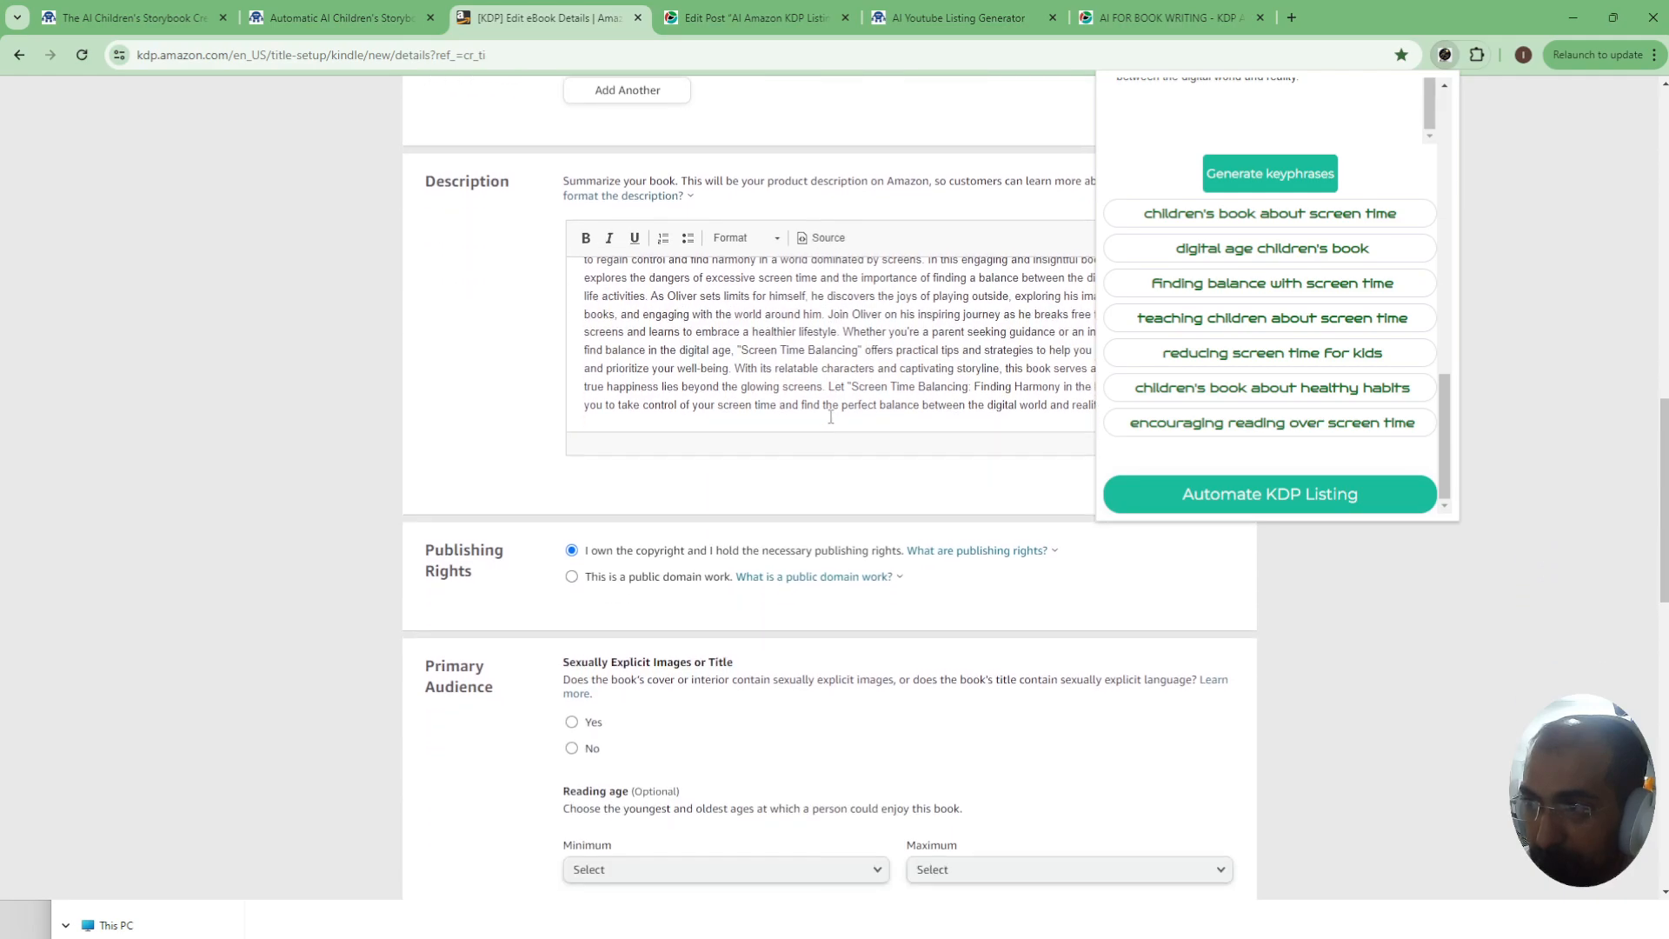
{"action": "scroll", "scroll_direction": "down", "scroll_amount": 3}
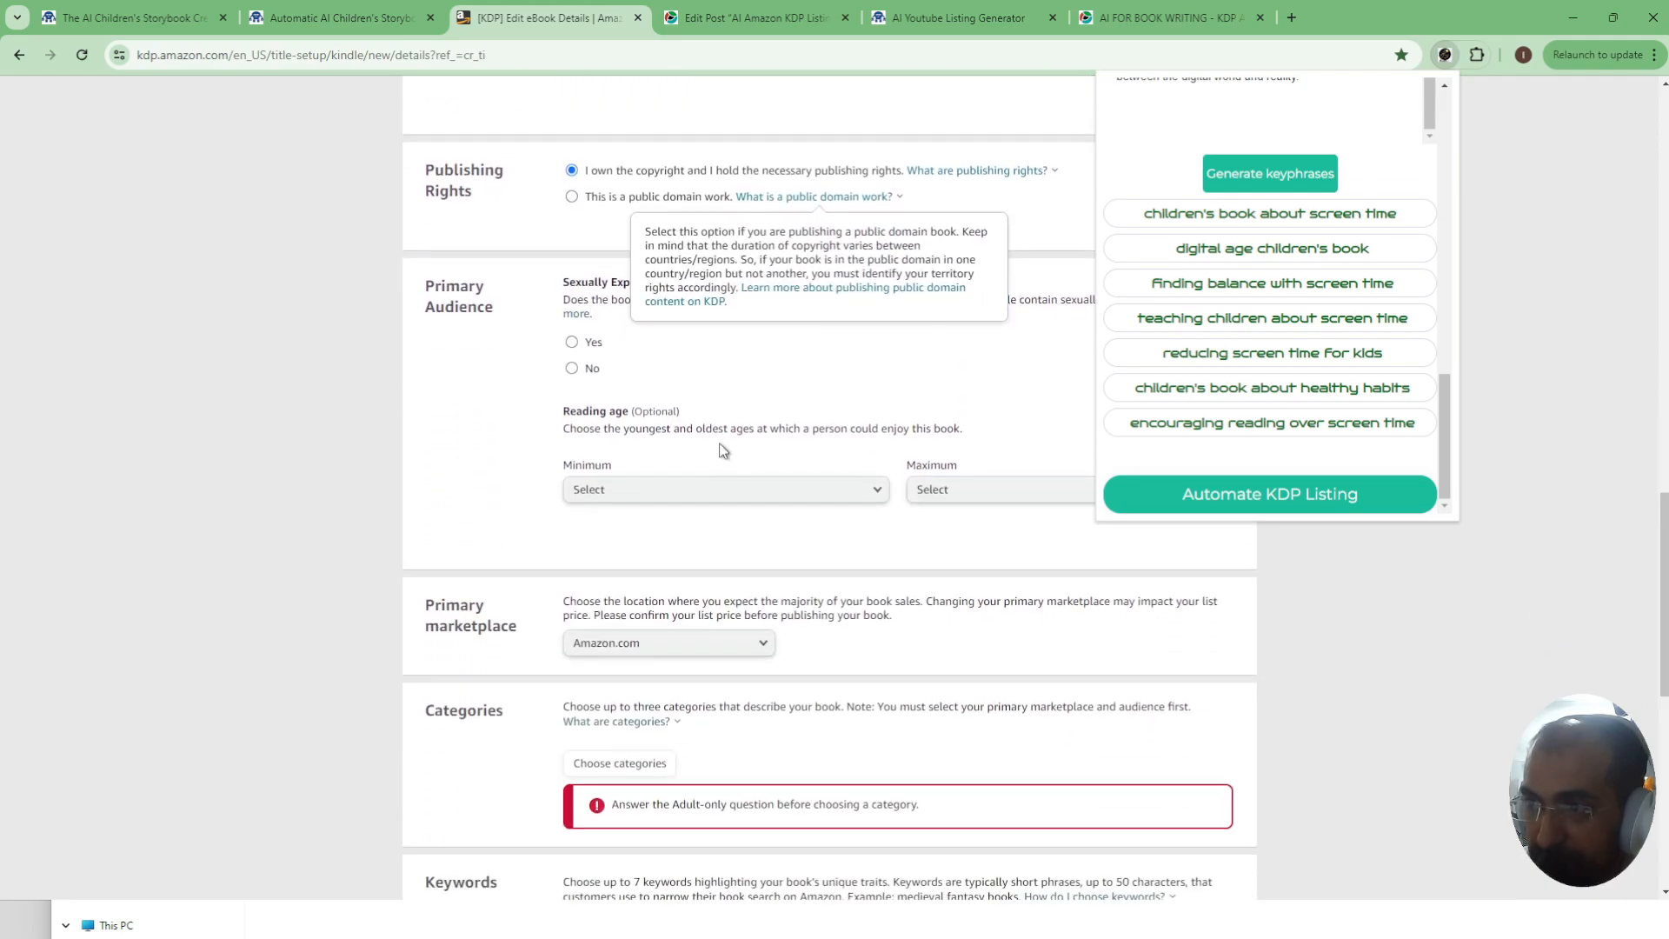
{"action": "scroll", "scroll_direction": "down", "scroll_amount": 3}
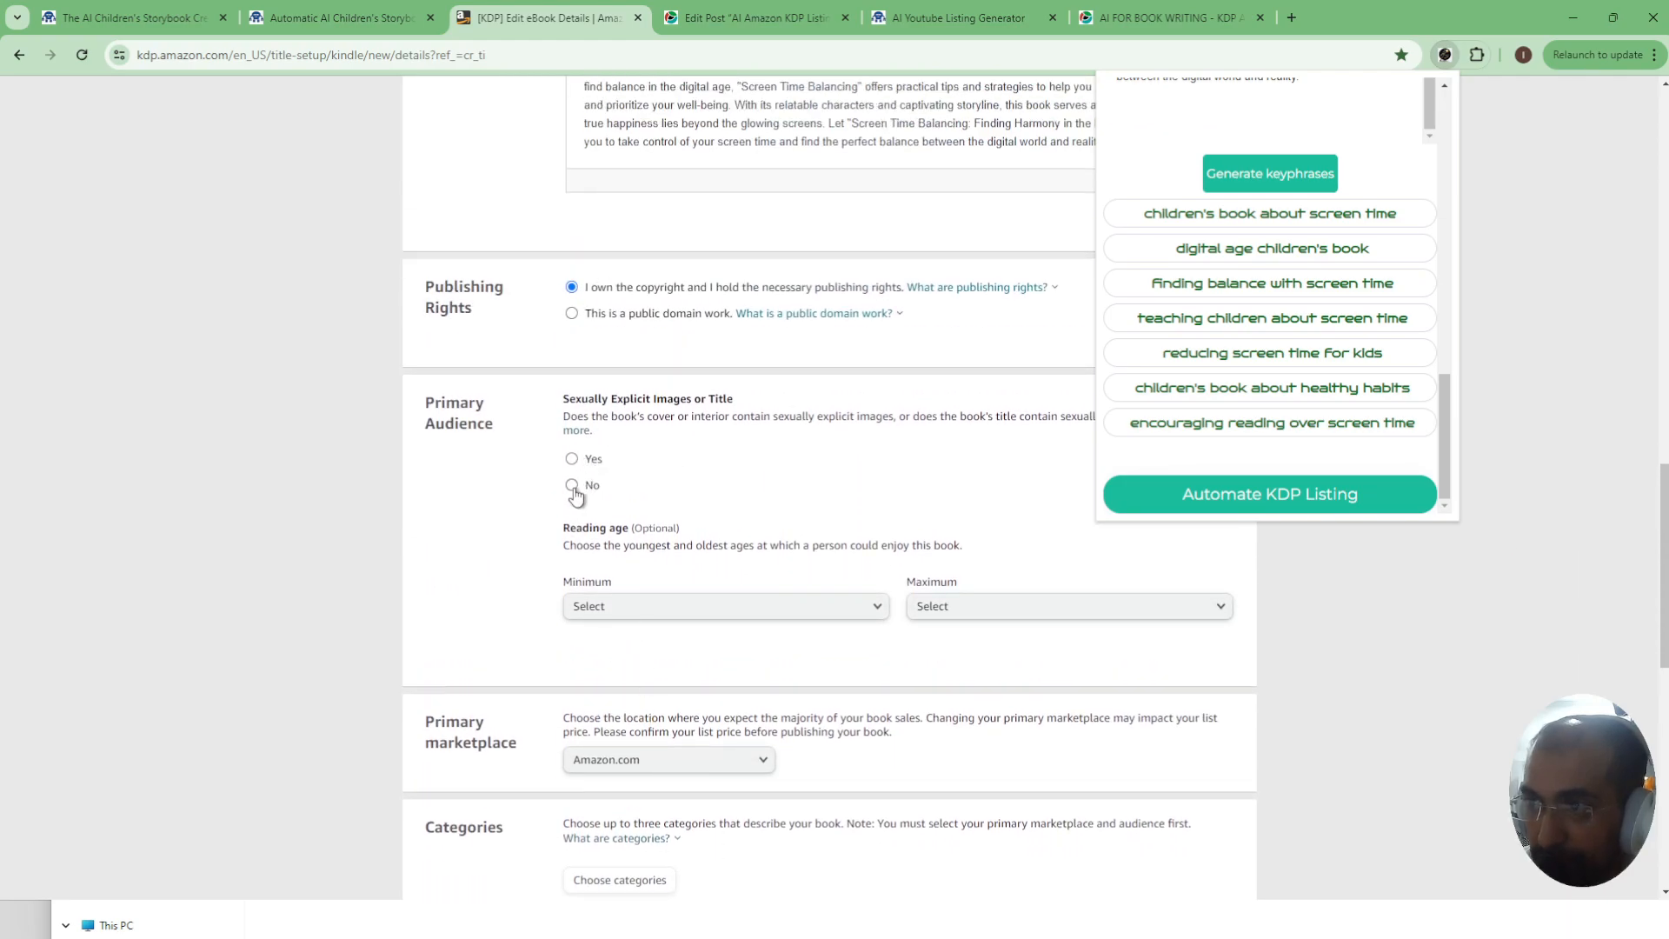
{"action": "left_click", "coordinate": [573, 485]}
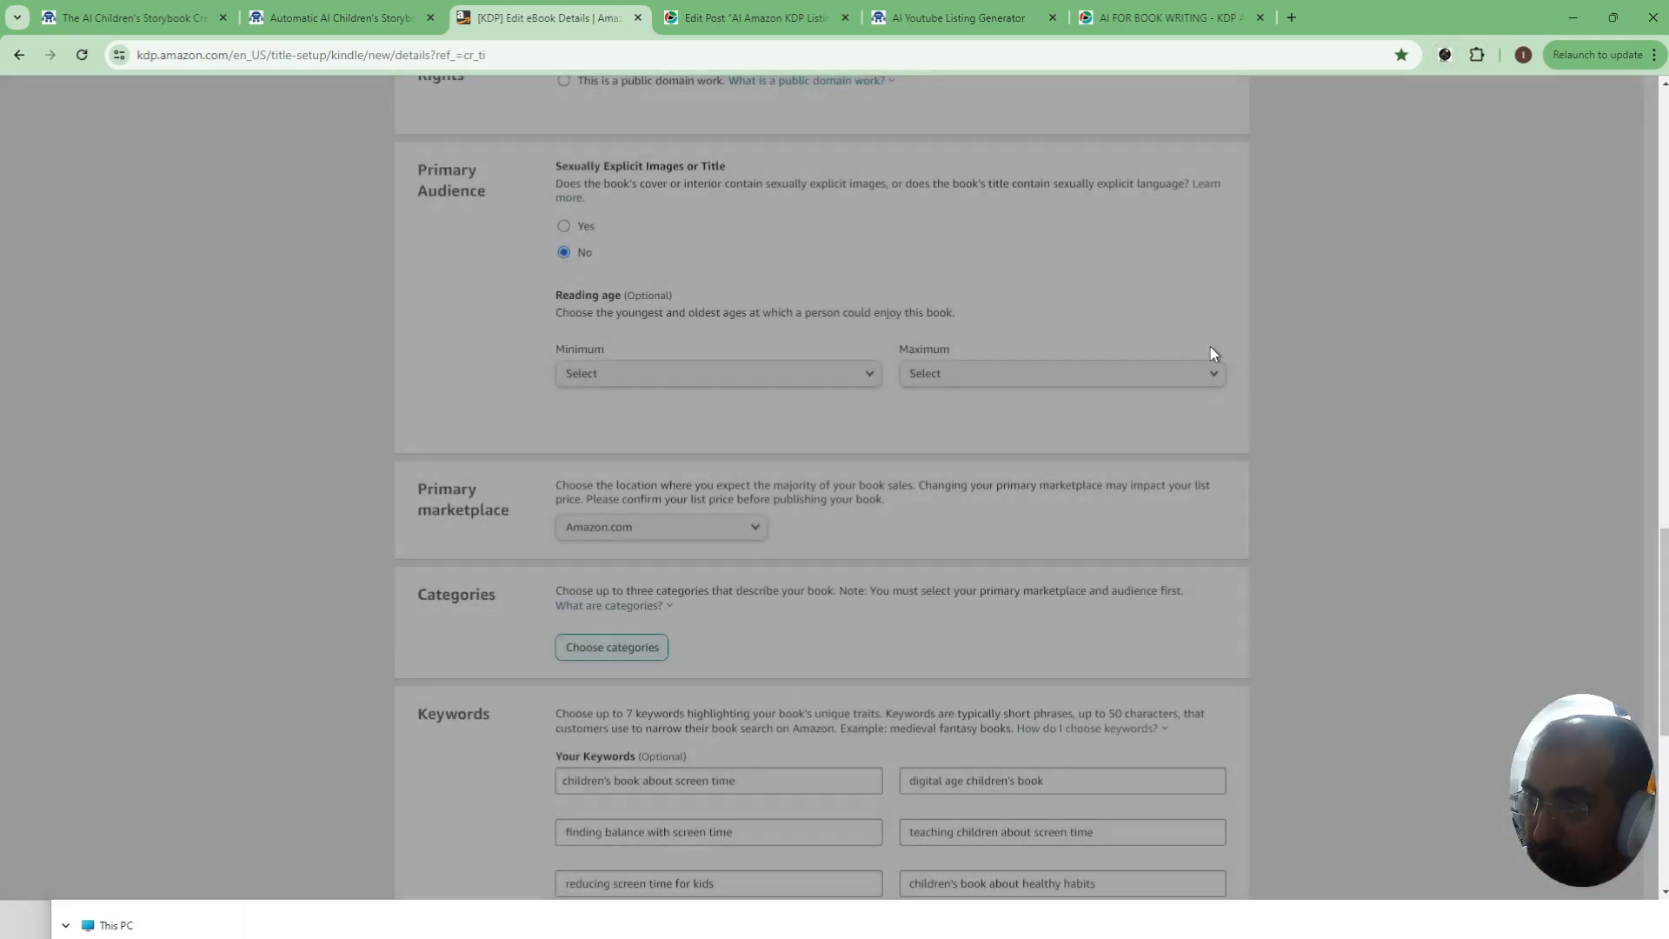
{"action": "scroll", "scroll_direction": "down", "scroll_amount": 3}
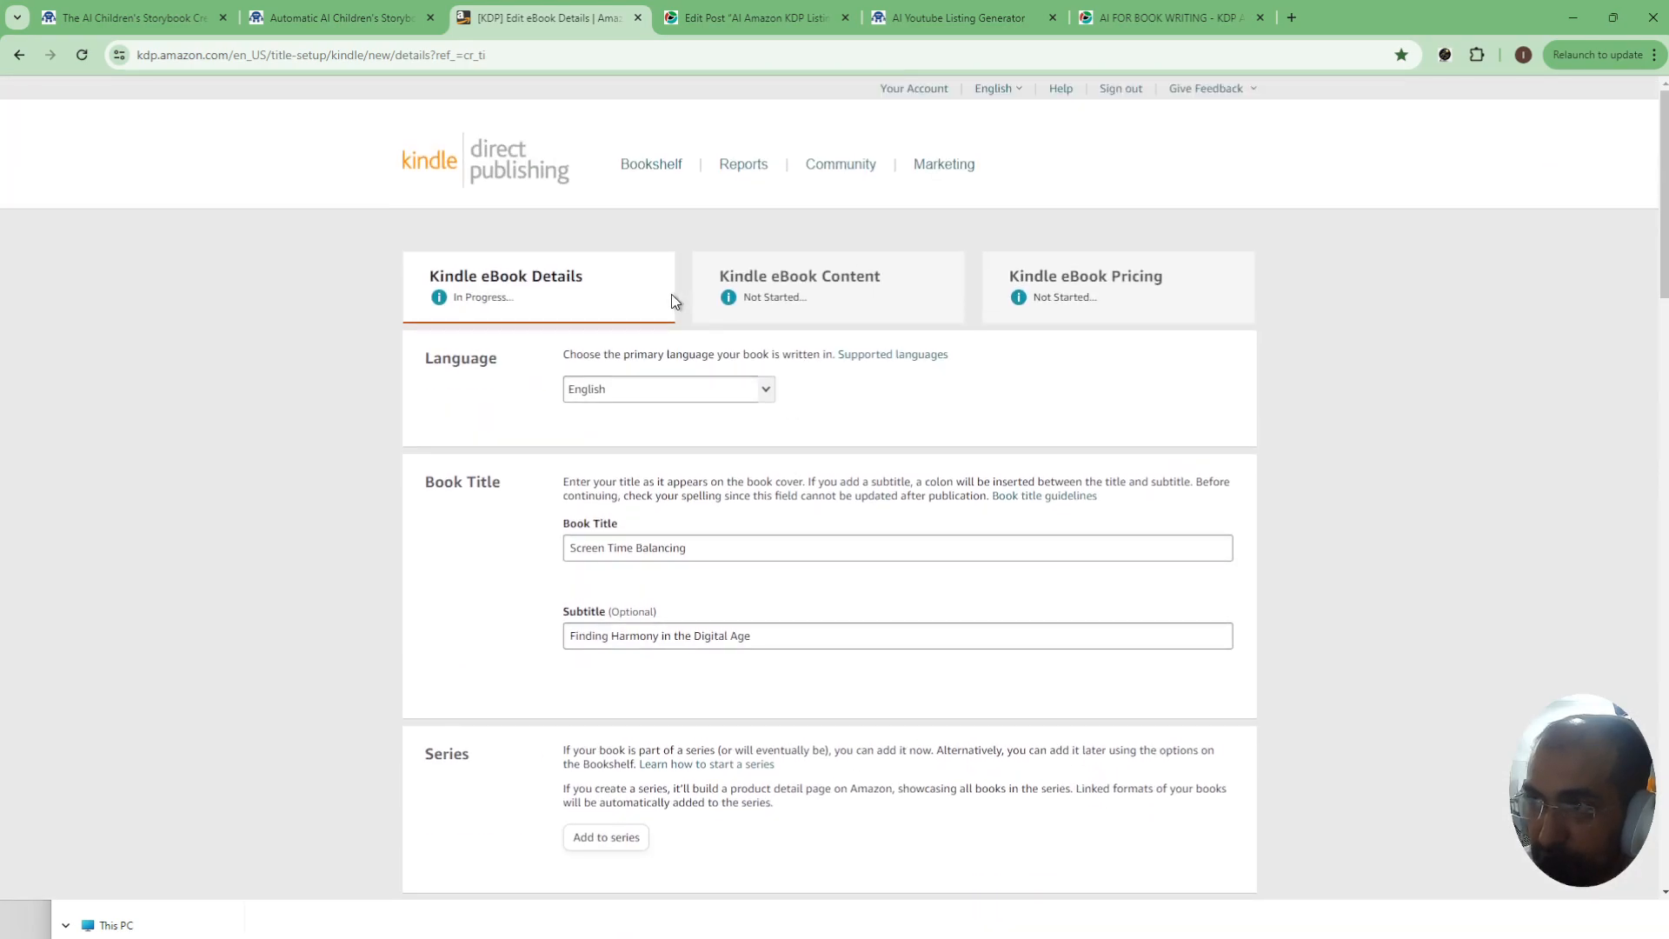
{"action": "mouse_move", "coordinate": [651, 163]}
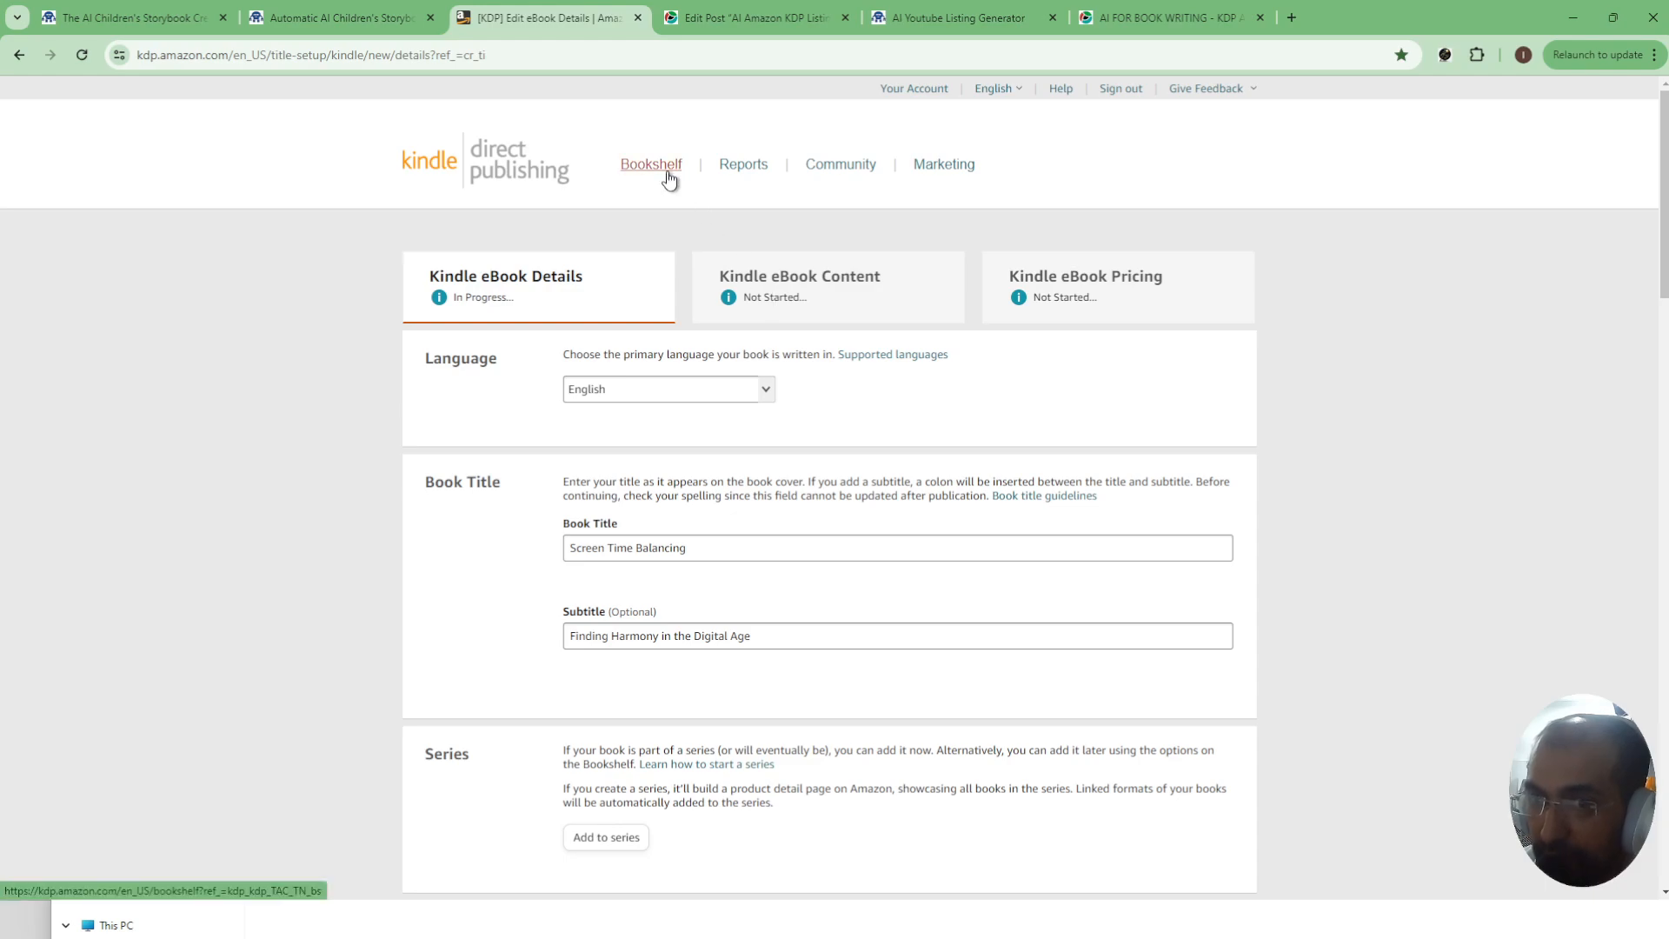
{"action": "scroll", "scroll_direction": "down", "scroll_amount": 3}
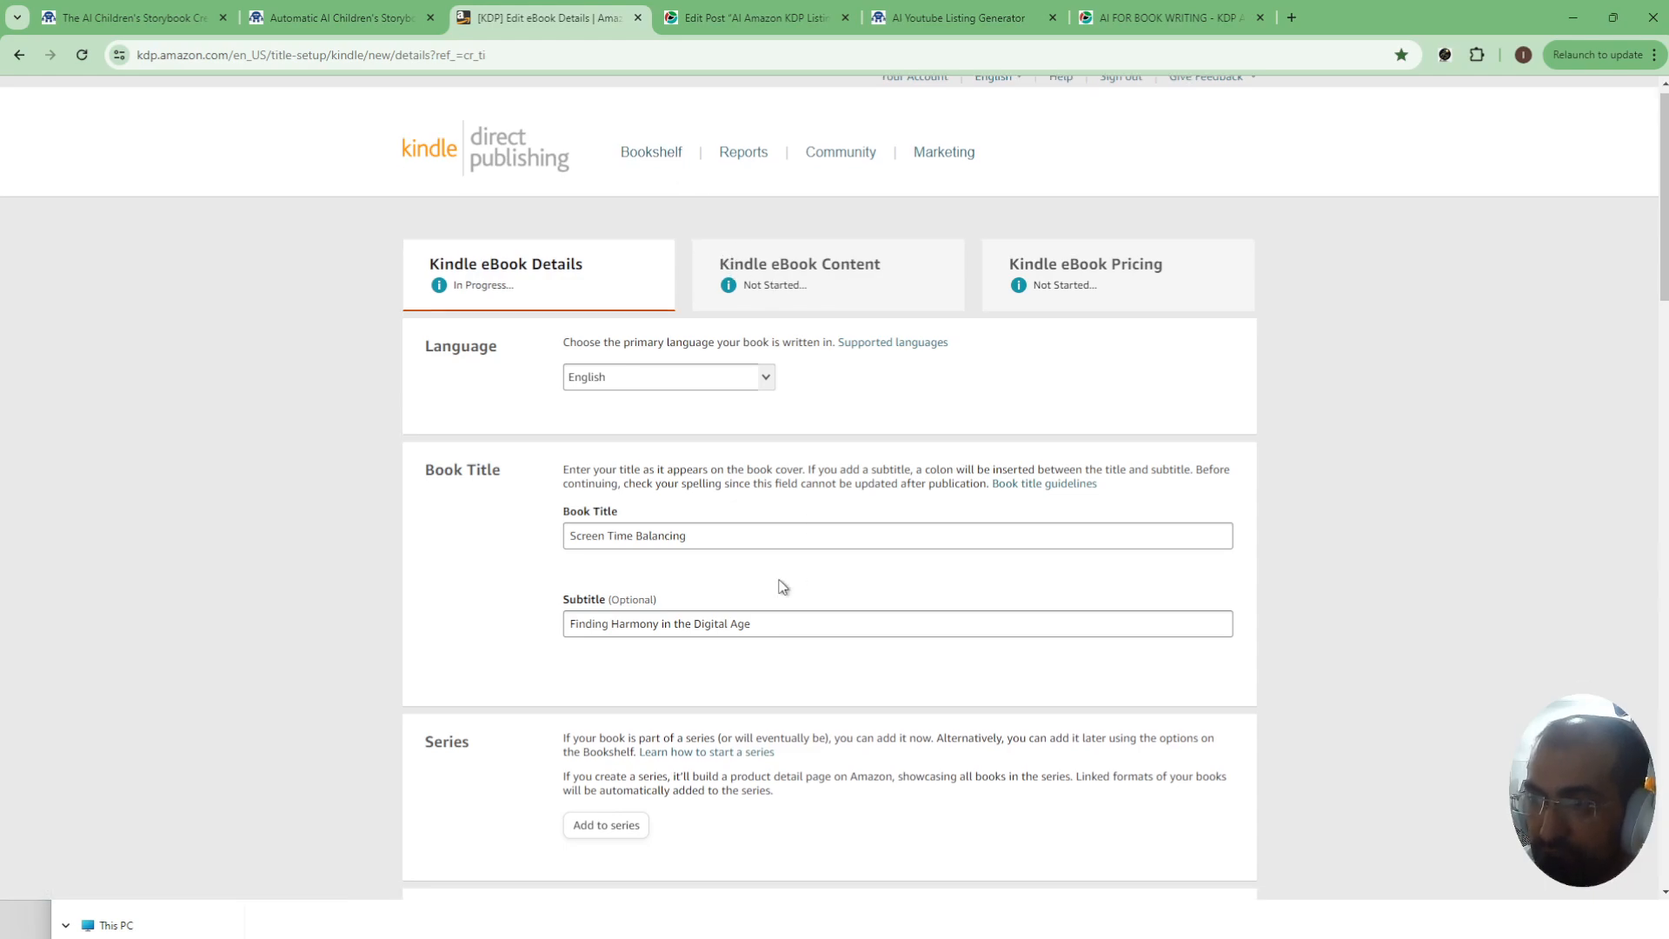
{"action": "scroll", "scroll_direction": "down", "scroll_amount": 3}
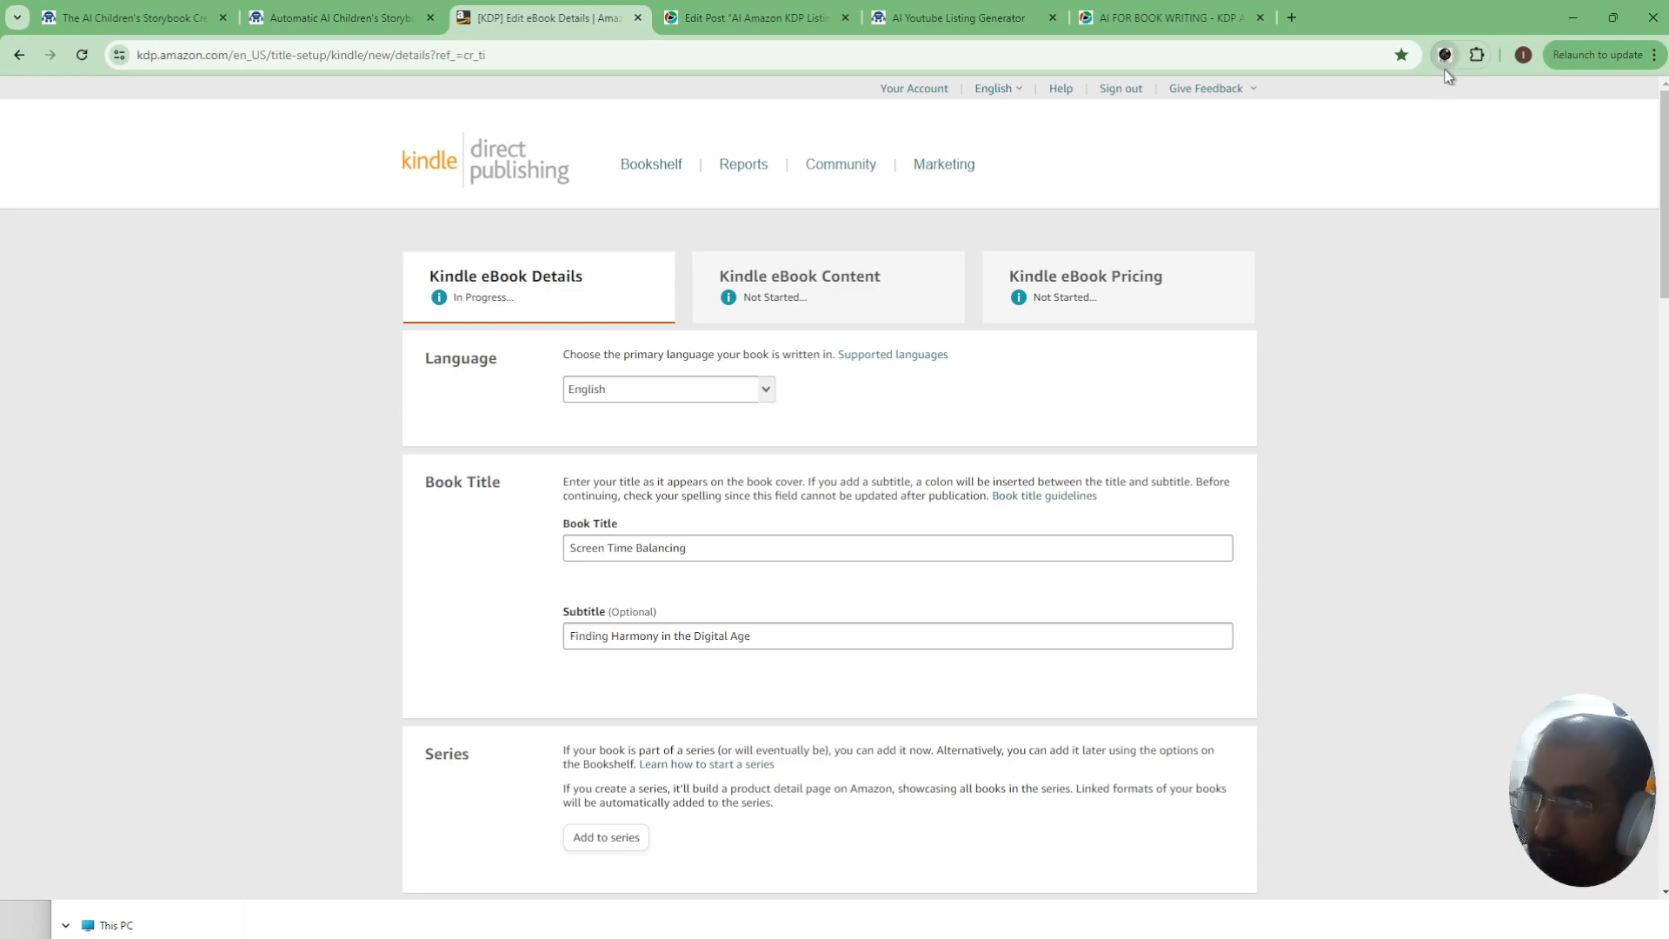
- Load Cute Animal Coloring Book from My Books and generate its subtitle
{"action": "left_click", "coordinate": [1445, 54]}
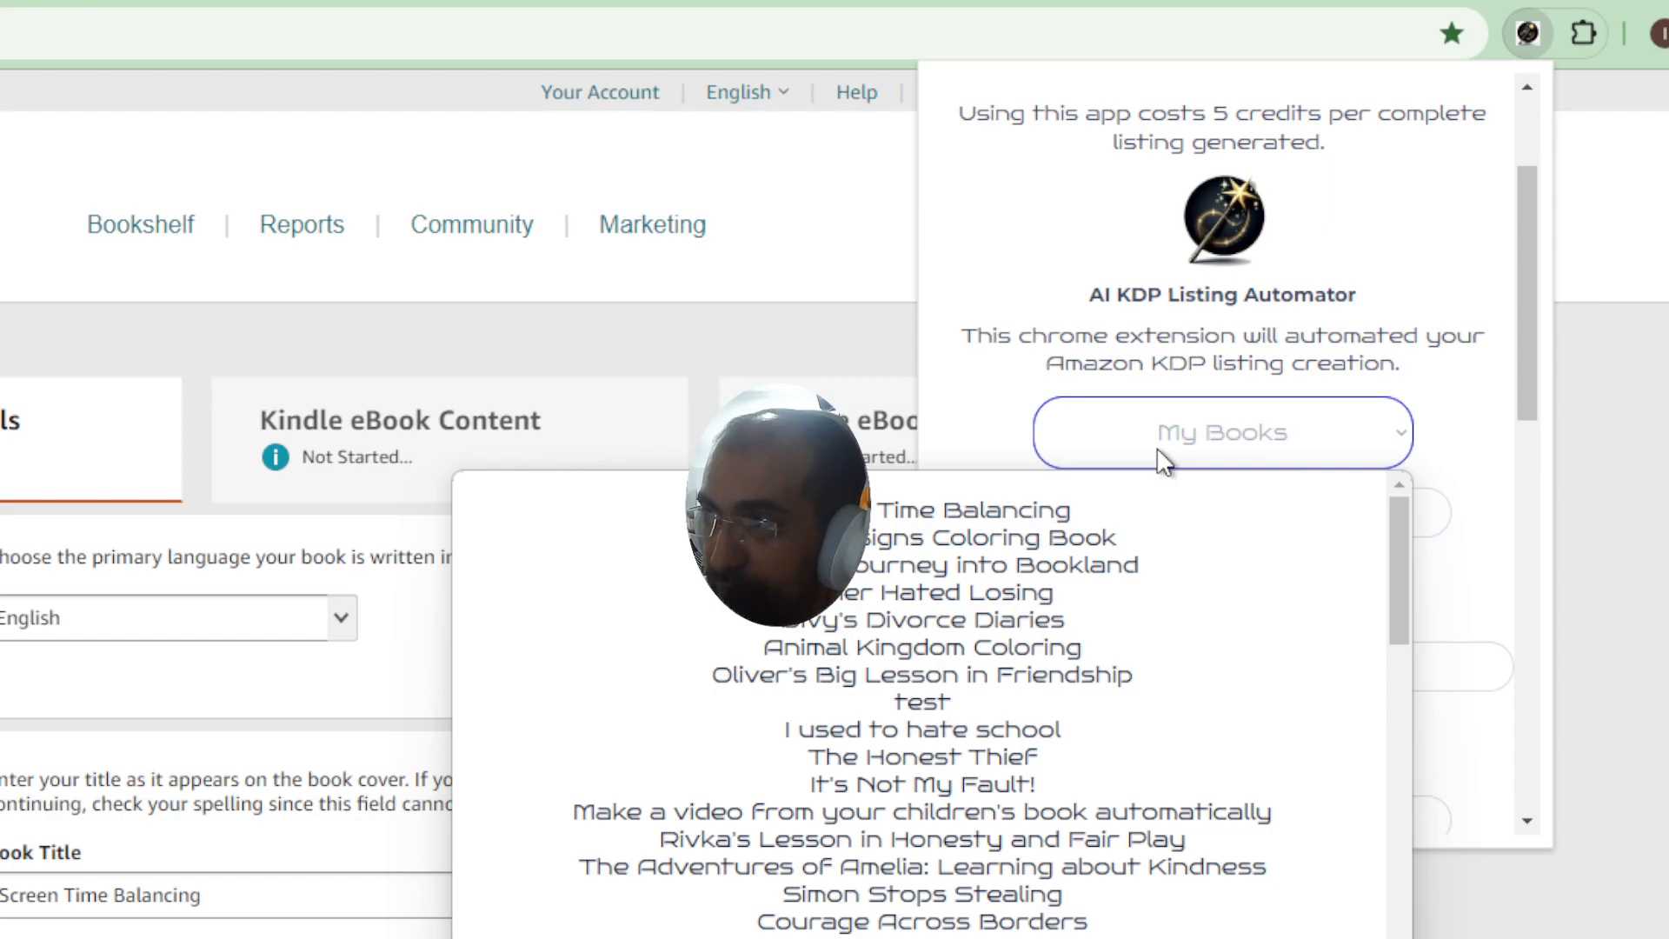
{"action": "left_click", "coordinate": [913, 729]}
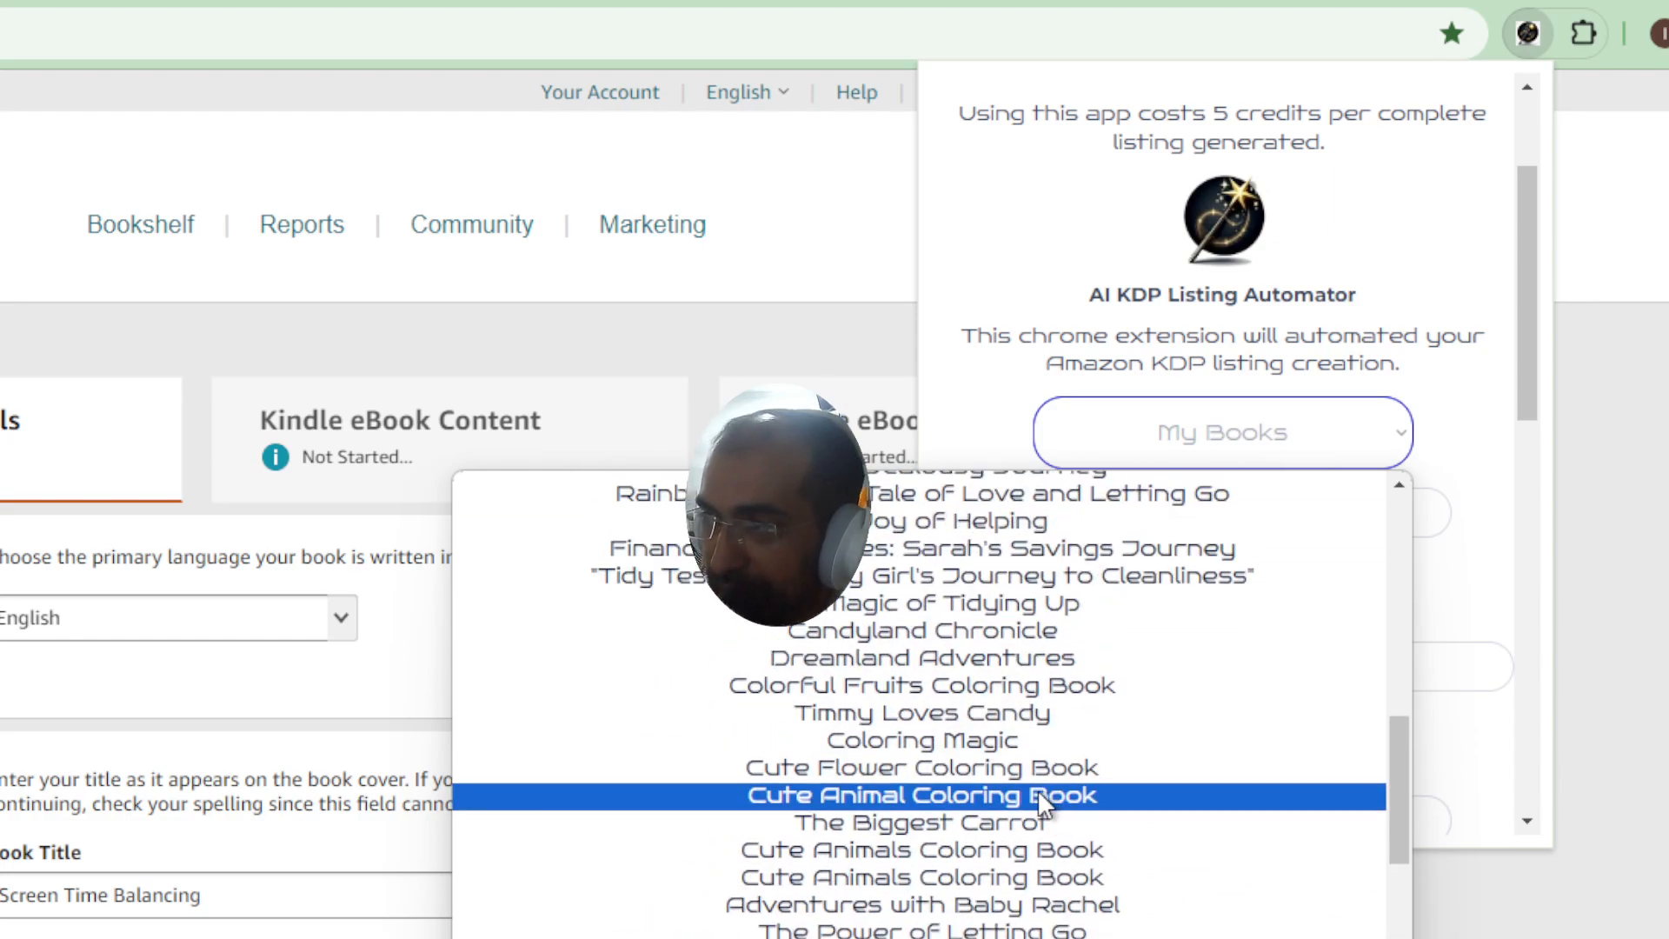
{"action": "left_click", "coordinate": [922, 794]}
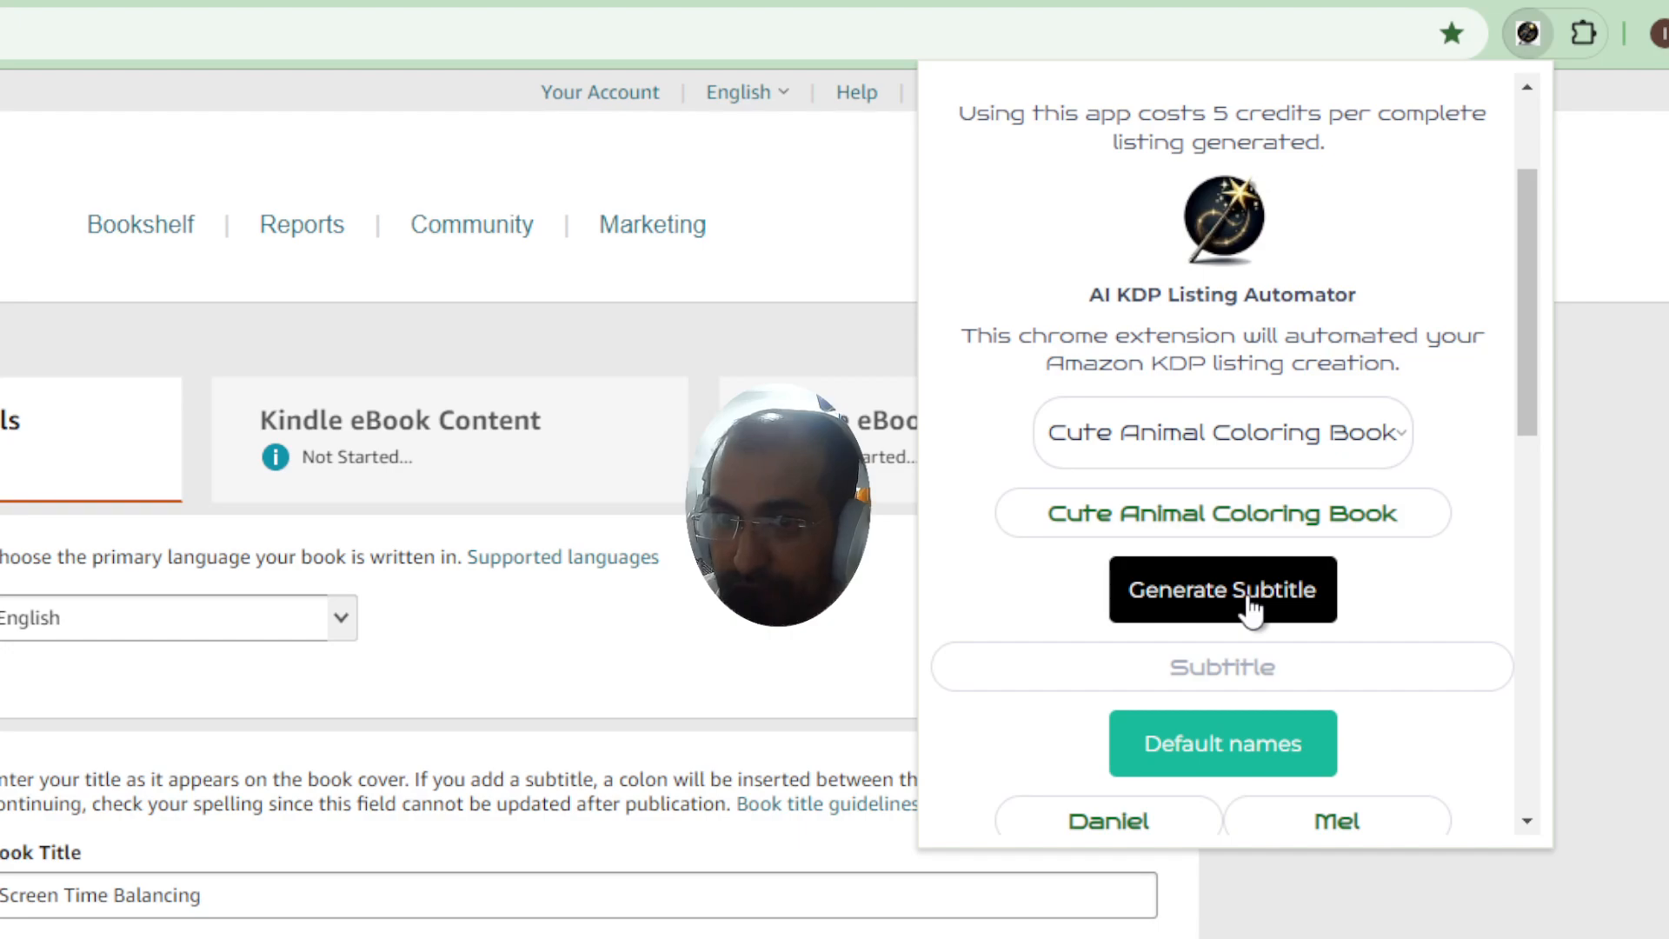
{"action": "left_click", "coordinate": [1222, 590]}
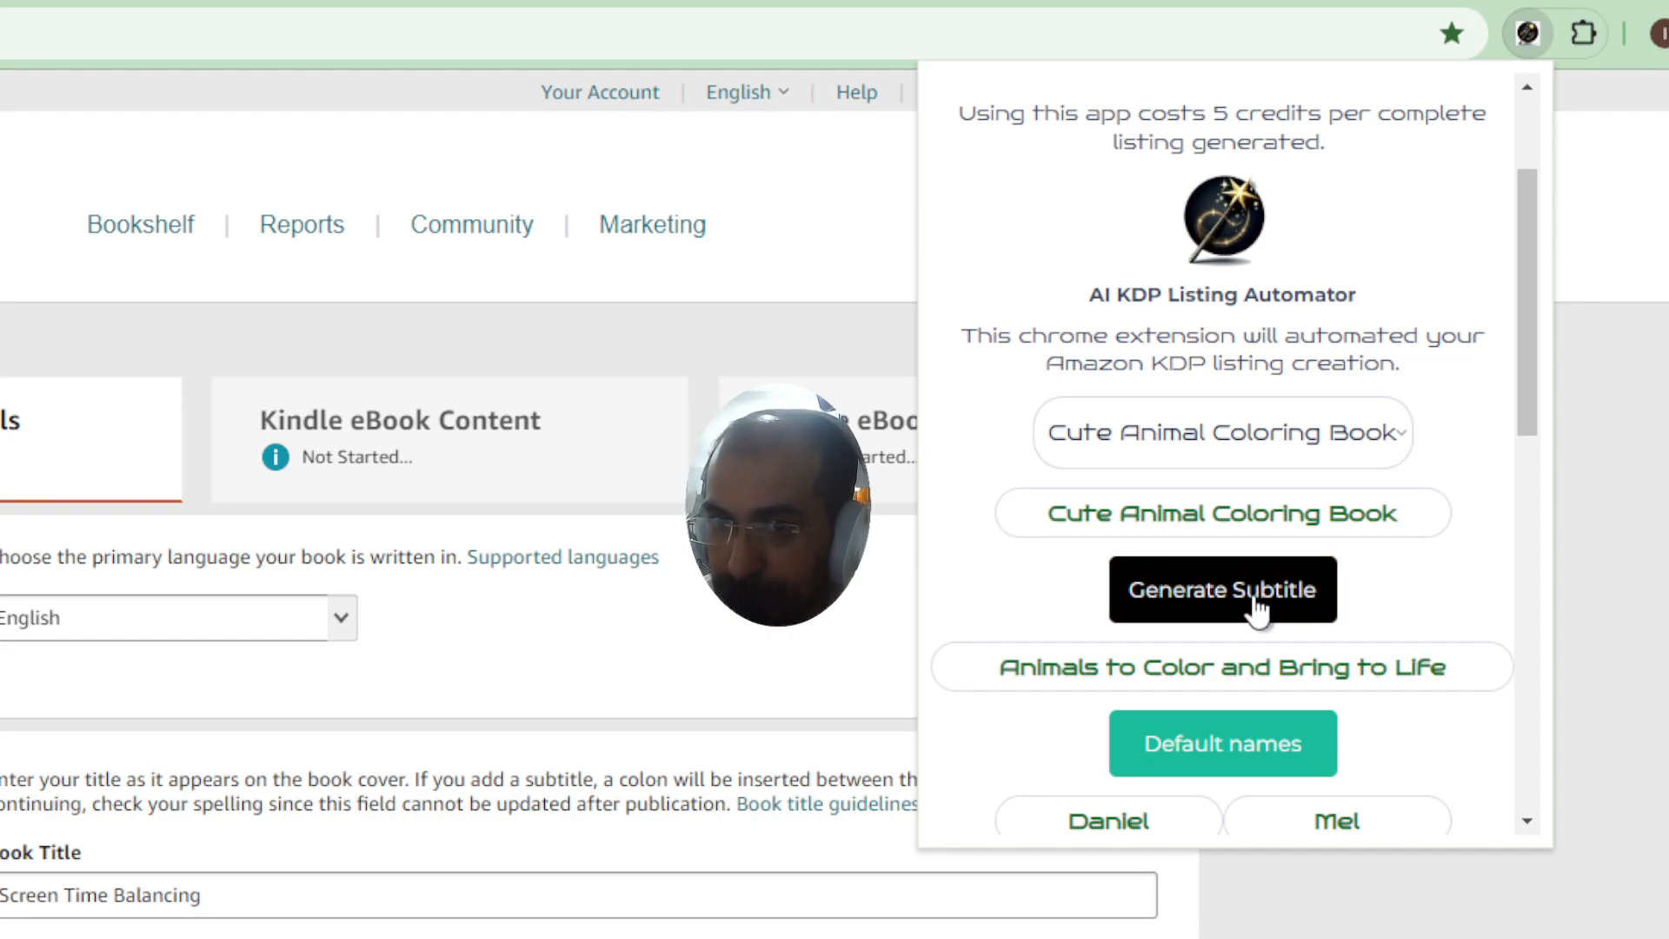
{"action": "scroll", "scroll_direction": "down", "scroll_amount": 3}
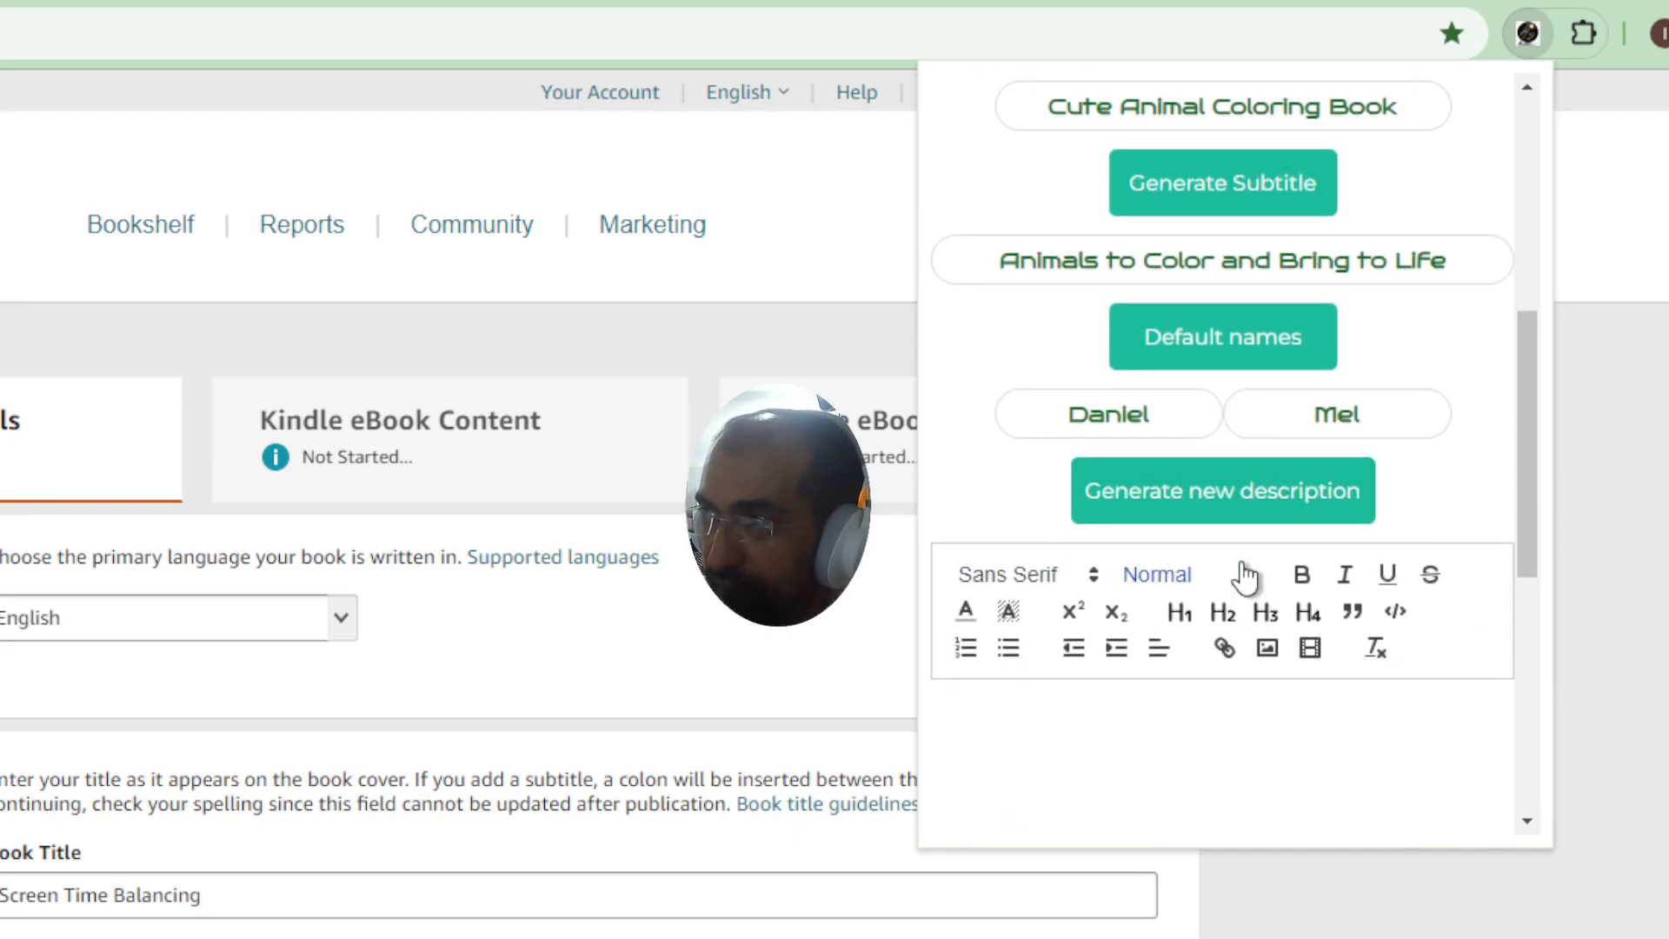
{"action": "scroll", "scroll_direction": "down", "scroll_amount": 3}
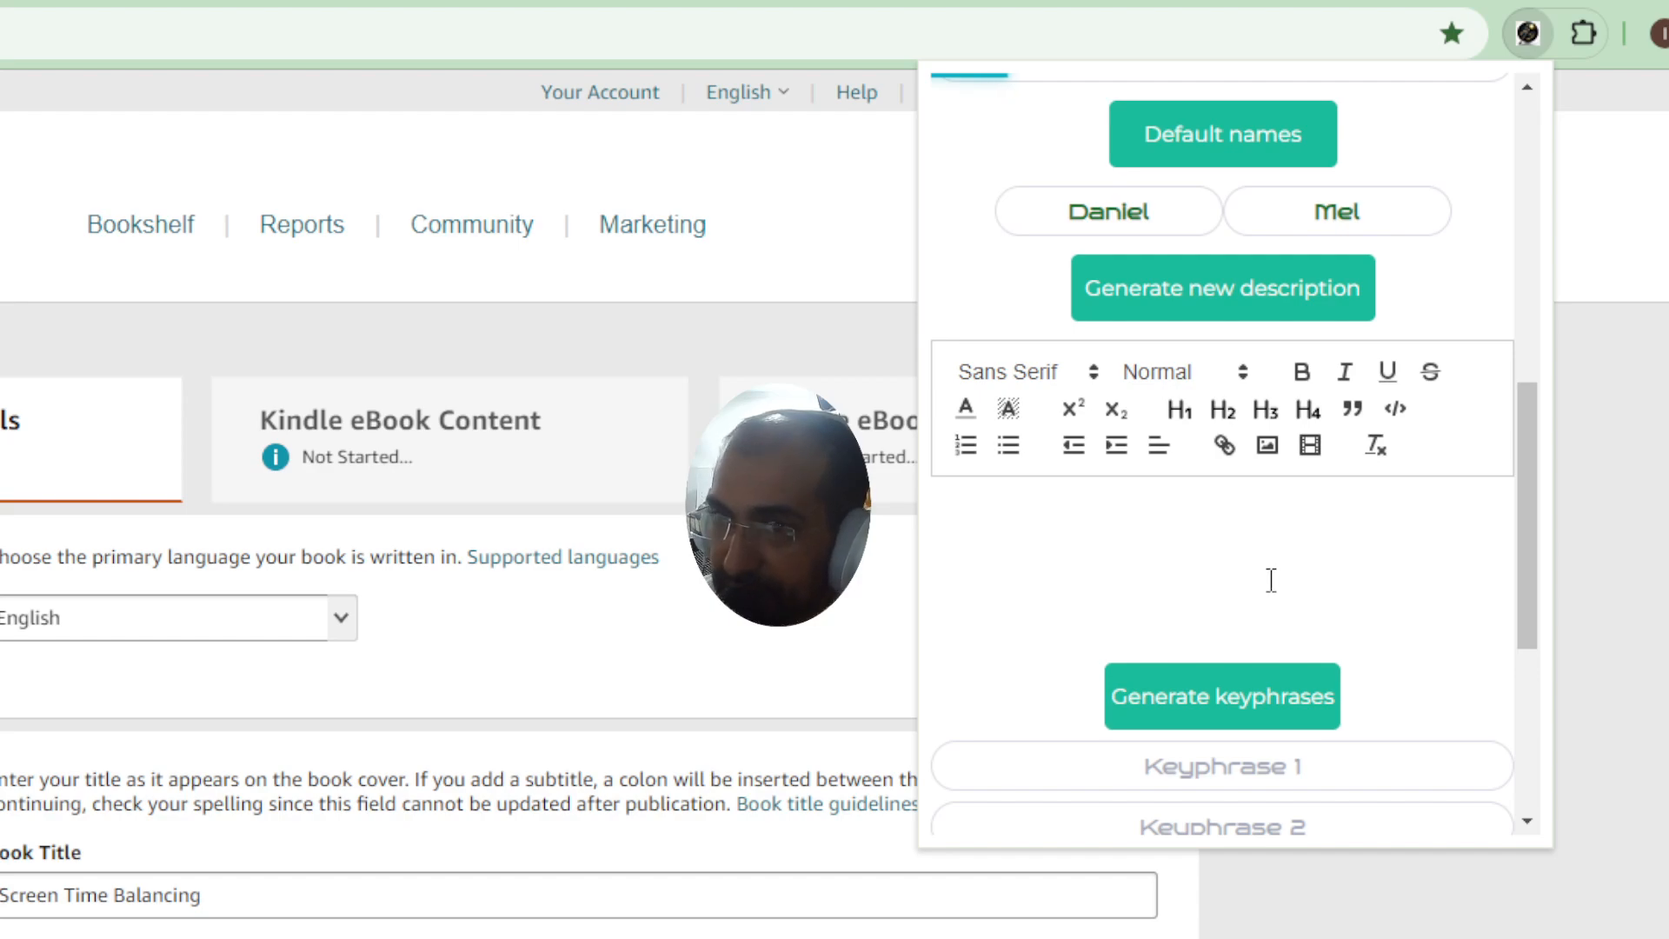
- Generate a new description for the coloring book with a Daniel Mel byline
{"action": "left_click", "coordinate": [1222, 287]}
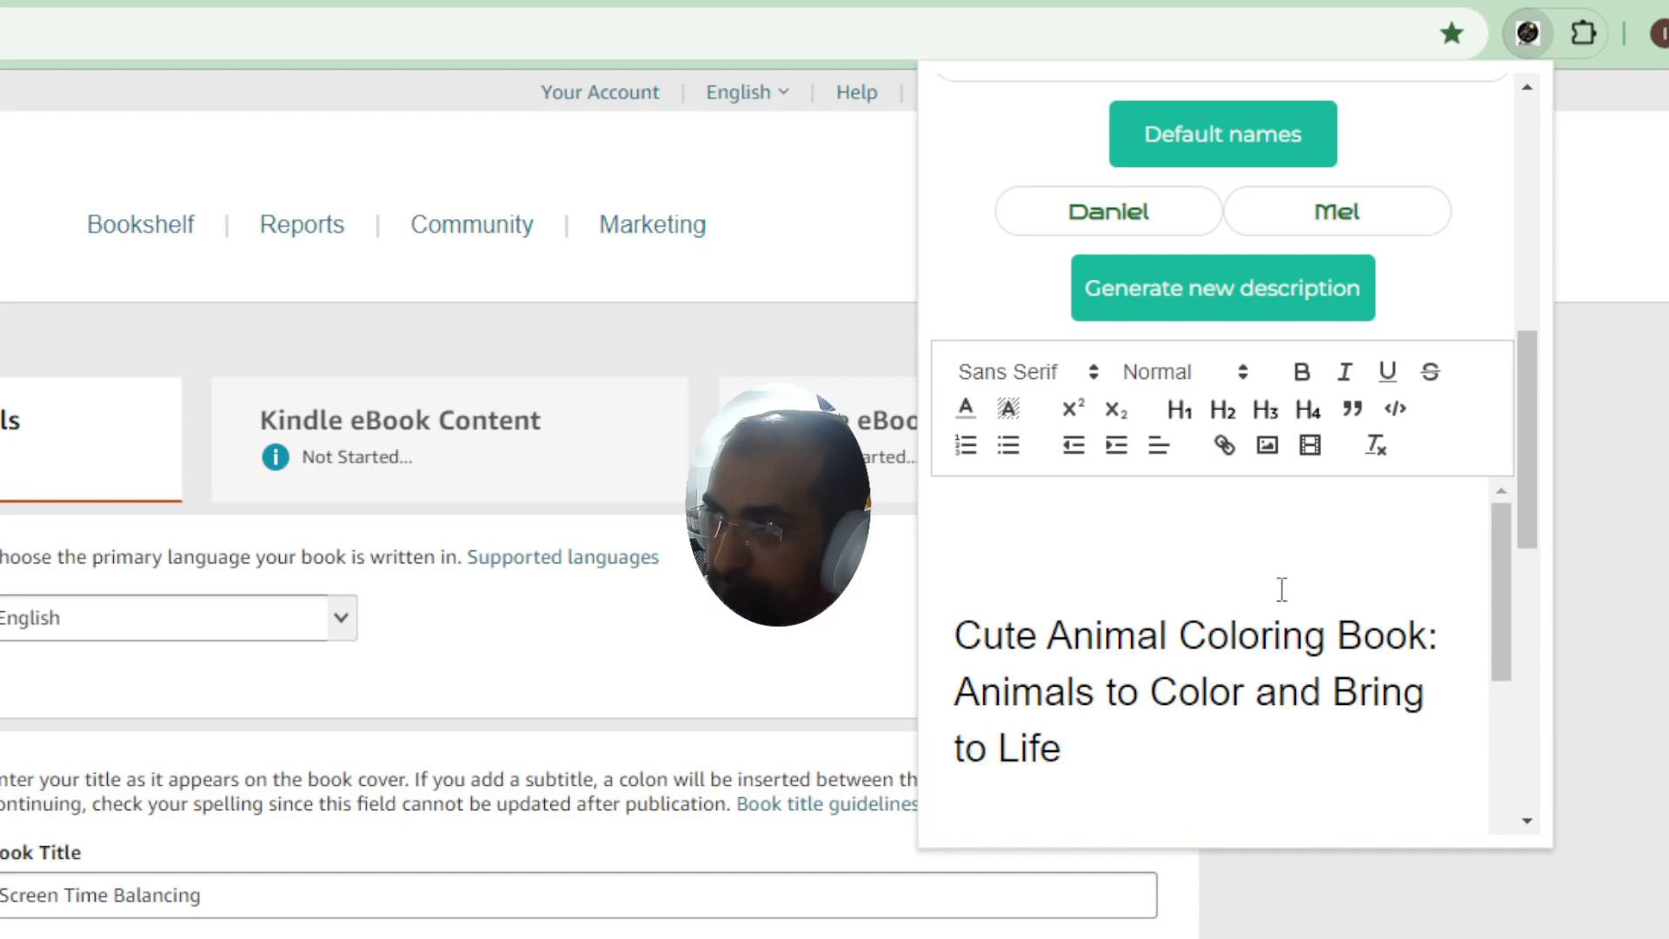
{"action": "scroll", "scroll_direction": "down", "scroll_amount": 3}
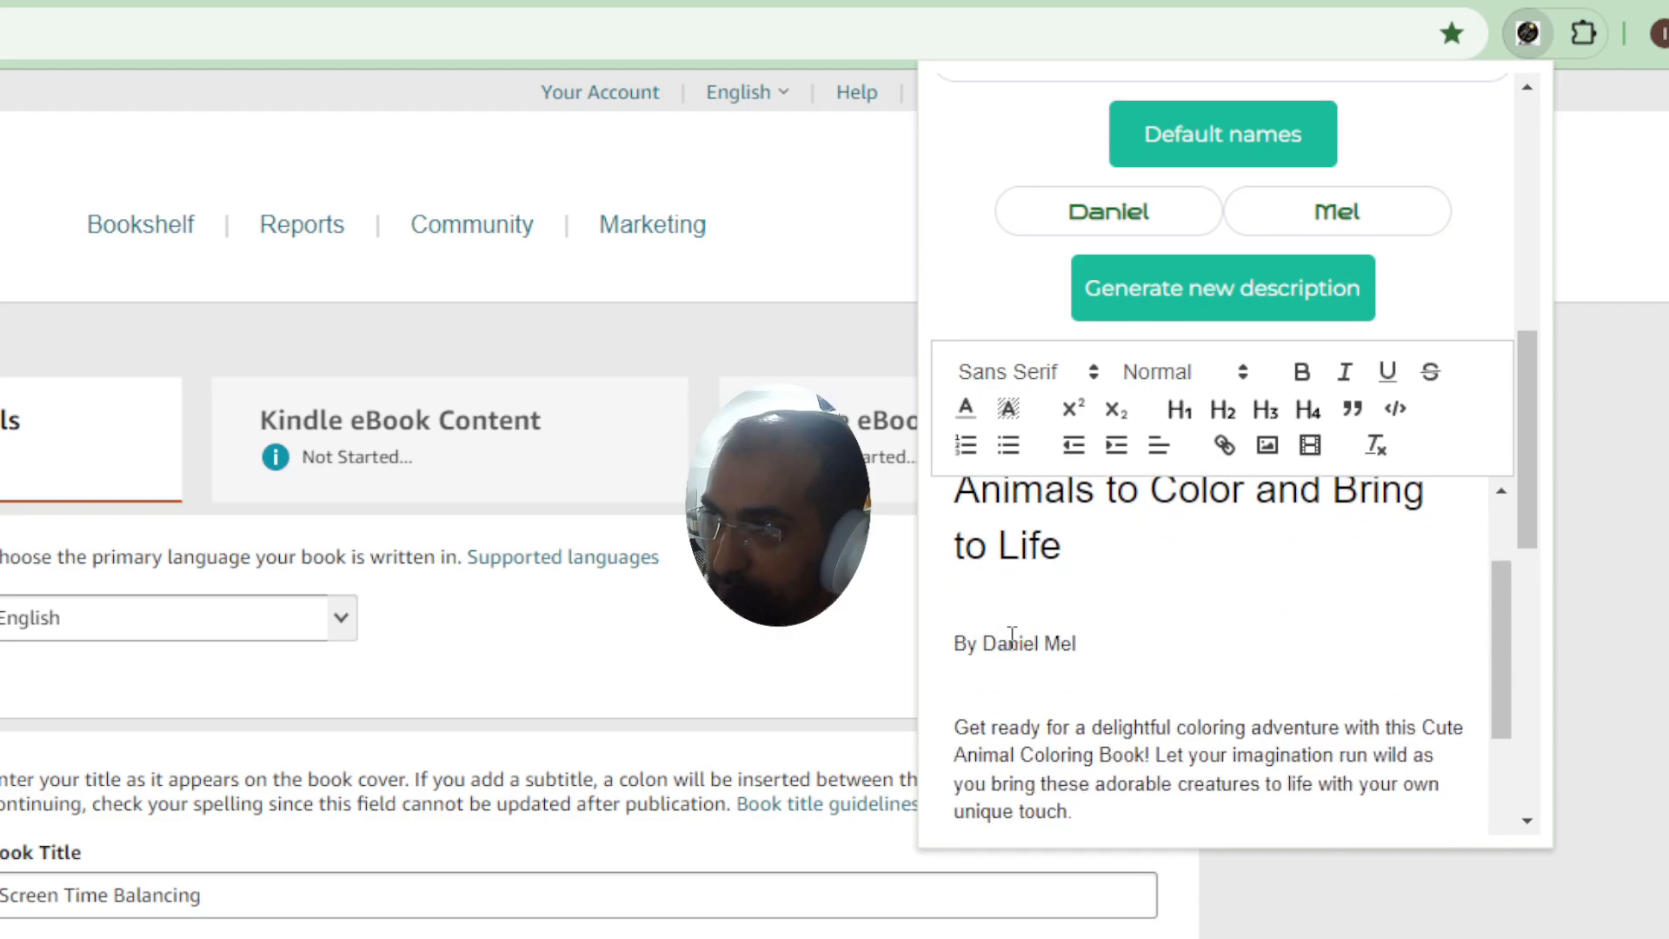
{"action": "scroll", "scroll_direction": "down", "scroll_amount": 3}
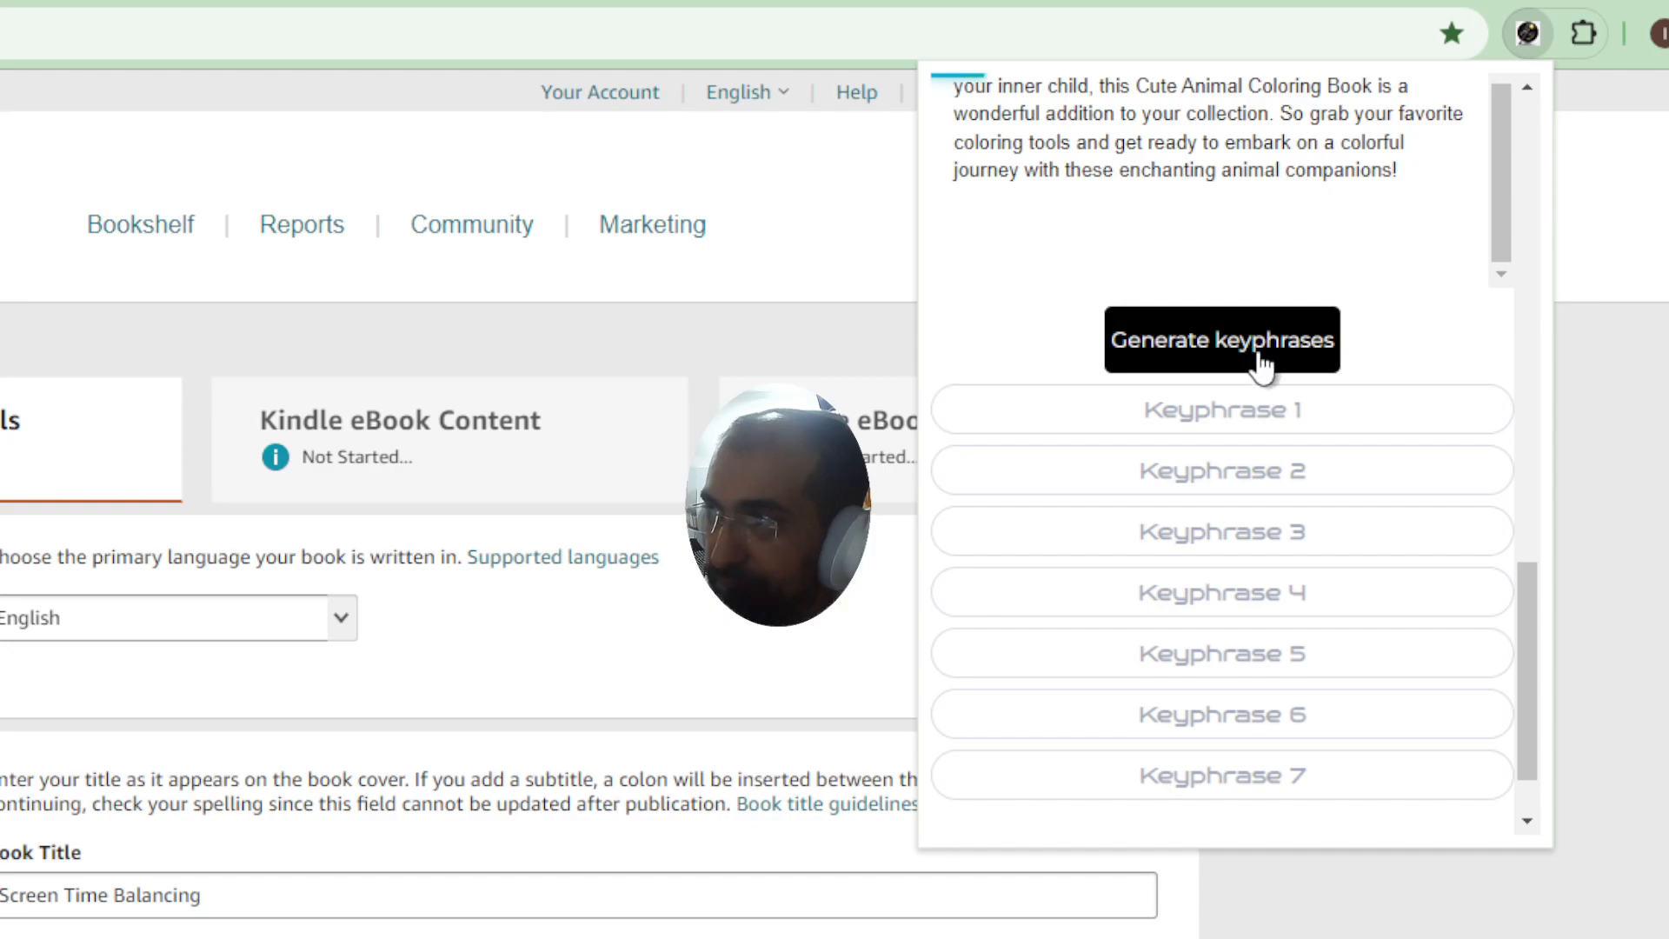
- Generate seven animal-coloring keyphrases and review the auto-filled KDP title, subtitle and description
{"action": "left_click", "coordinate": [1221, 339]}
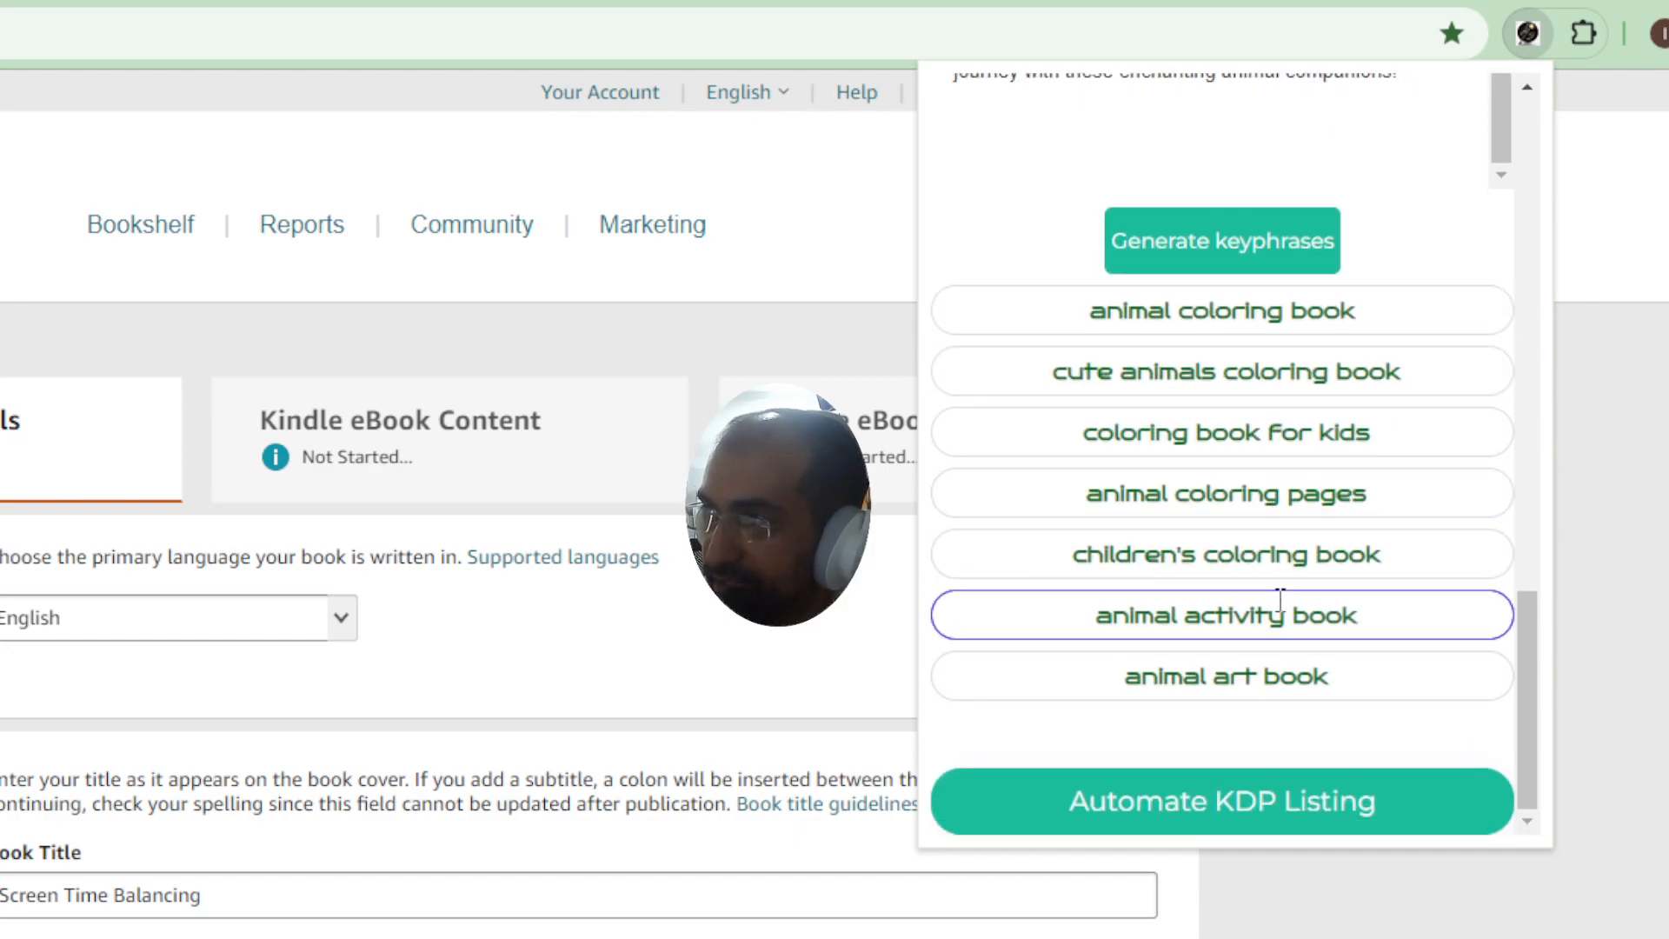
{"action": "mouse_move", "coordinate": [1289, 607]}
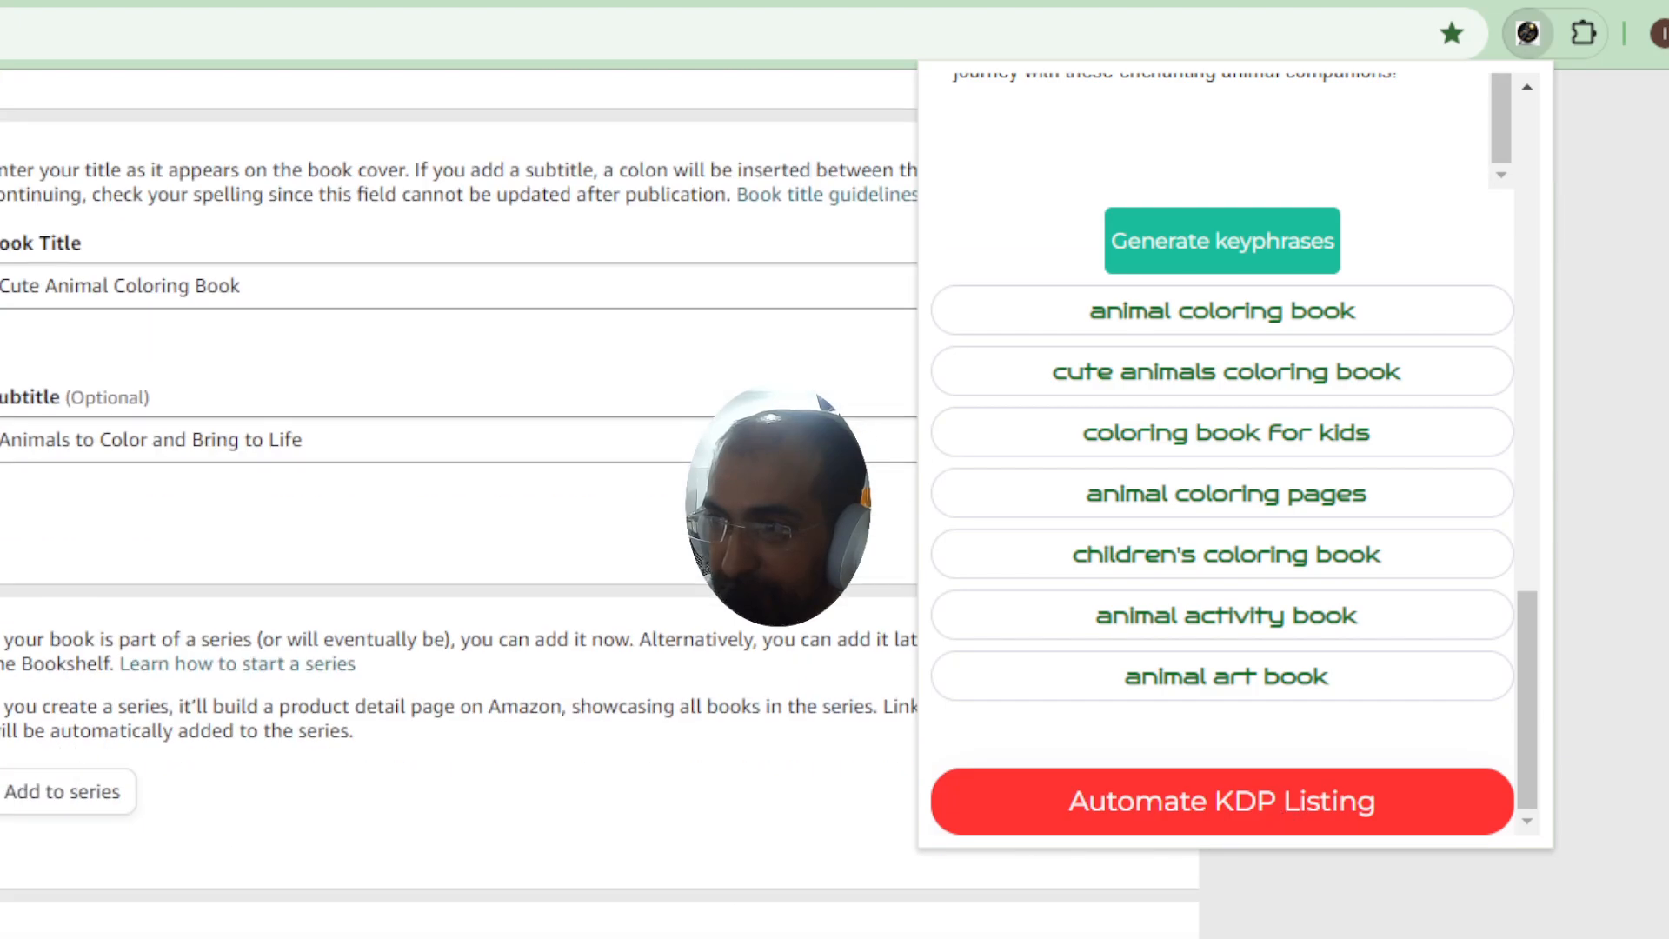
{"action": "scroll", "scroll_direction": "down", "scroll_amount": 3}
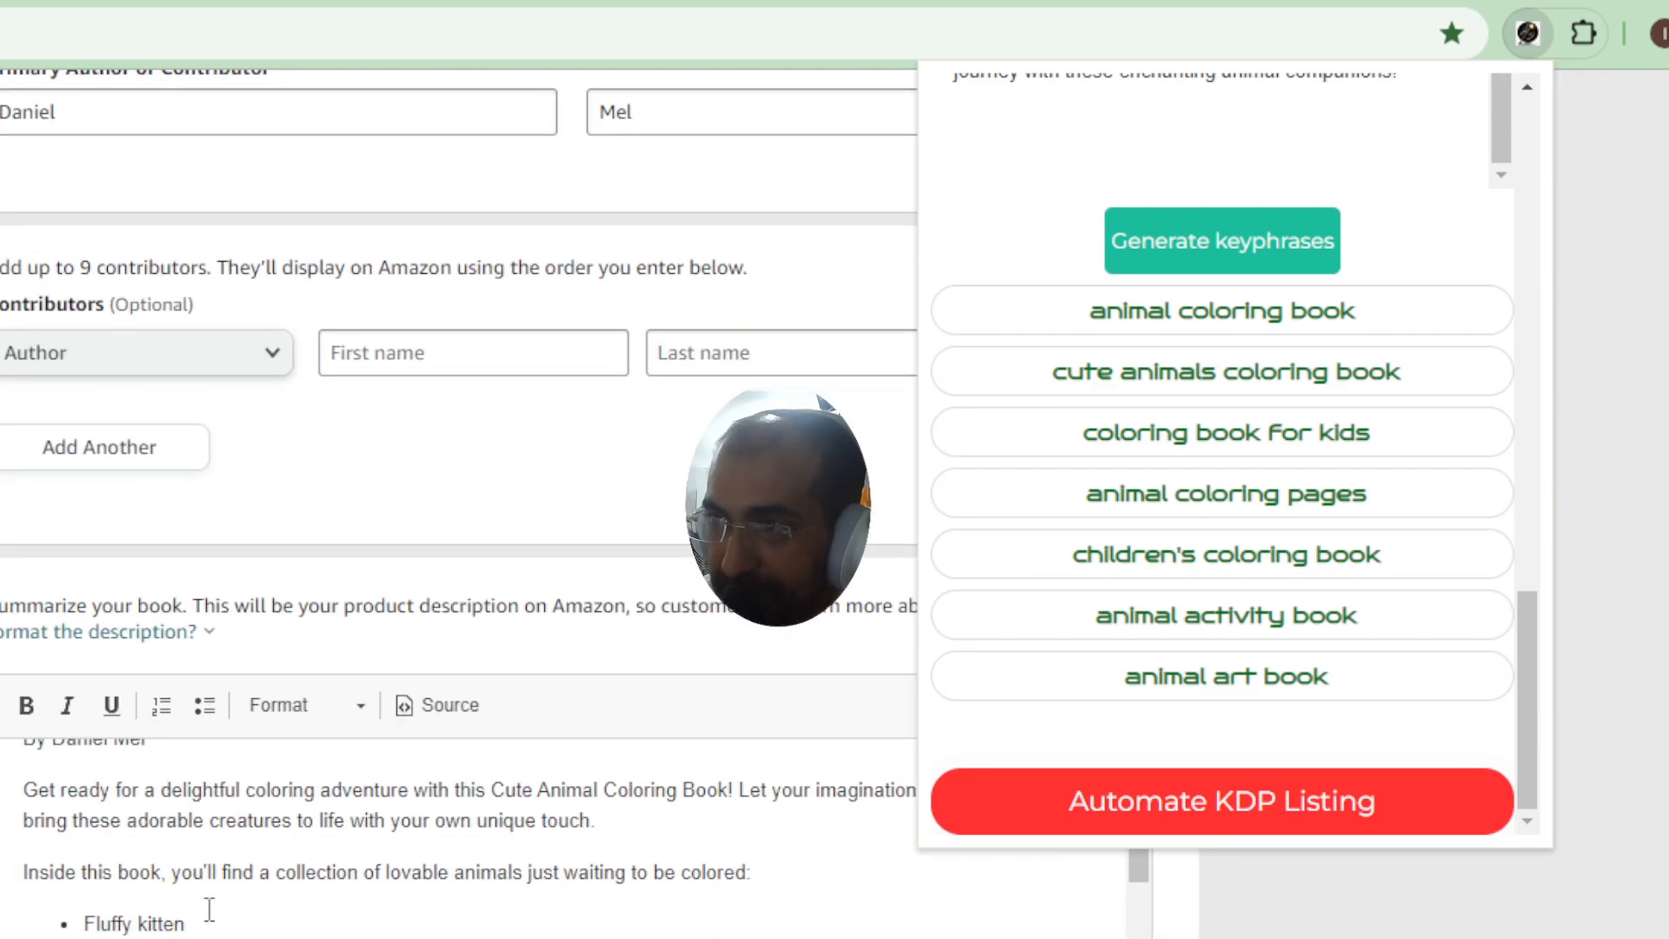
{"action": "scroll", "scroll_direction": "down", "scroll_amount": 3}
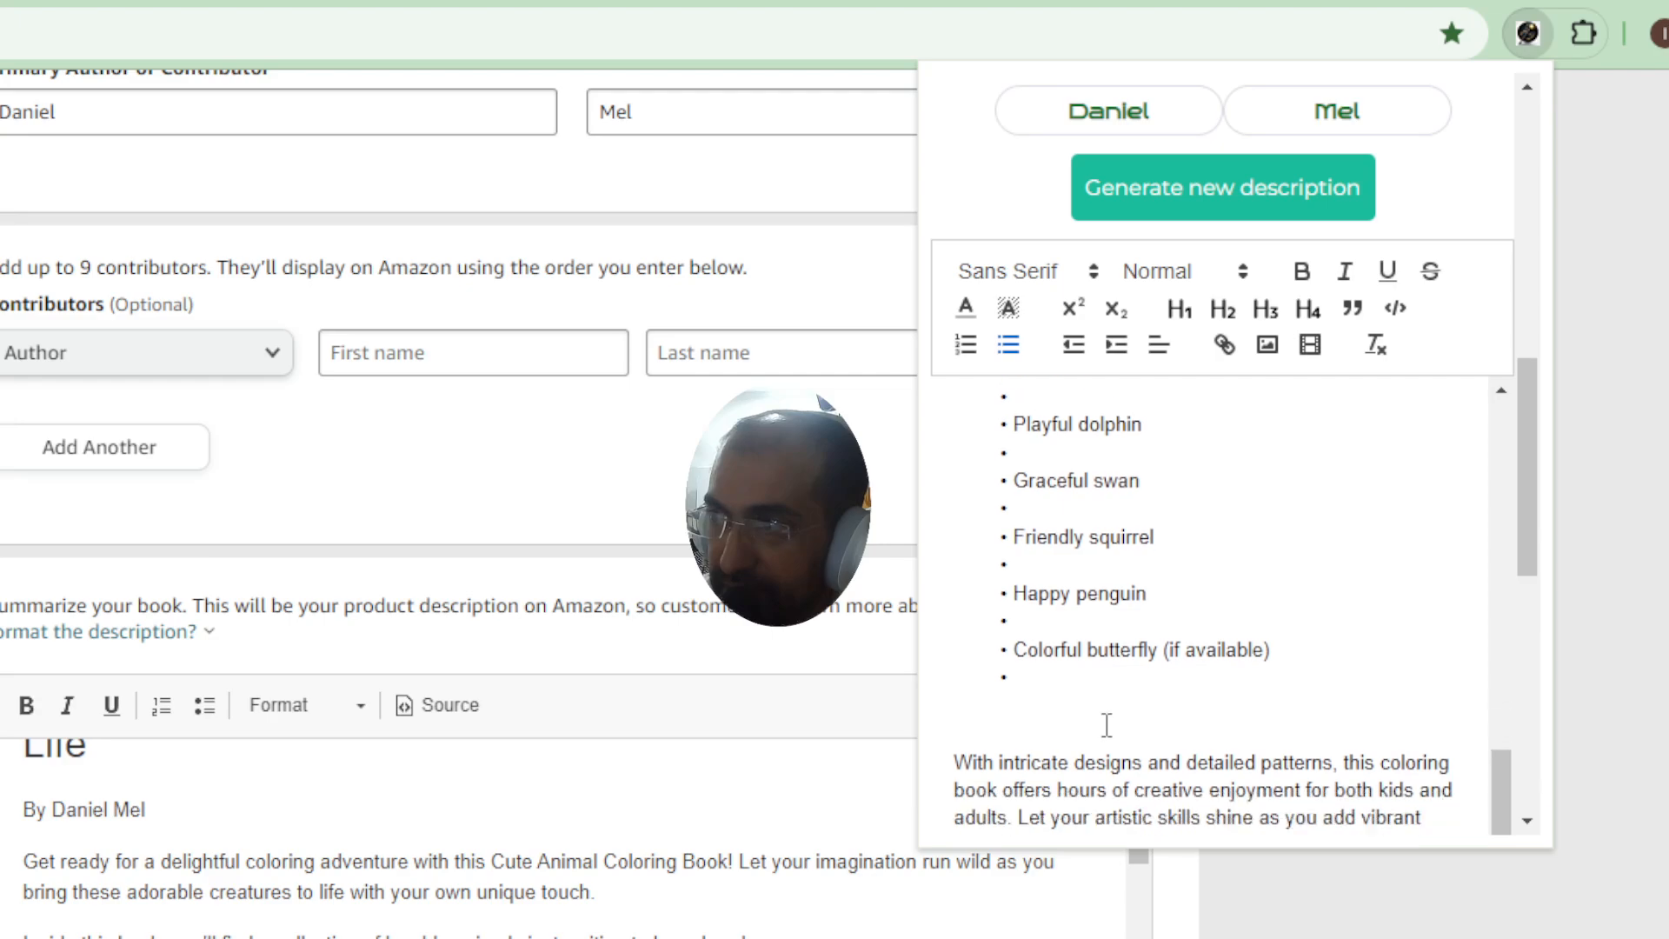
{"action": "scroll", "scroll_direction": "down", "scroll_amount": 3}
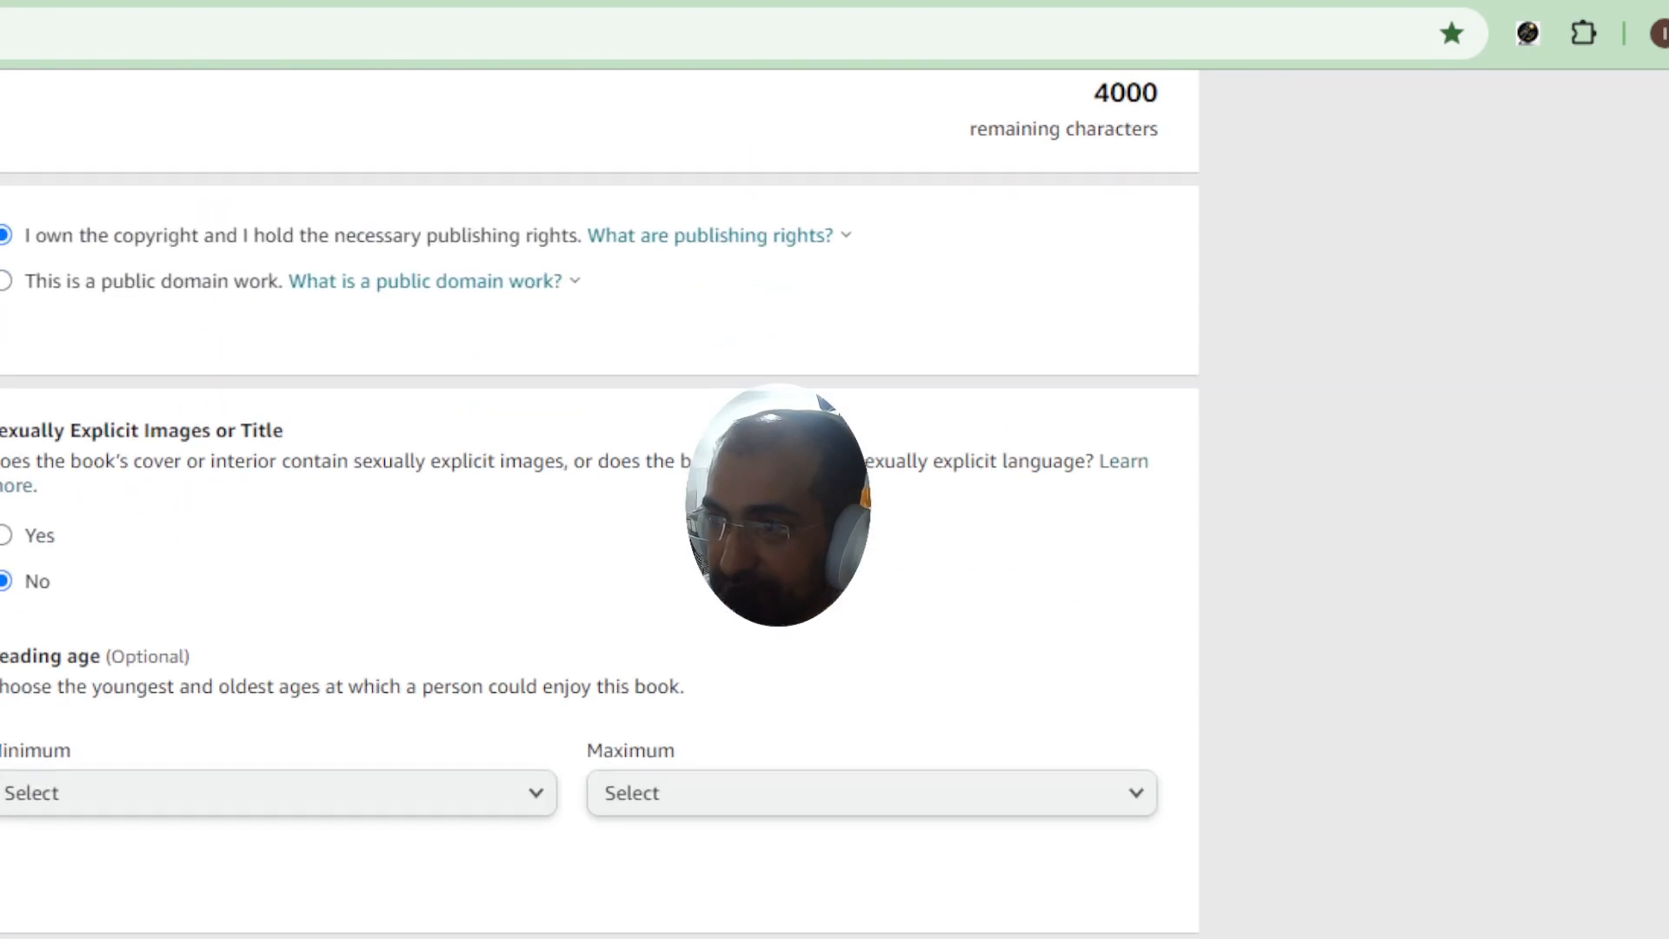
{"action": "scroll", "scroll_direction": "down", "scroll_amount": 3}
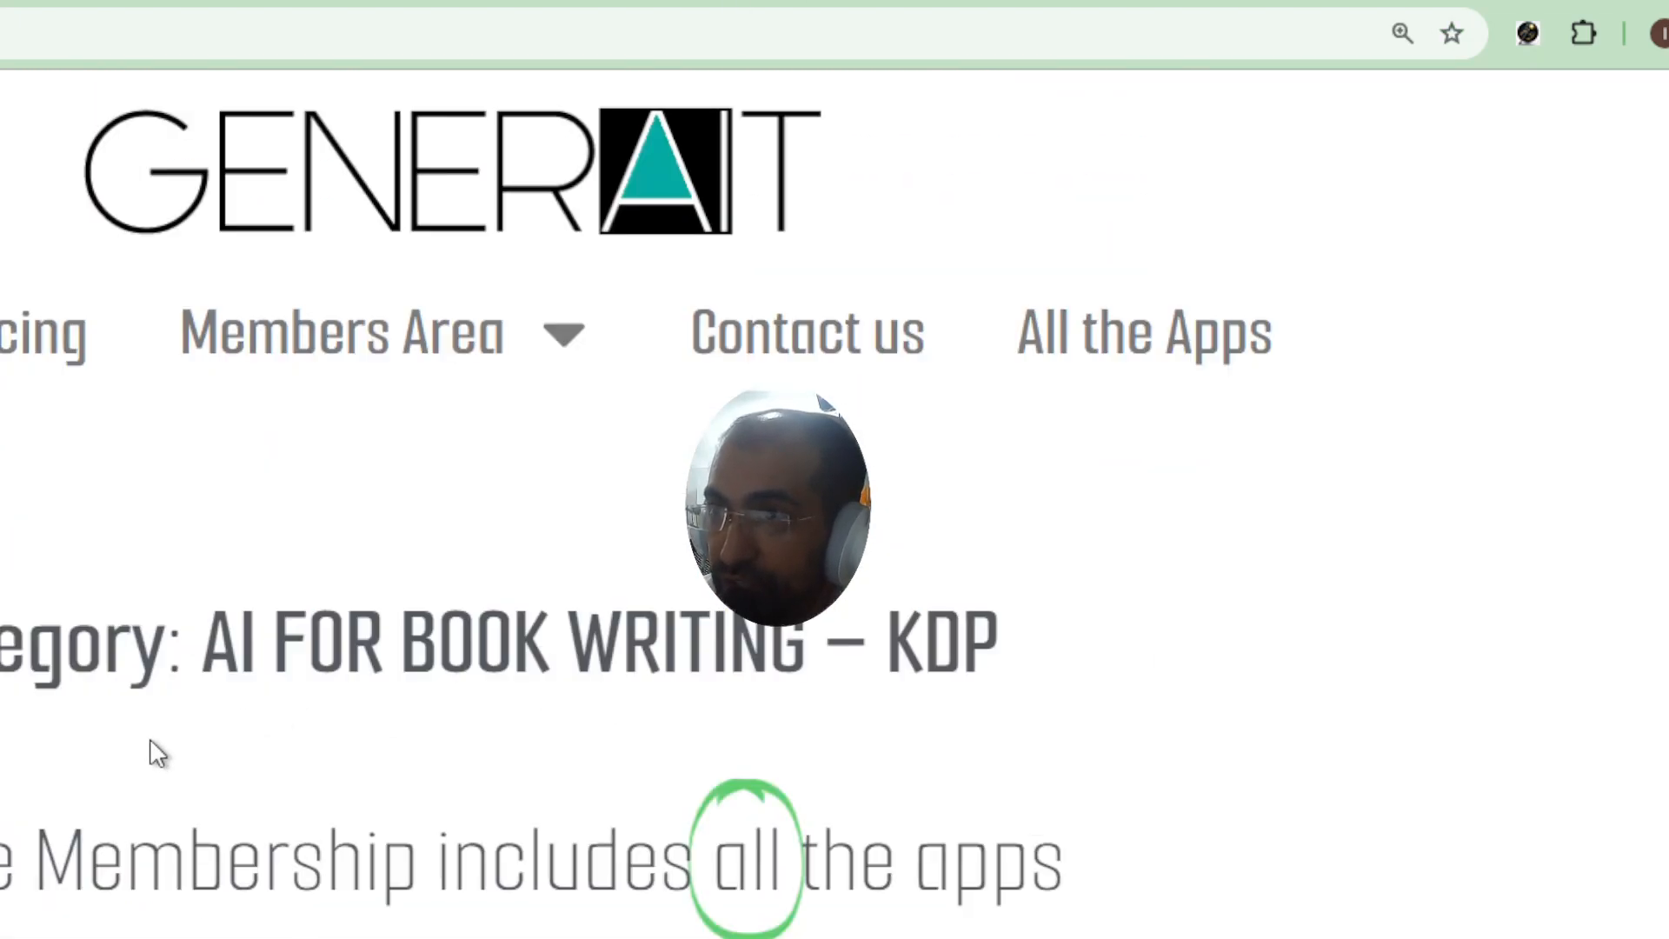
{"action": "mouse_move", "coordinate": [285, 190]}
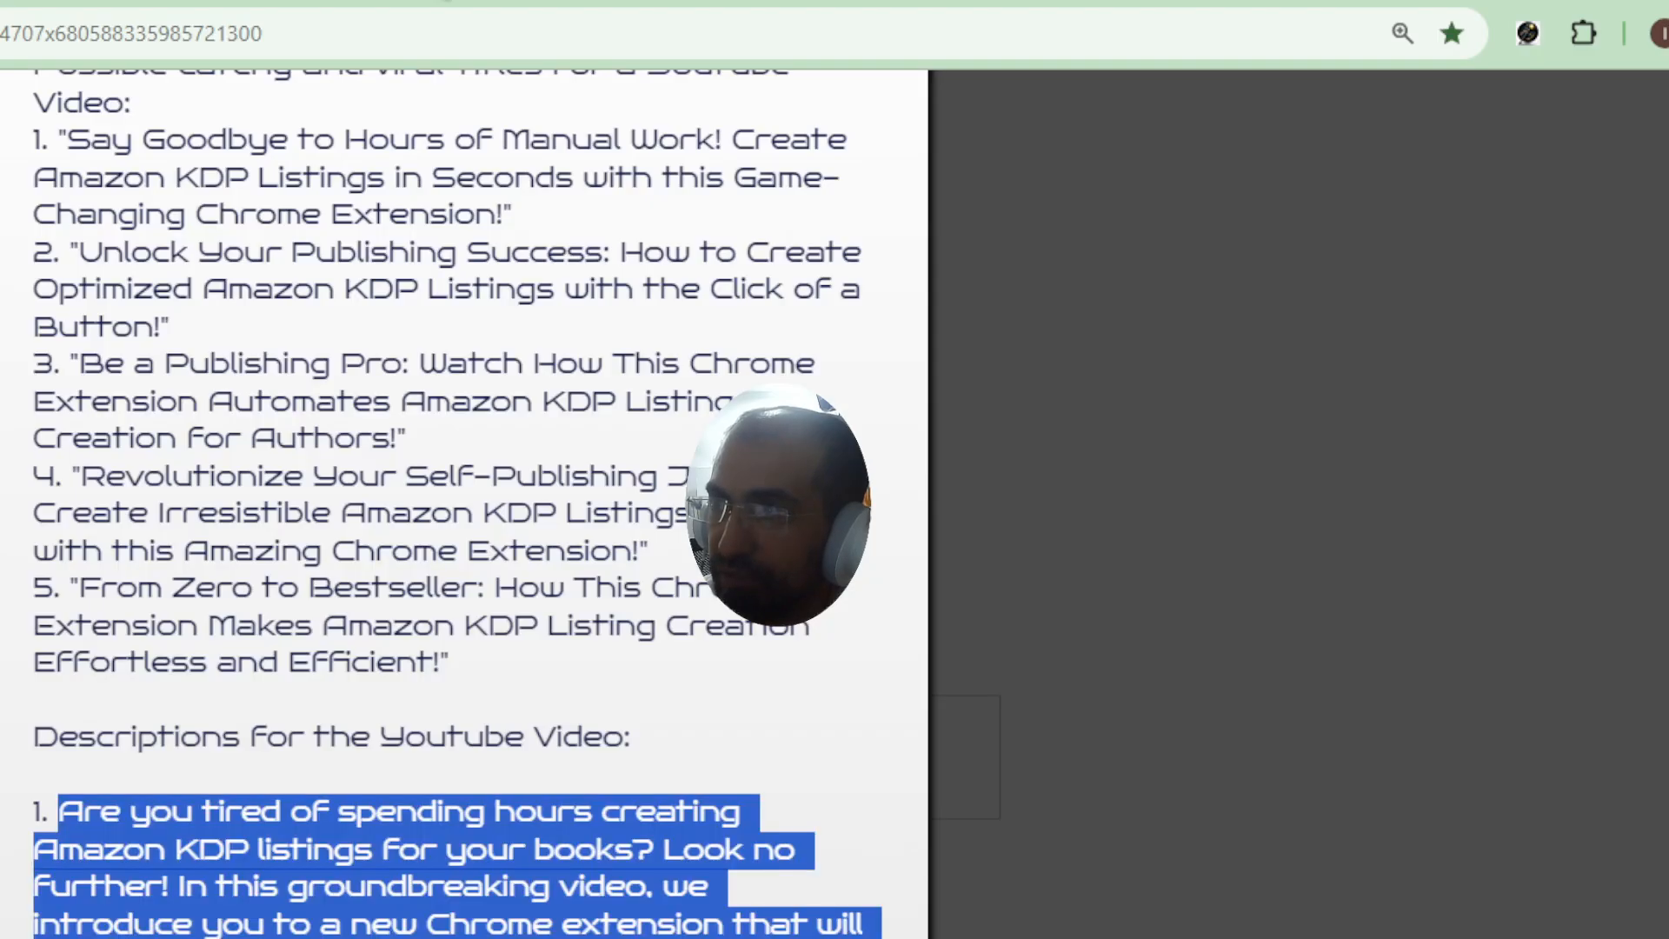
{"action": "left_click", "coordinate": [548, 17]}
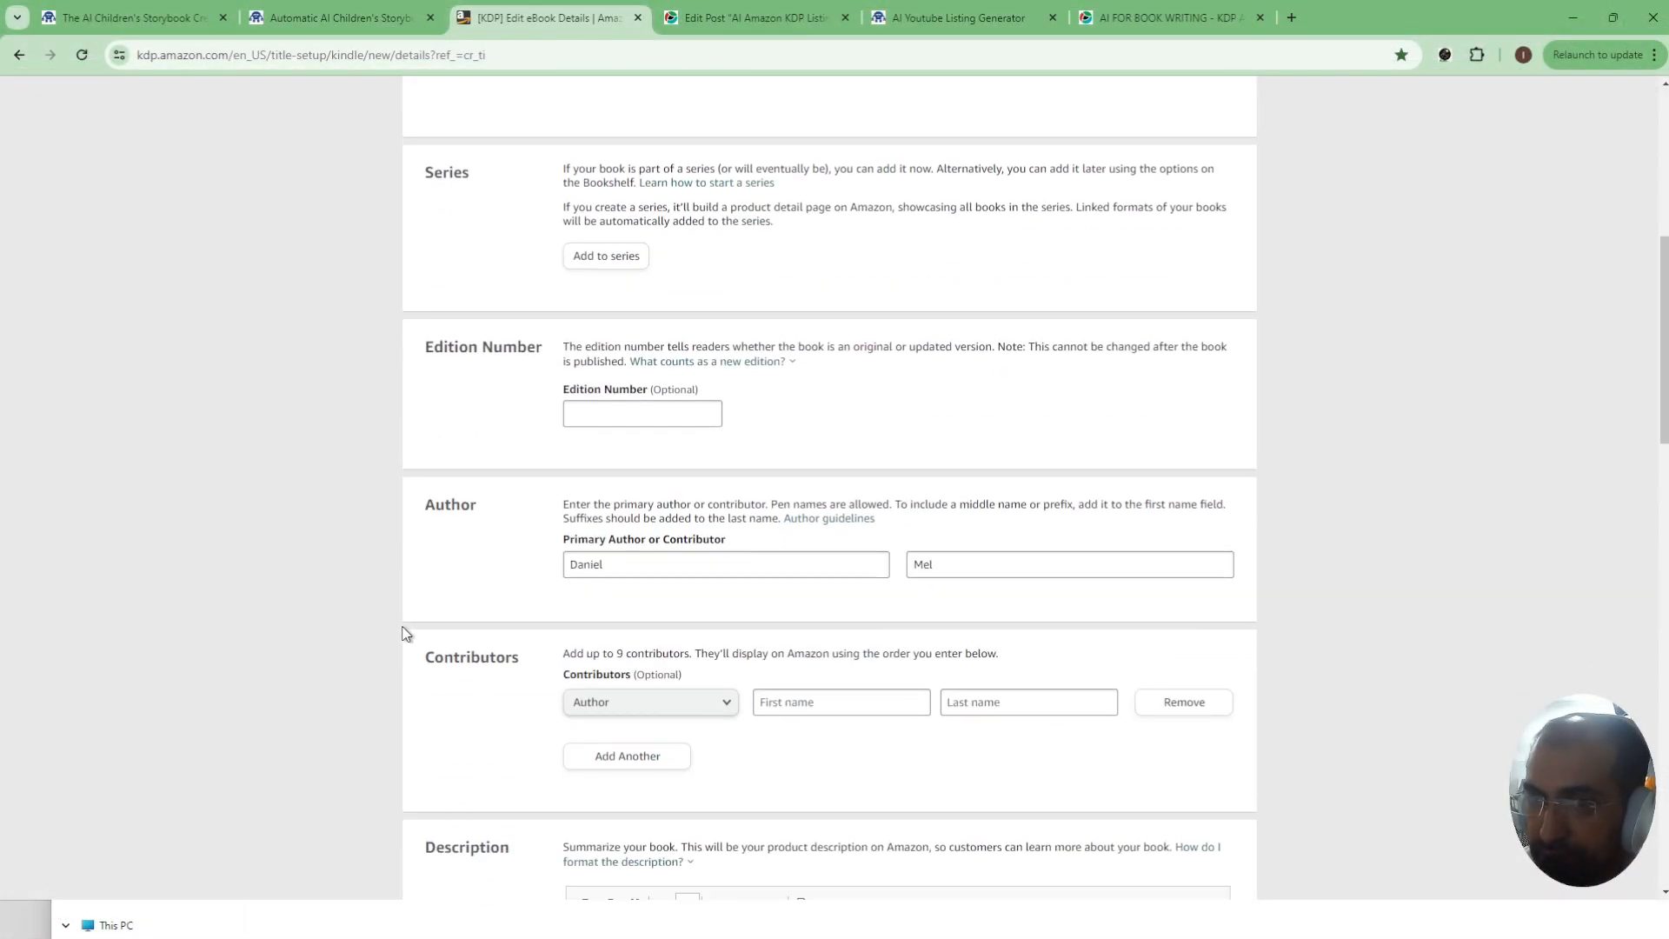
{"action": "scroll", "scroll_direction": "down", "scroll_amount": 3}
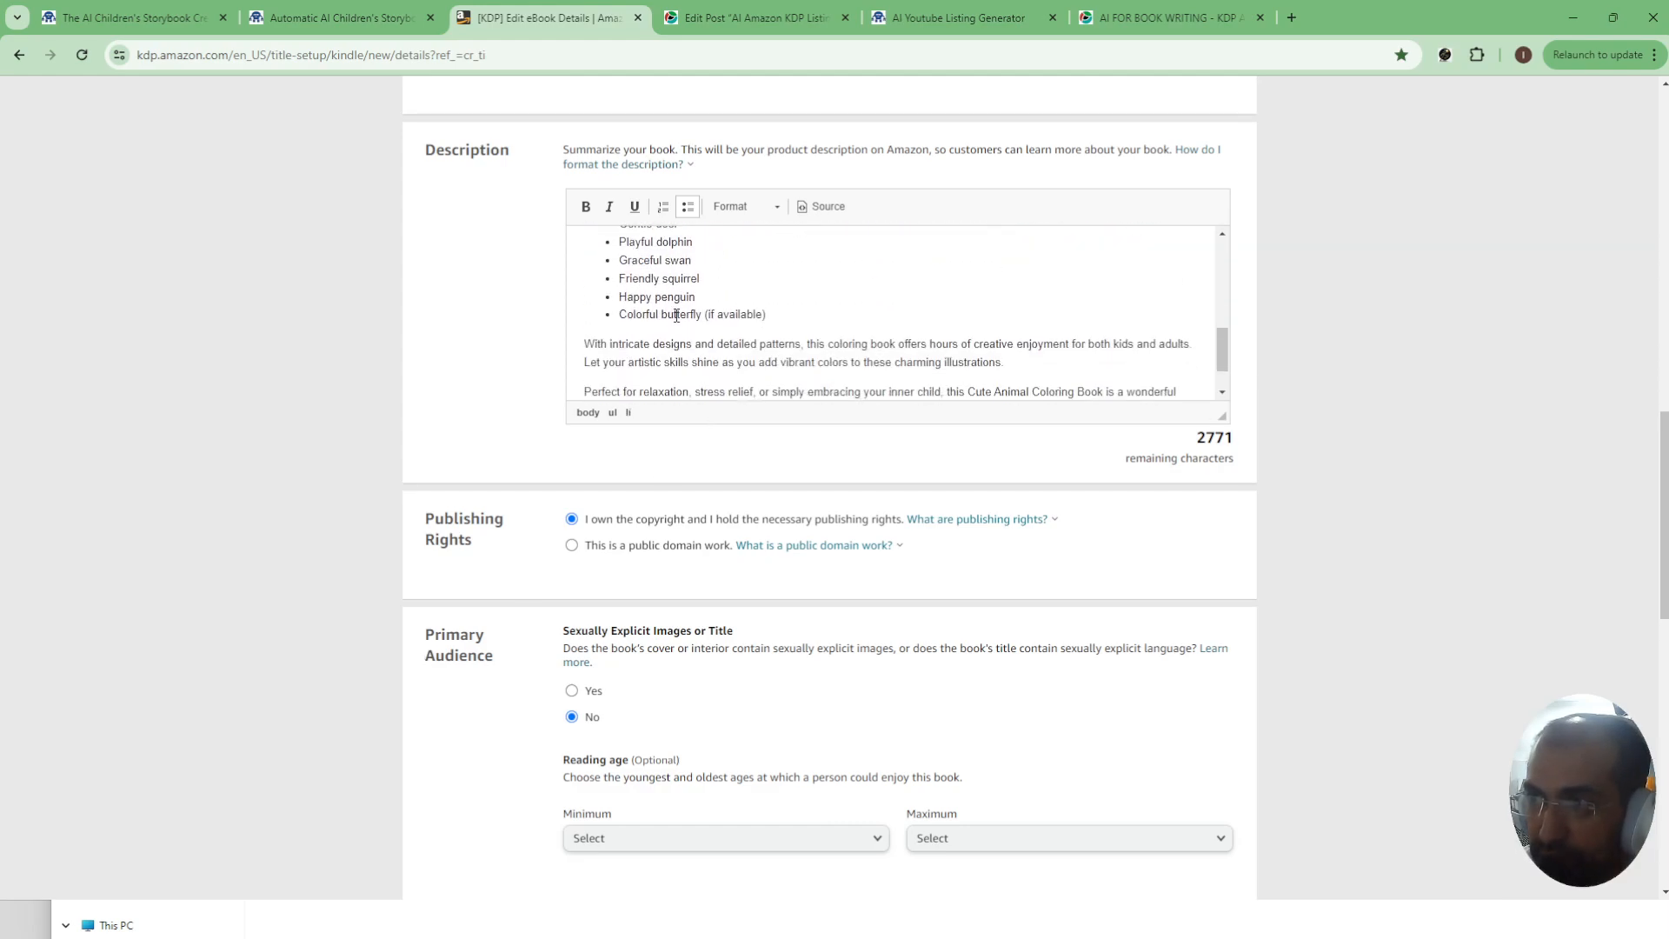
{"action": "scroll", "scroll_direction": "down", "scroll_amount": 3}
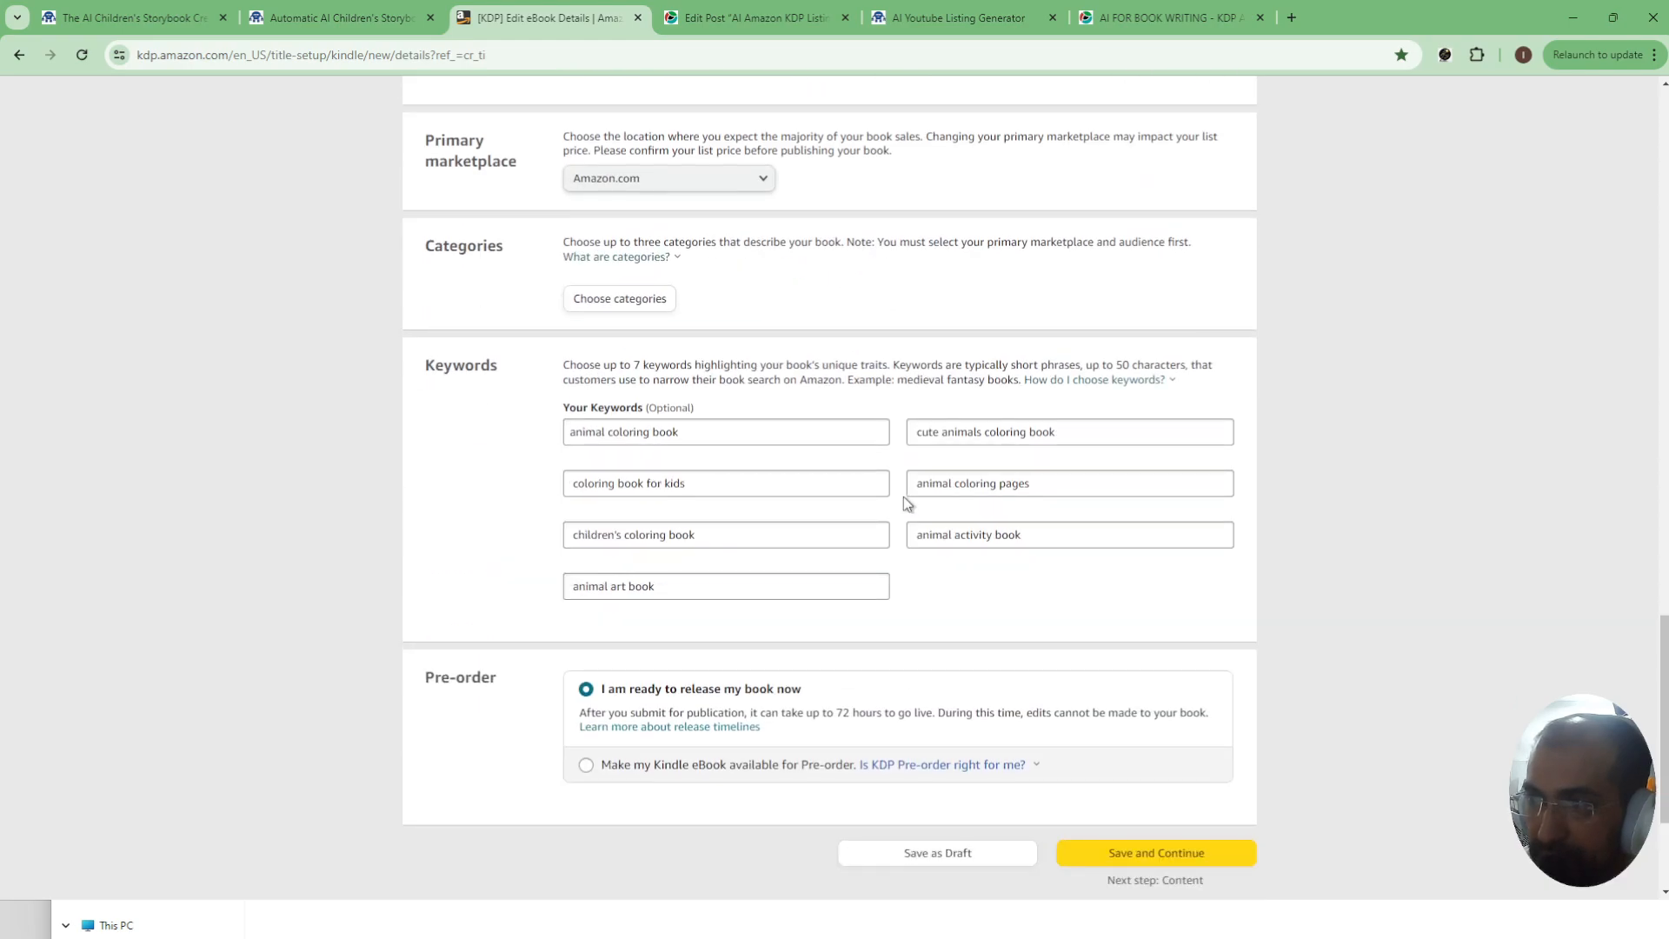
{"action": "scroll", "scroll_direction": "up", "scroll_amount": 3}
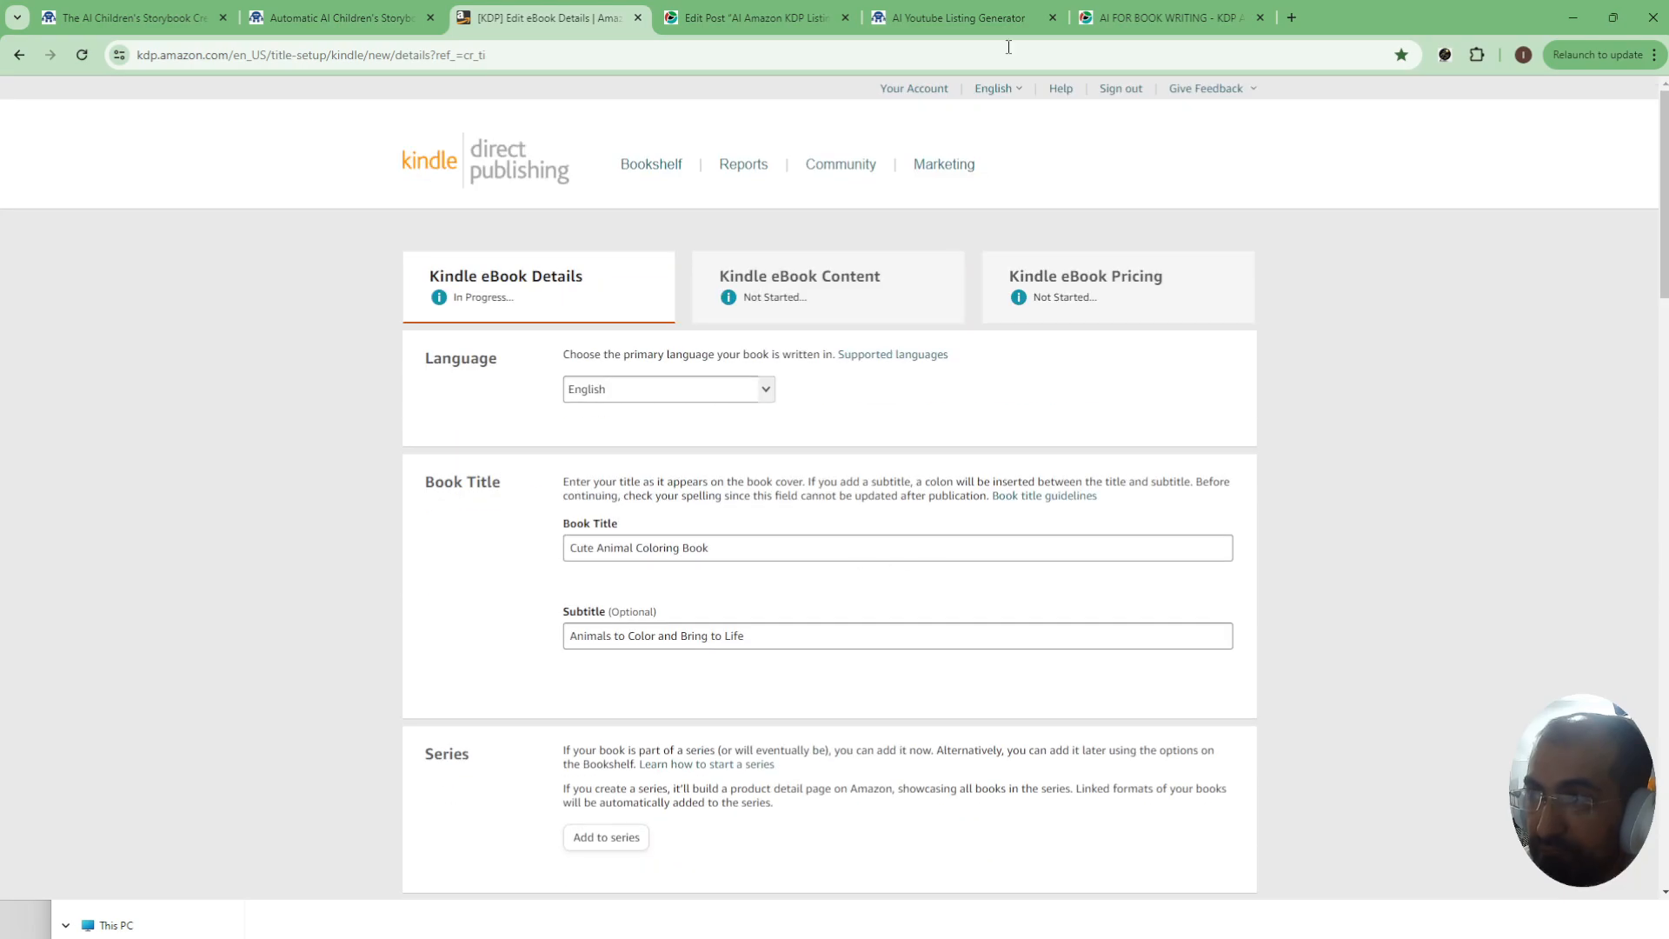
- From Generait's AI Book Writing apps, reach the AI Amazon KDP Listing Automator page
{"action": "left_click", "coordinate": [1165, 17]}
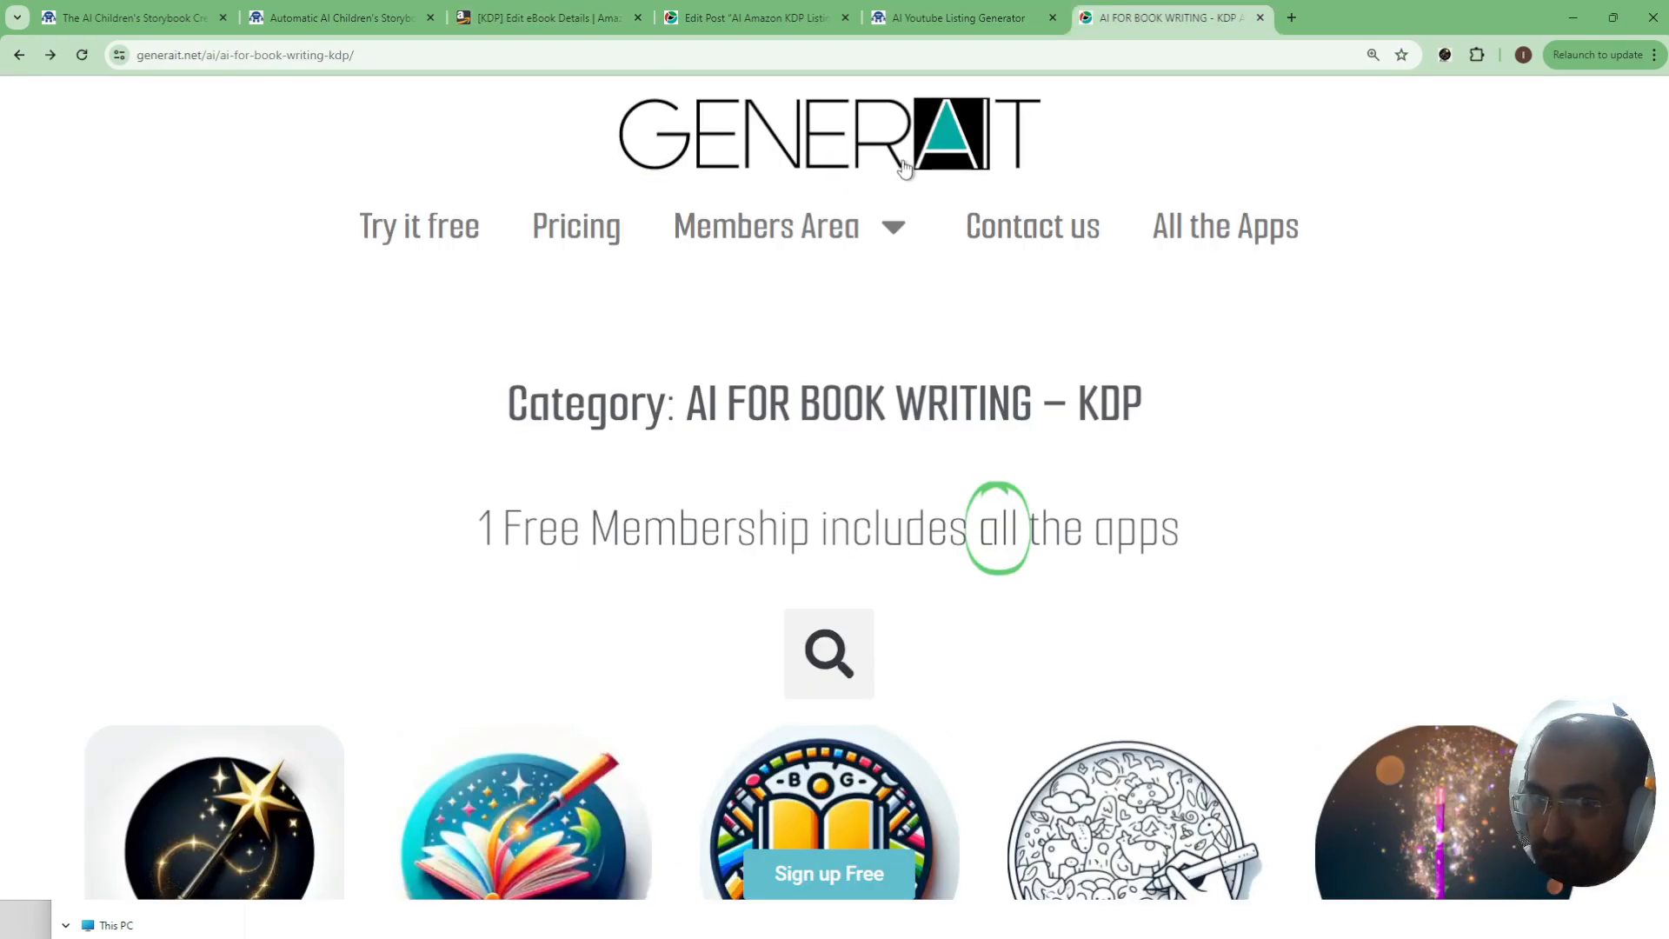
{"action": "mouse_move", "coordinate": [548, 324]}
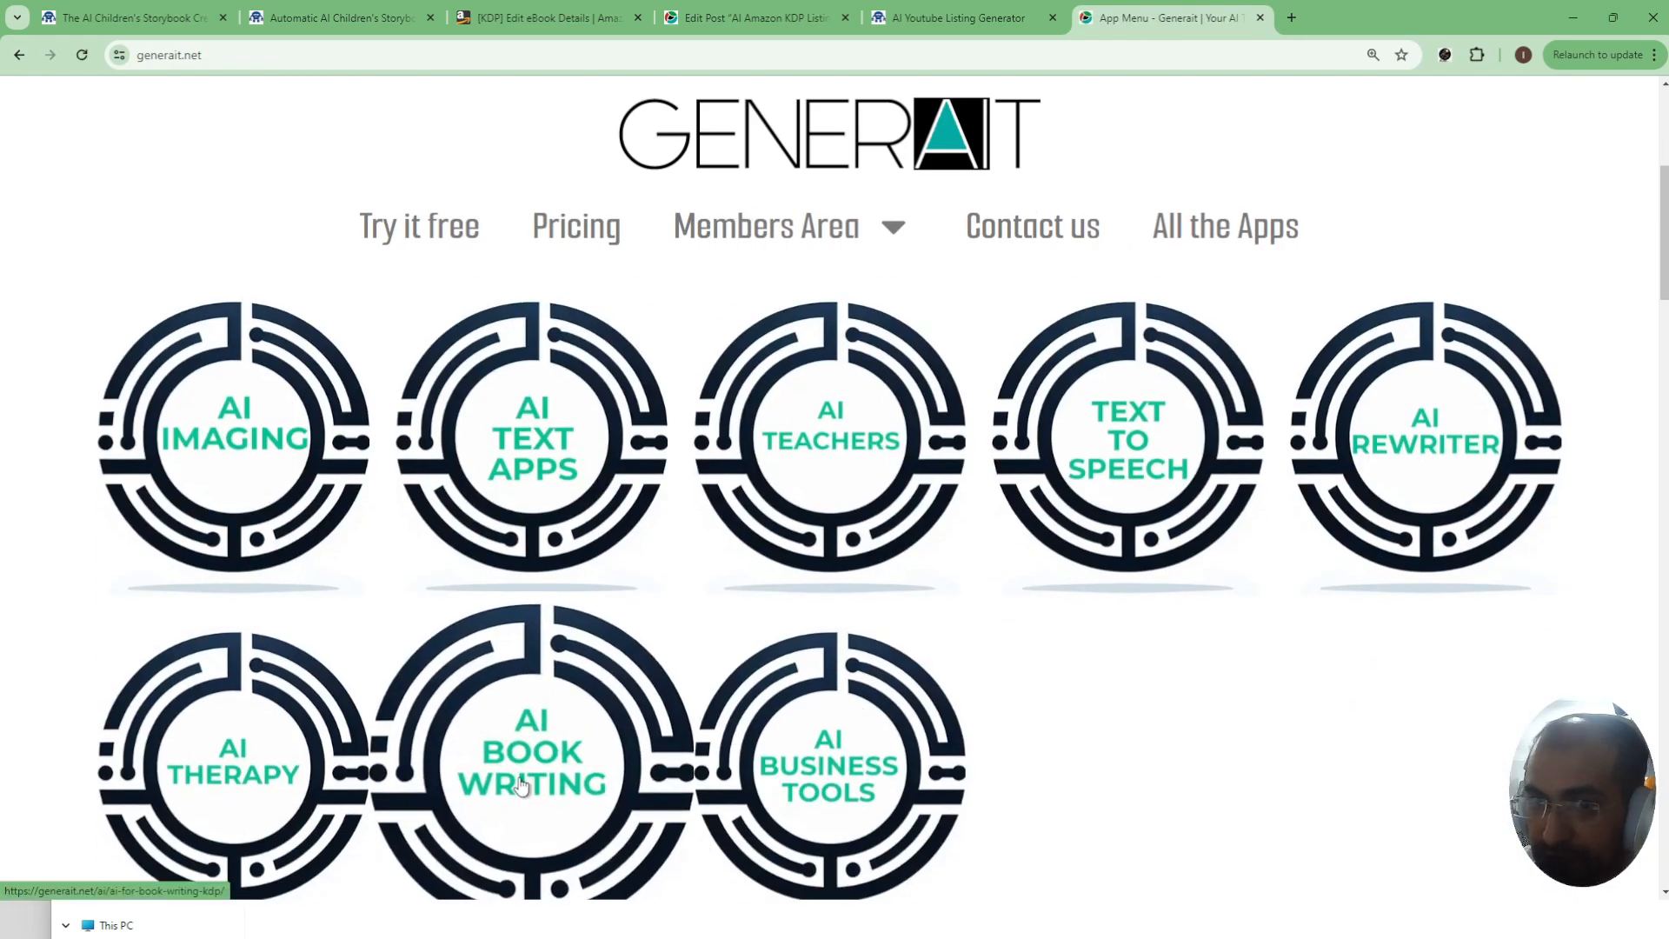
{"action": "left_click", "coordinate": [532, 756]}
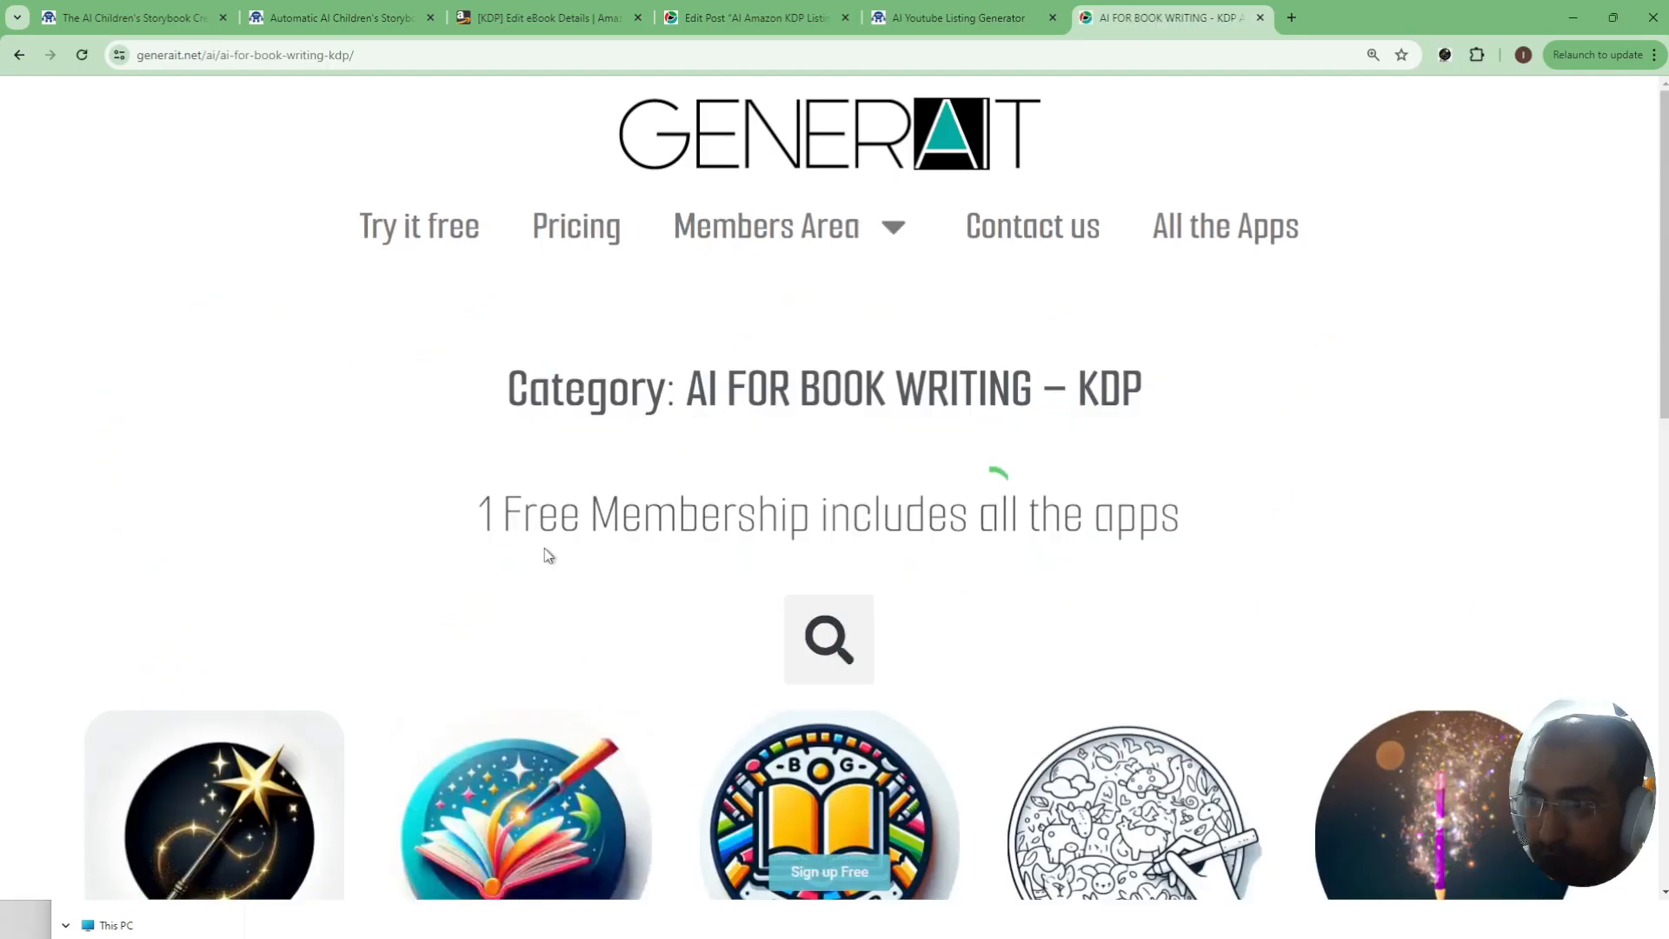
{"action": "scroll", "scroll_direction": "down", "scroll_amount": 3}
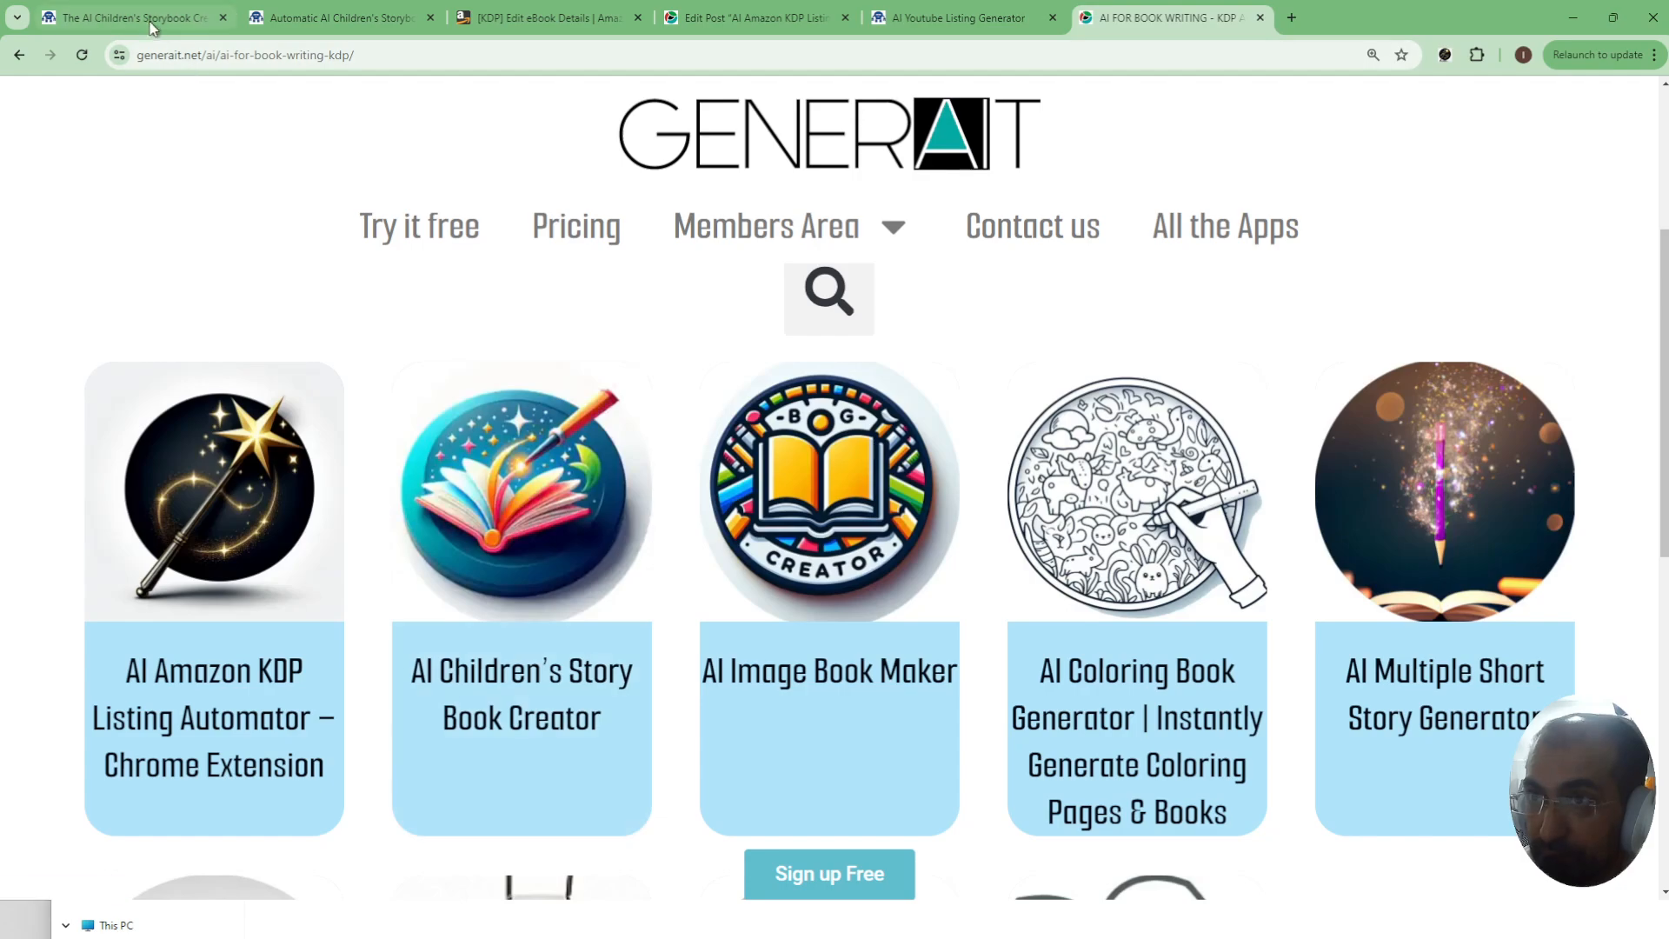
{"action": "left_click", "coordinate": [127, 18]}
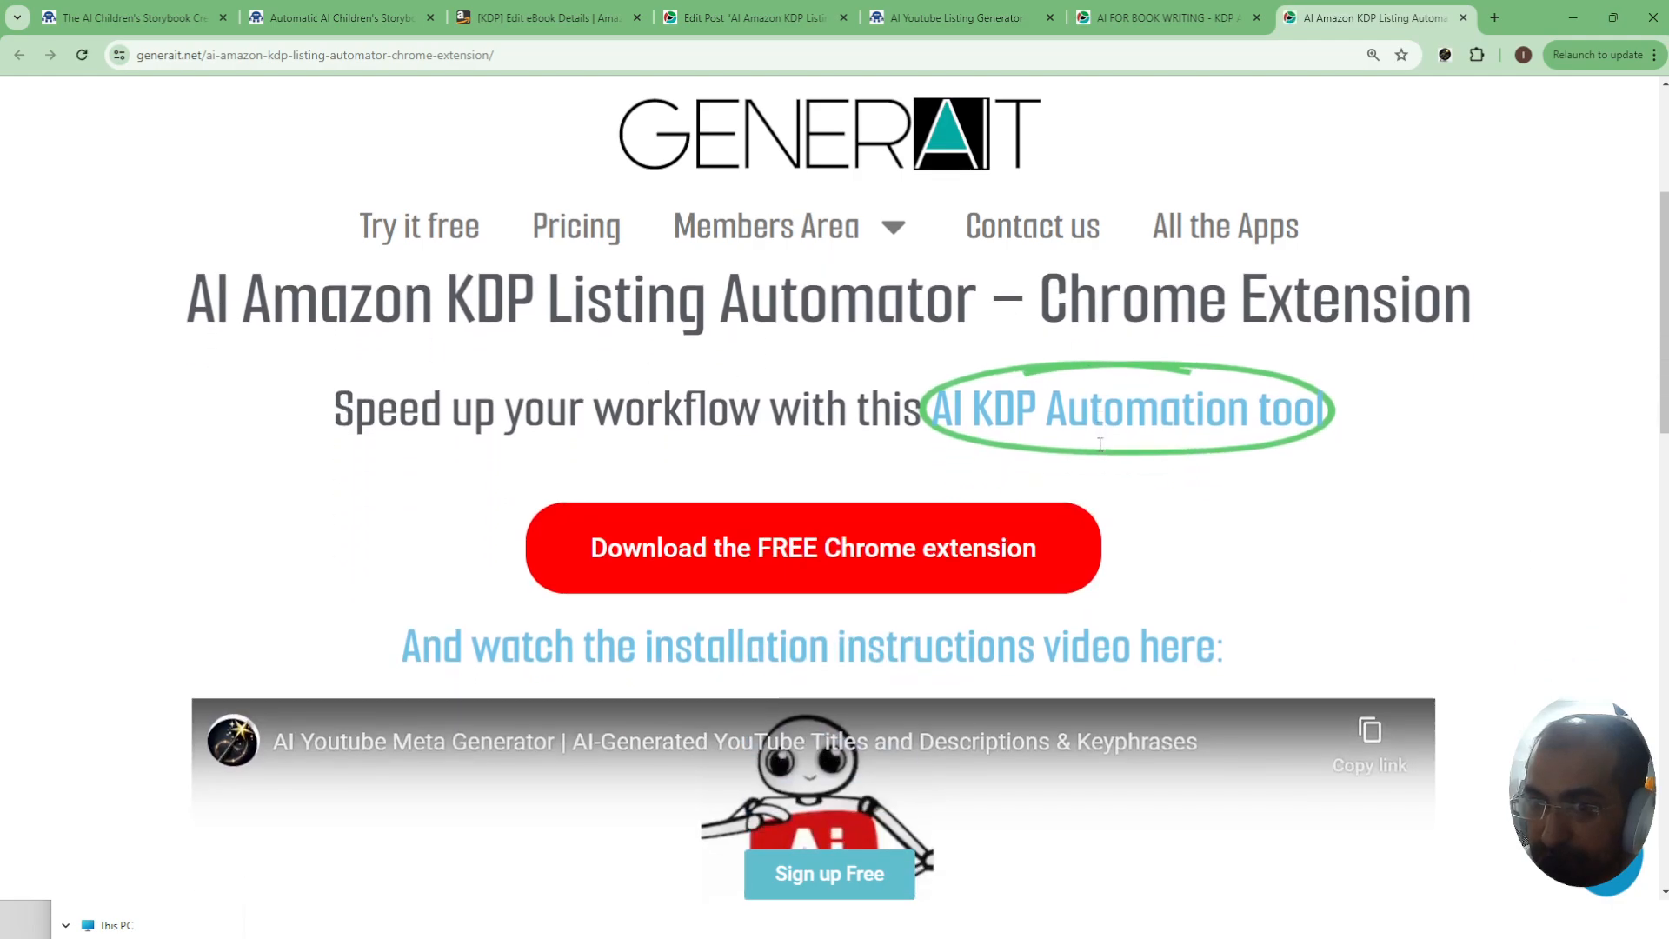
{"action": "mouse_move", "coordinate": [812, 570]}
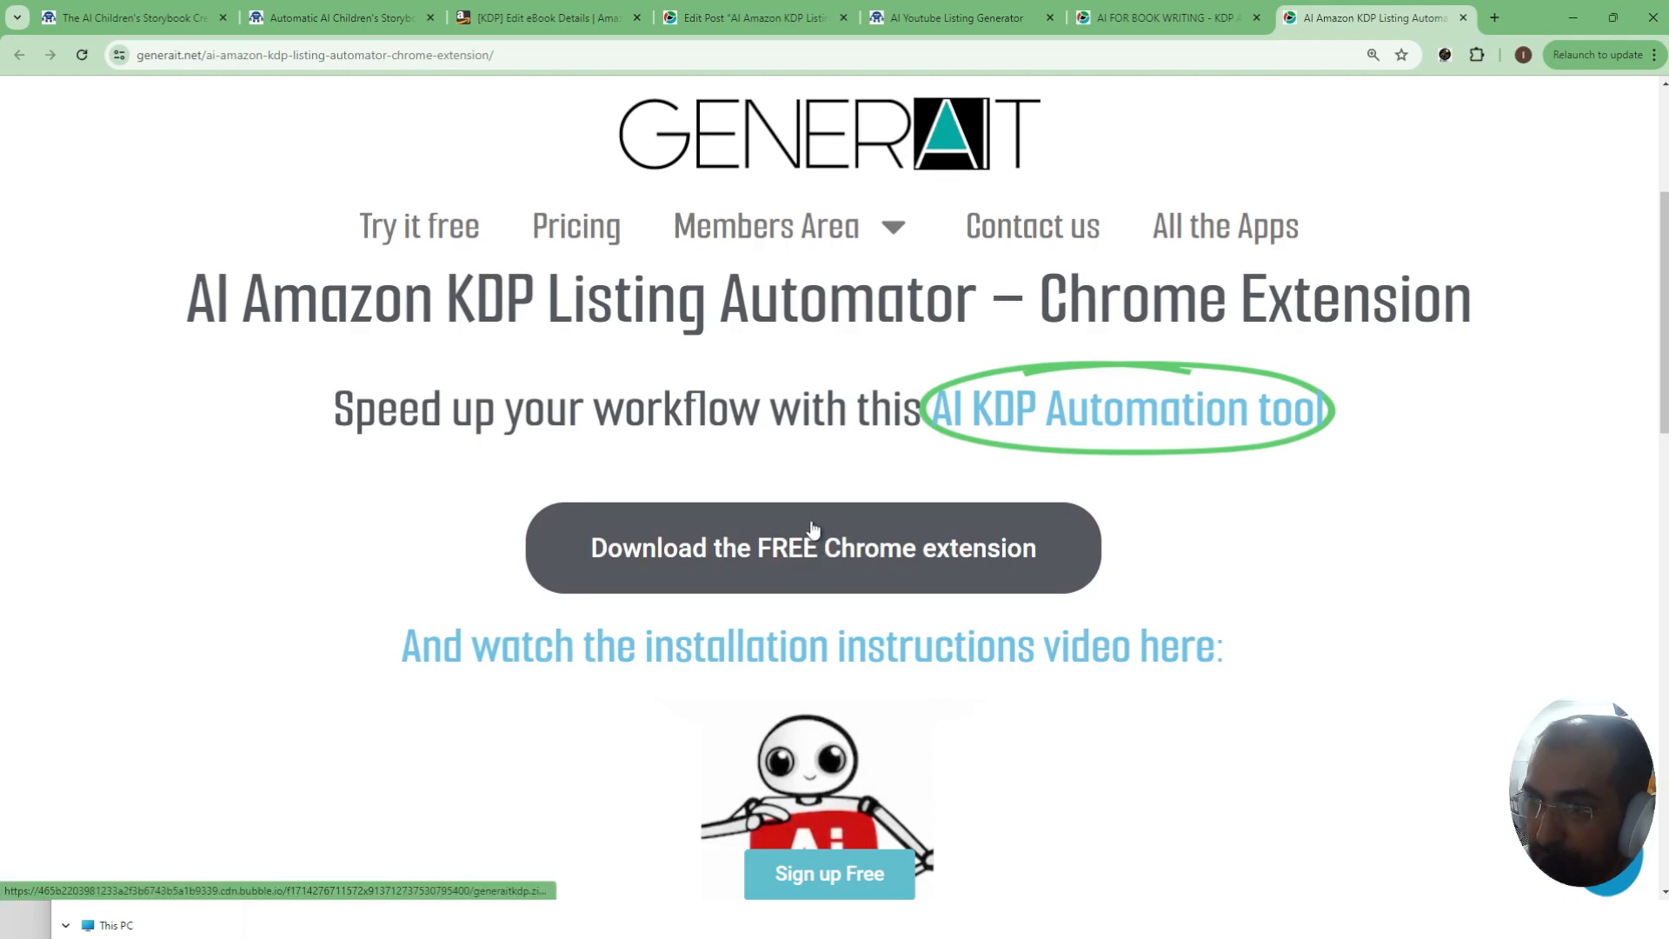
- Download the free extension and inspect the Chrome extension folder and generaitkdp zip in File Explorer
{"action": "left_click", "coordinate": [765, 226]}
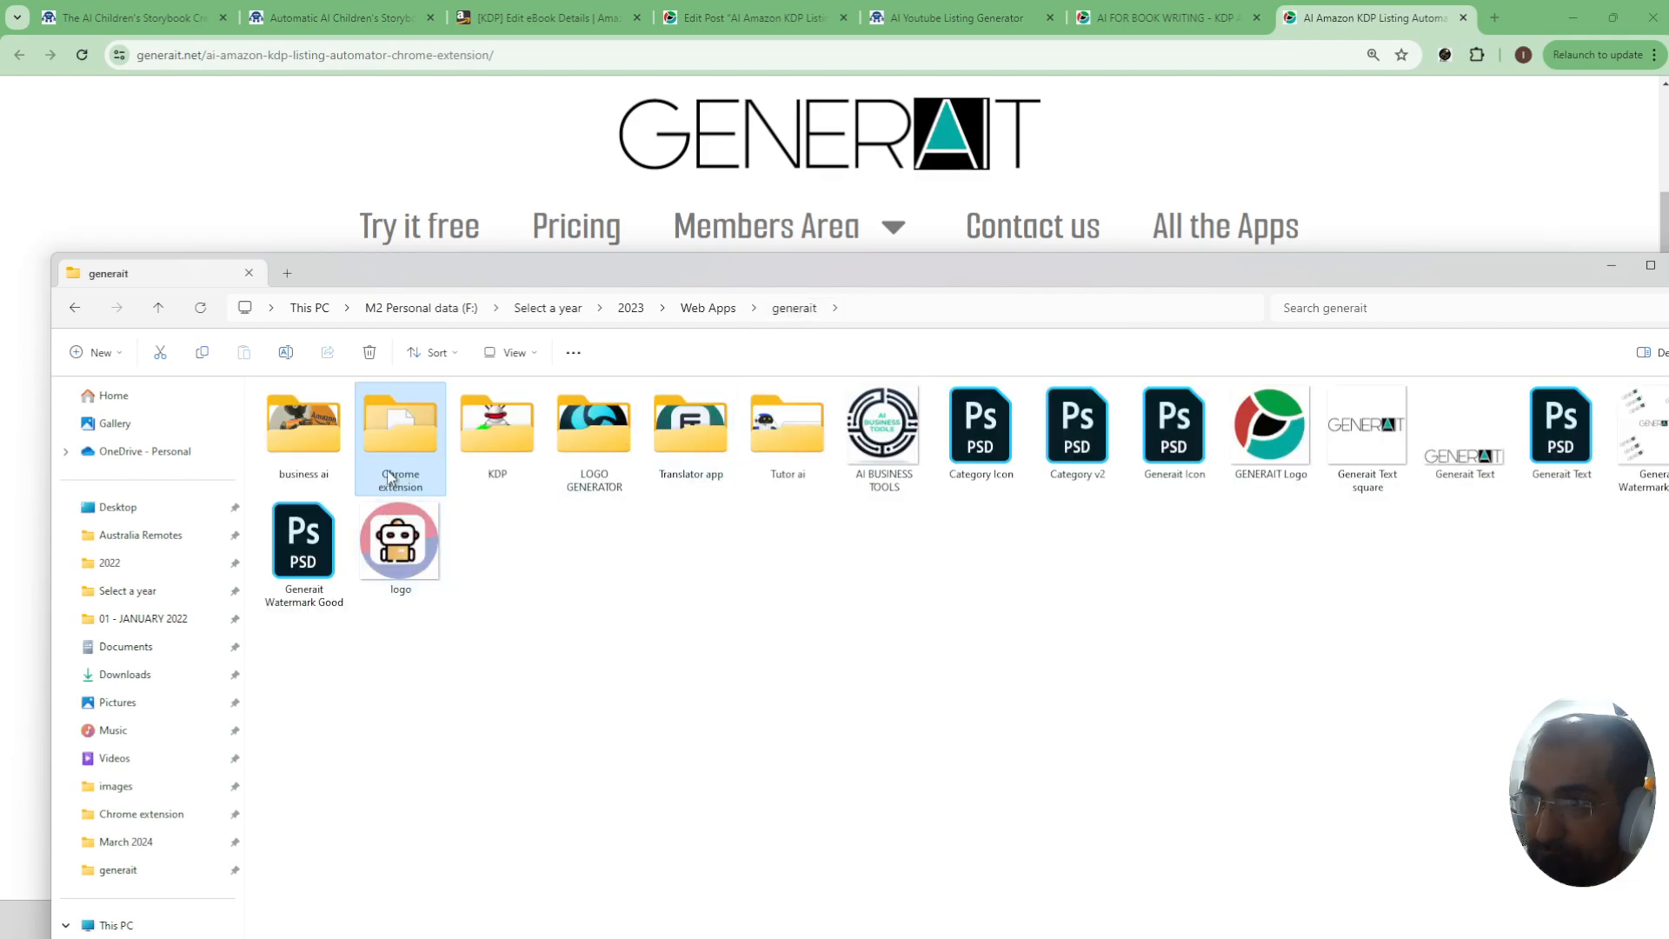
{"action": "double_click", "coordinate": [400, 426]}
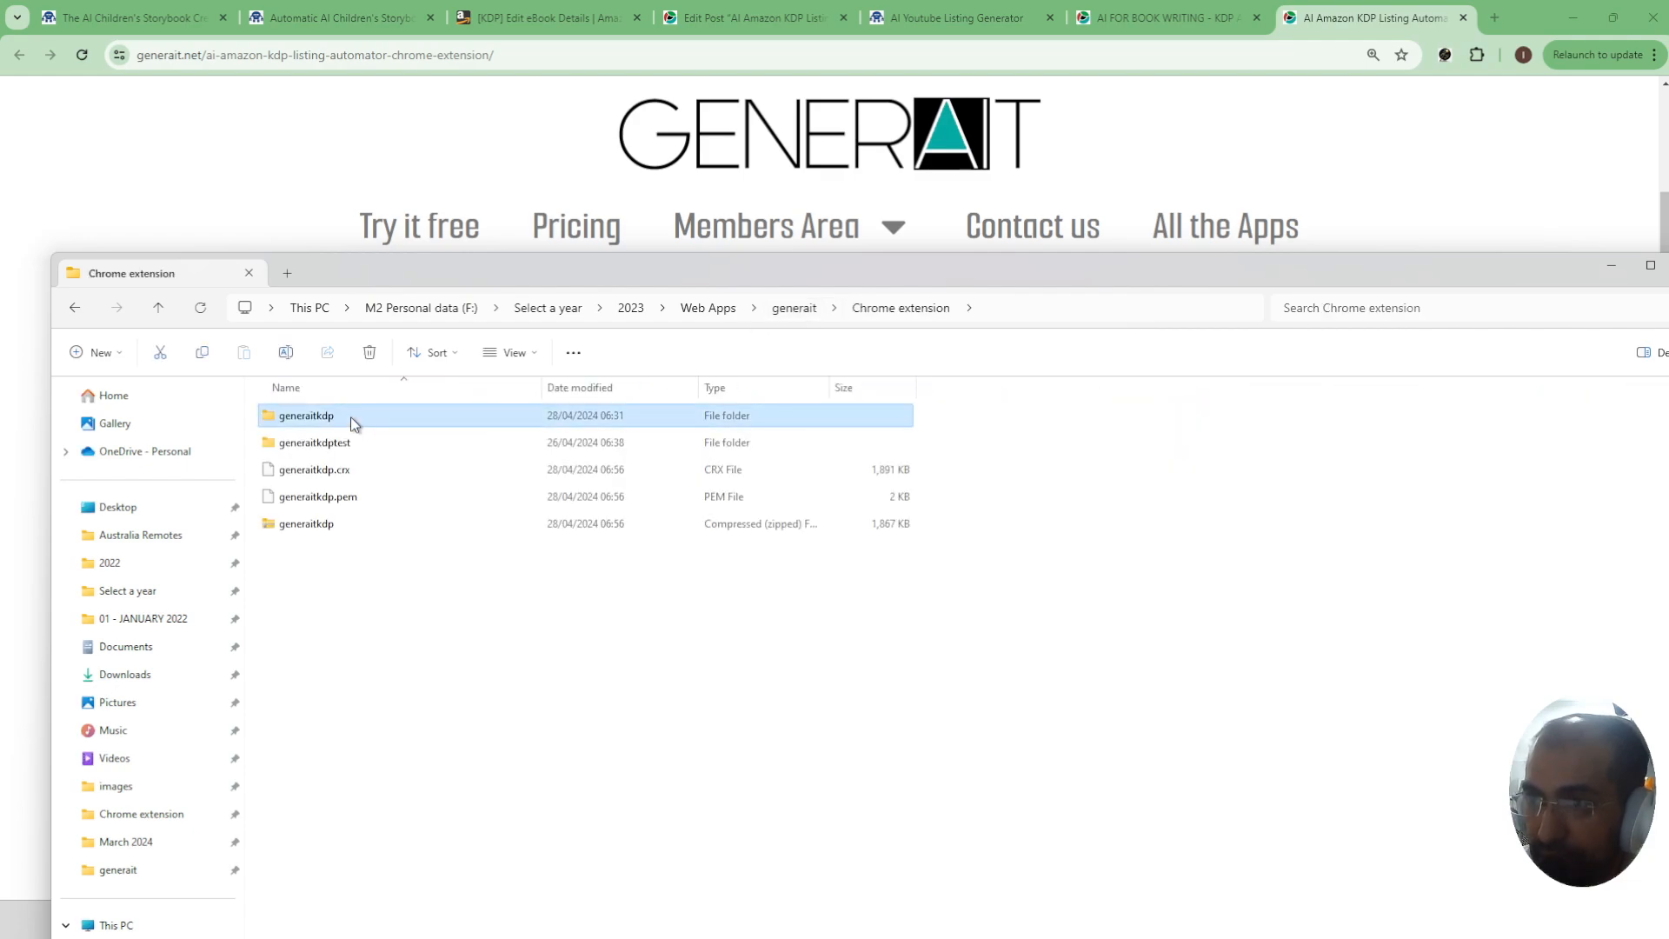
{"action": "mouse_move", "coordinate": [306, 416]}
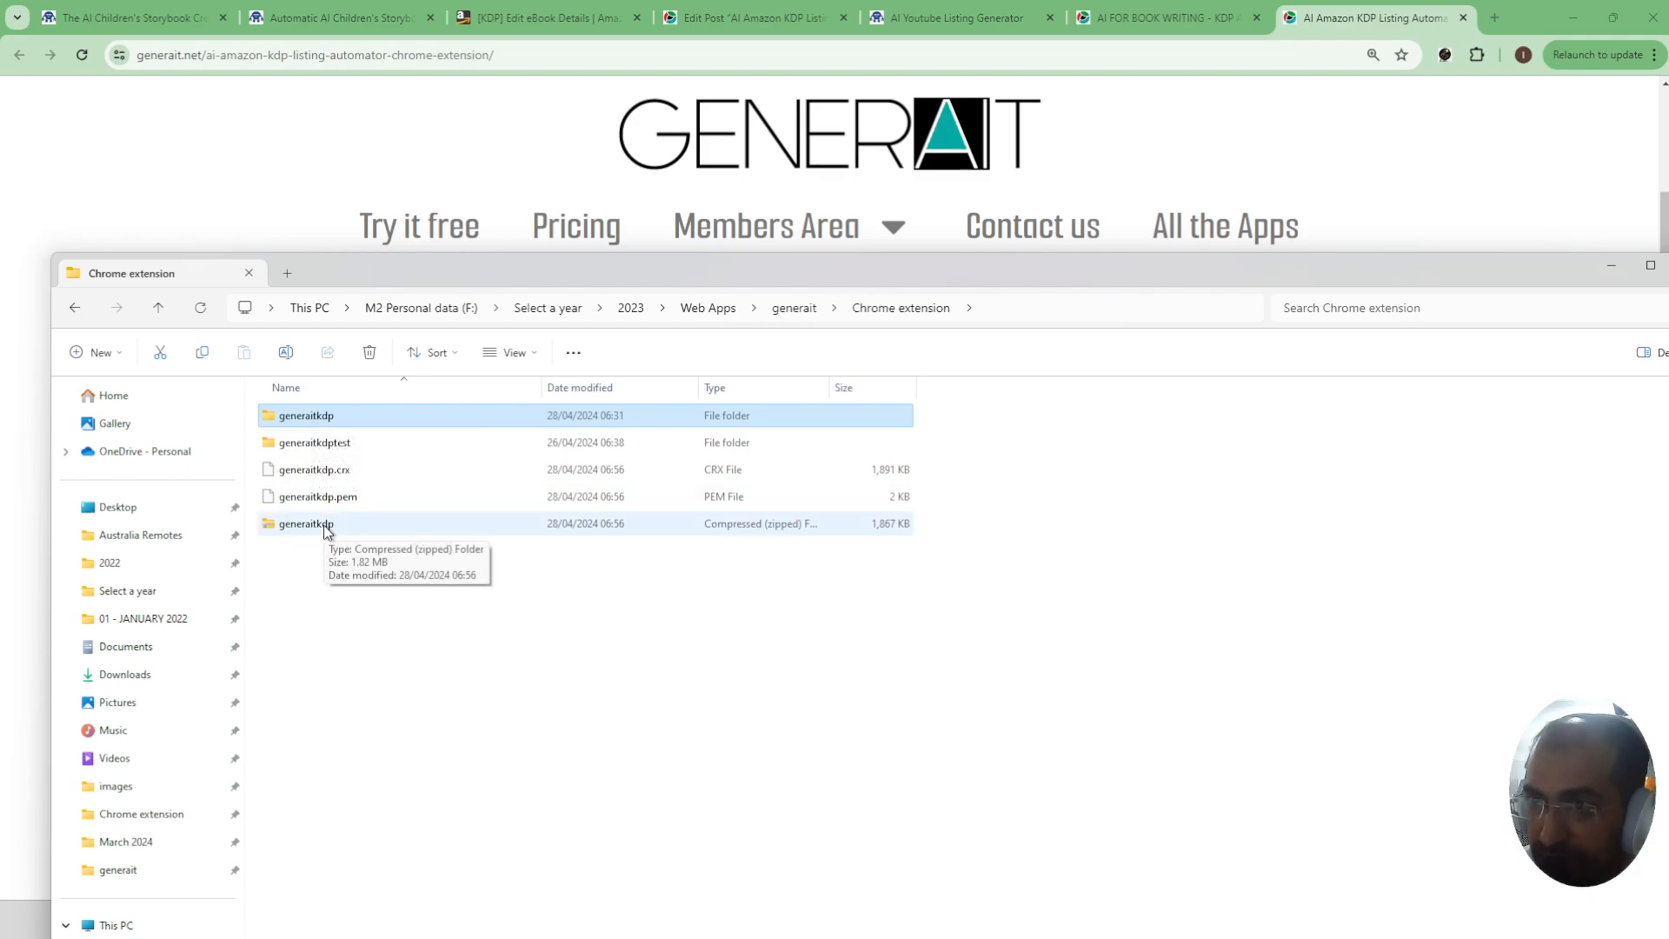
{"action": "double_click", "coordinate": [302, 523]}
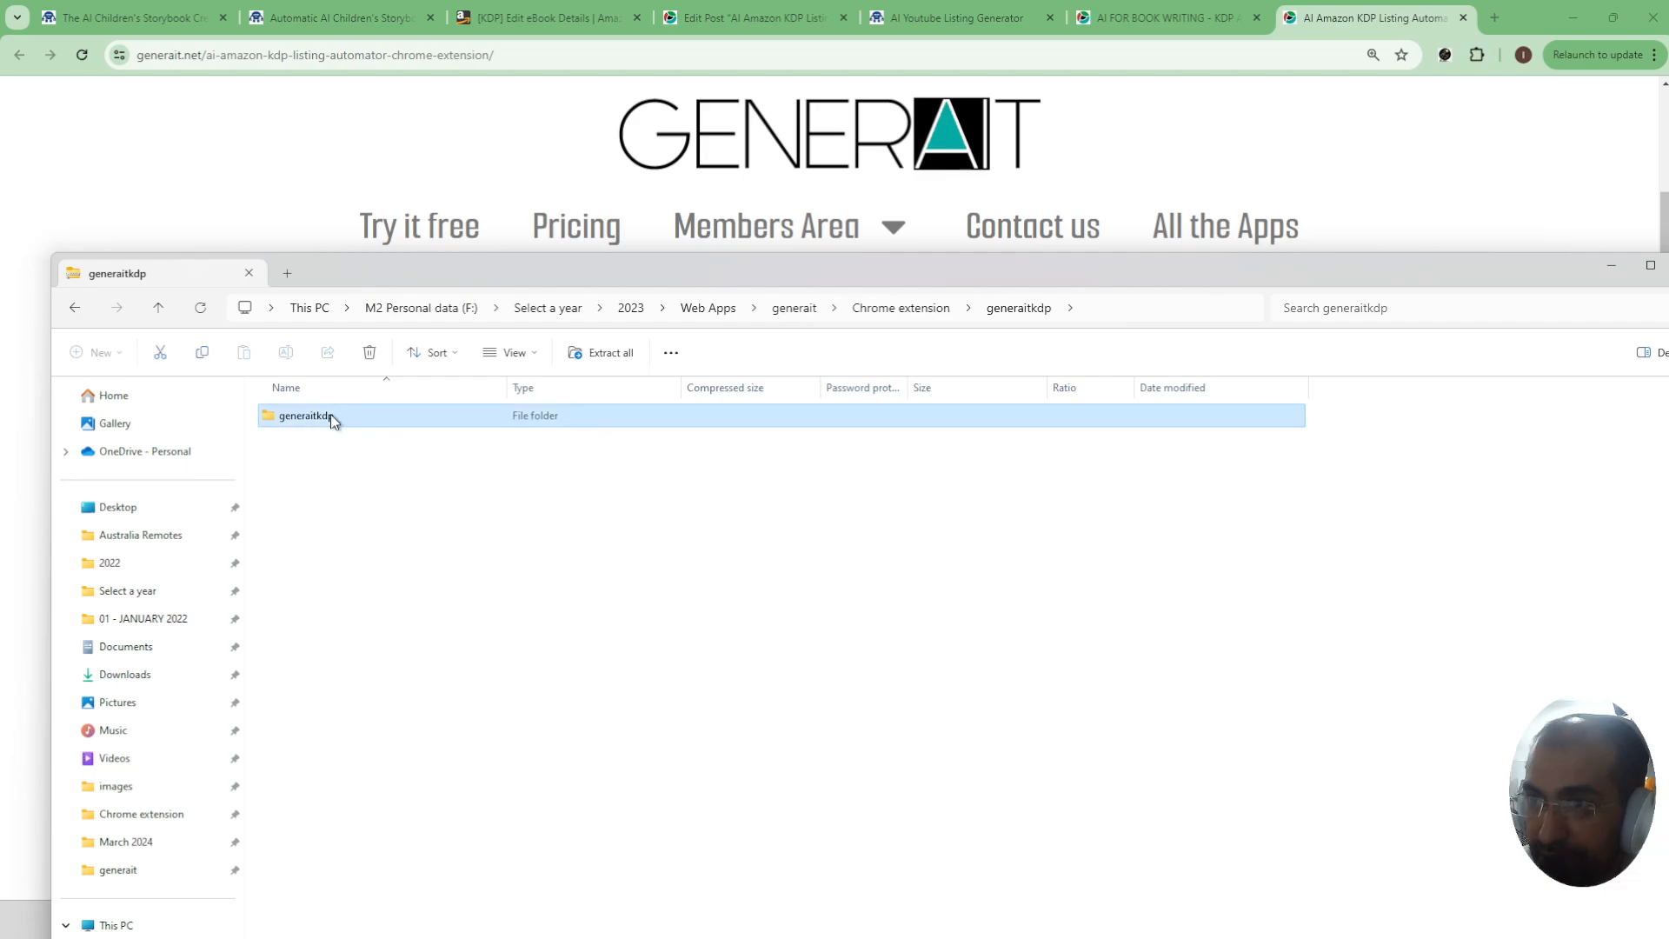
{"action": "left_click", "coordinate": [899, 308]}
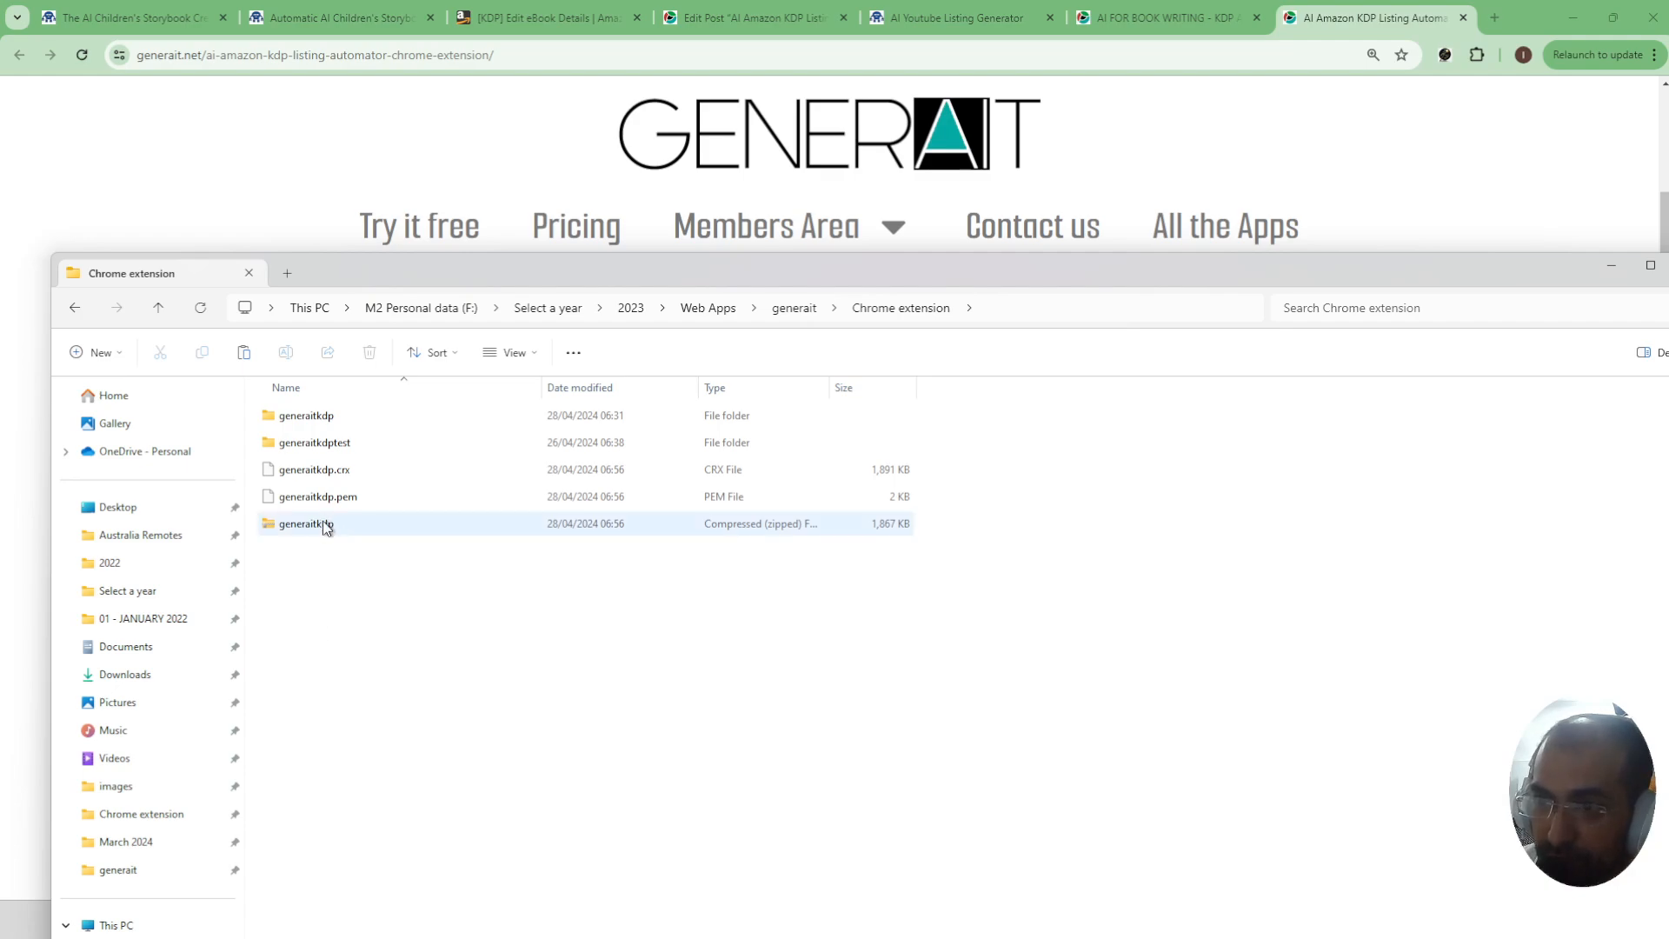
{"action": "left_click", "coordinate": [424, 553]}
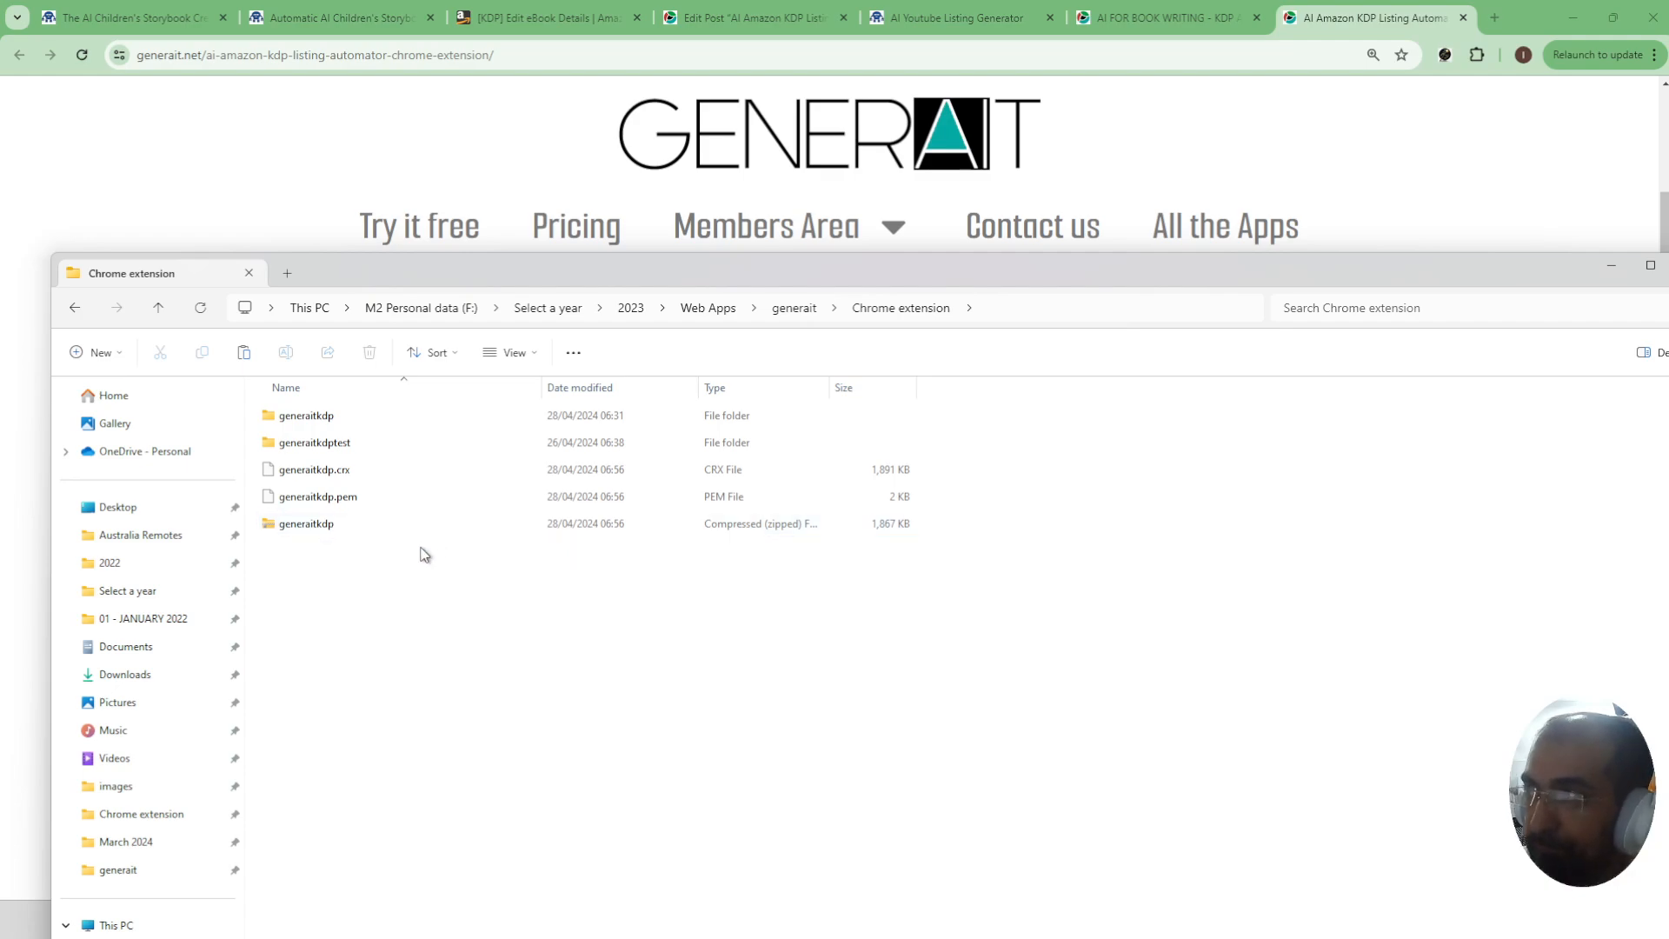
{"action": "left_click", "coordinate": [306, 416]}
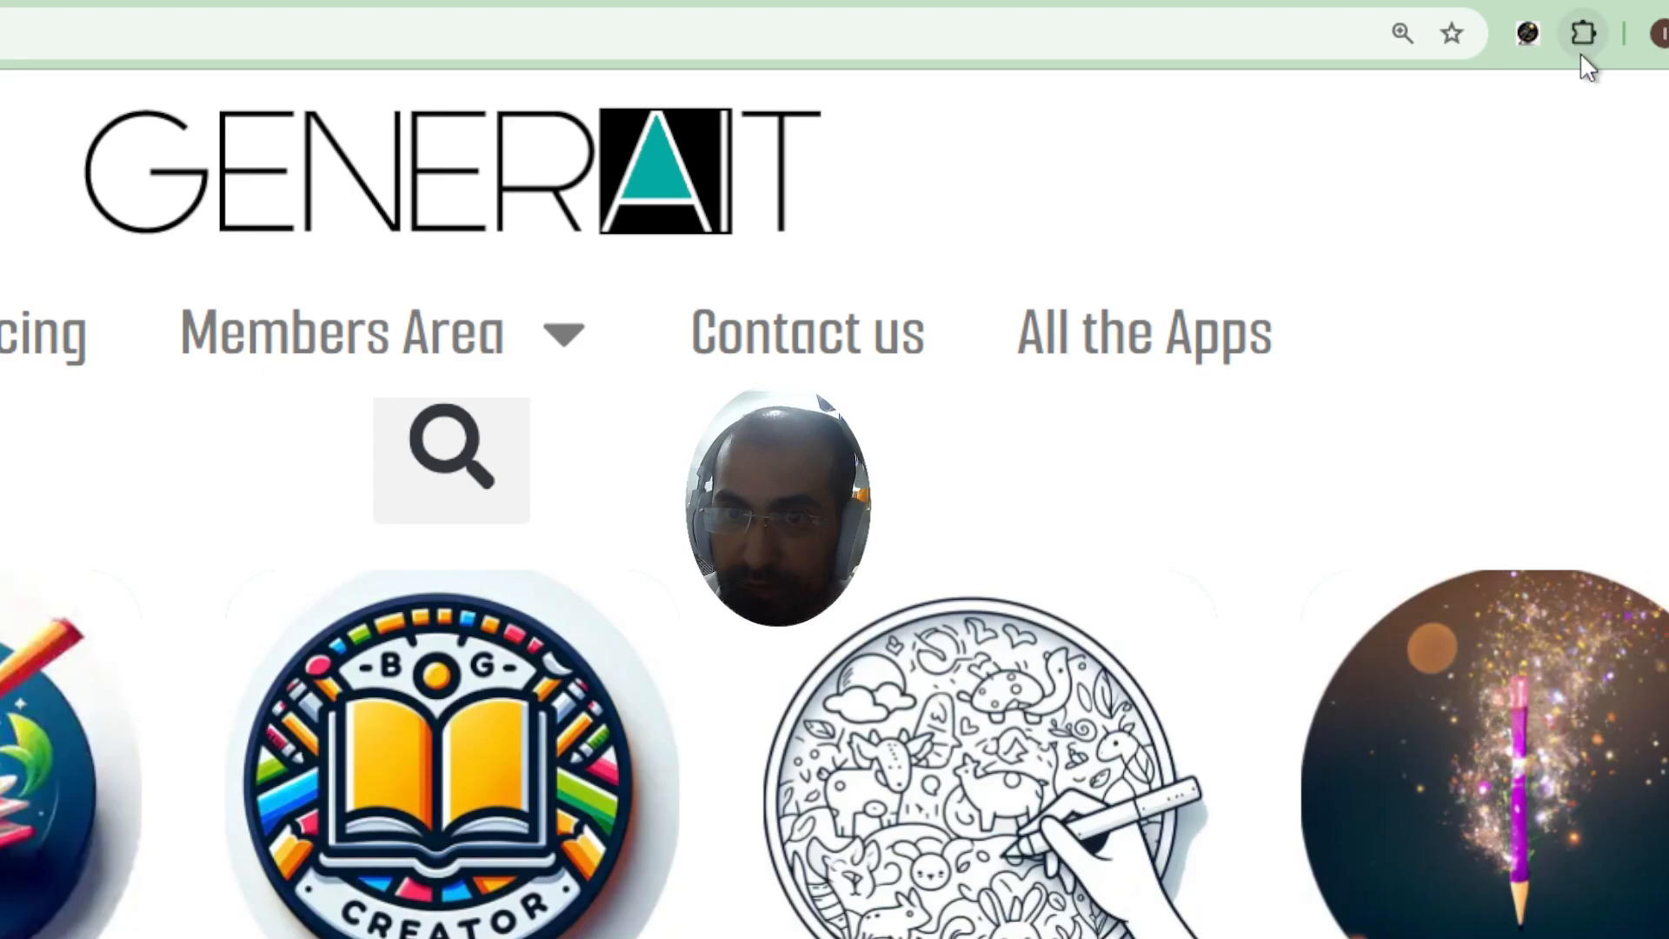
- Reach Chrome's Manage extensions page, where Generait 1.0 shows as enabled in developer mode
{"action": "left_click", "coordinate": [1583, 33]}
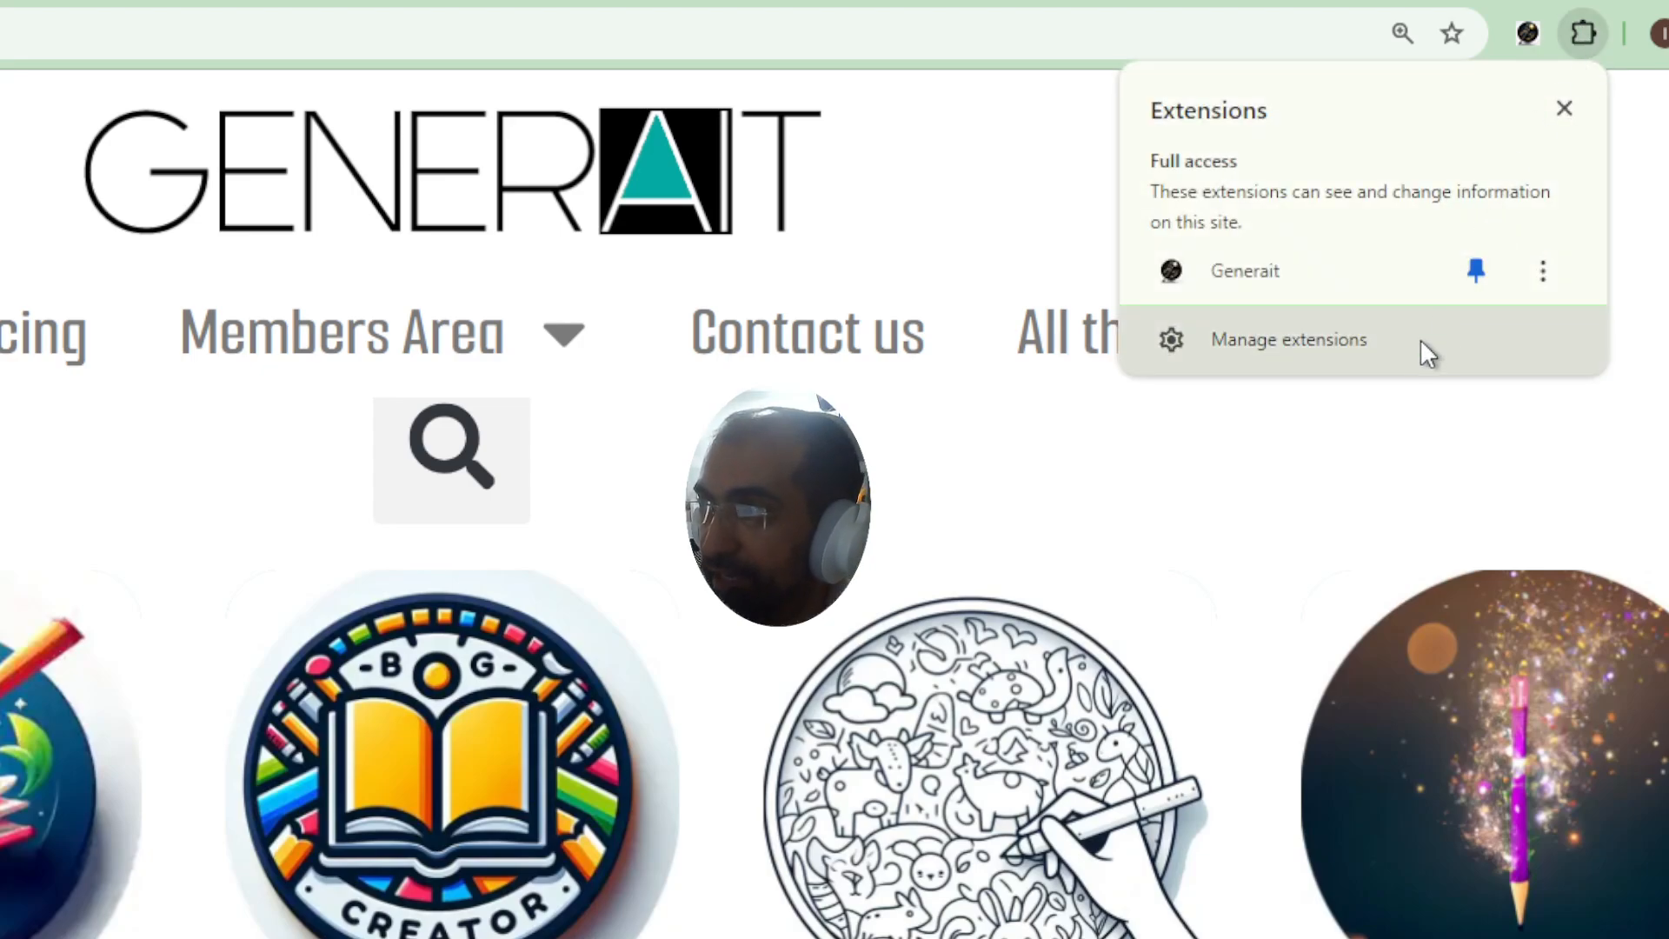
{"action": "left_click", "coordinate": [1289, 339]}
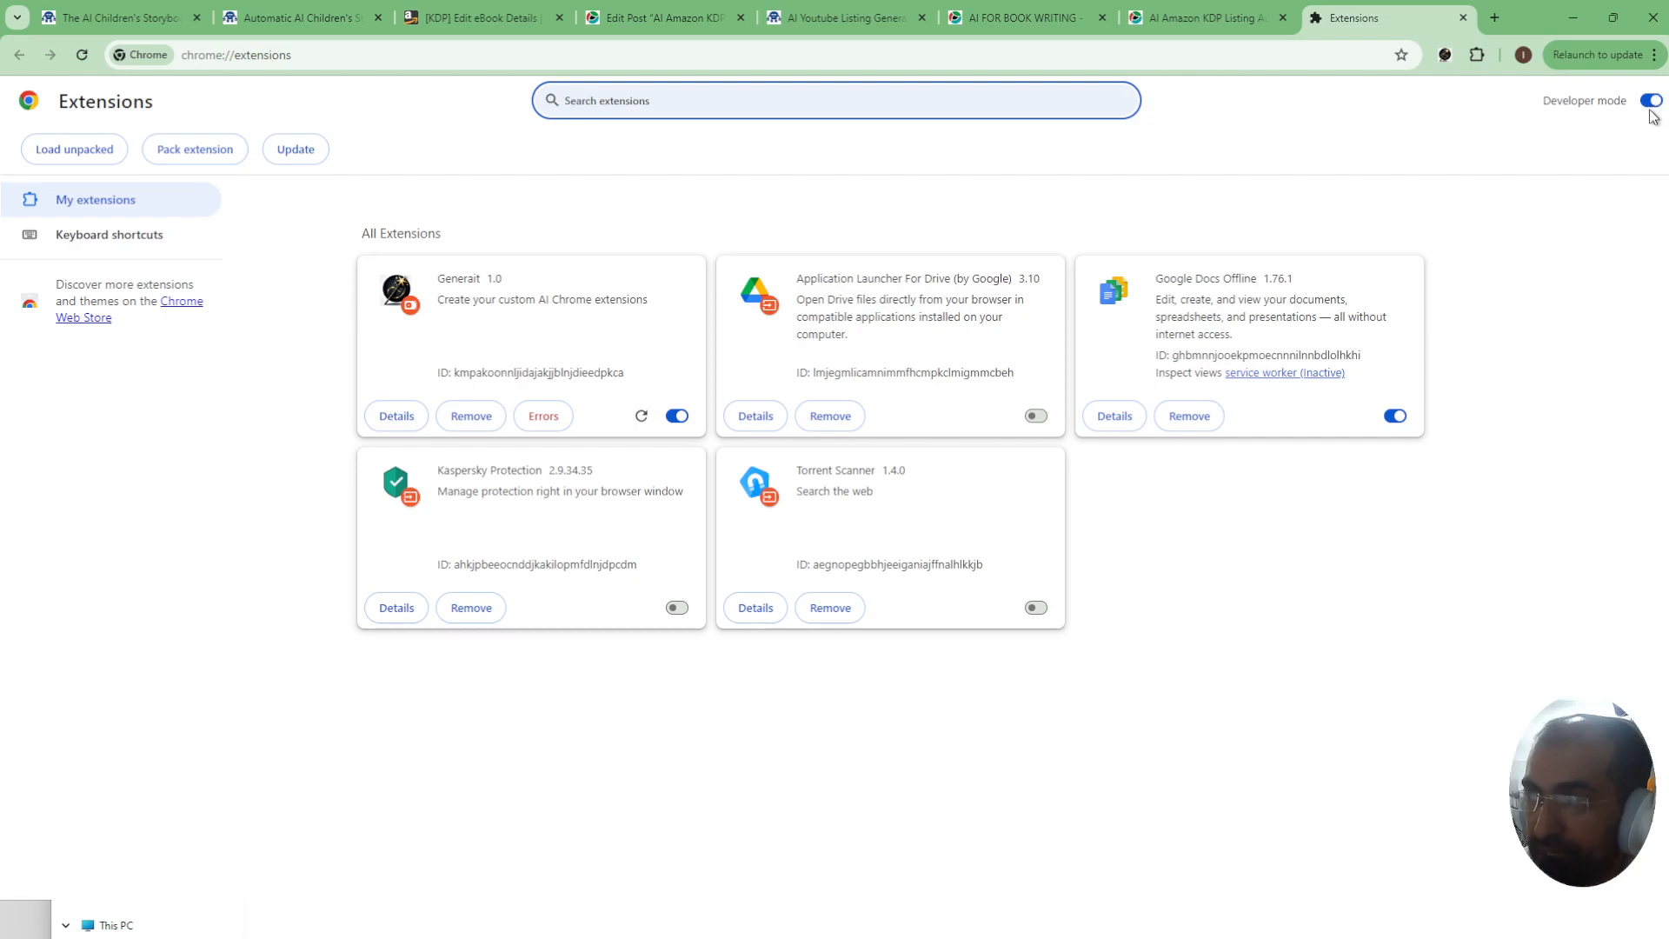
{"action": "mouse_move", "coordinate": [1604, 101]}
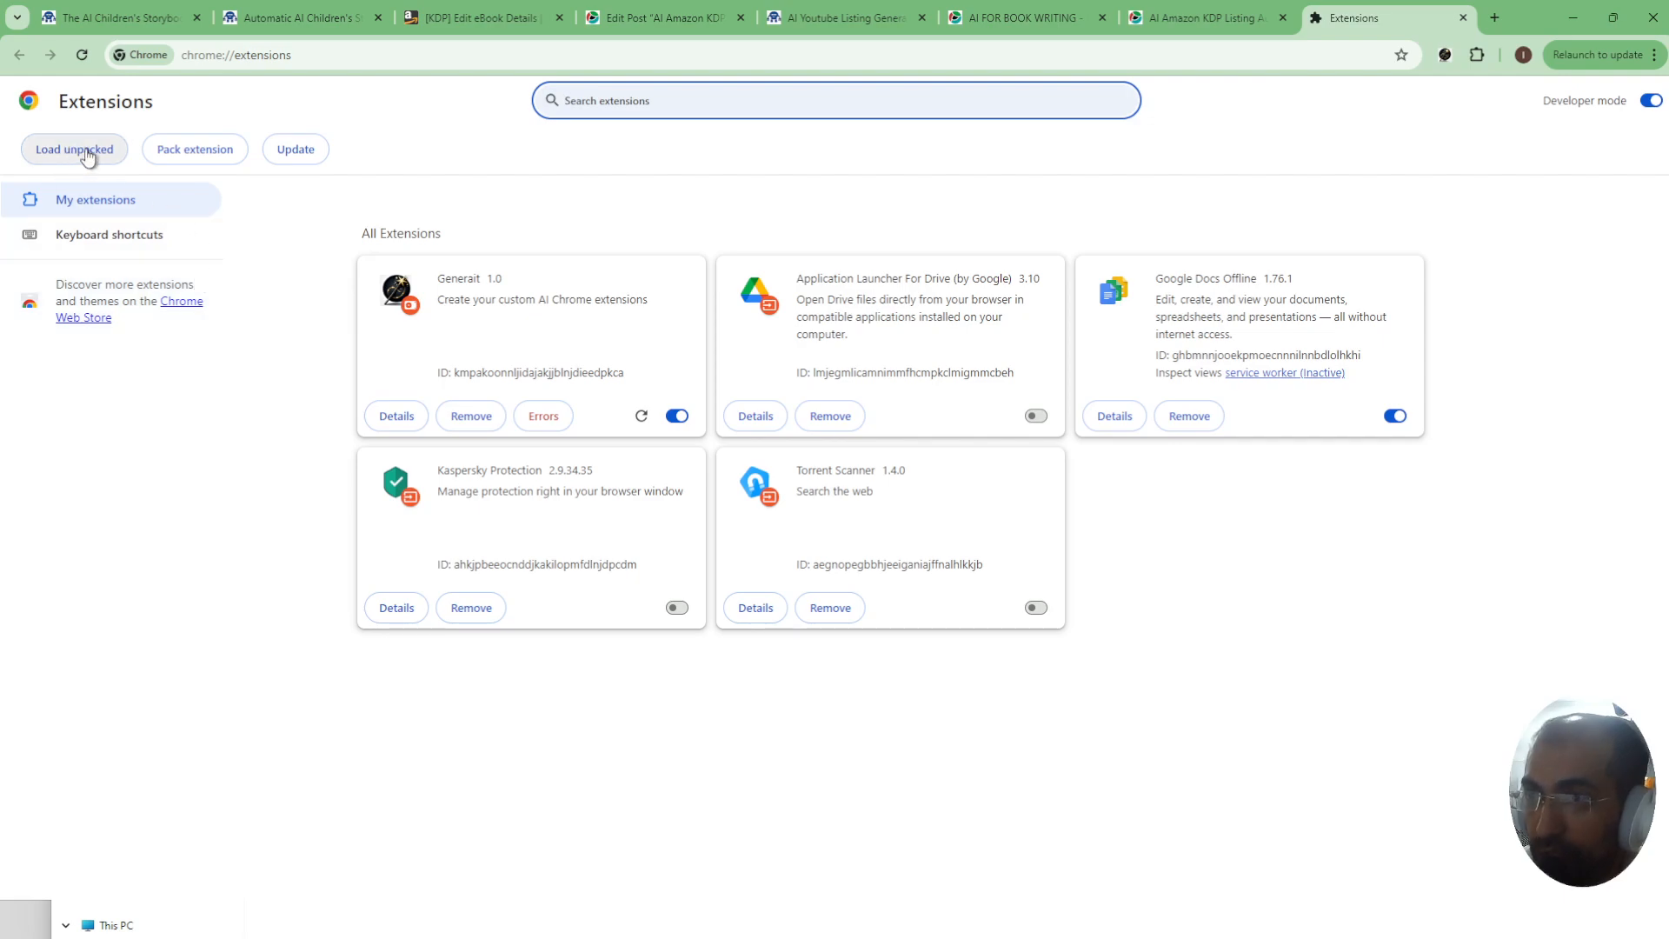
- Load the generaitkdp folder as an unpacked extension so Generait 1.0 appears enabled
{"action": "left_click", "coordinate": [73, 150]}
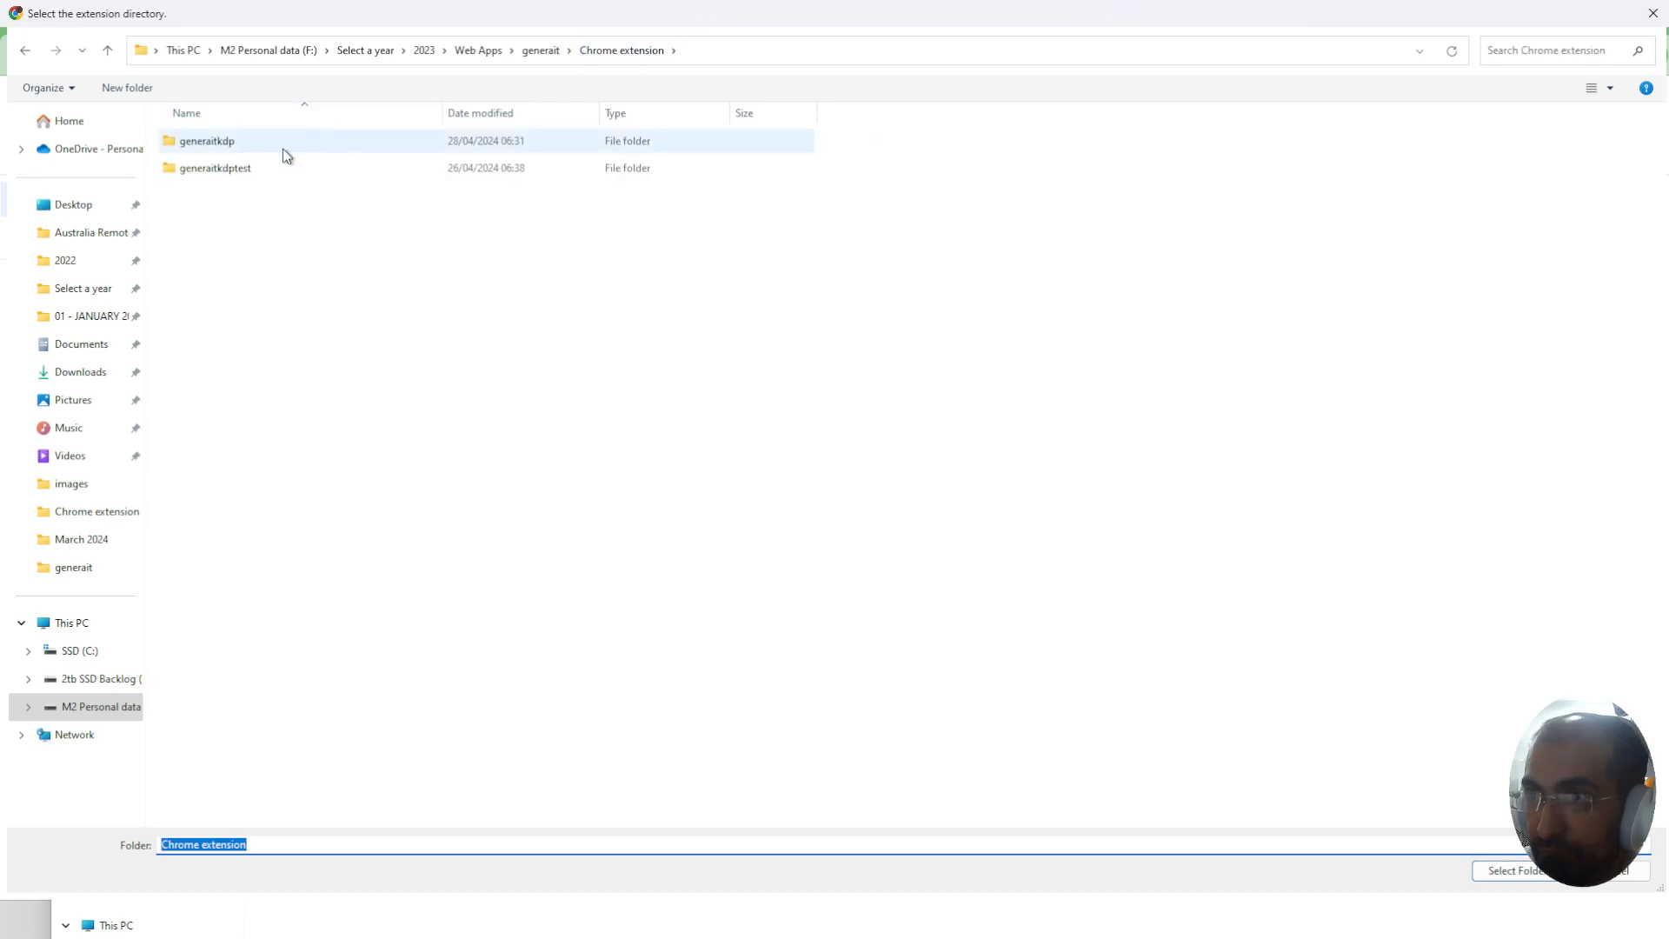
{"action": "left_click", "coordinate": [207, 141]}
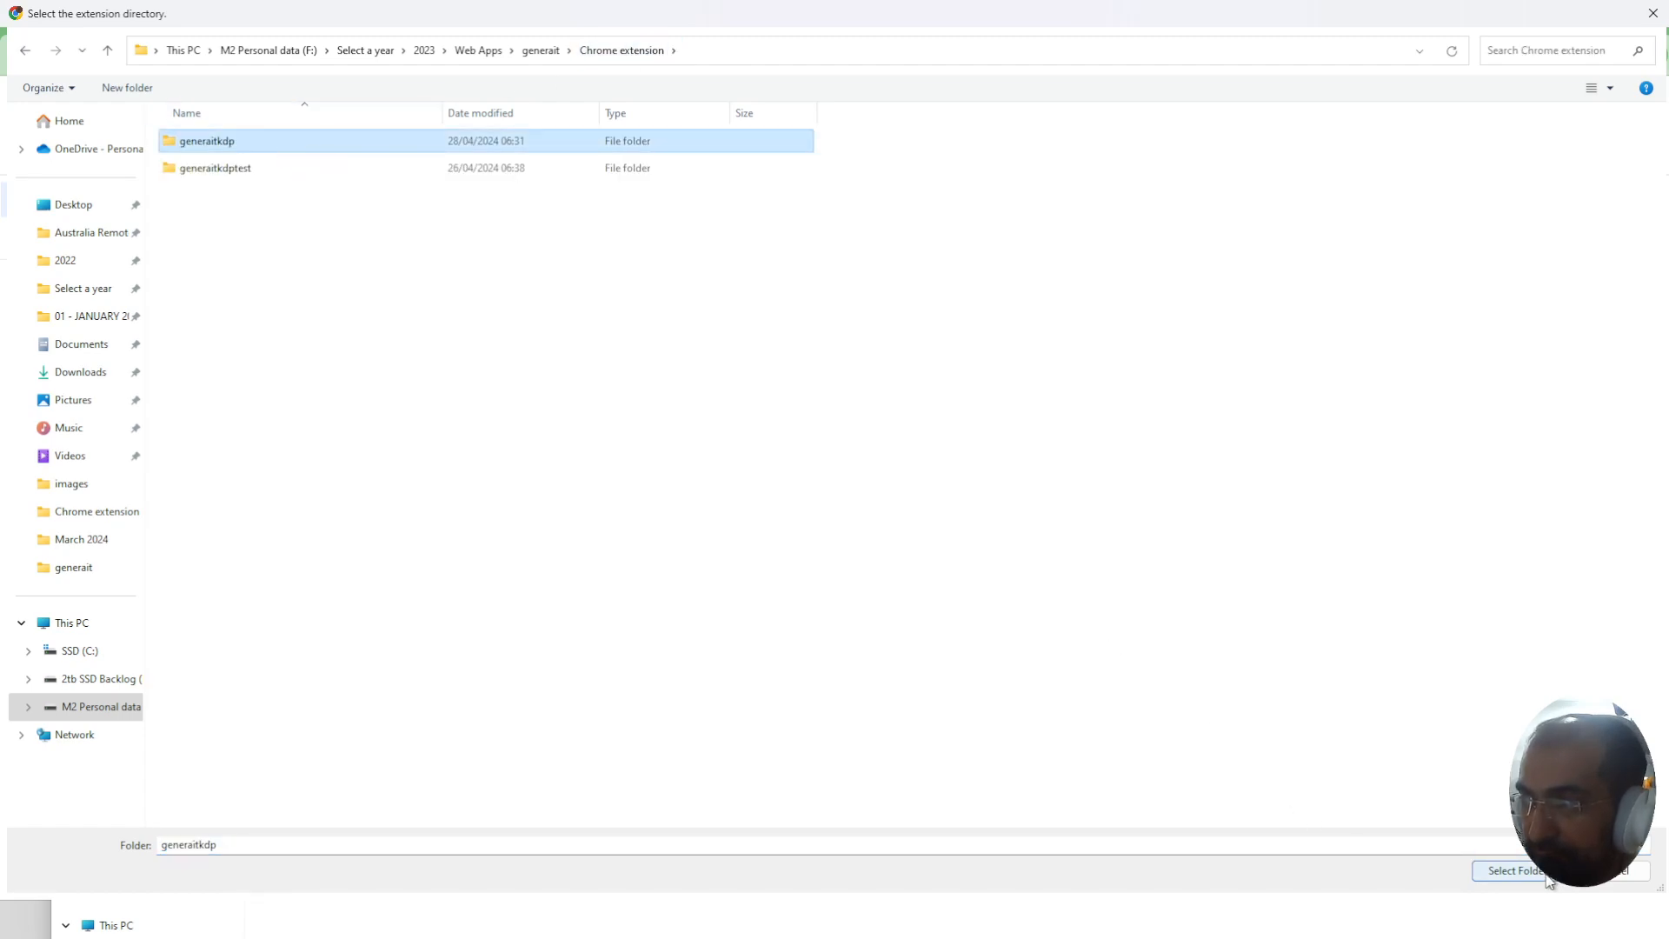
{"action": "left_click", "coordinate": [1517, 869]}
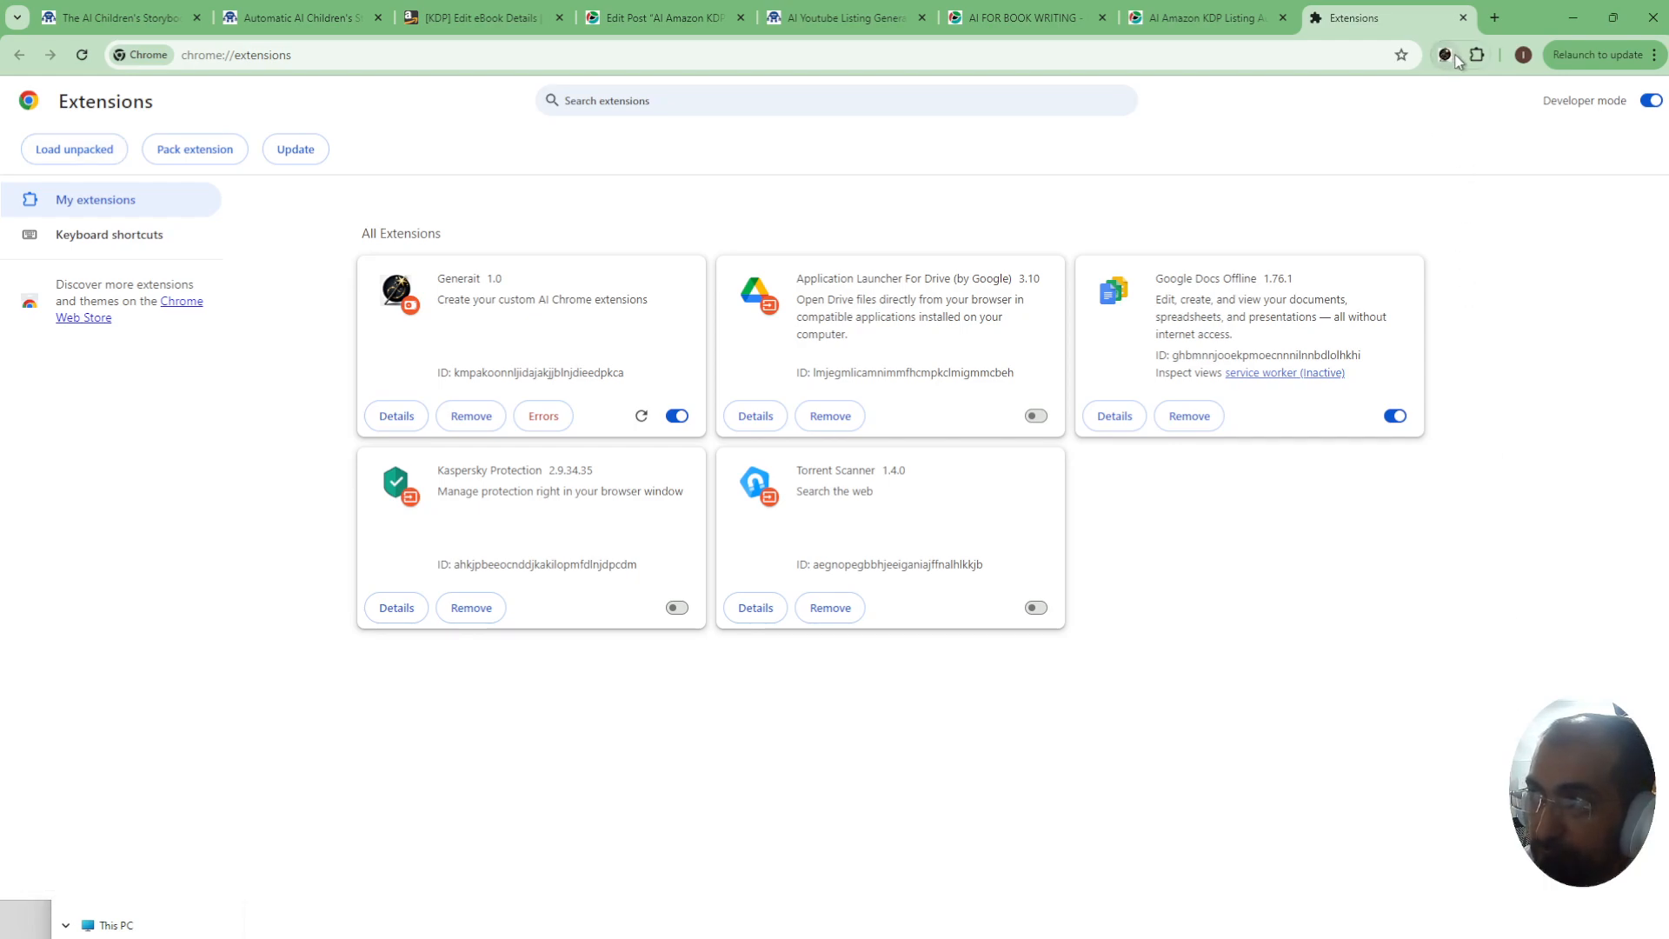
{"action": "mouse_move", "coordinate": [1478, 54]}
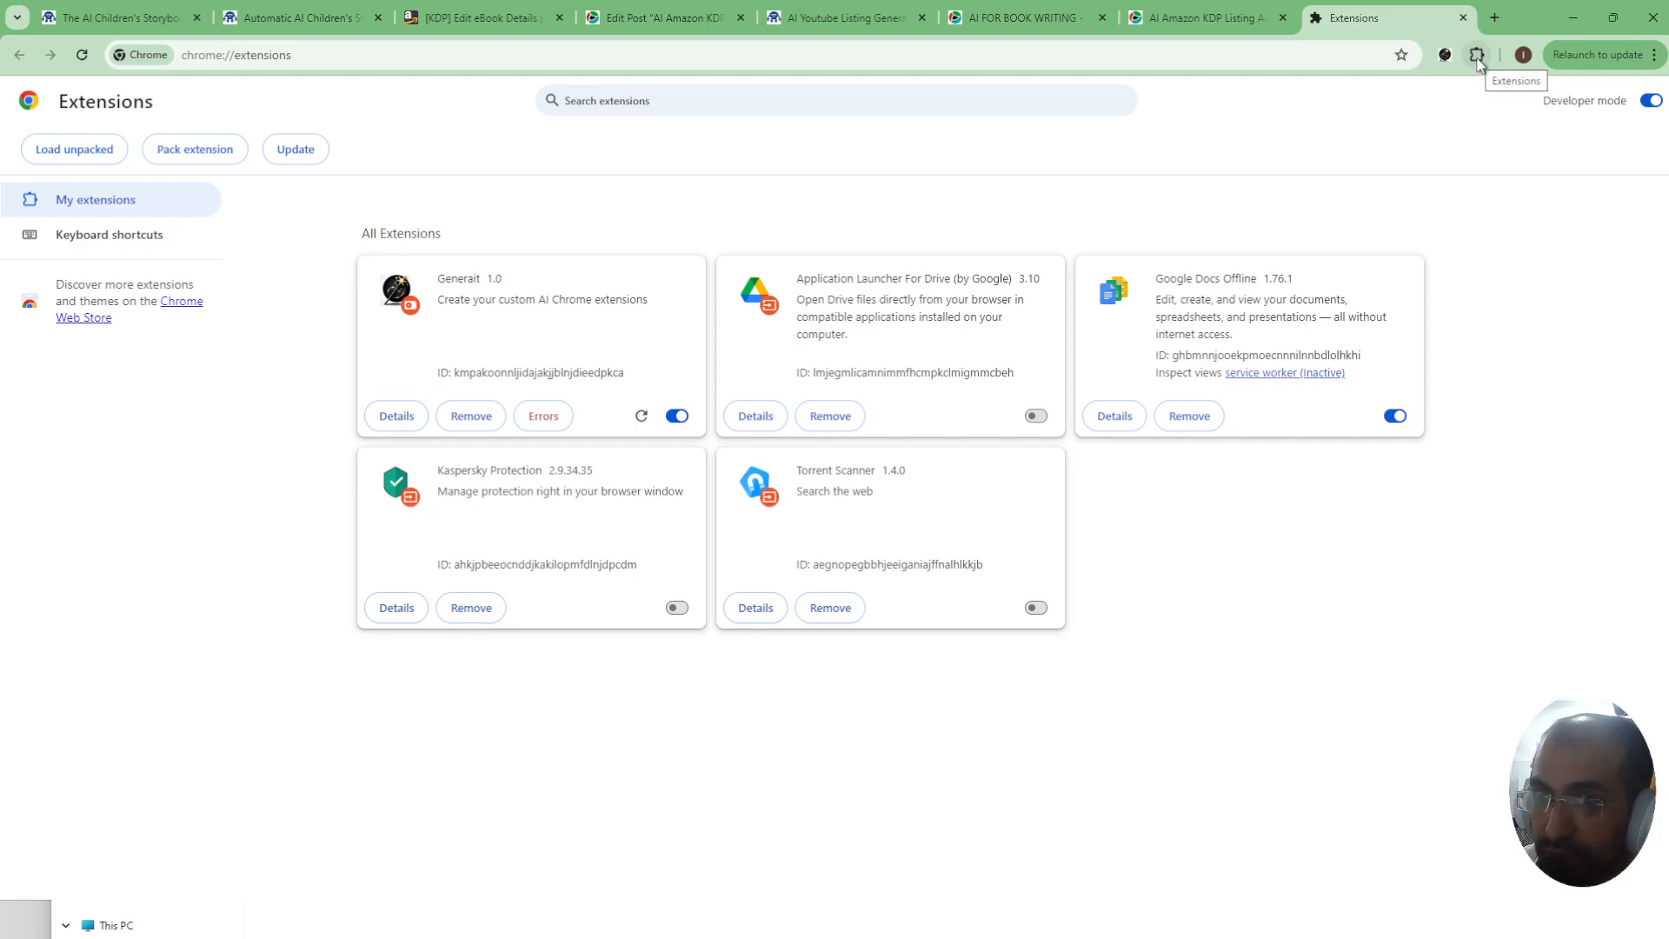
- Pin Generait to the Chrome toolbar and launch its popup from the toolbar icon
{"action": "left_click", "coordinate": [1477, 54]}
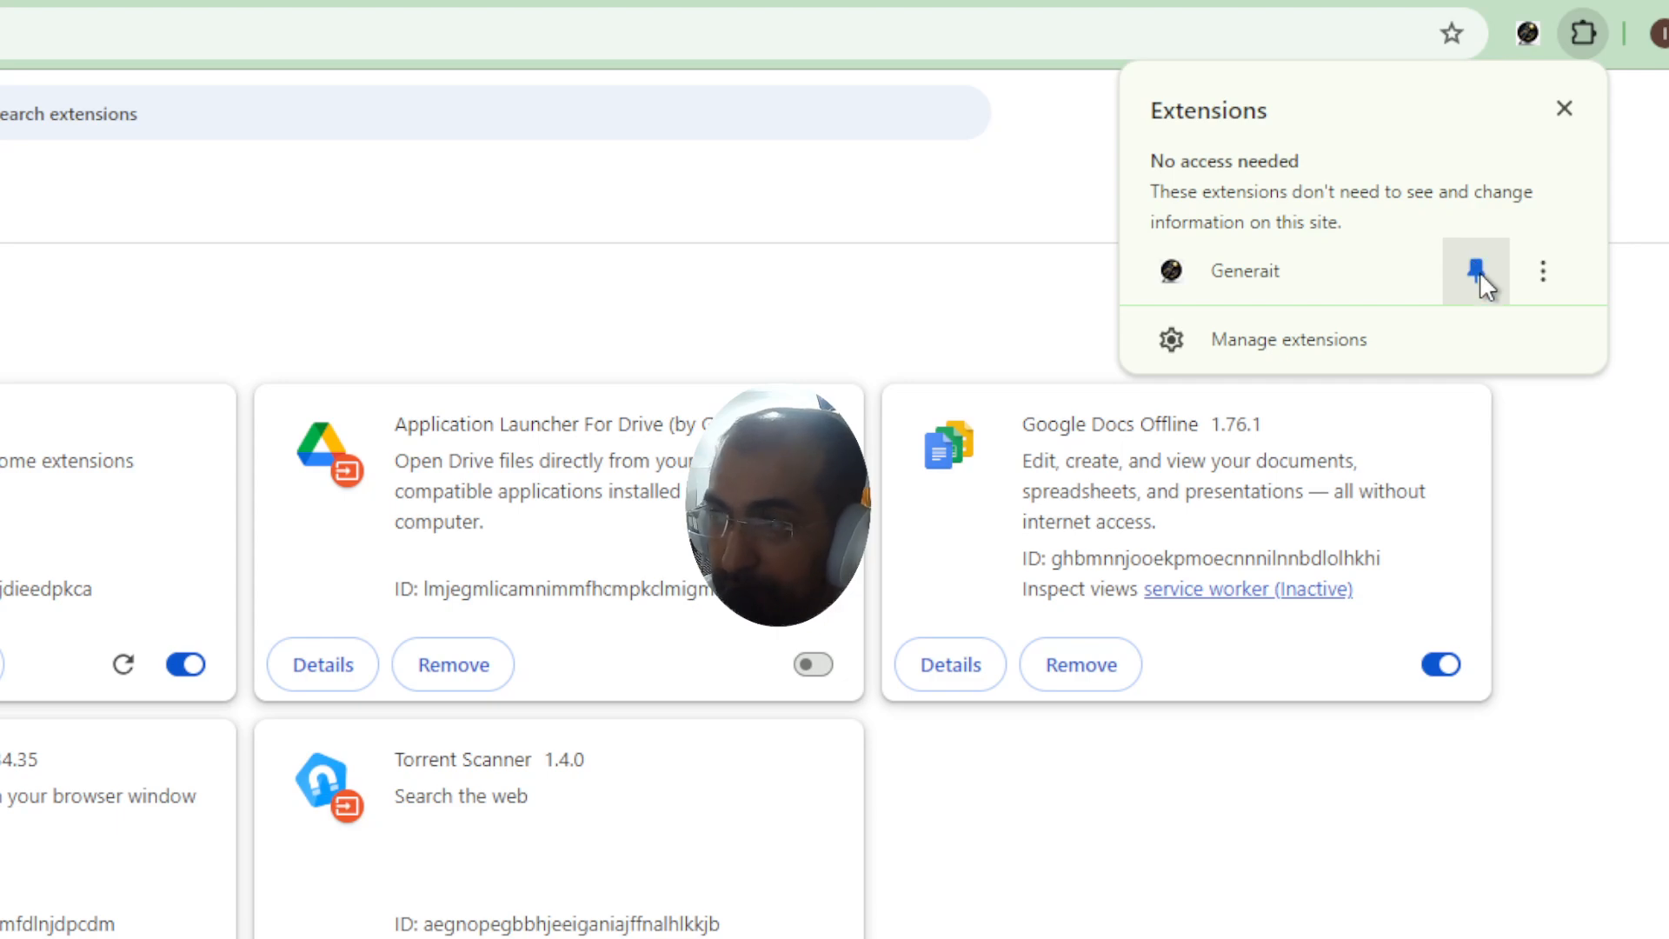
{"action": "left_click", "coordinate": [1476, 271]}
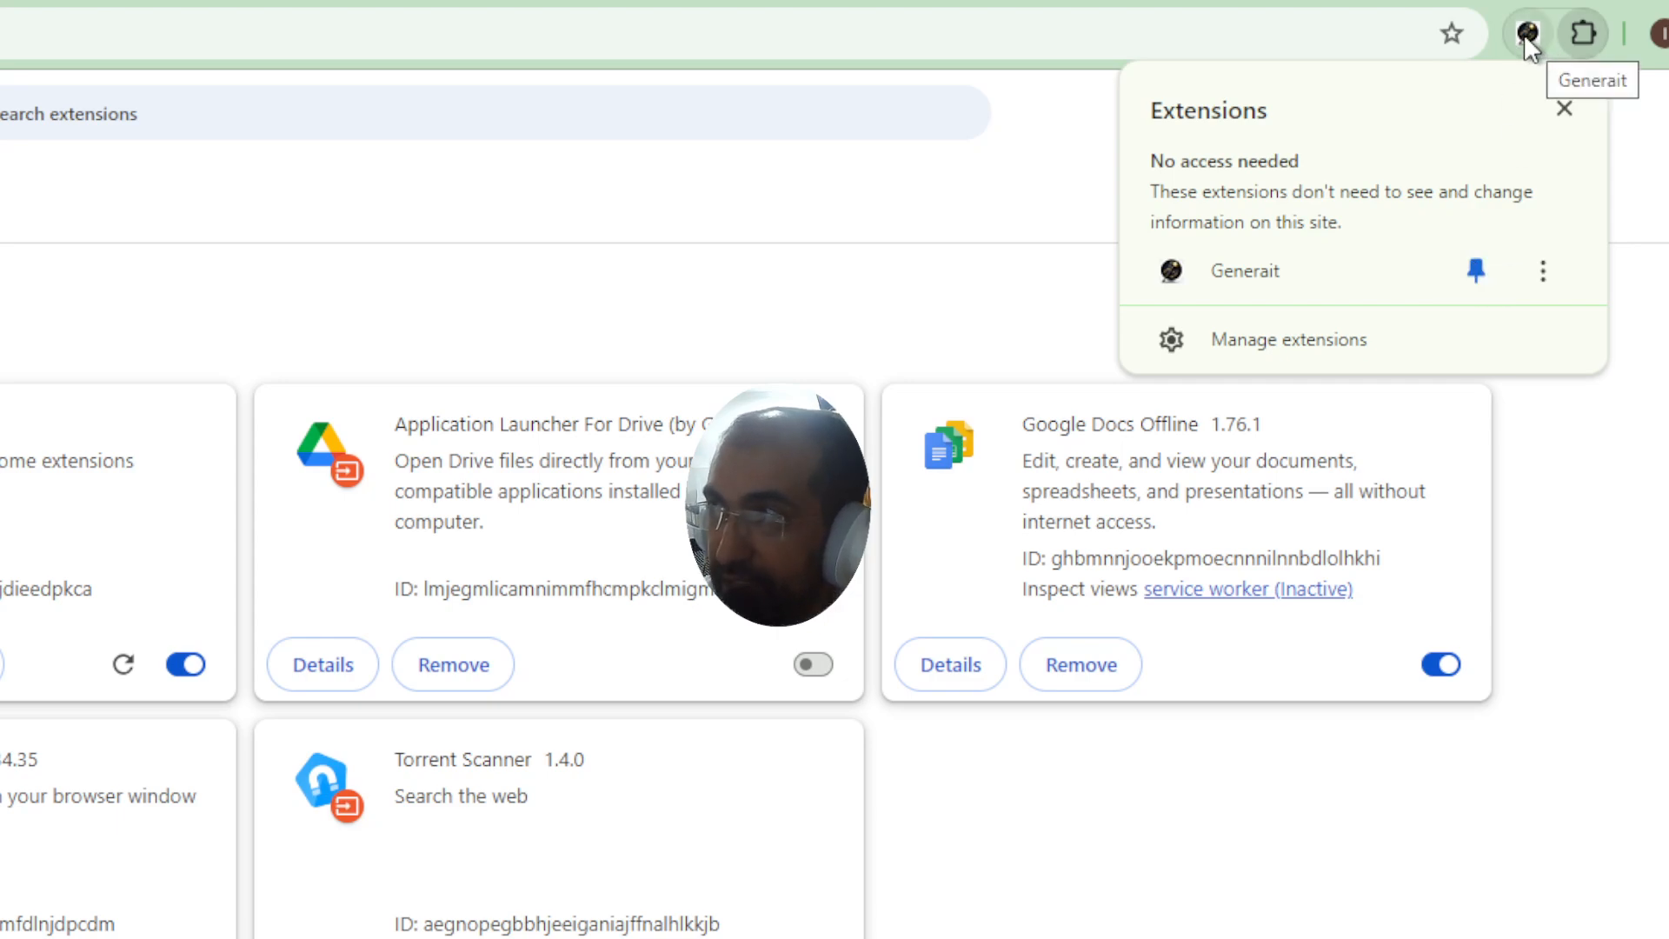
{"action": "left_click", "coordinate": [1529, 34]}
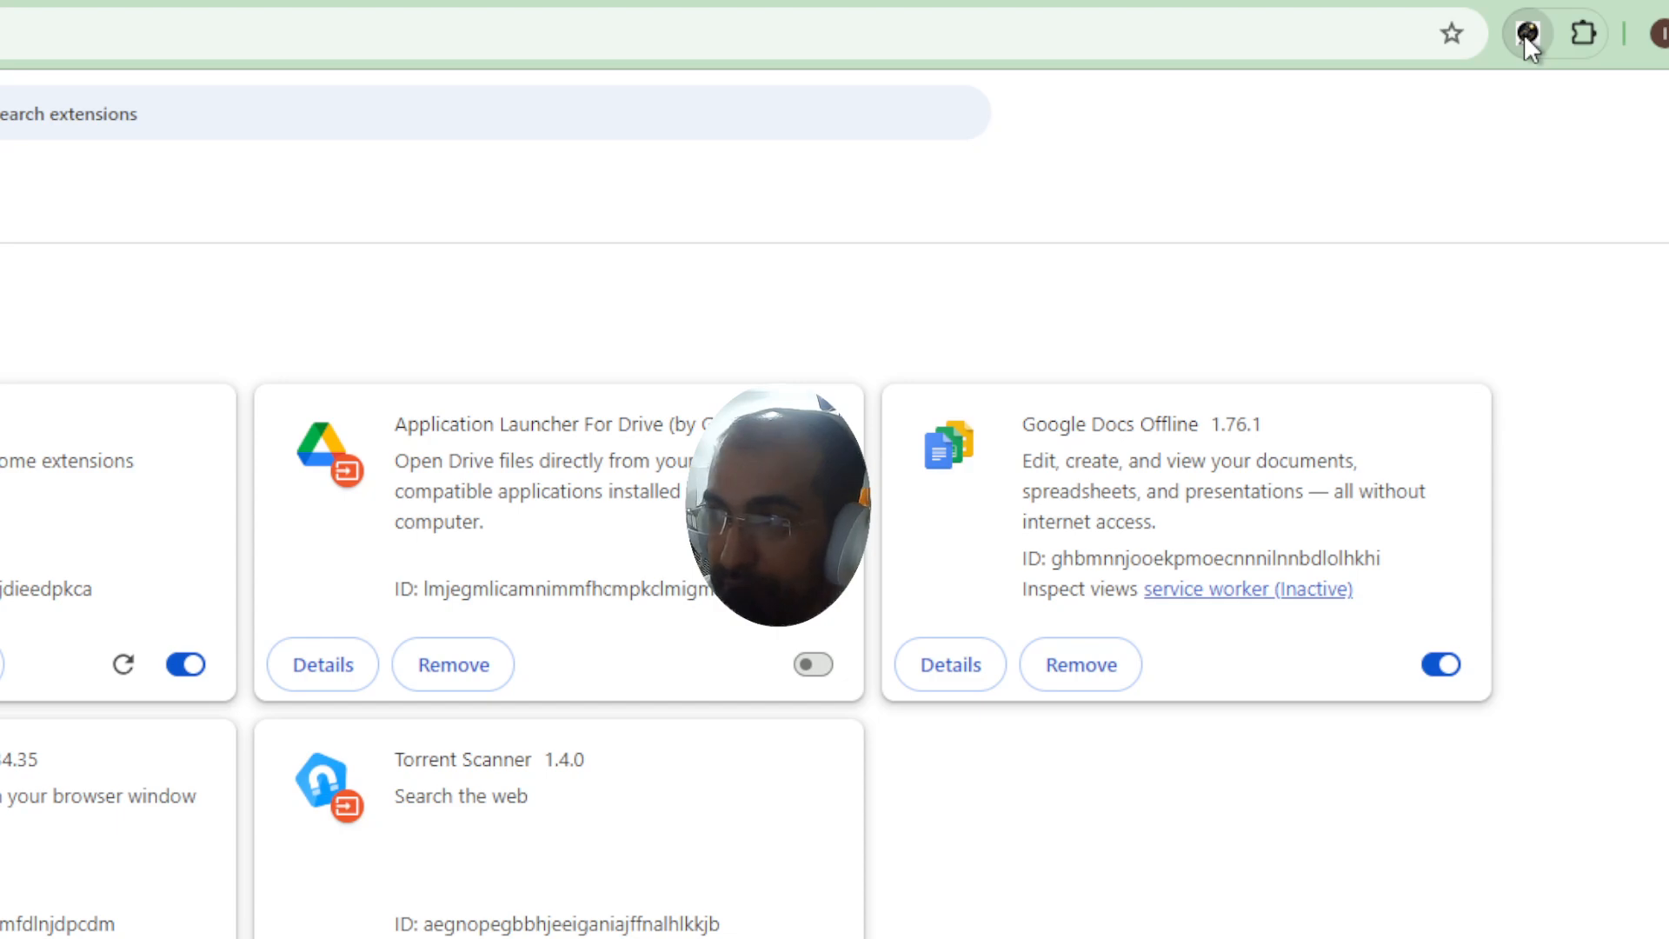
{"action": "left_click", "coordinate": [1529, 35]}
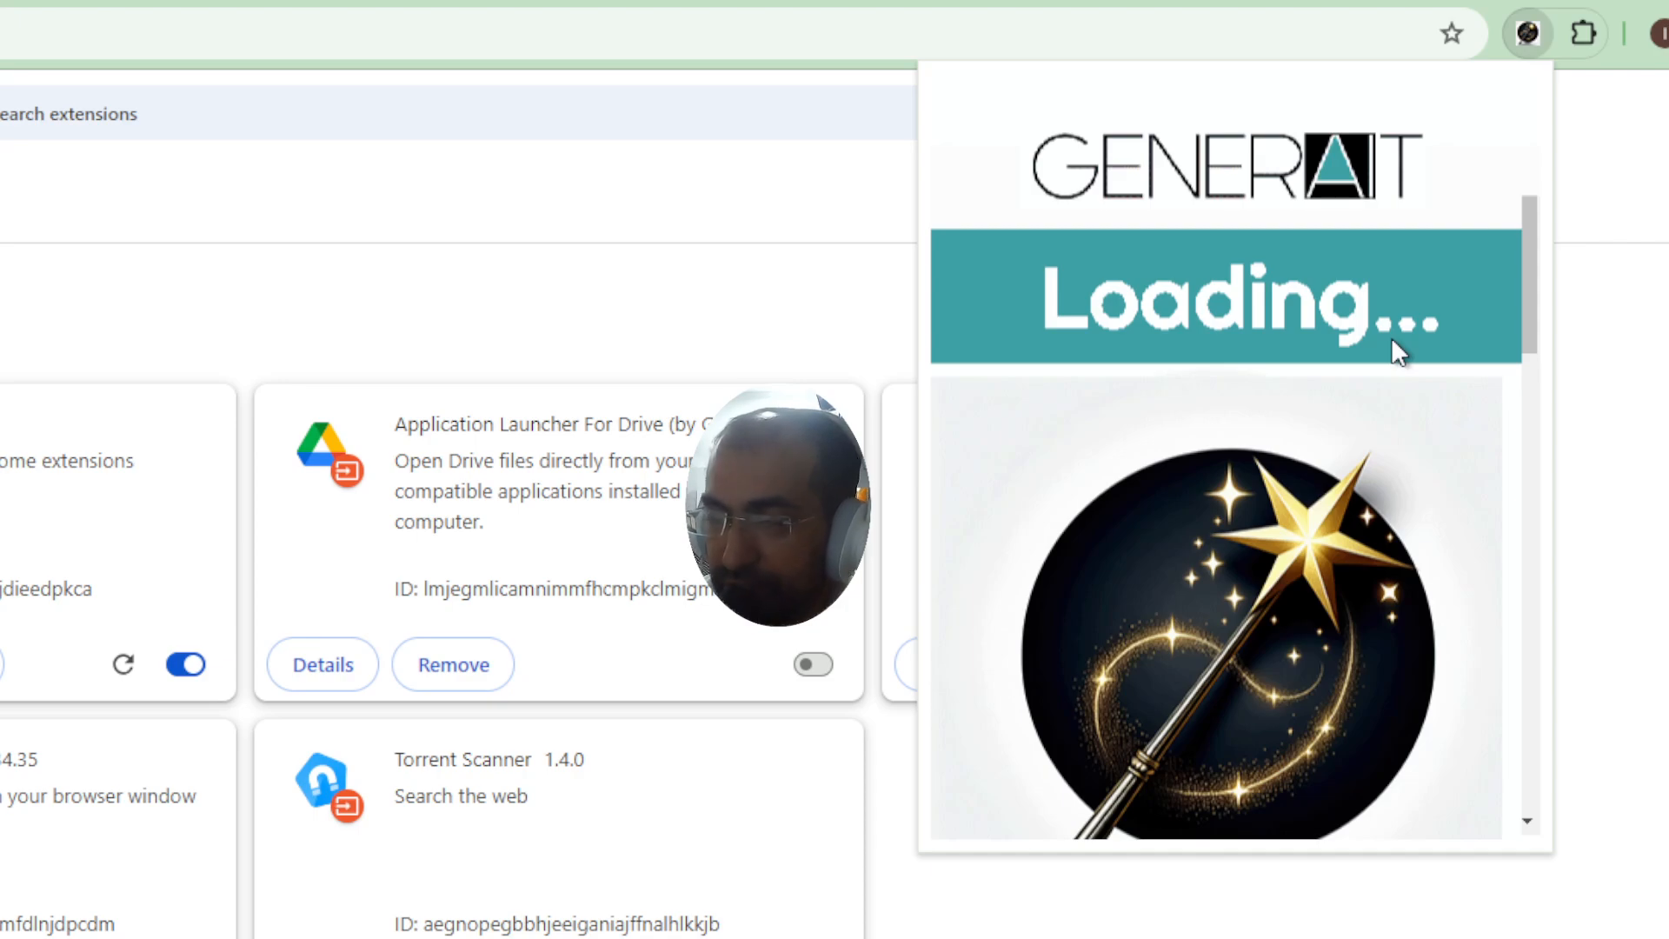
{"action": "mouse_move", "coordinate": [1282, 397]}
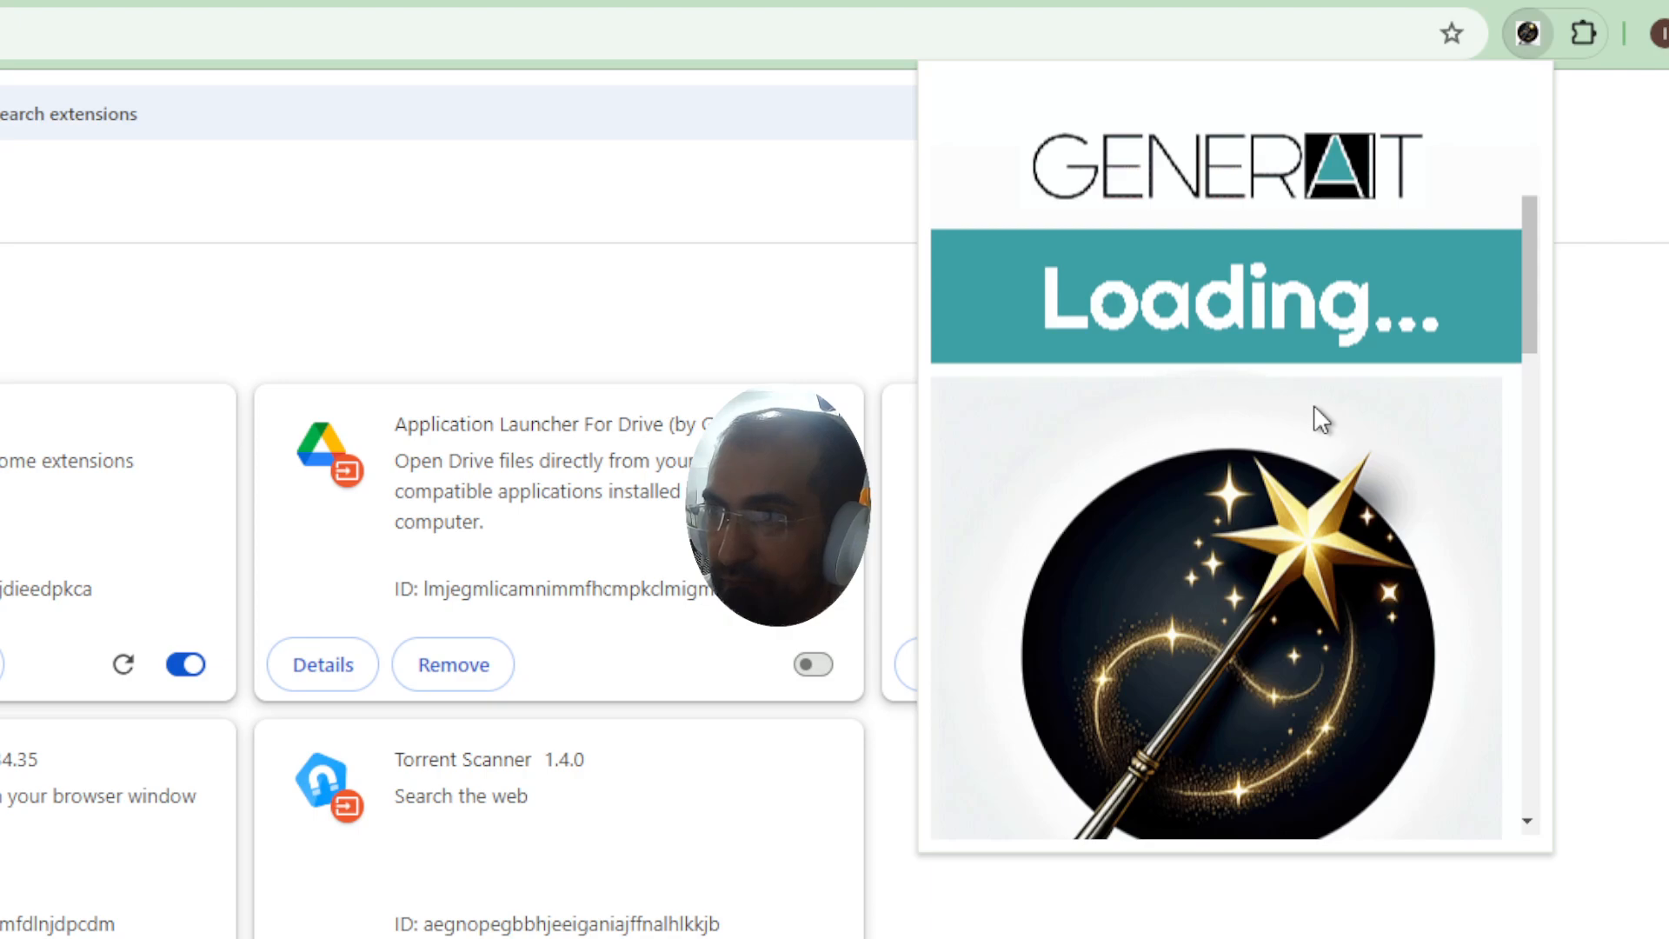
{"action": "mouse_move", "coordinate": [1288, 343]}
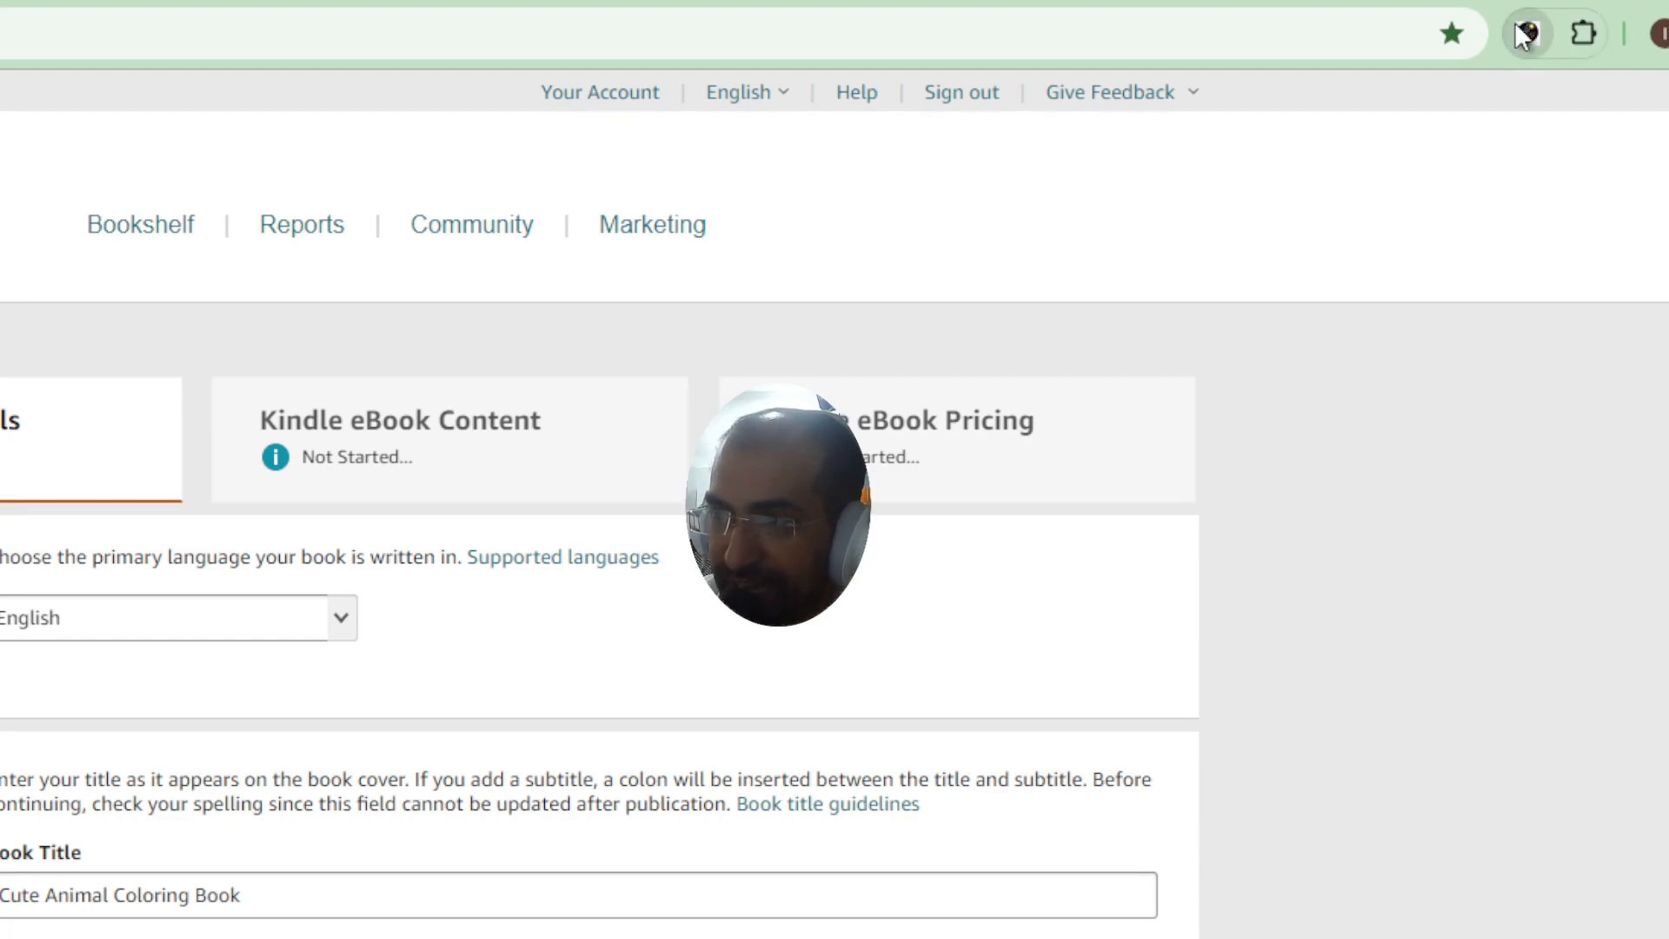
- Select Animals AI Mandala under My Books and generate its subtitle
{"action": "left_click", "coordinate": [1529, 33]}
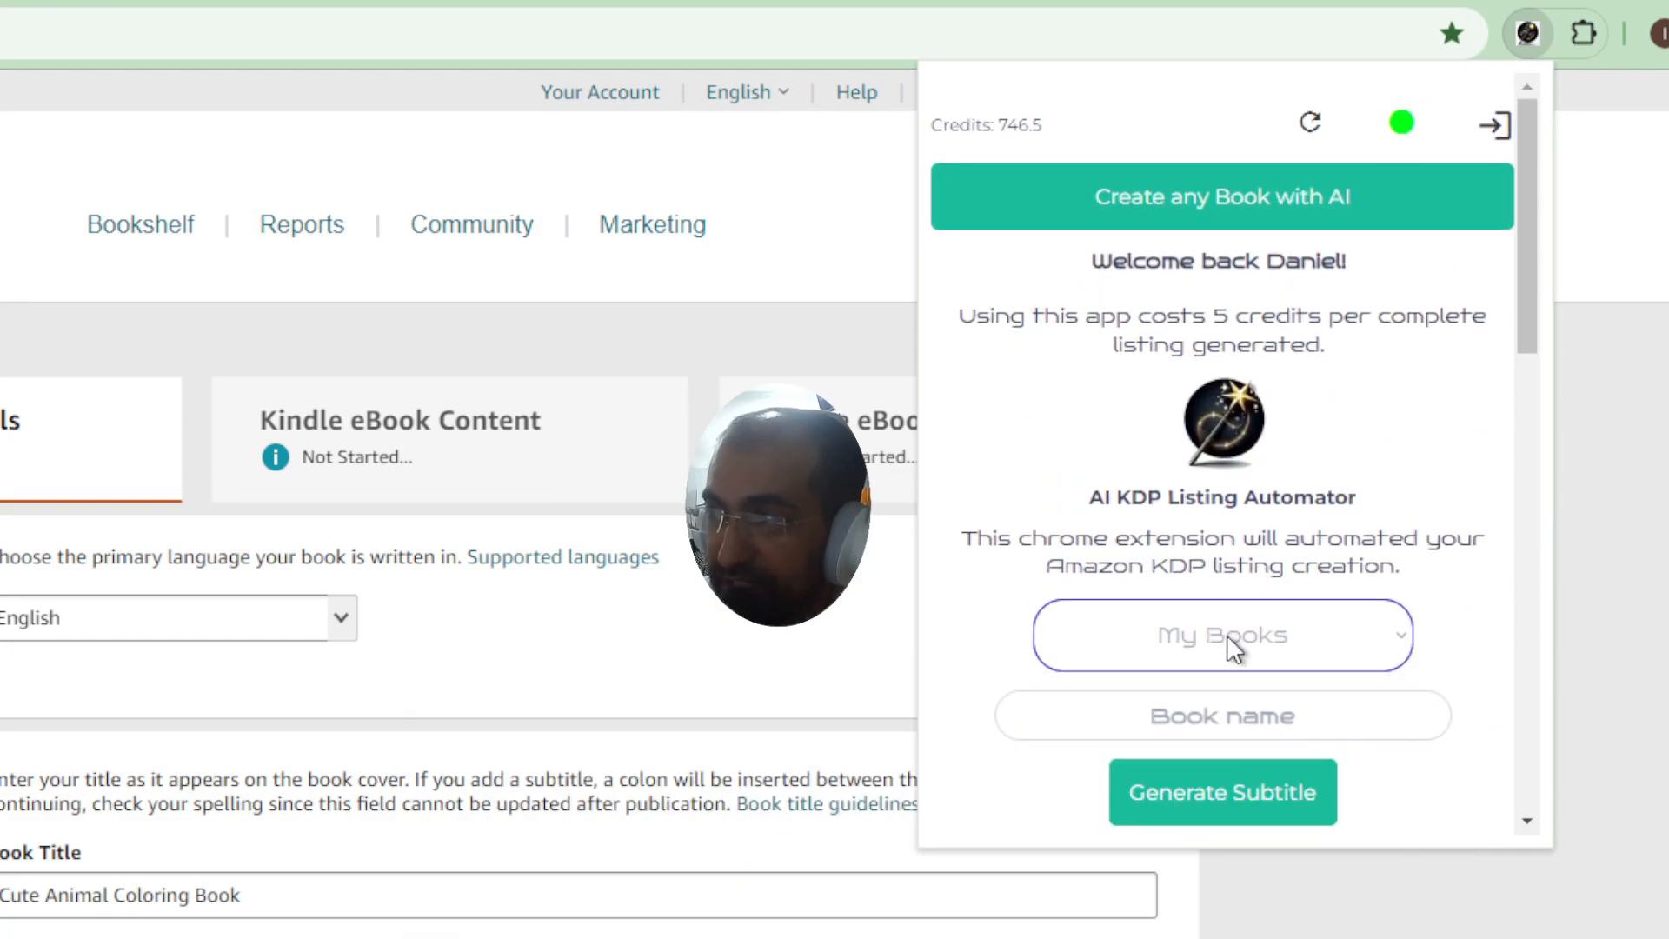
{"action": "left_click", "coordinate": [1220, 635]}
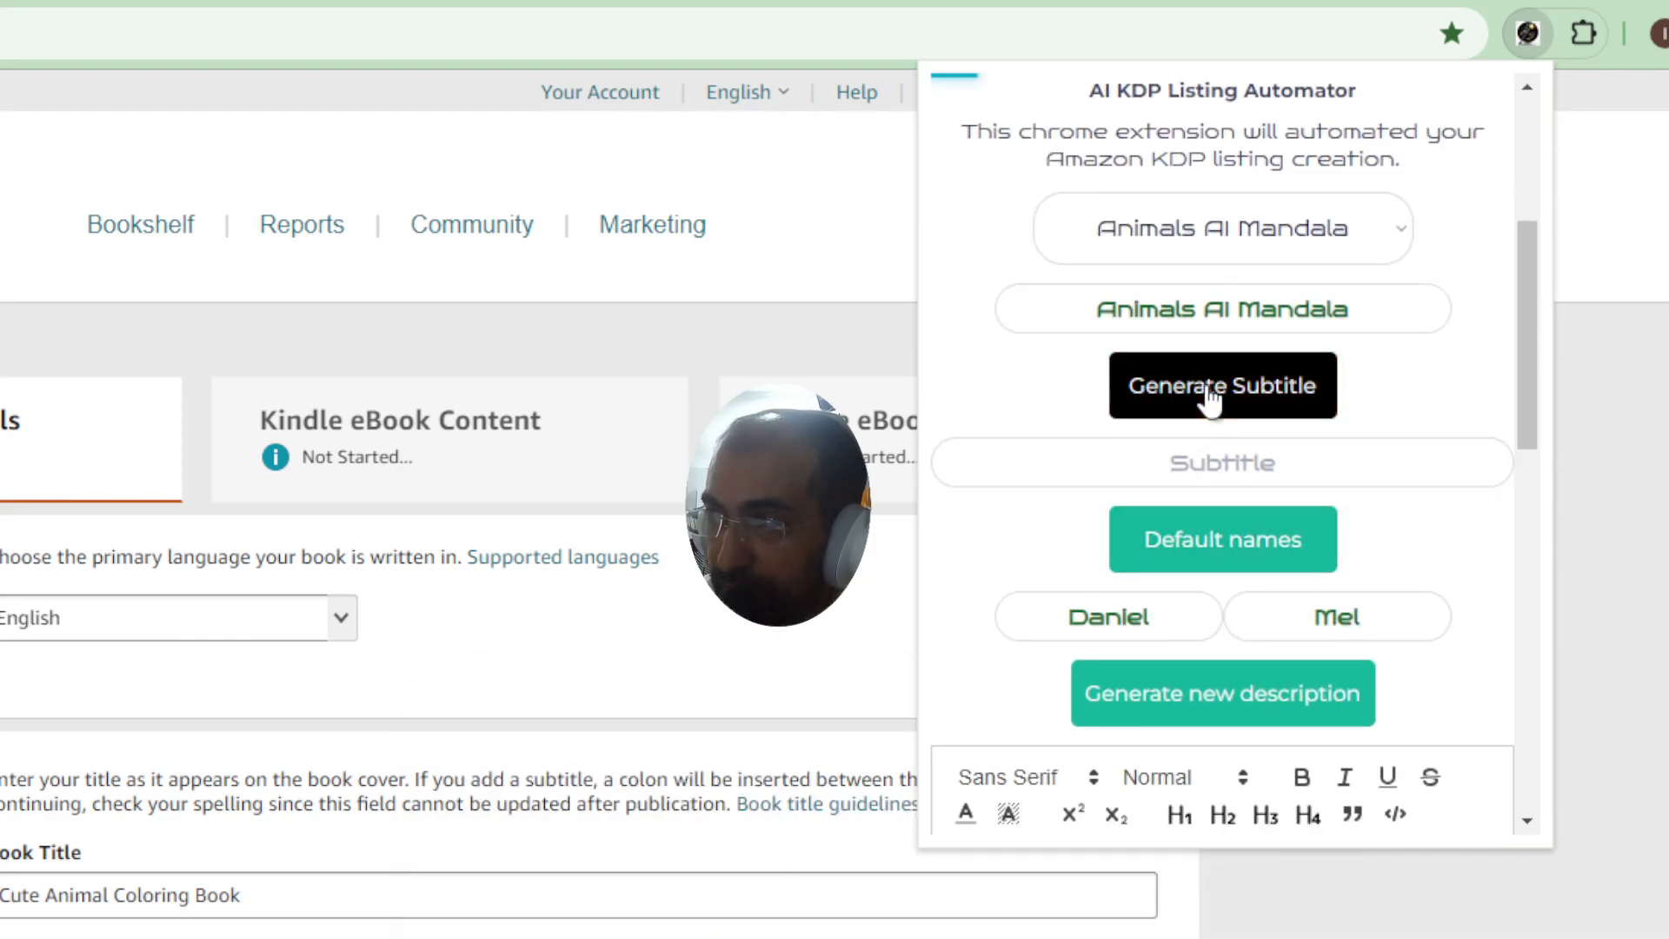
{"action": "left_click", "coordinate": [1223, 692]}
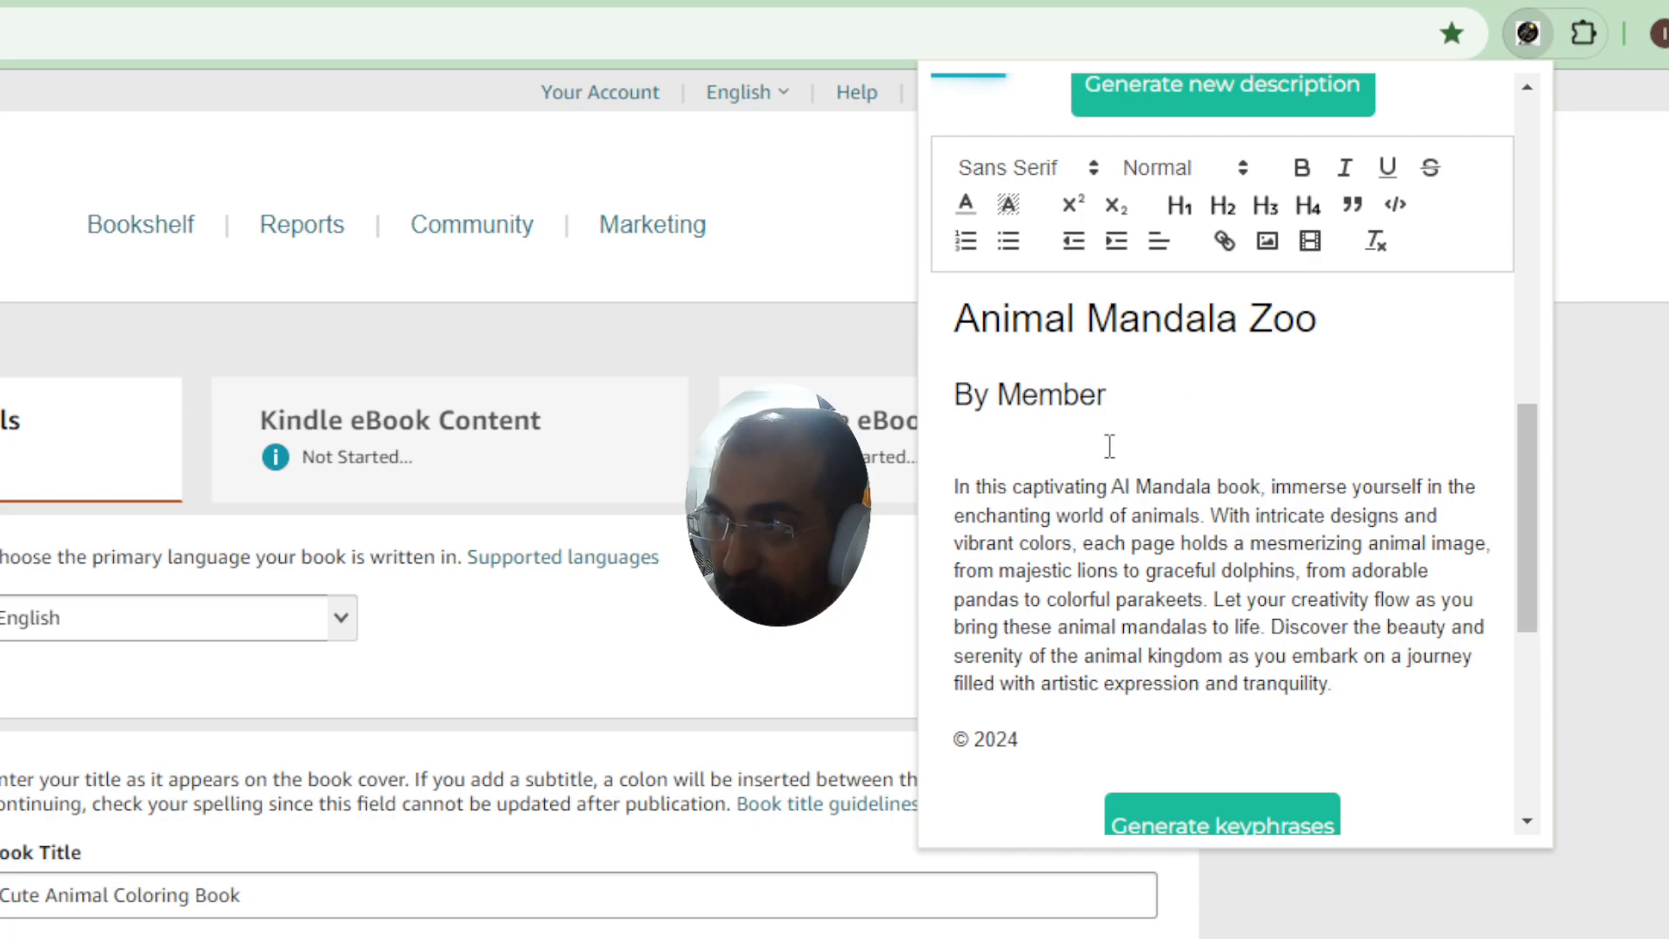
{"action": "mouse_move", "coordinate": [1083, 353]}
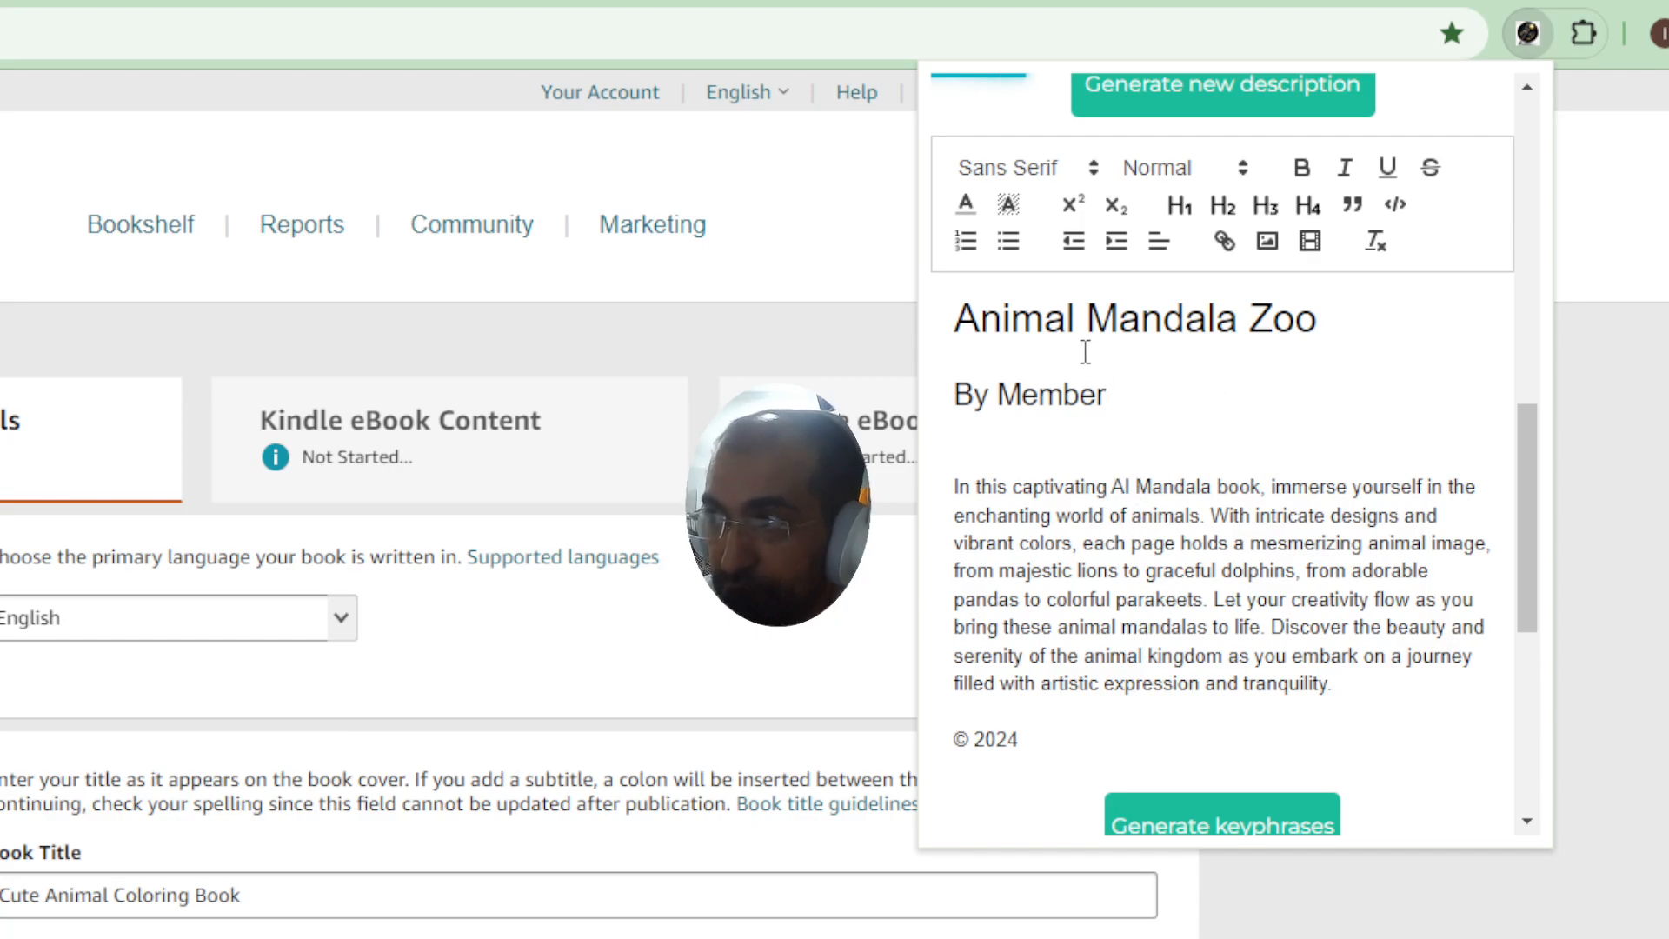
- Generate keyphrases and automate the KDP listing with the book's title and subtitle
{"action": "scroll", "scroll_direction": "down", "scroll_amount": 3}
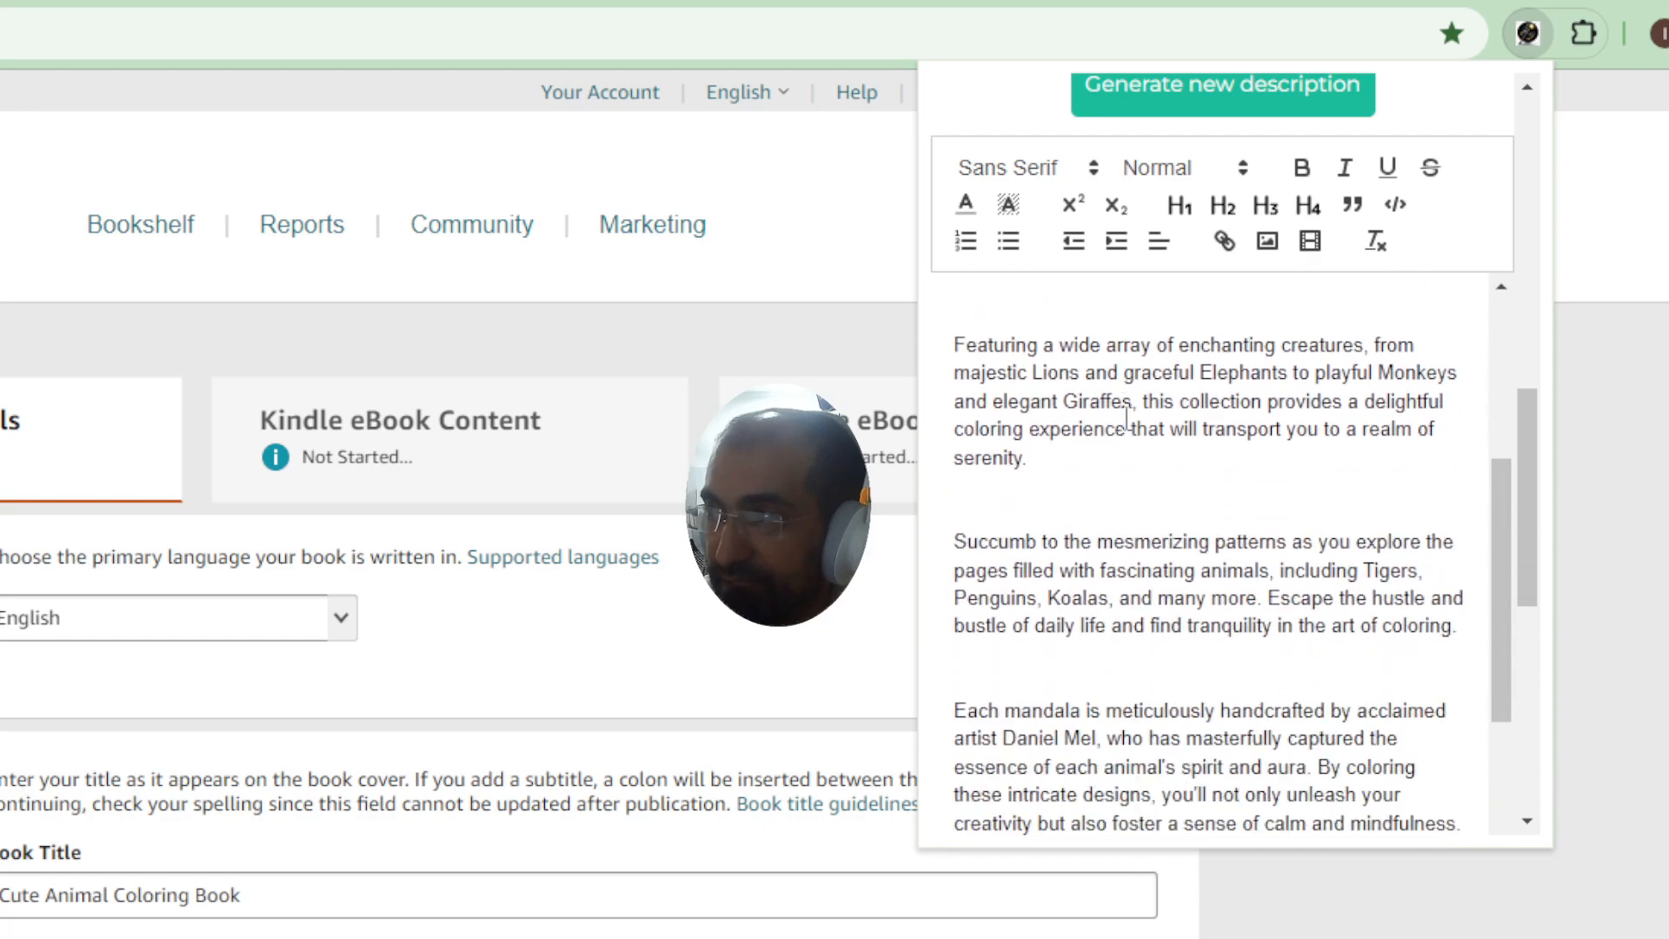
{"action": "scroll", "scroll_direction": "down", "scroll_amount": 3}
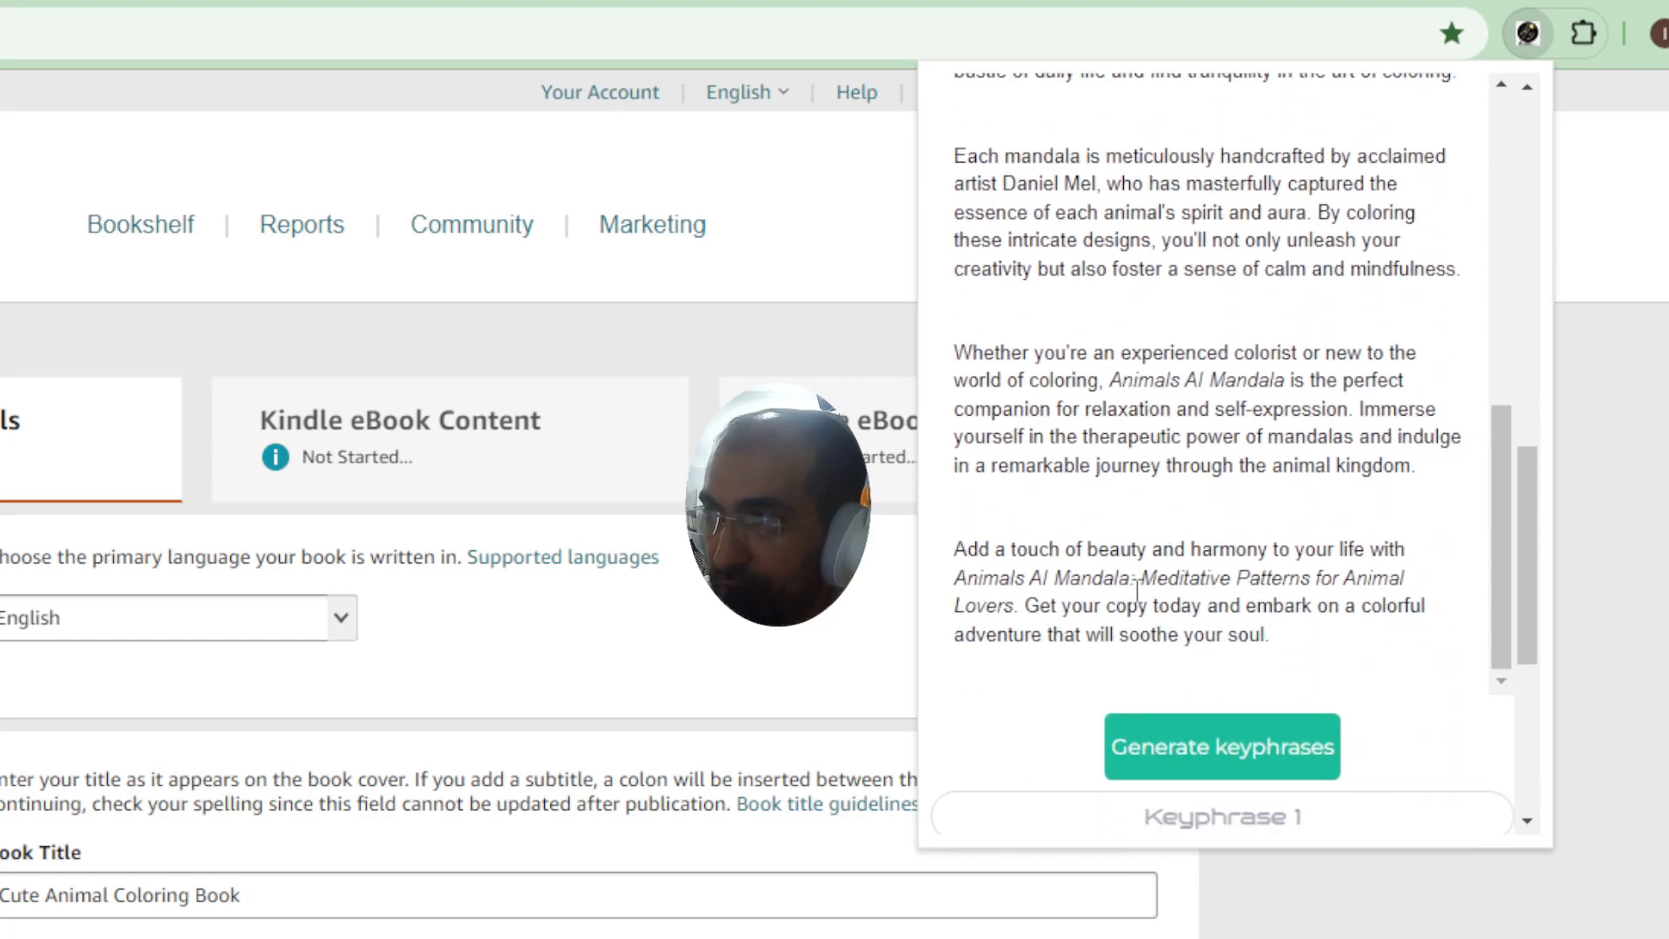
{"action": "left_click", "coordinate": [1221, 746]}
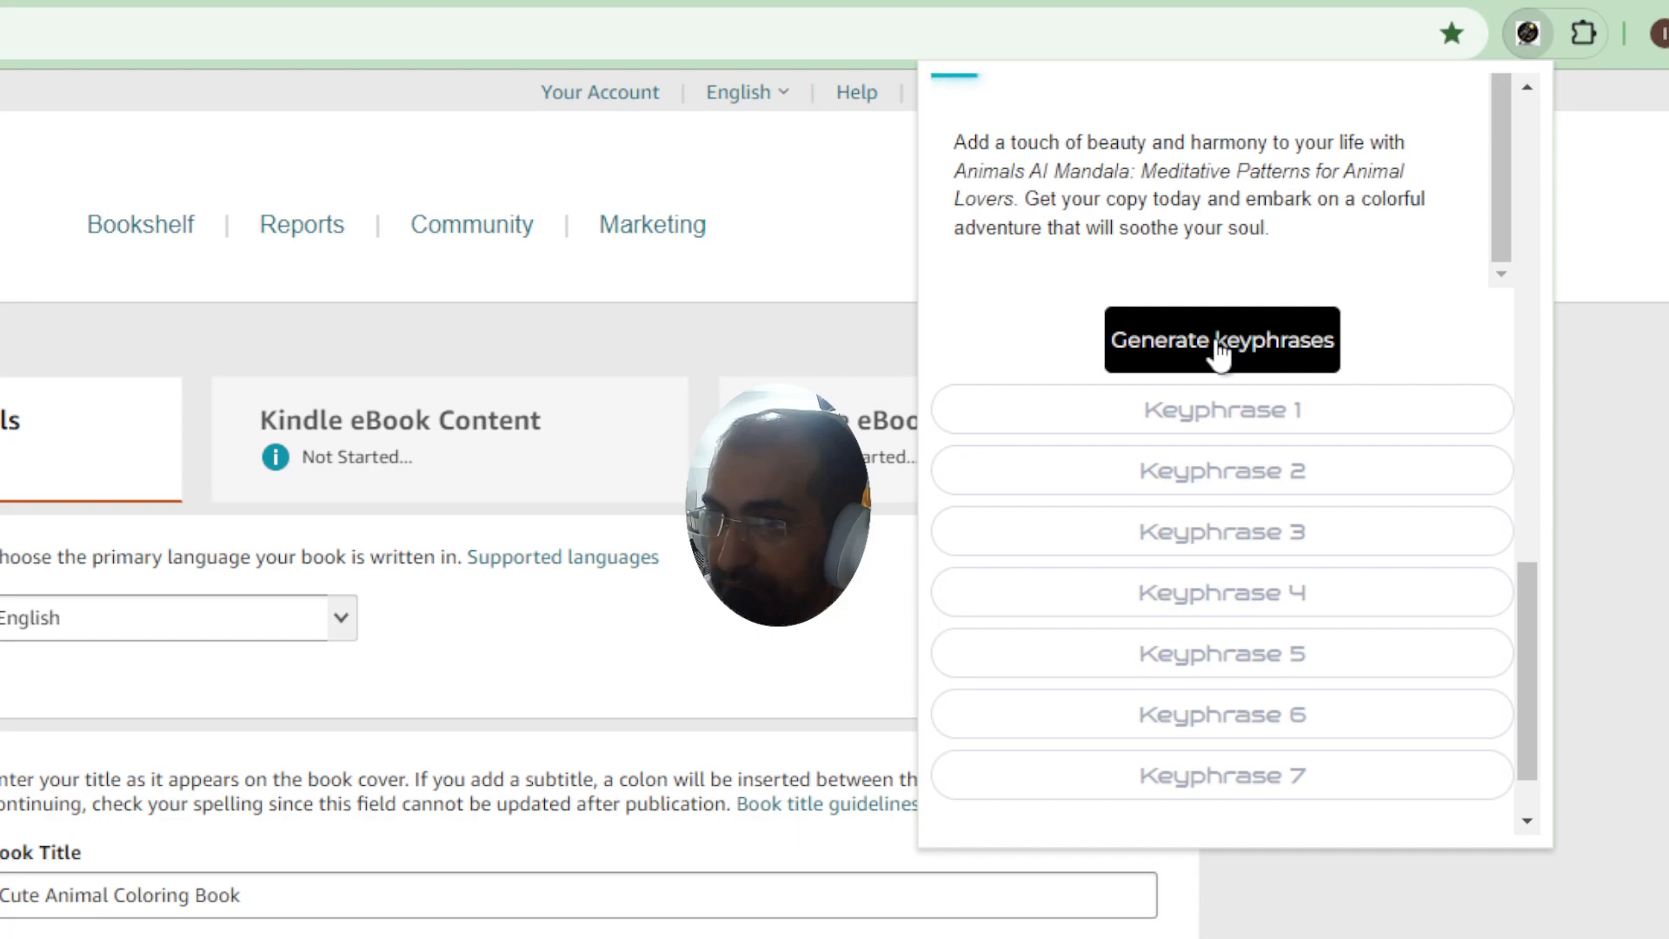
{"action": "left_click", "coordinate": [1221, 339]}
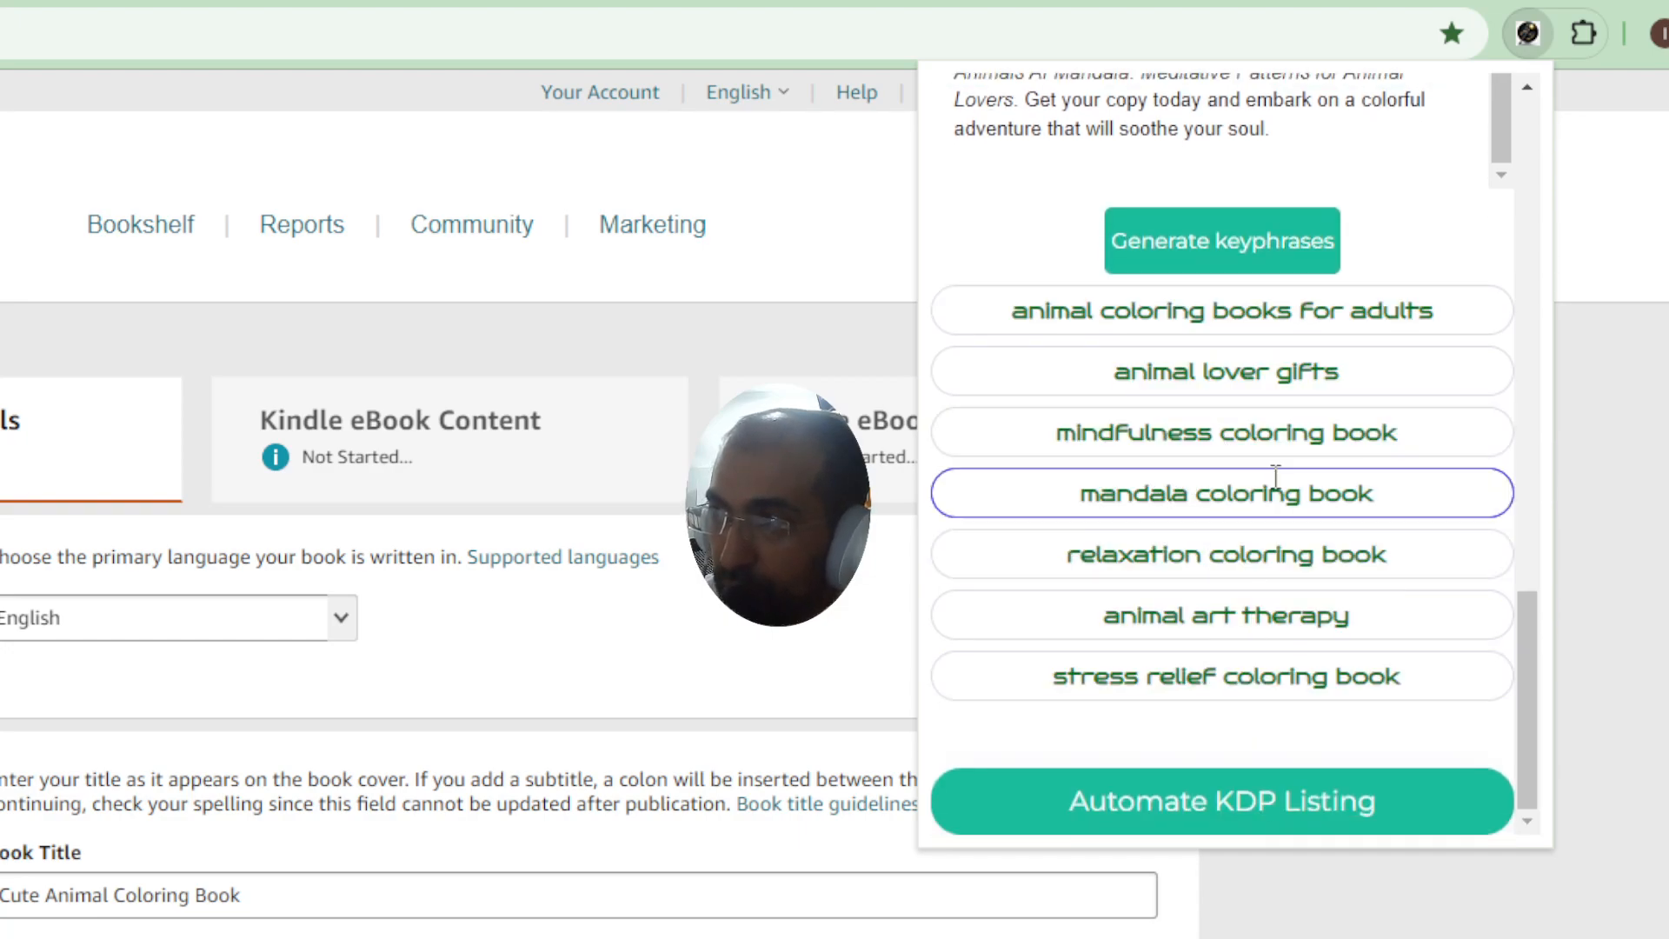
{"action": "scroll", "scroll_direction": "down", "scroll_amount": 3}
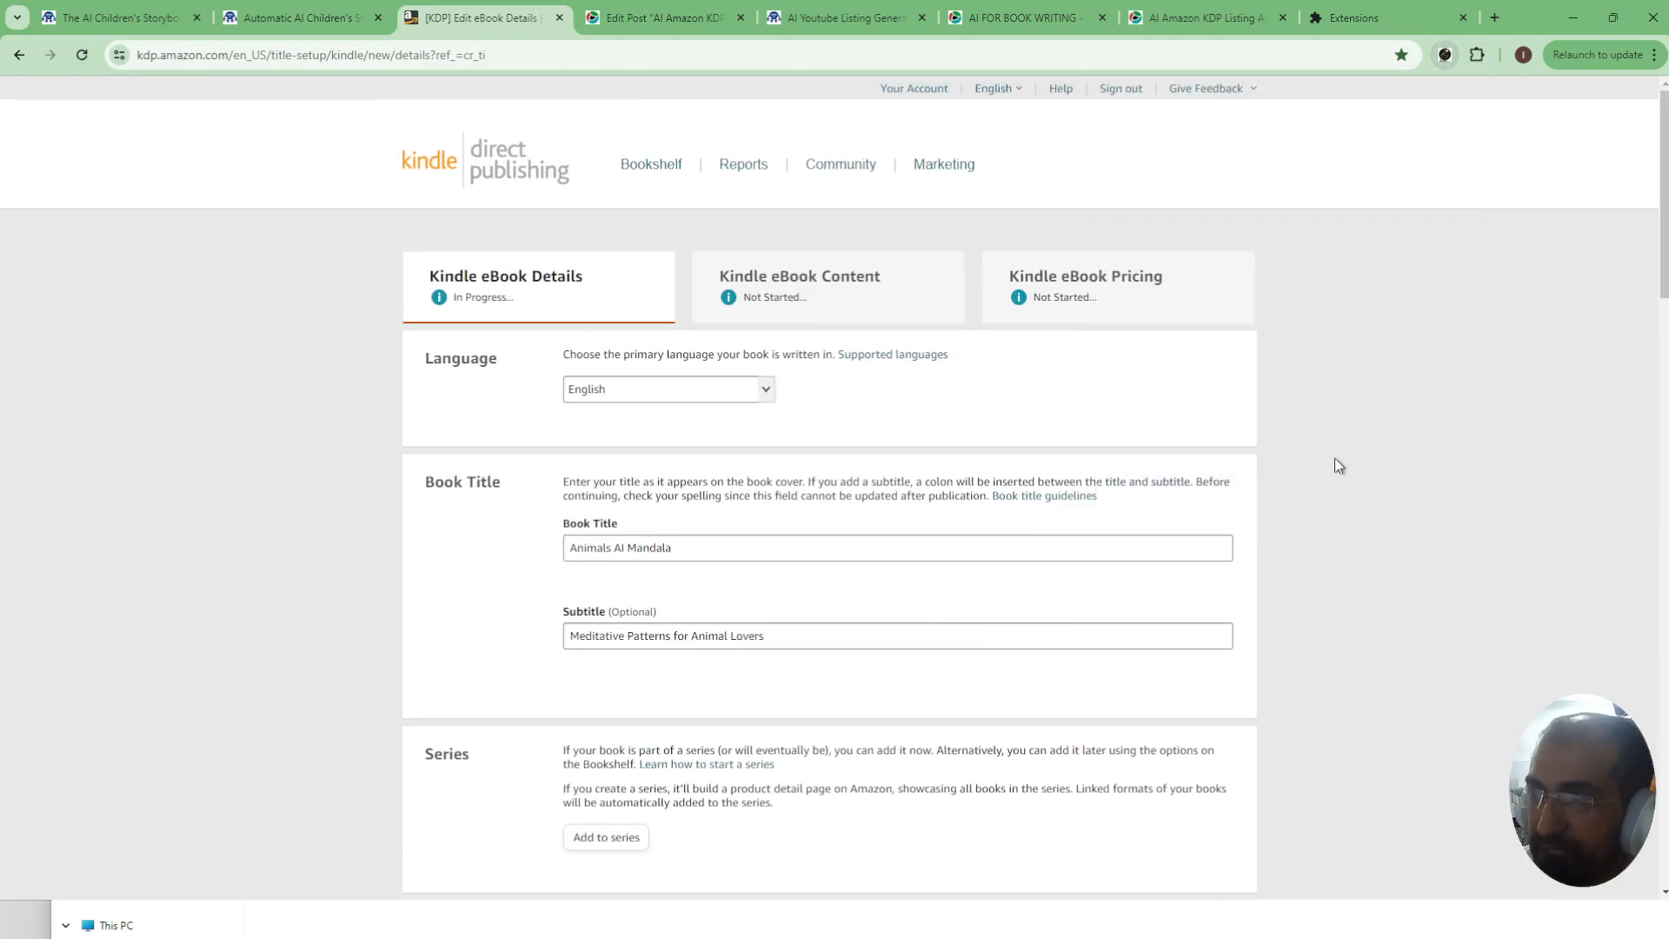
{"action": "mouse_move", "coordinate": [1033, 368]}
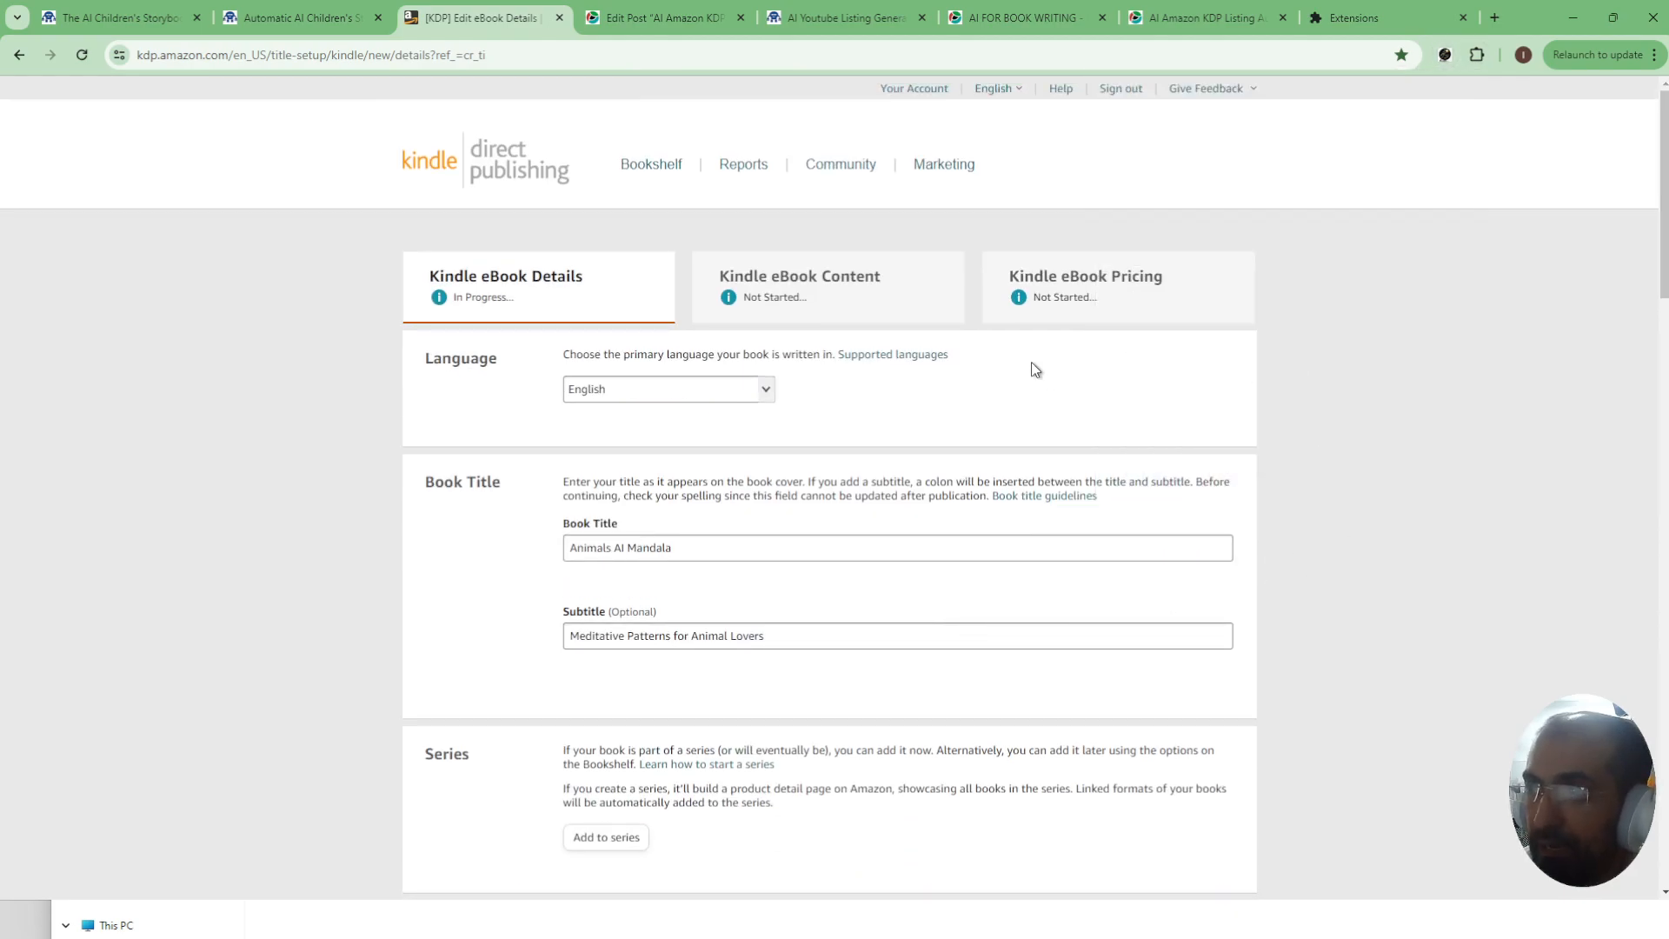
{"action": "mouse_move", "coordinate": [699, 443]}
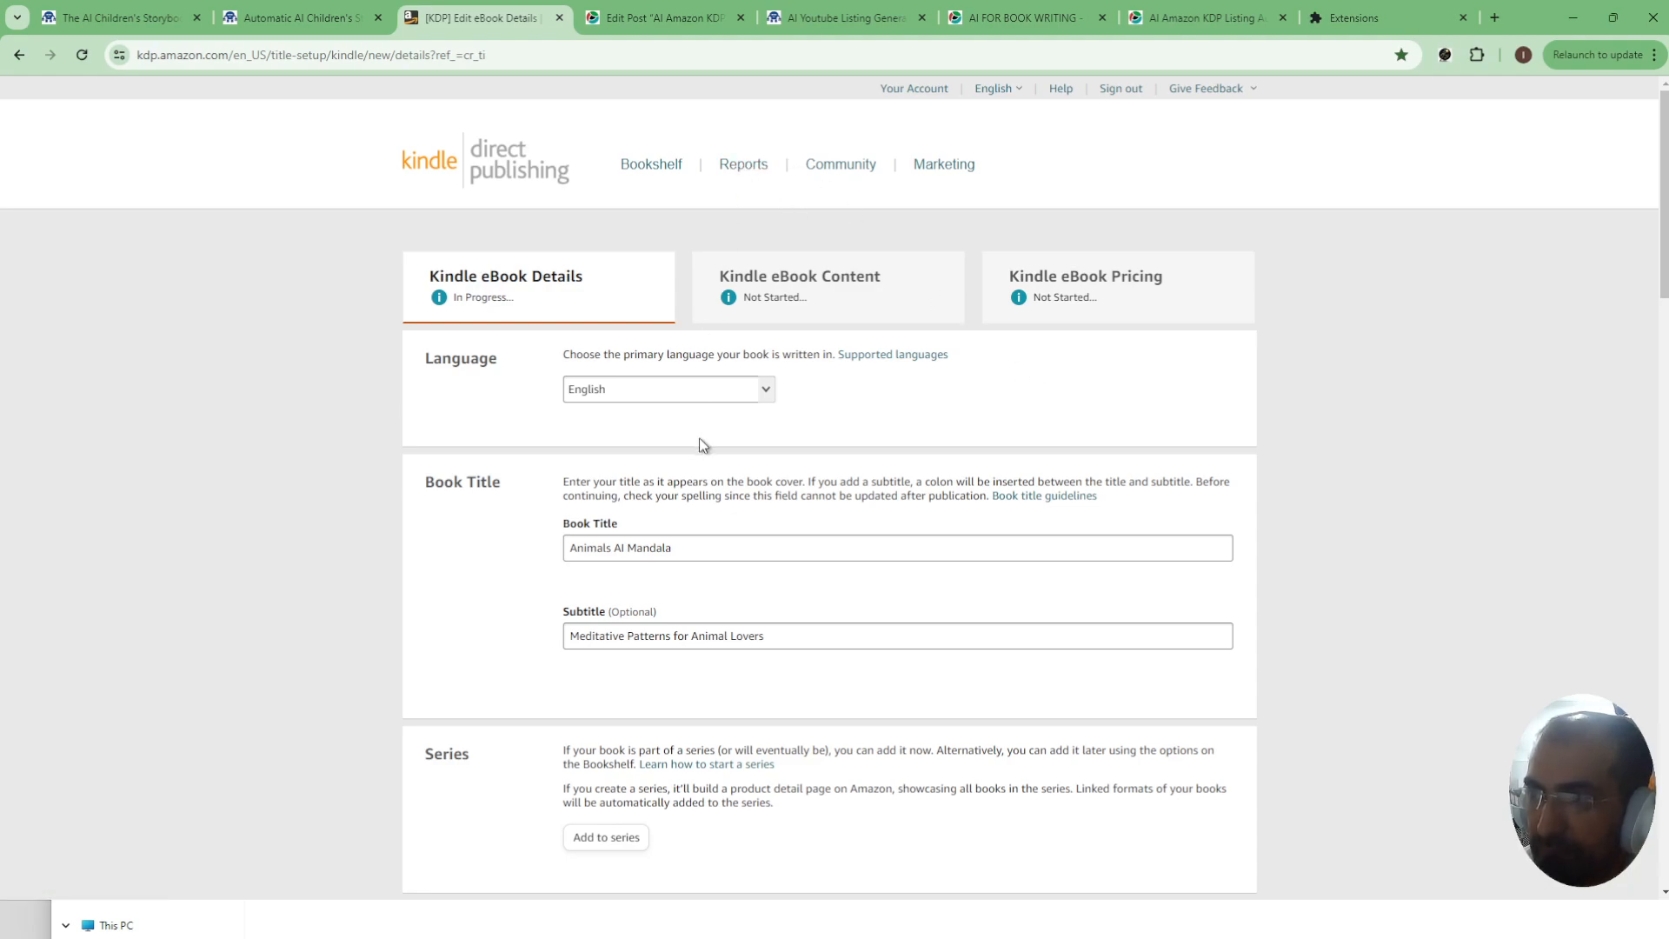
{"action": "mouse_move", "coordinate": [638, 306]}
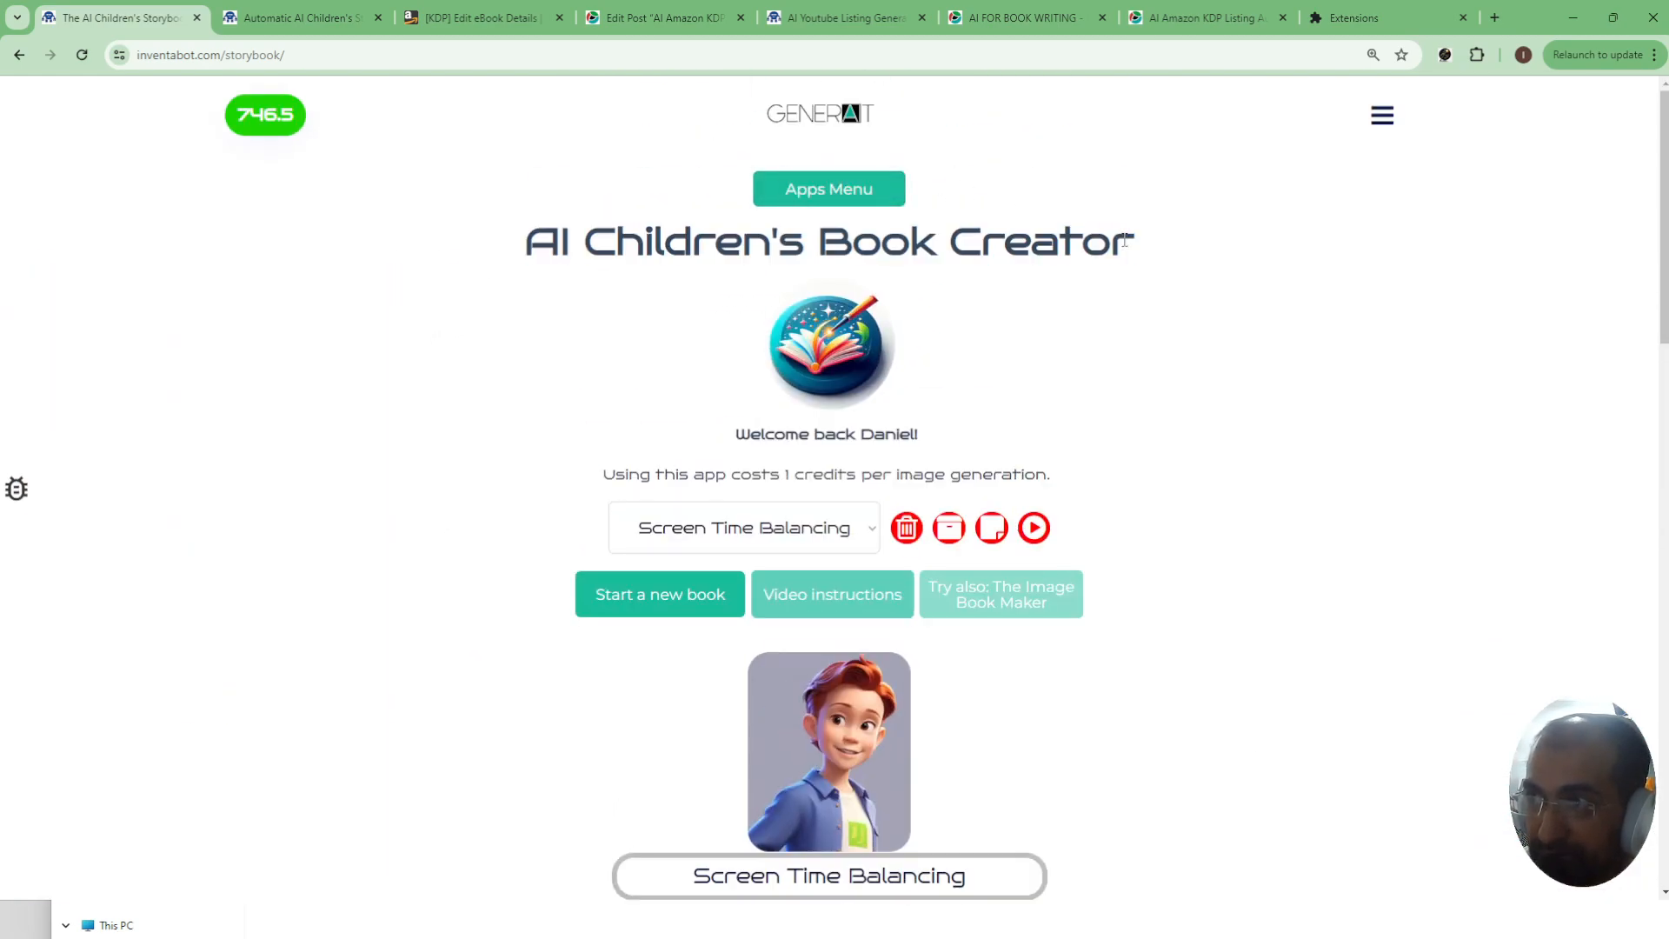
- Show the AI Children's Book Creator tab full screen with the Screen Time Balancing book
{"action": "scroll", "scroll_direction": "down", "scroll_amount": 3}
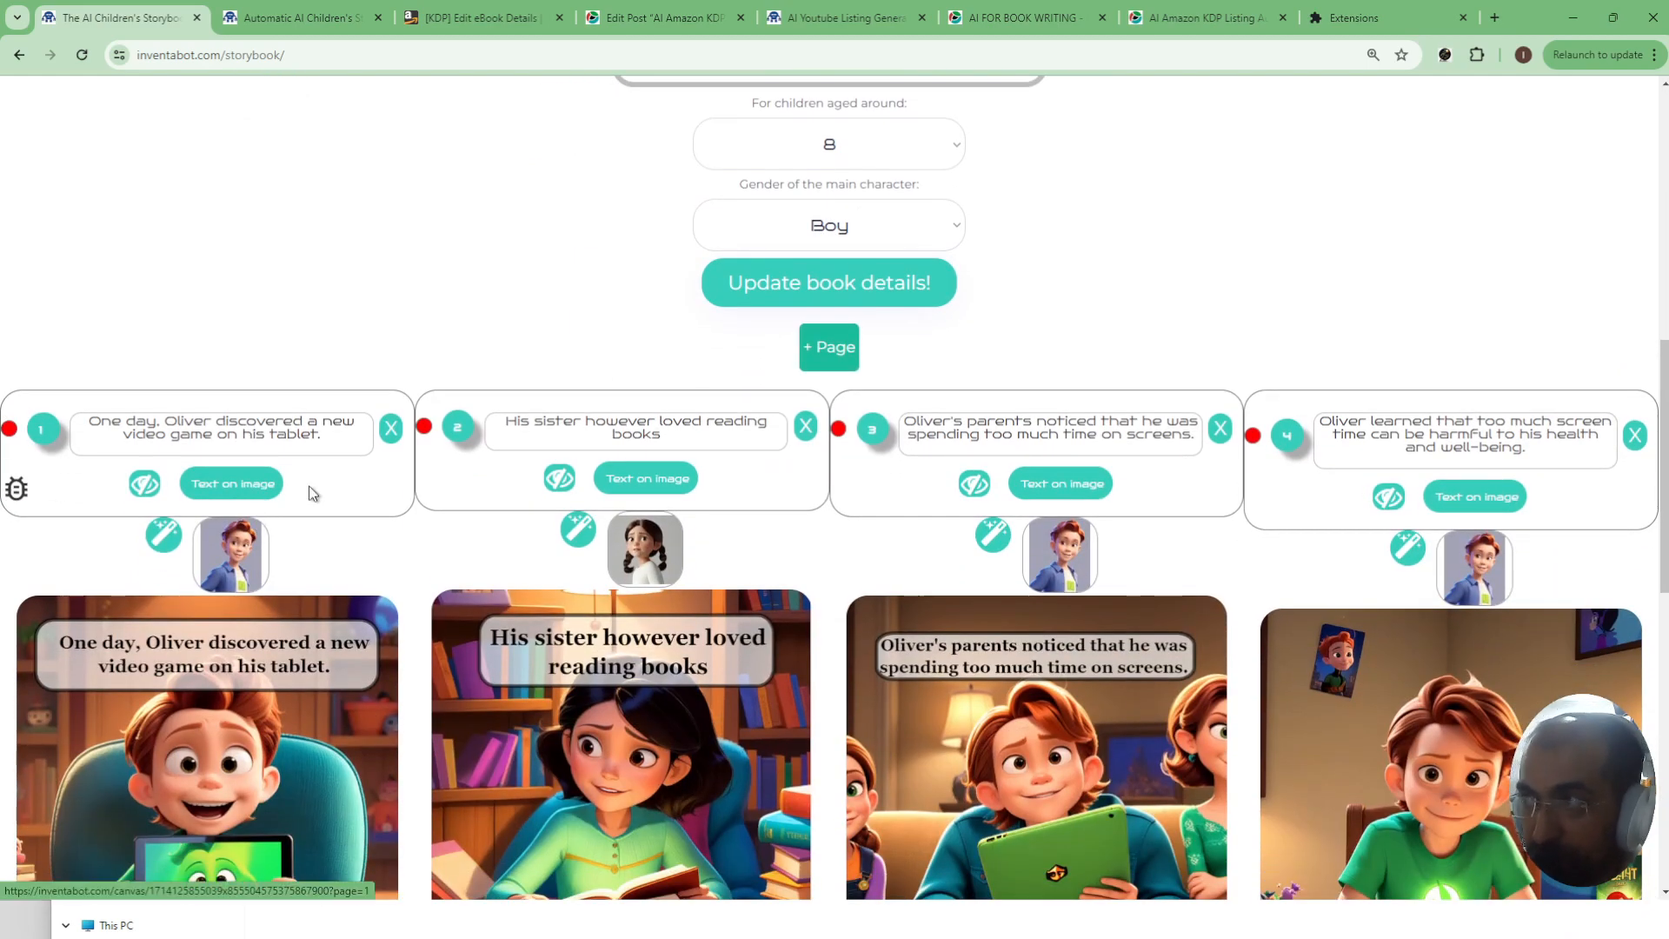
{"action": "left_click", "coordinate": [1652, 54]}
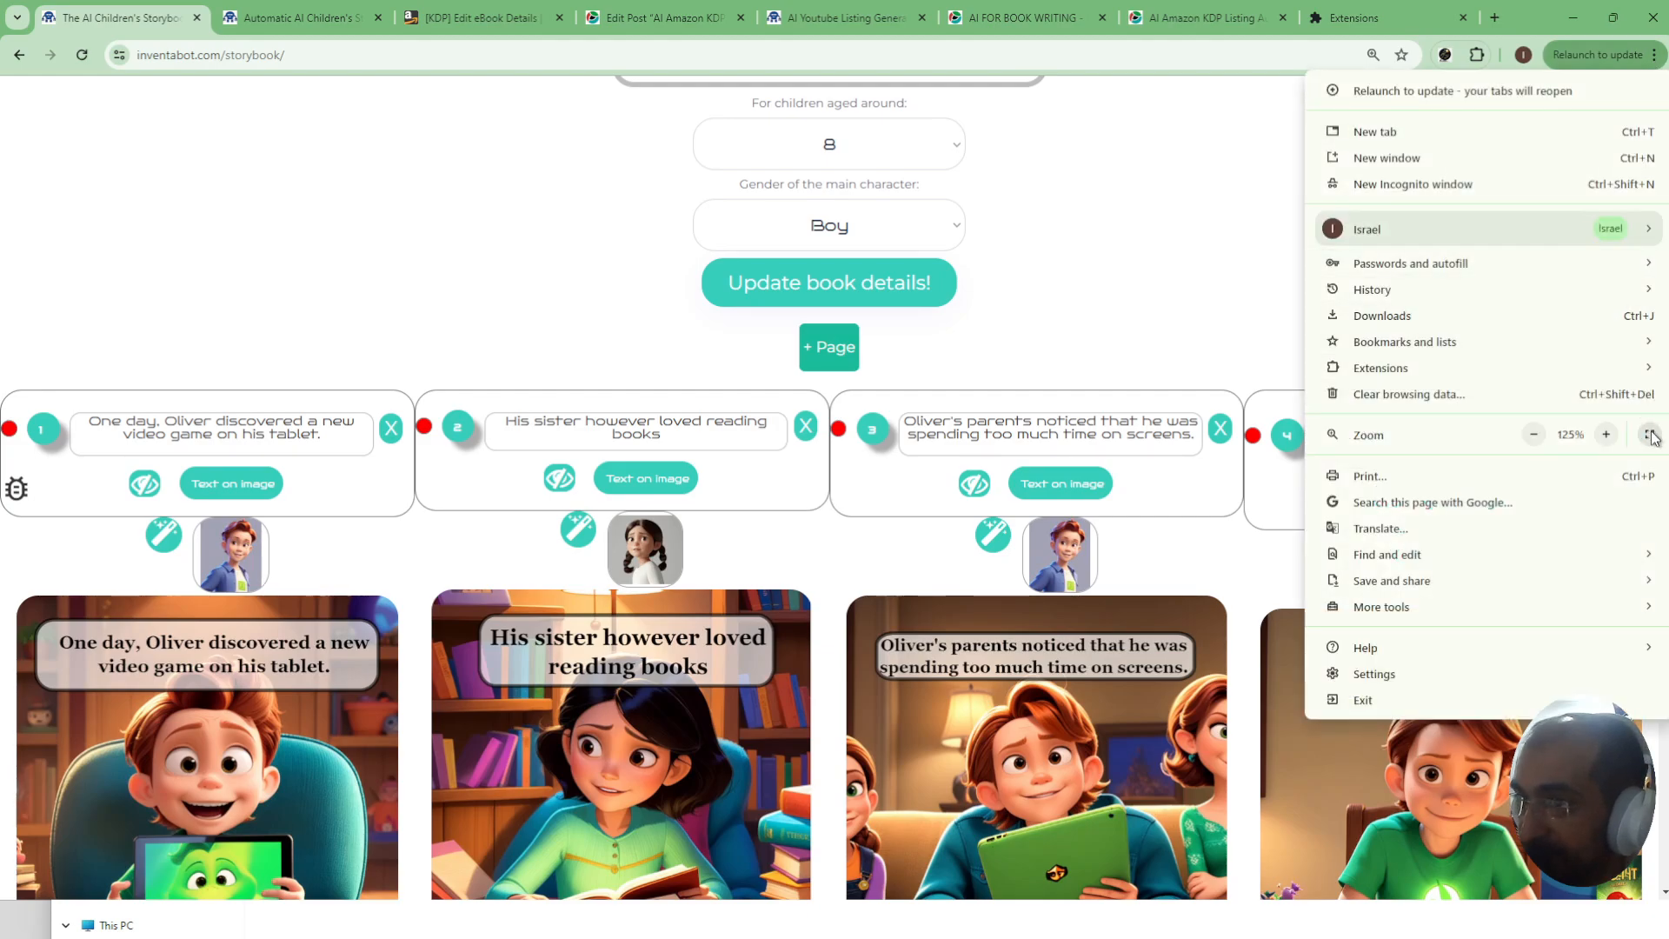
{"action": "key", "text": "F11"}
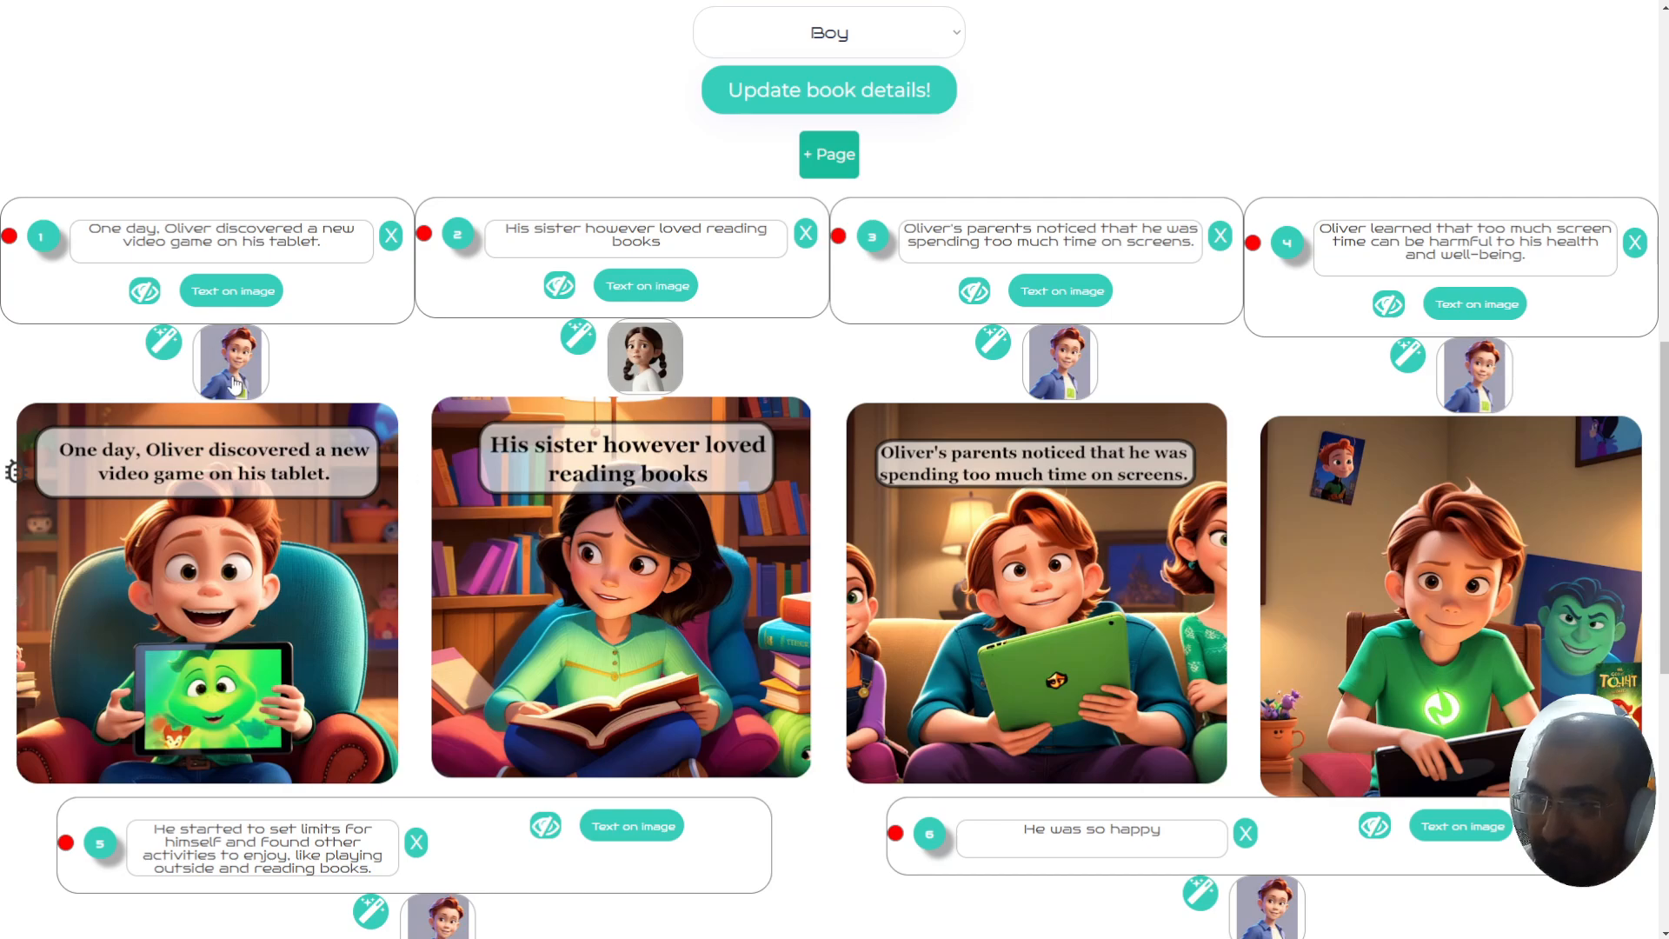
{"action": "mouse_move", "coordinate": [650, 373]}
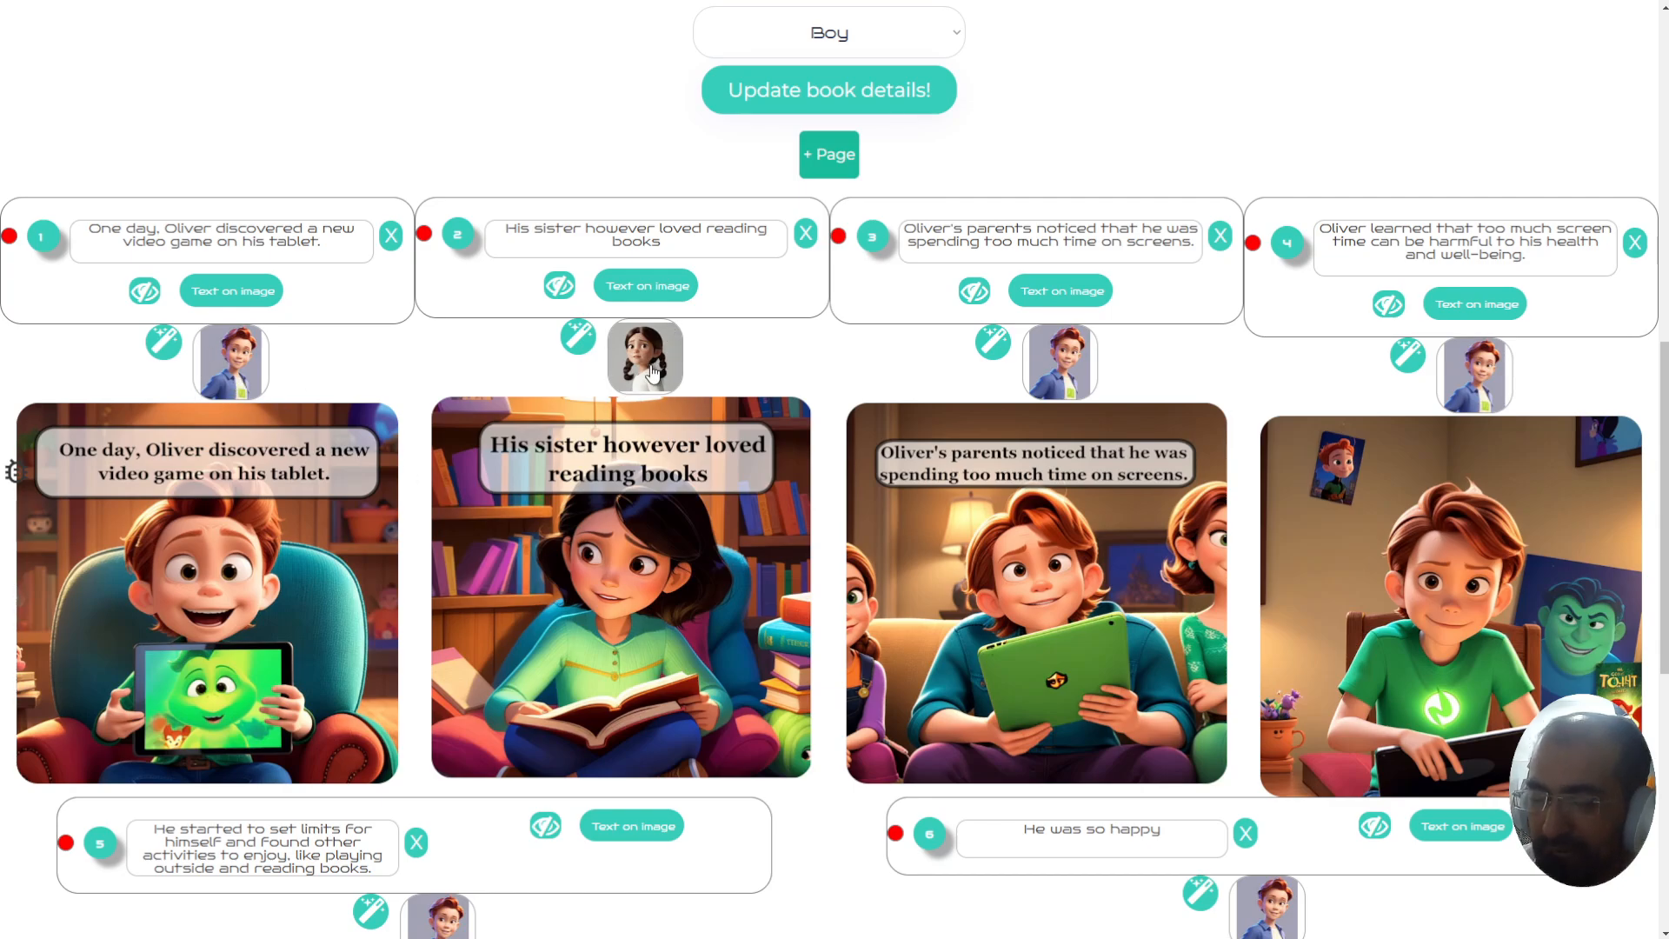
{"action": "mouse_move", "coordinate": [602, 388]}
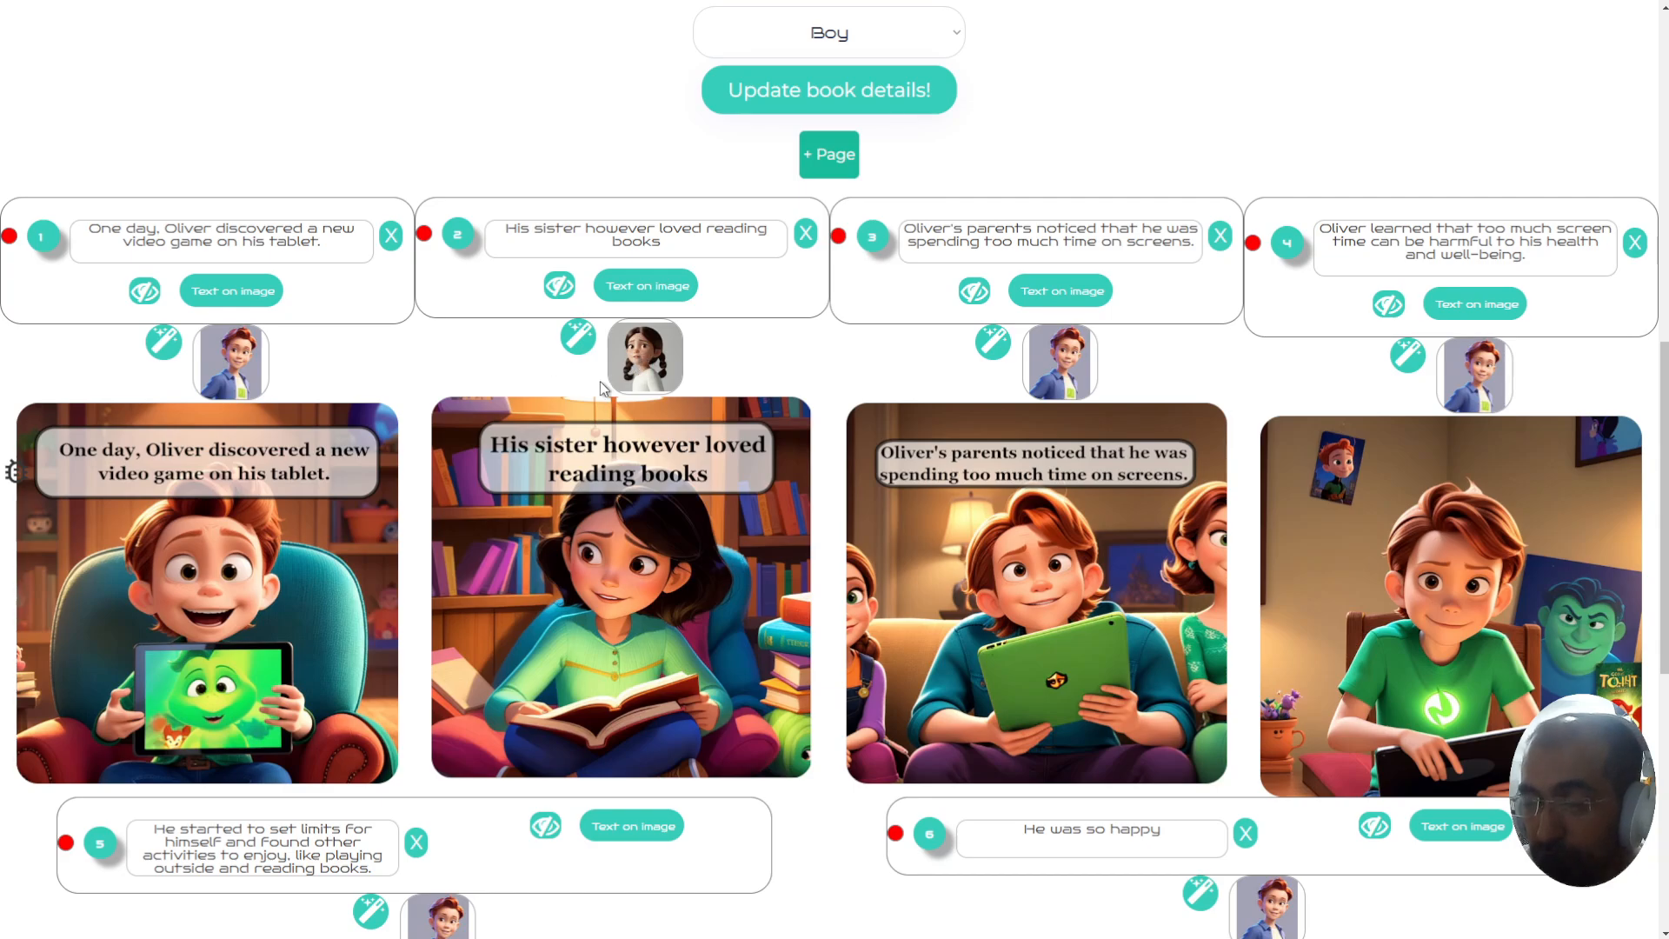
{"action": "mouse_move", "coordinate": [649, 415]}
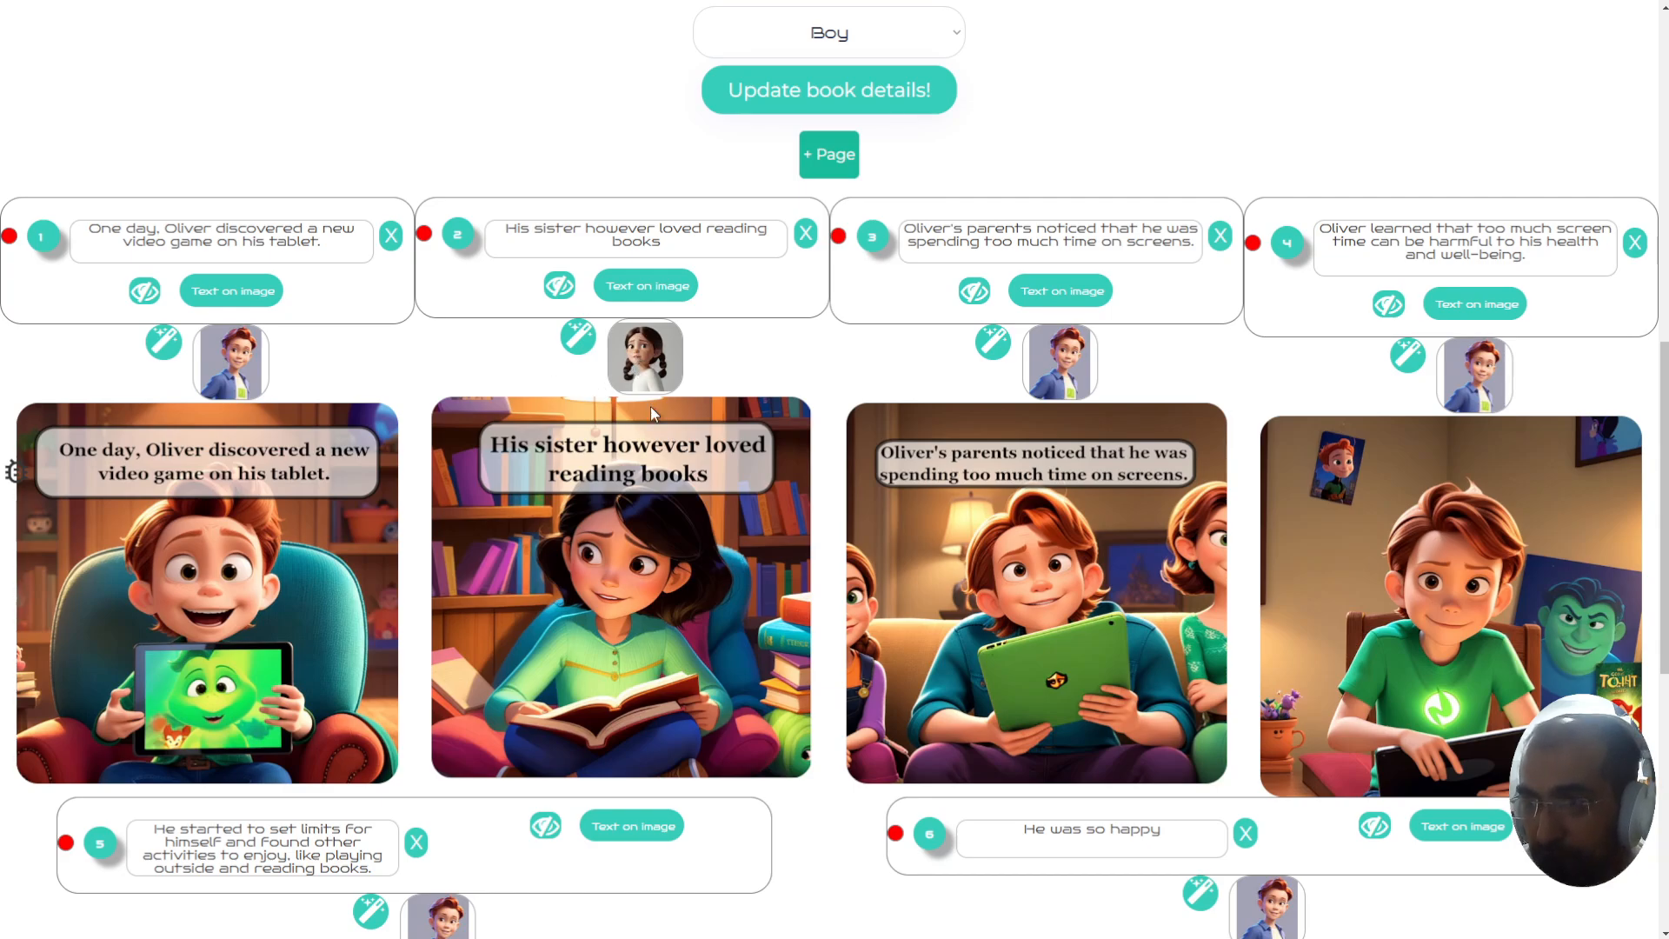
{"action": "mouse_move", "coordinate": [509, 563]}
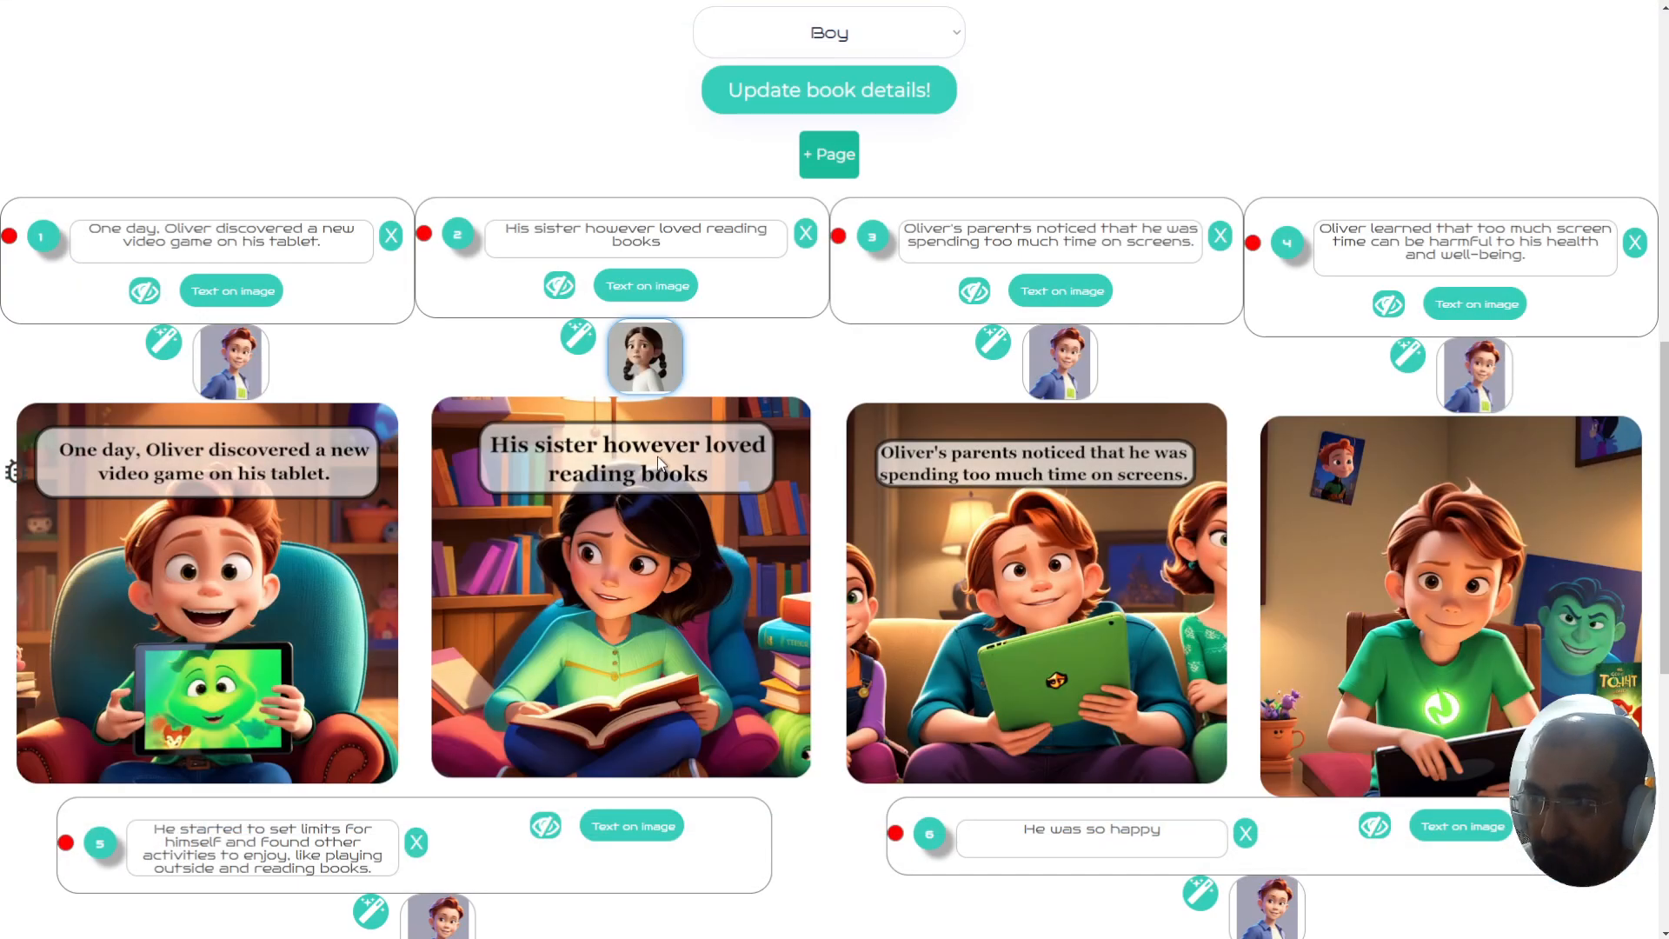
- Toggle page 2's scene description and start editing its caption text
{"action": "left_click", "coordinate": [560, 283]}
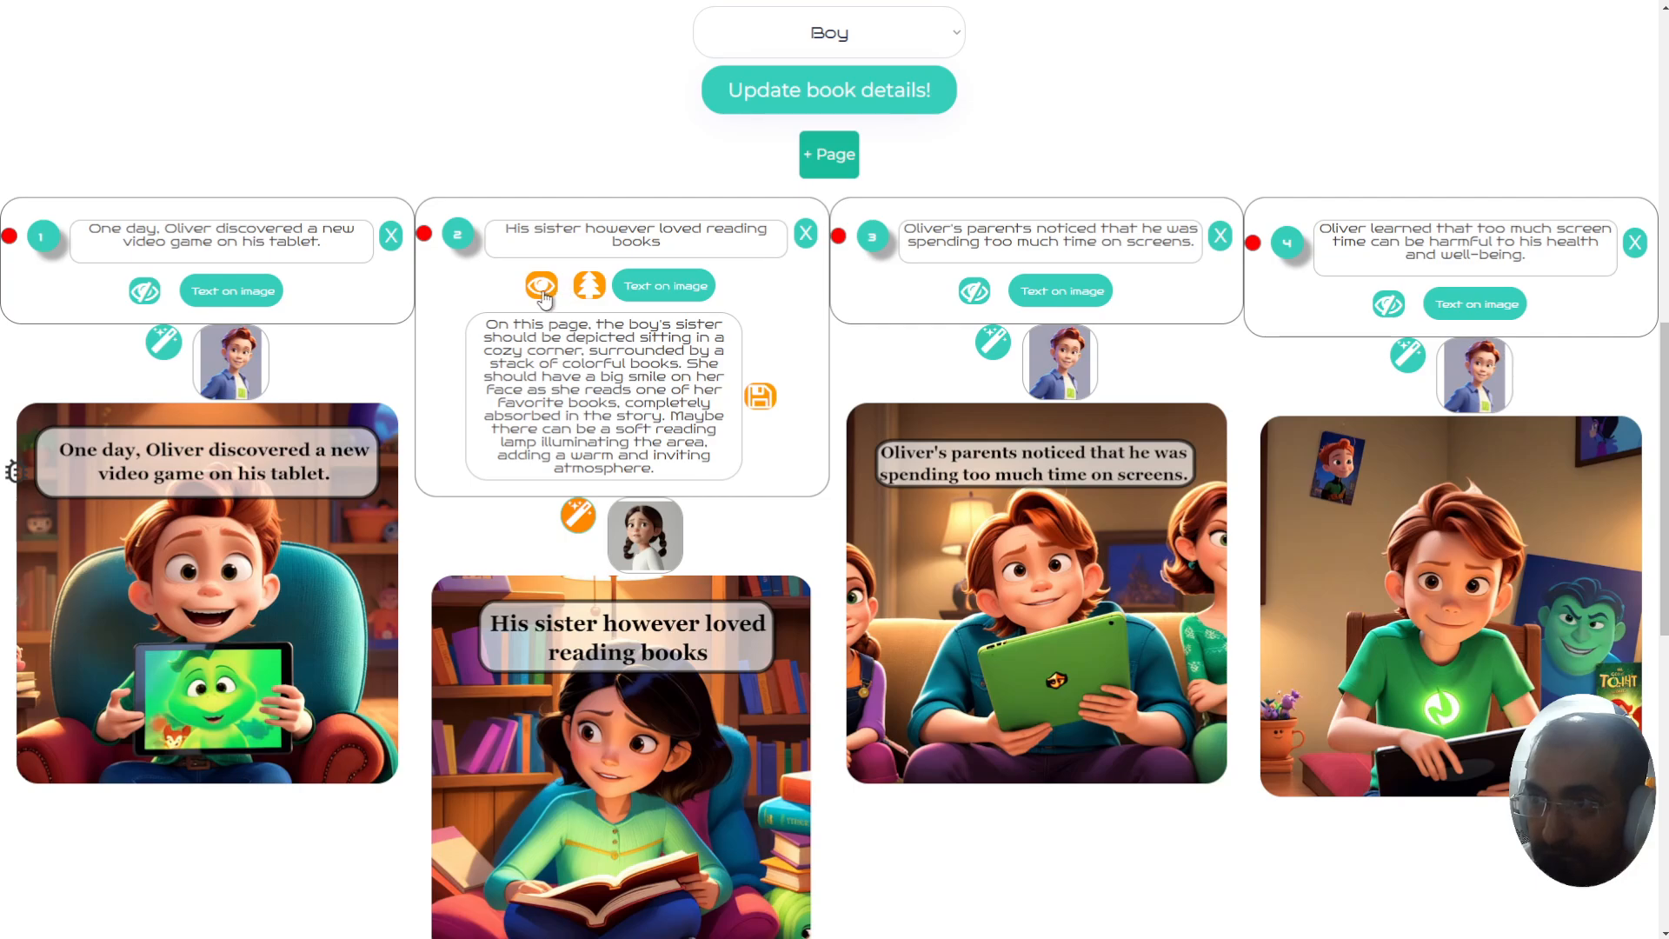
{"action": "left_click", "coordinate": [543, 283]}
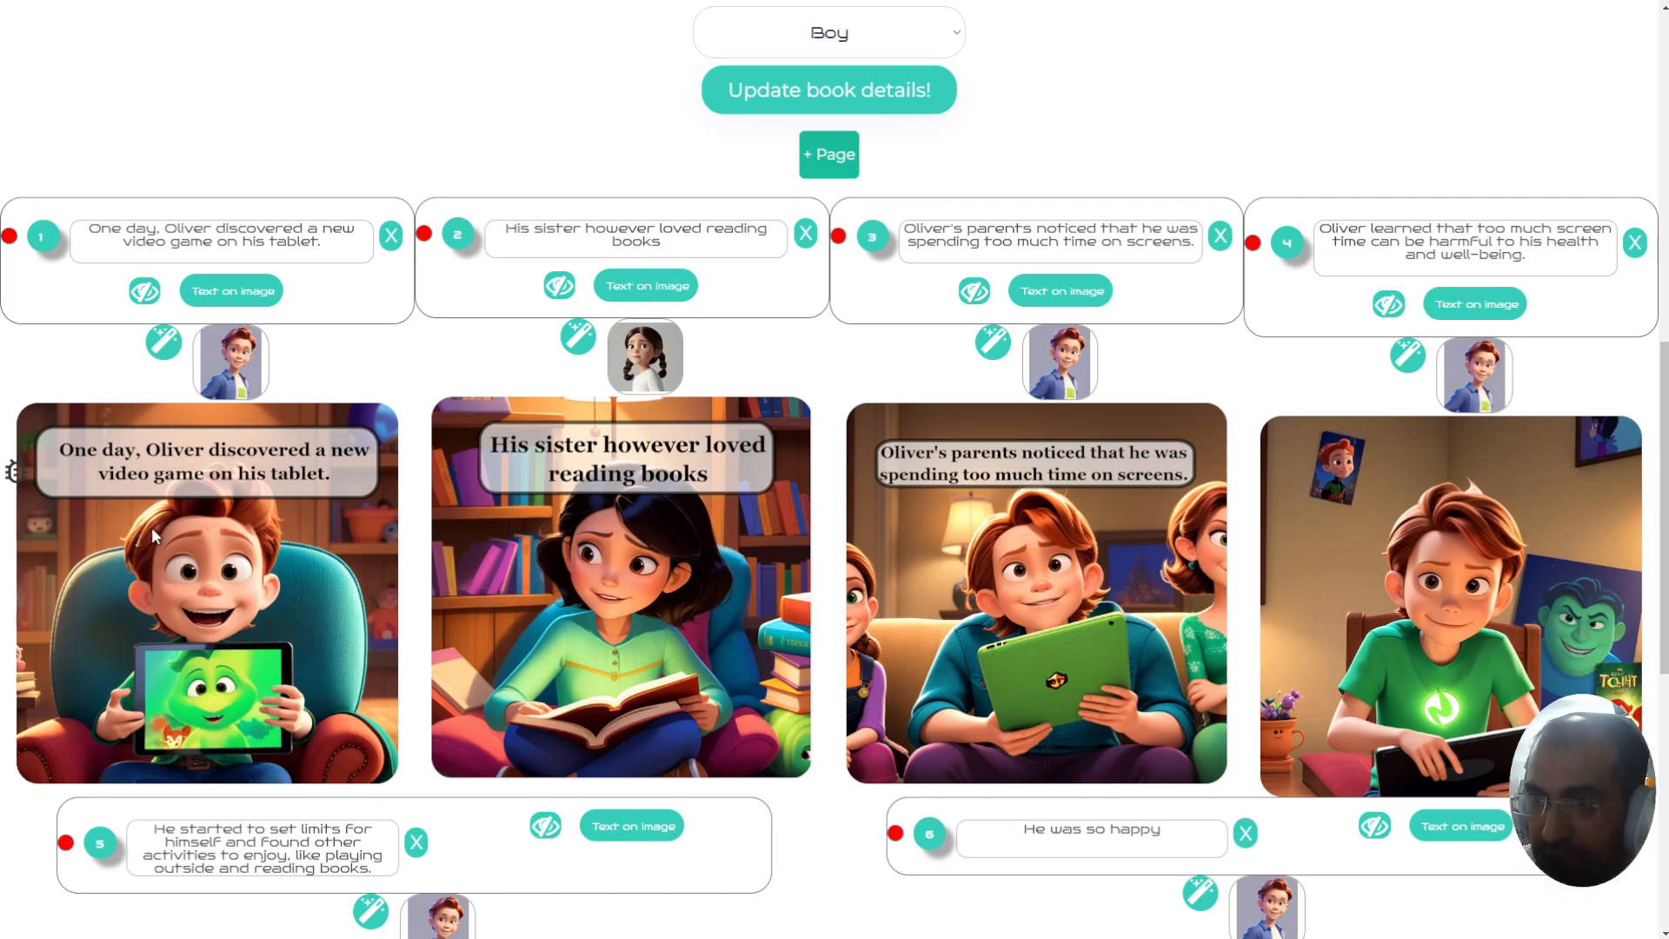
{"action": "double_click", "coordinate": [310, 228]}
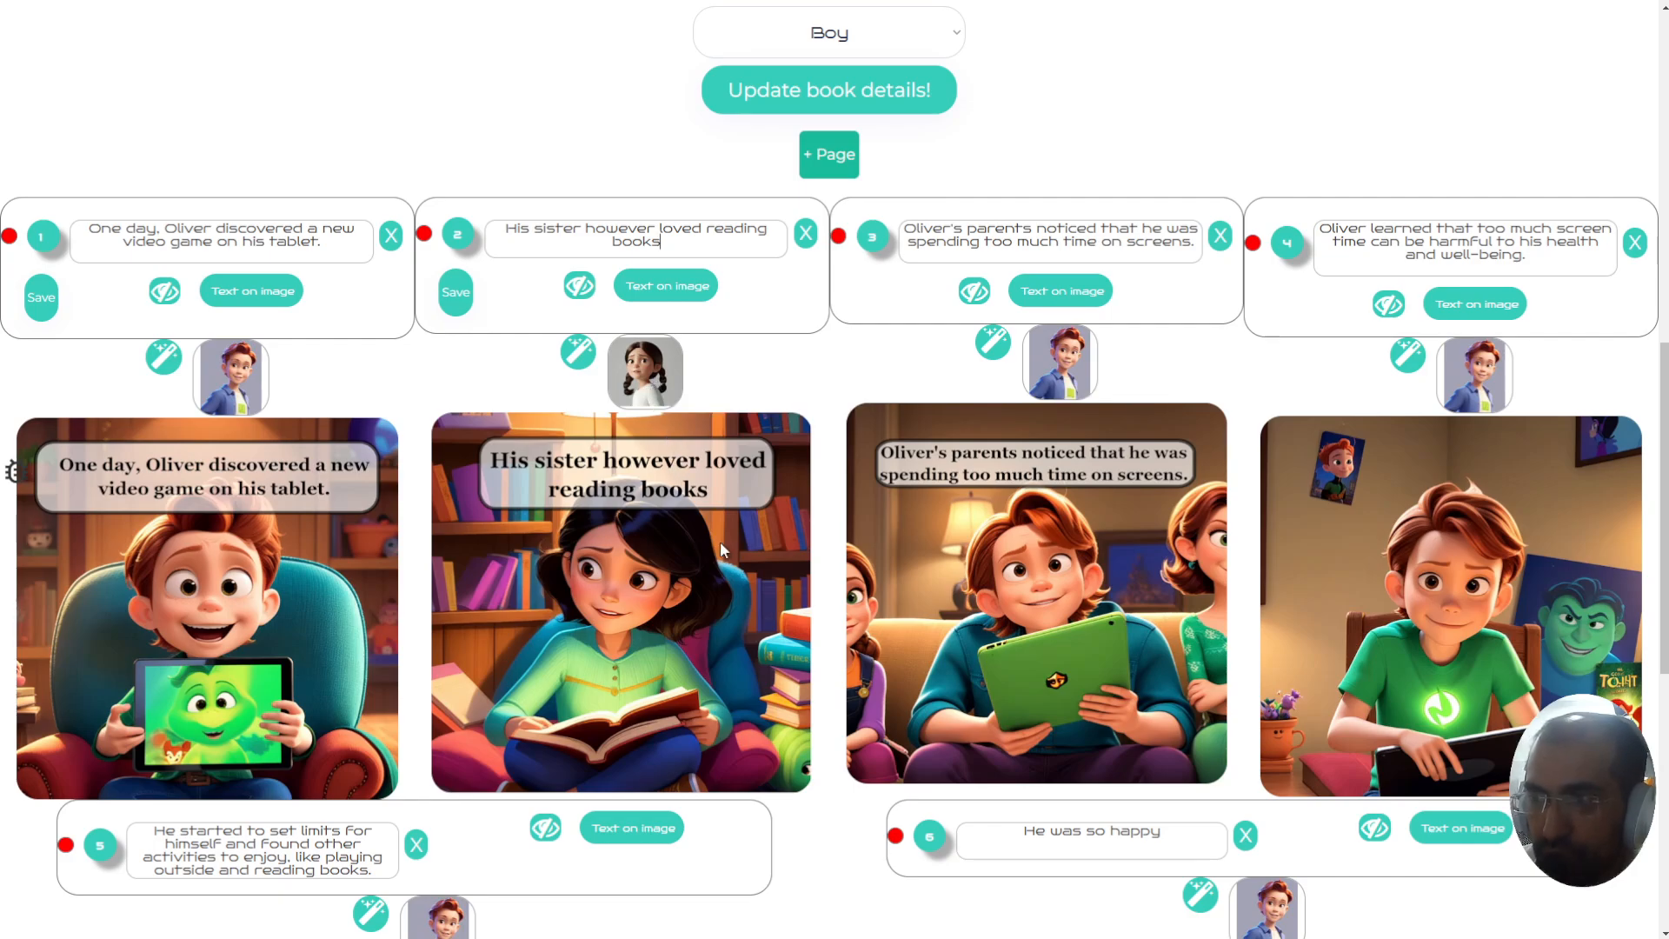
{"action": "mouse_move", "coordinate": [676, 537]}
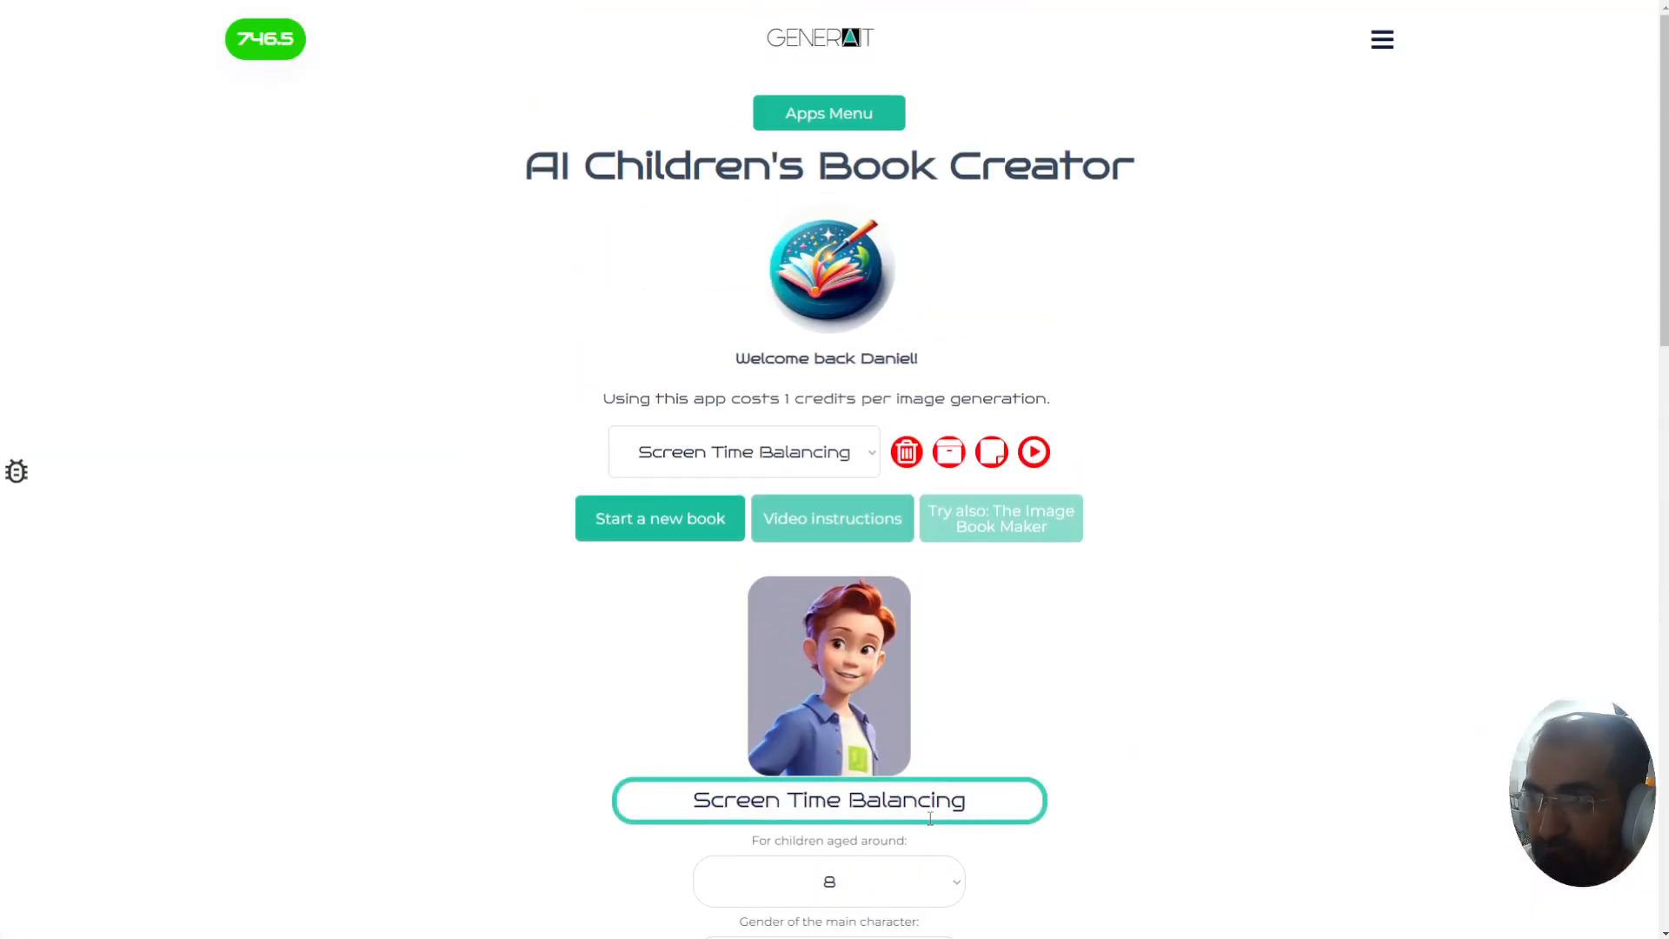
- Place the caption inside its bubble on the page image in the caption editor
{"action": "left_click", "coordinate": [745, 452]}
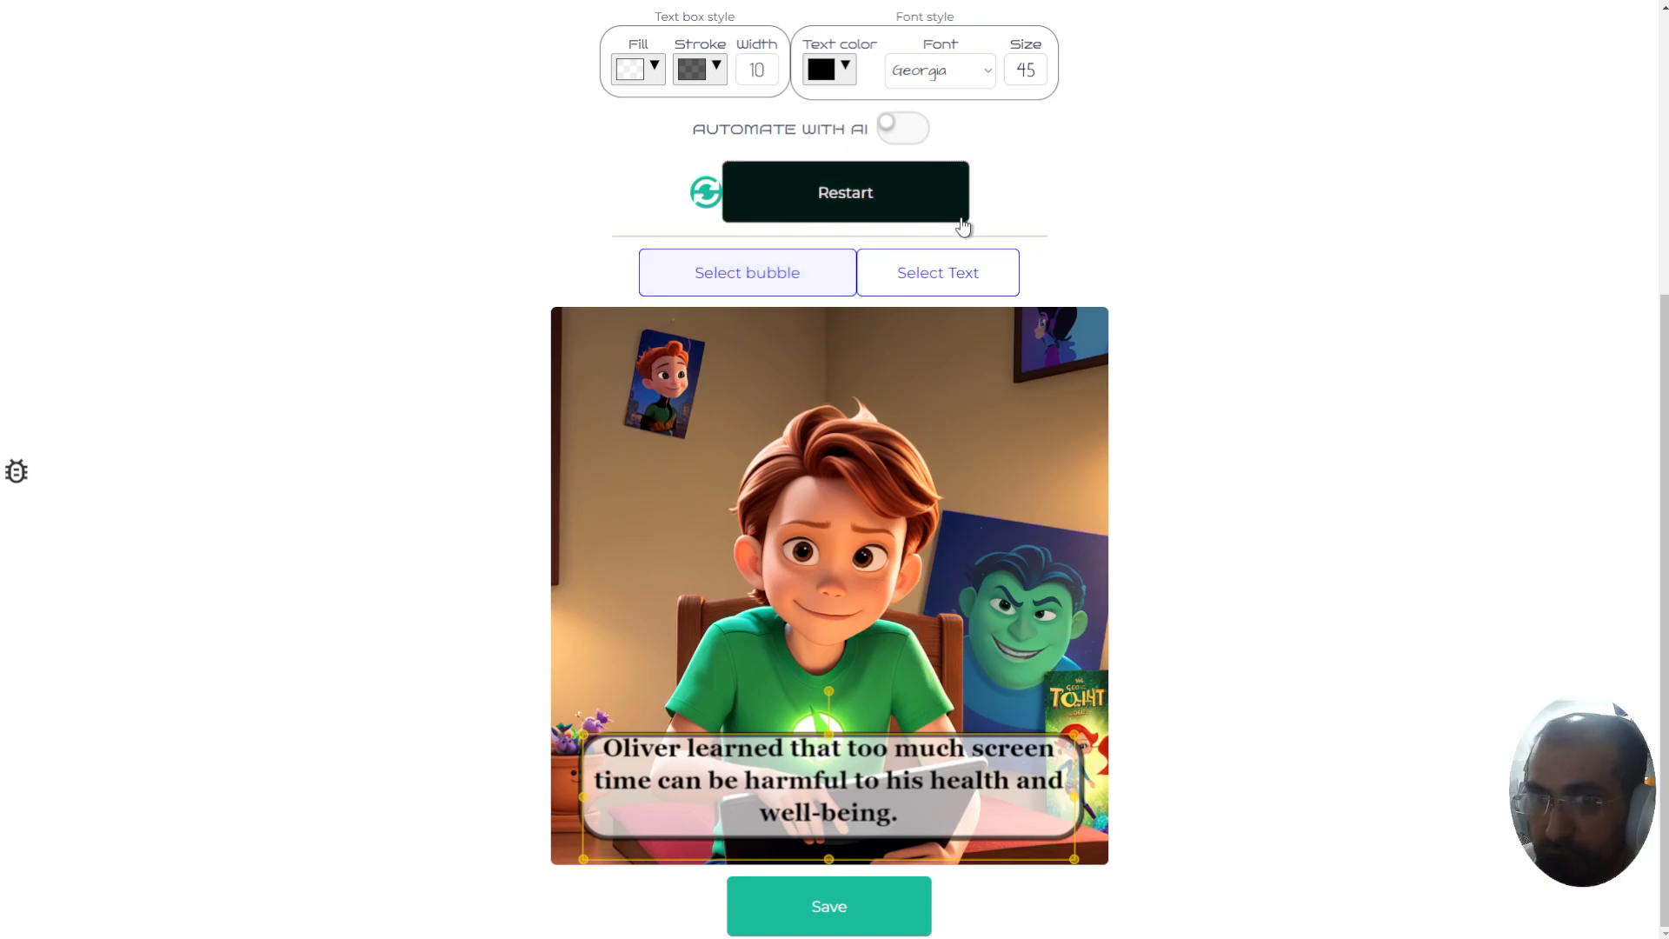
{"action": "left_click", "coordinate": [935, 273]}
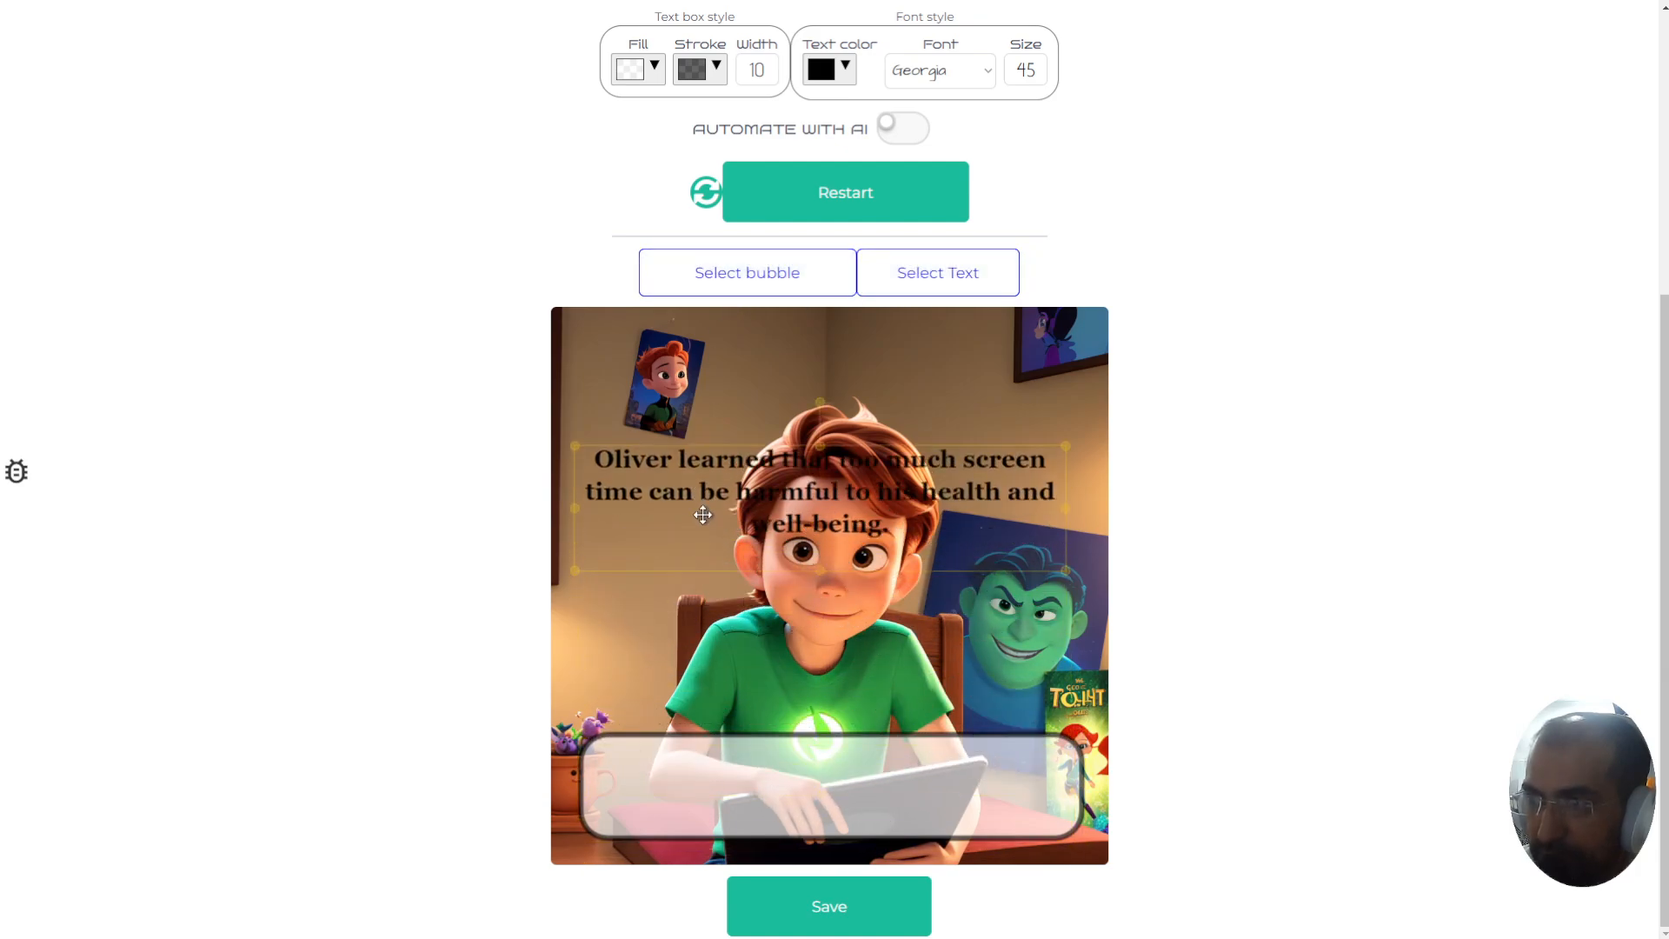
{"action": "left_click", "coordinate": [937, 273]}
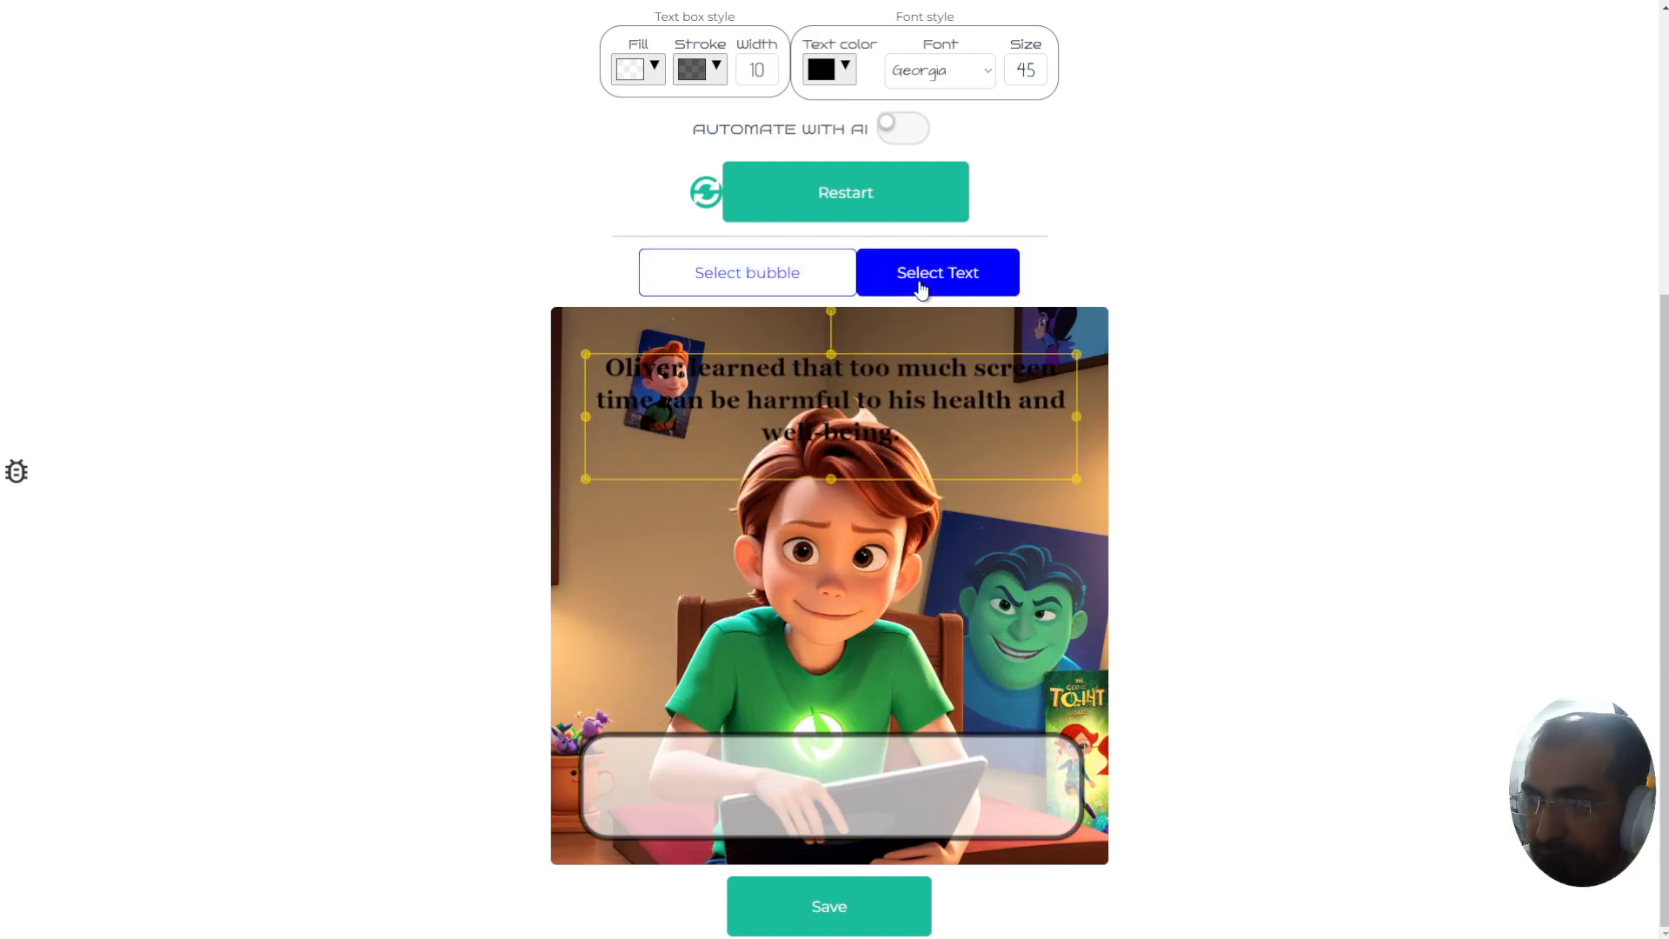
{"action": "left_click", "coordinate": [938, 272]}
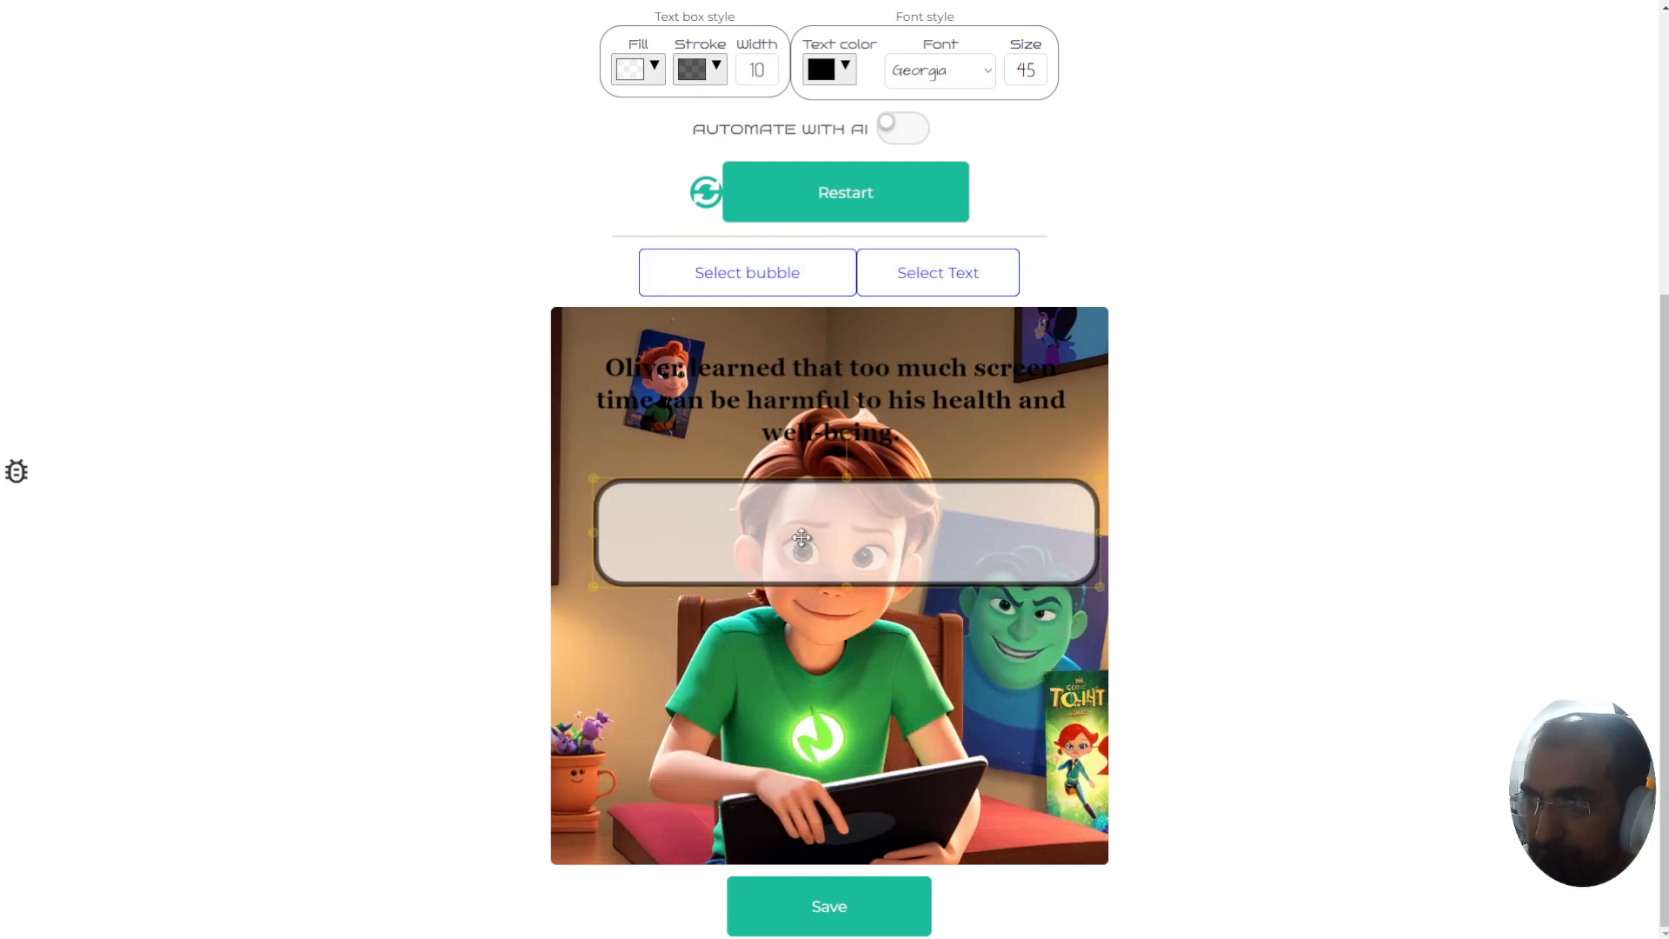
{"action": "left_click", "coordinate": [746, 273]}
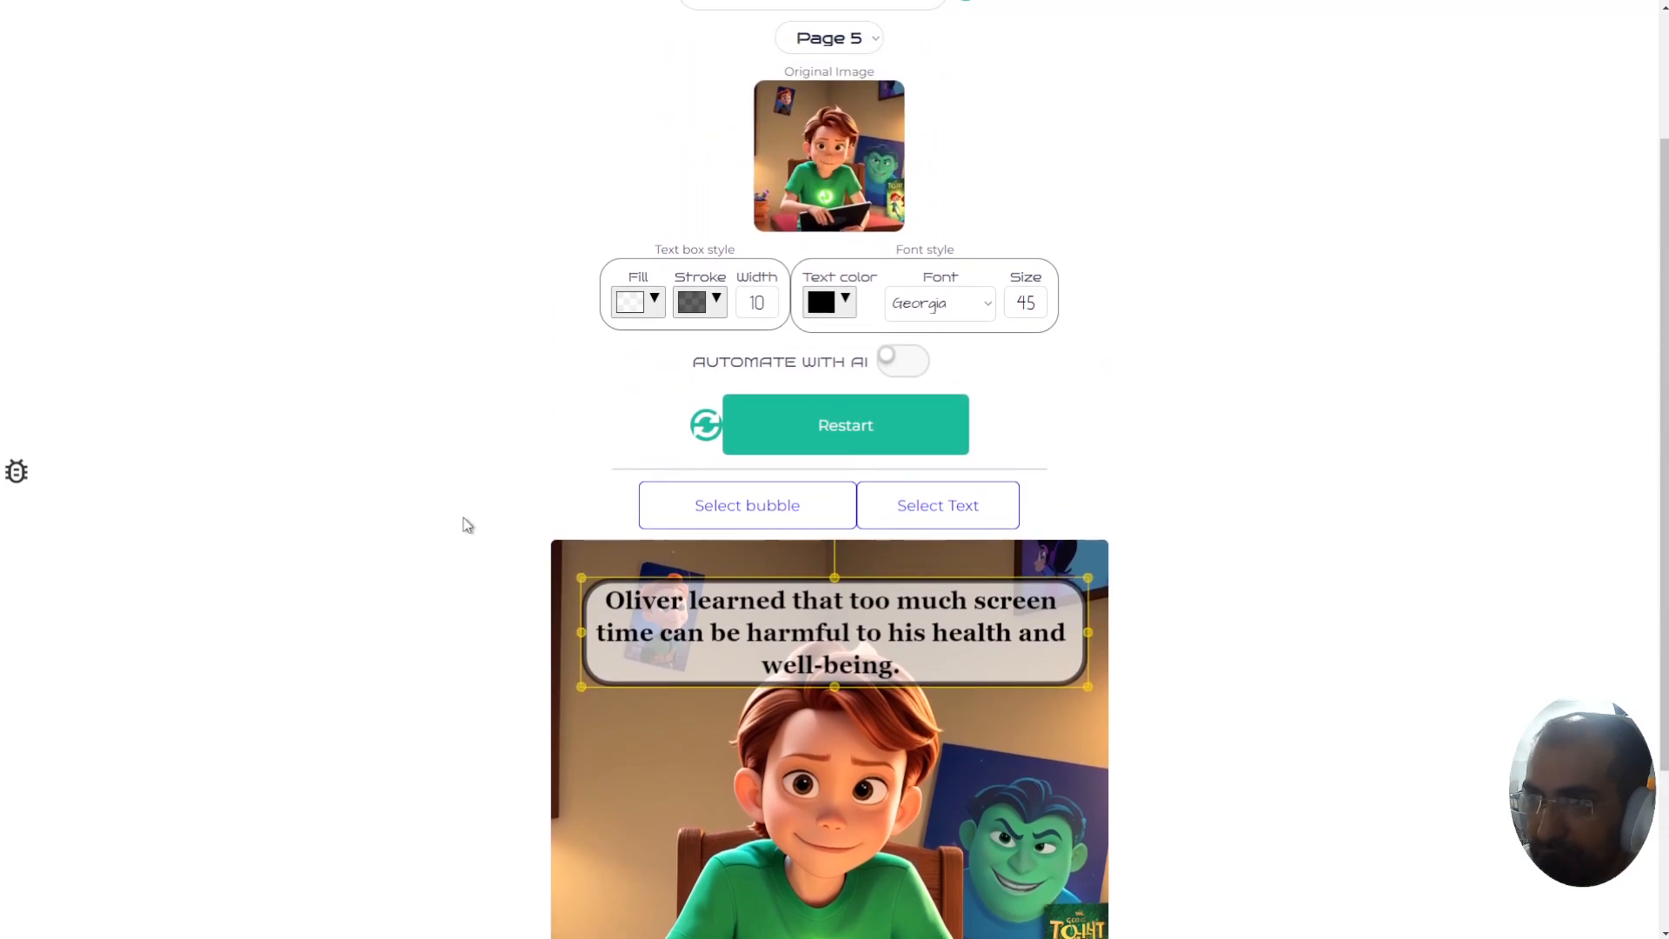
- Save the captioned pages with Automate with AI until a page reports no generated image
{"action": "scroll", "scroll_direction": "down", "scroll_amount": 3}
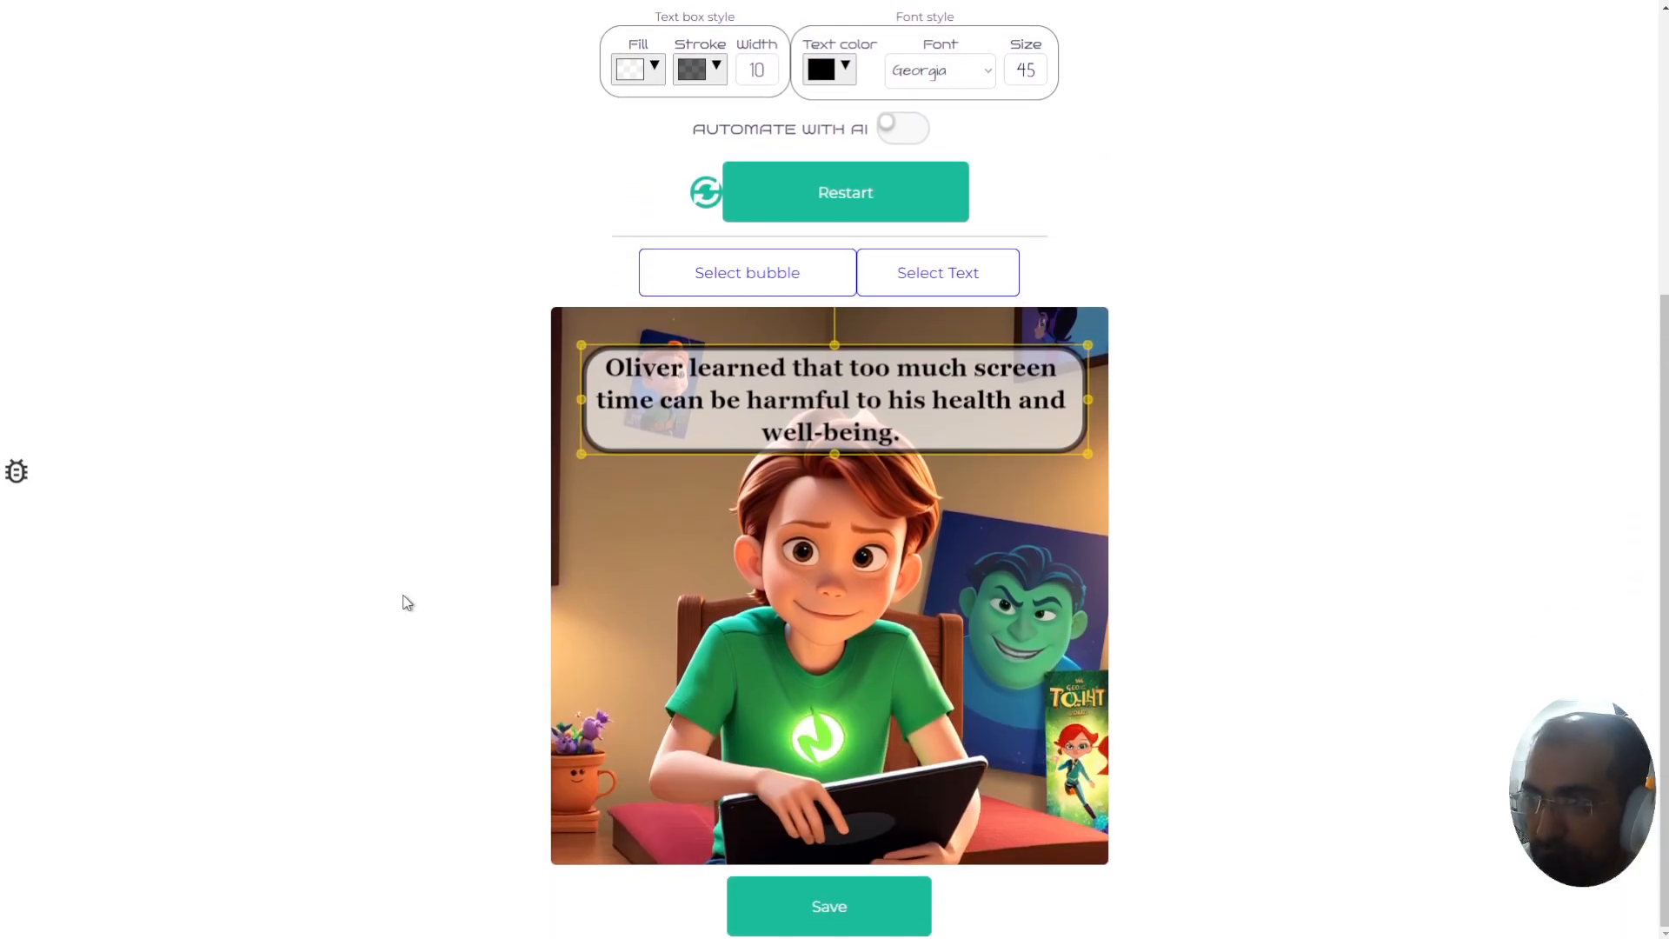
{"action": "left_click", "coordinate": [828, 906]}
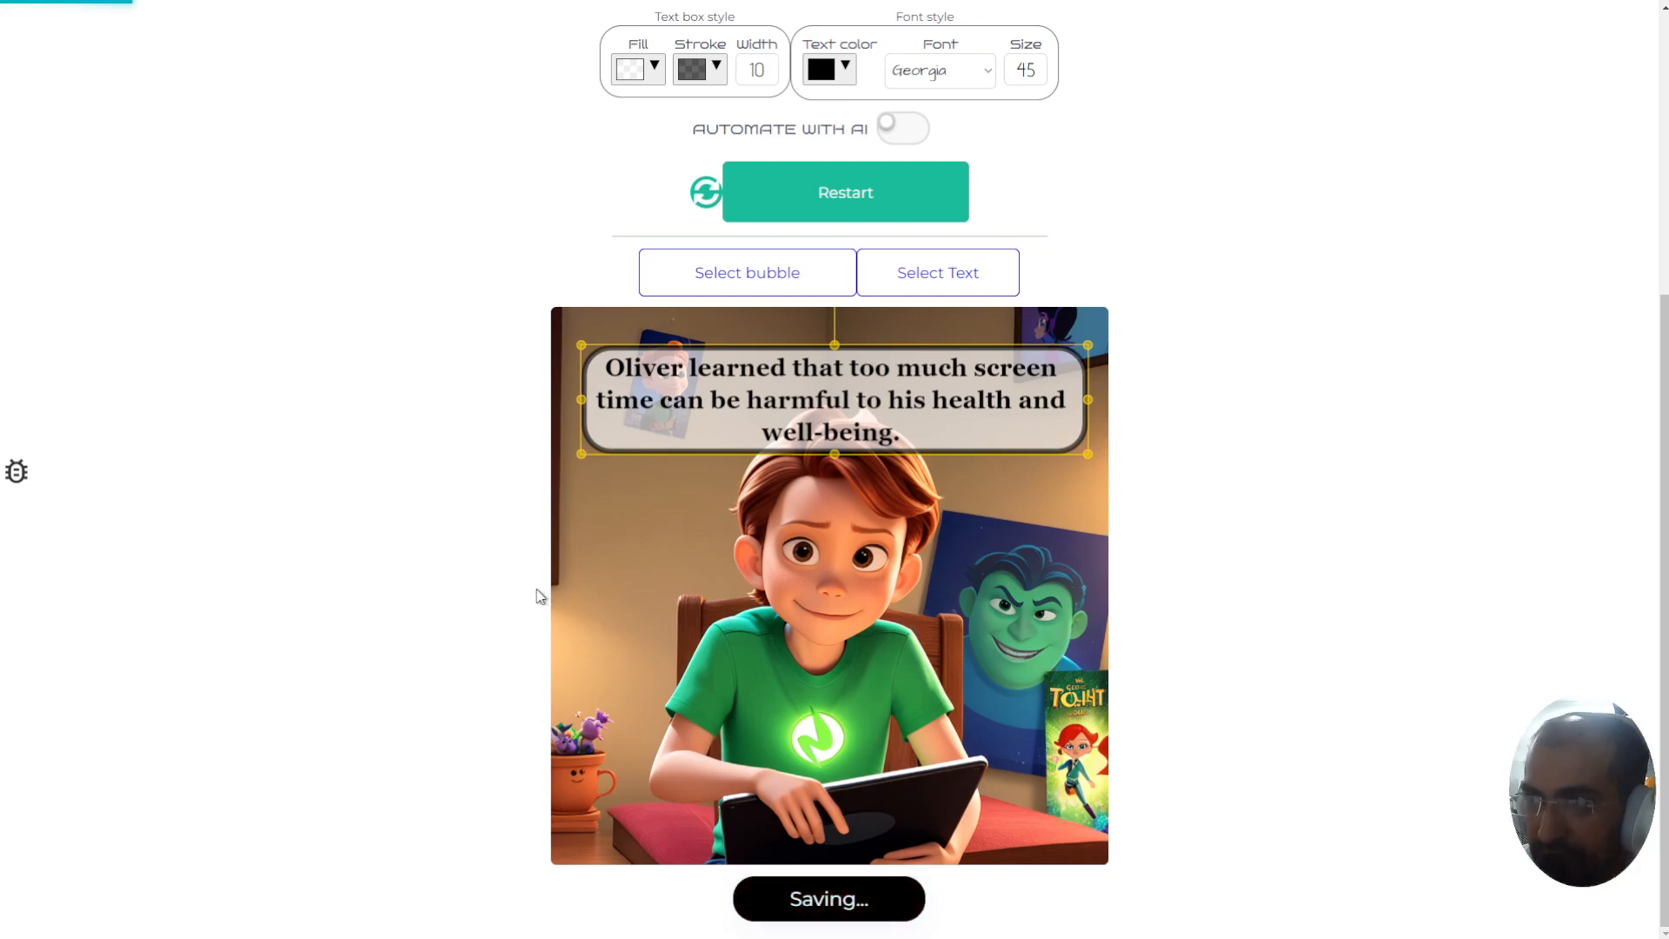
{"action": "left_click", "coordinate": [901, 127]}
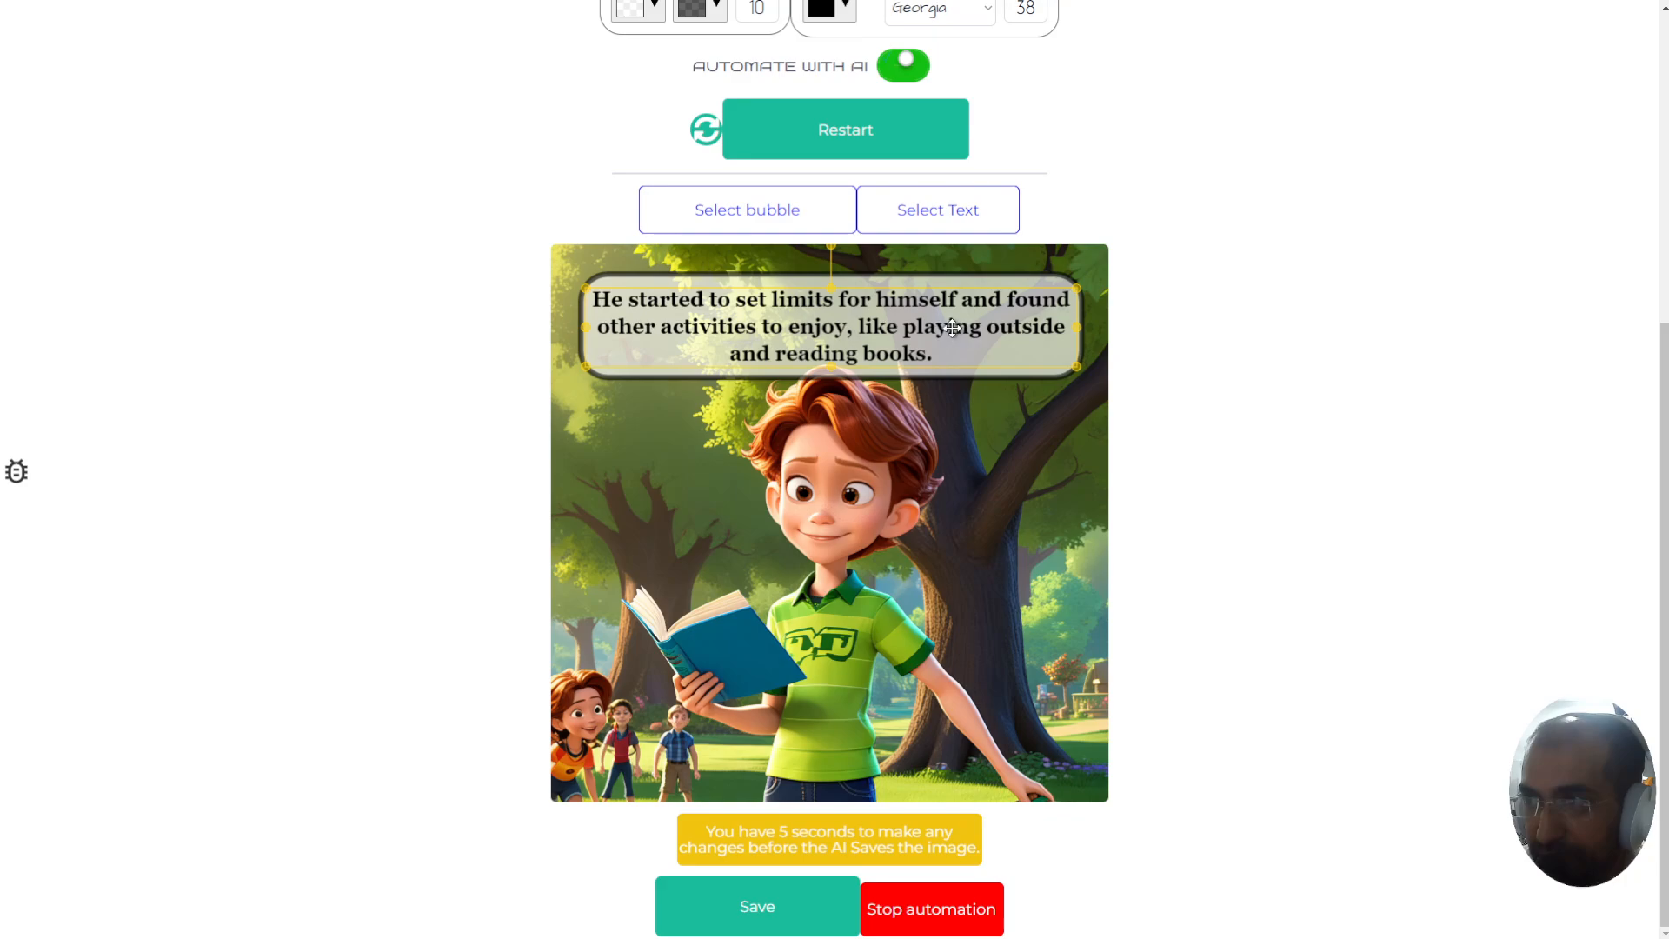
{"action": "left_click", "coordinate": [756, 907]}
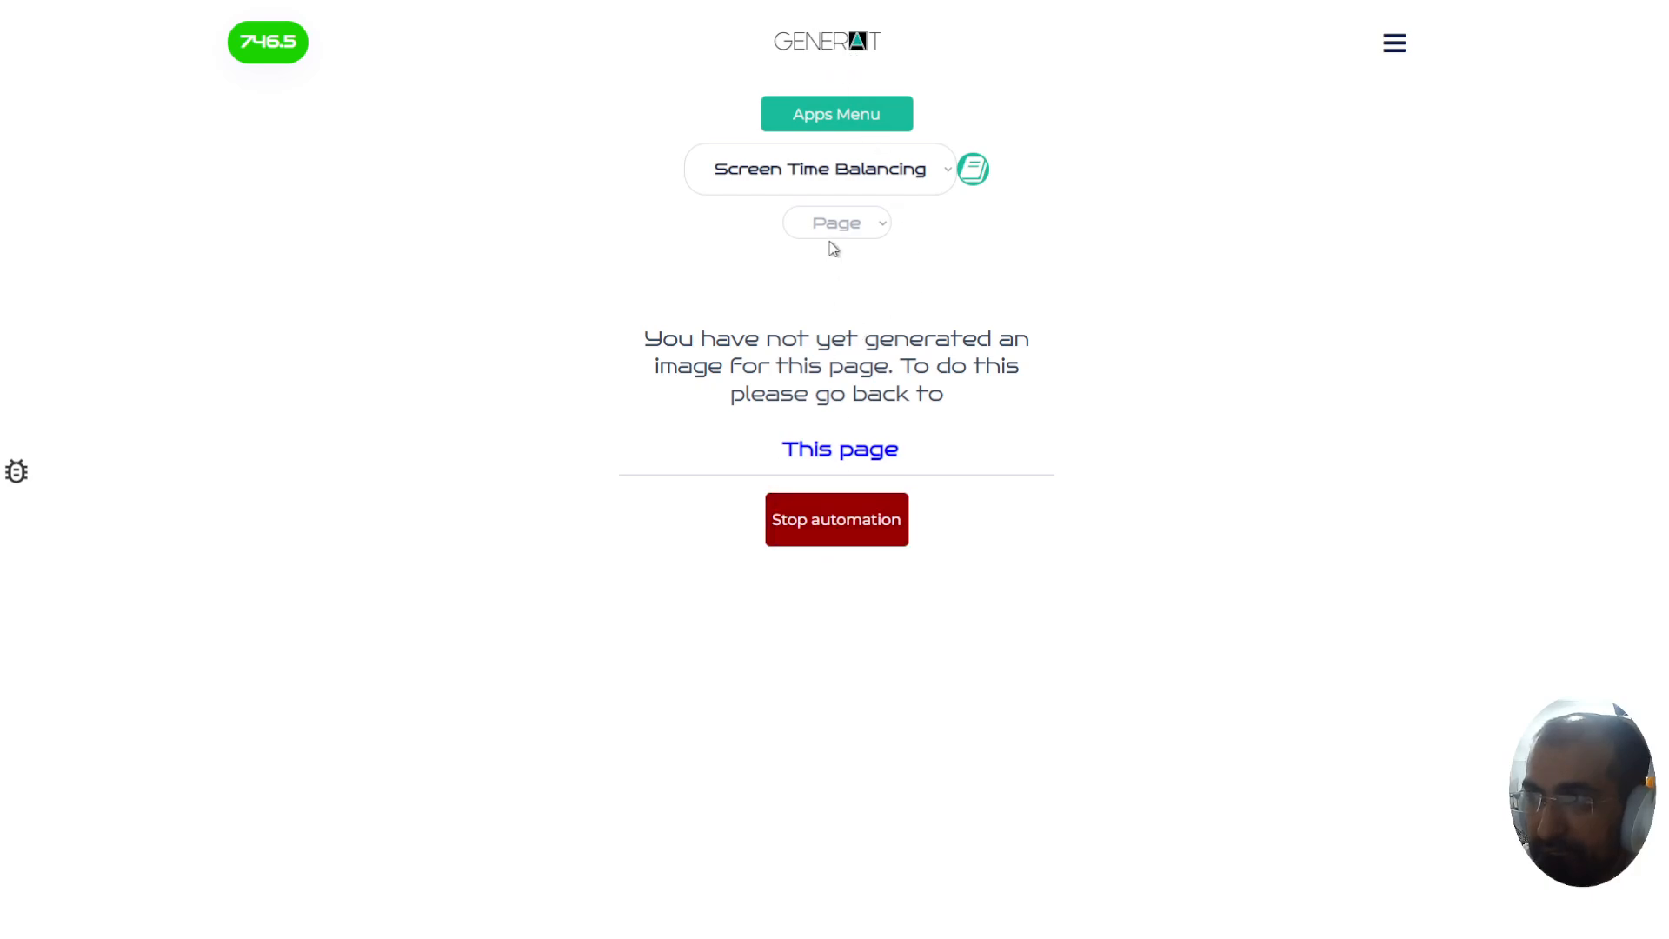
{"action": "left_click", "coordinate": [837, 223]}
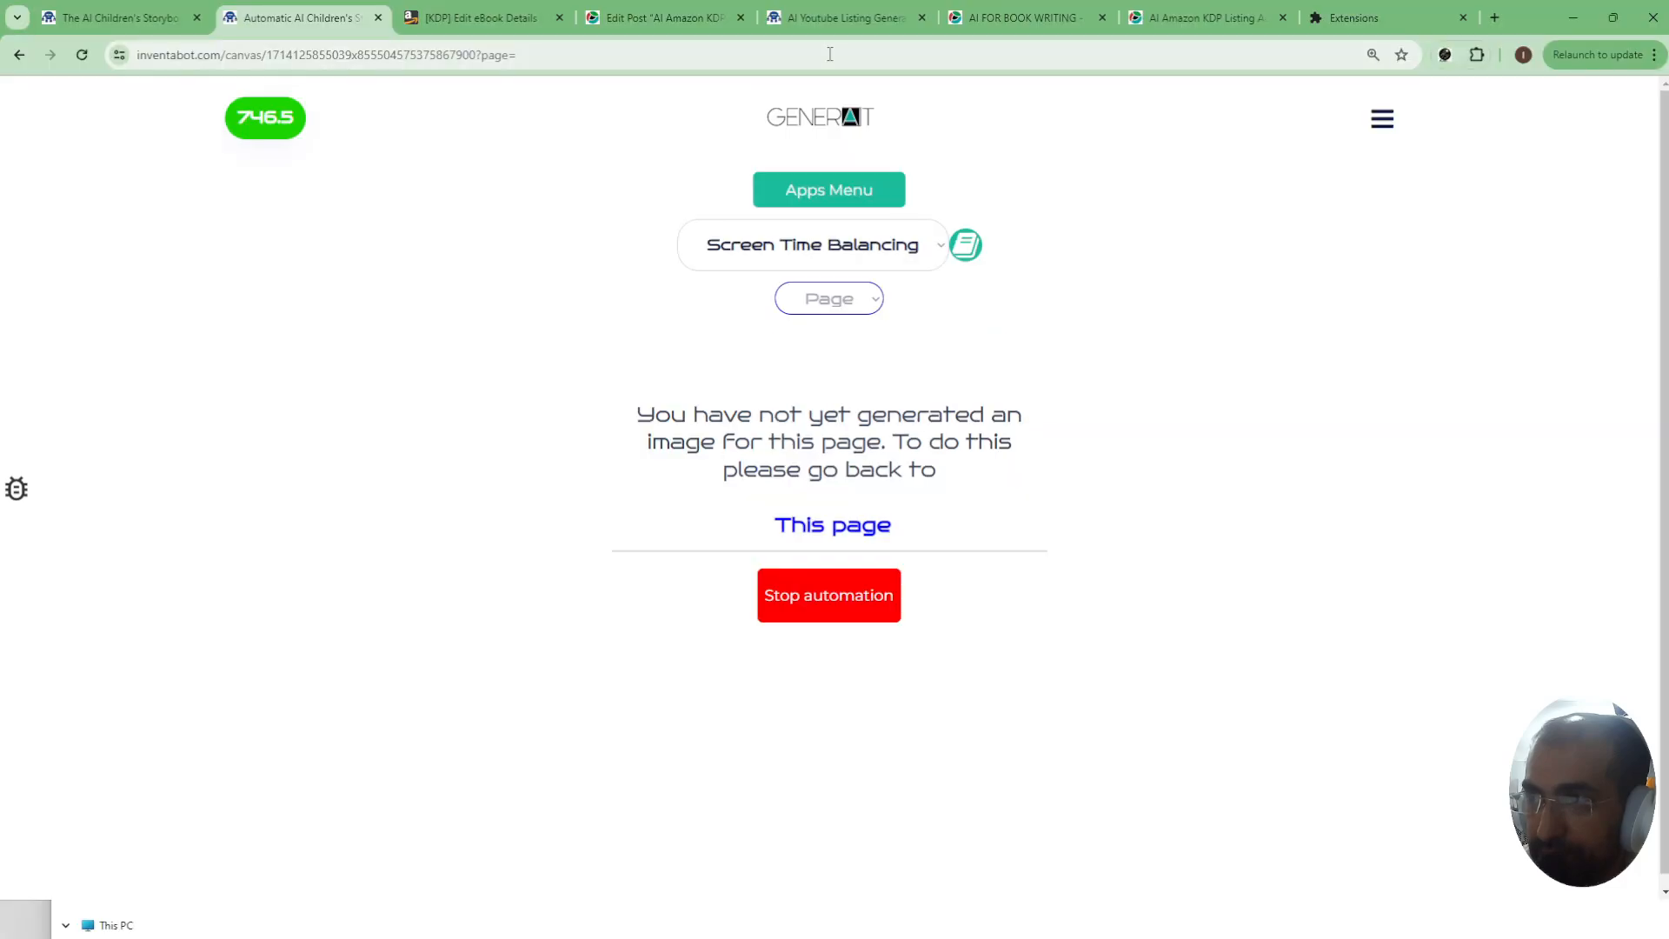
- Enter 'Eating healthy in 2024' as the book name in the listing automator on the KDP tab
{"action": "left_click", "coordinate": [480, 17]}
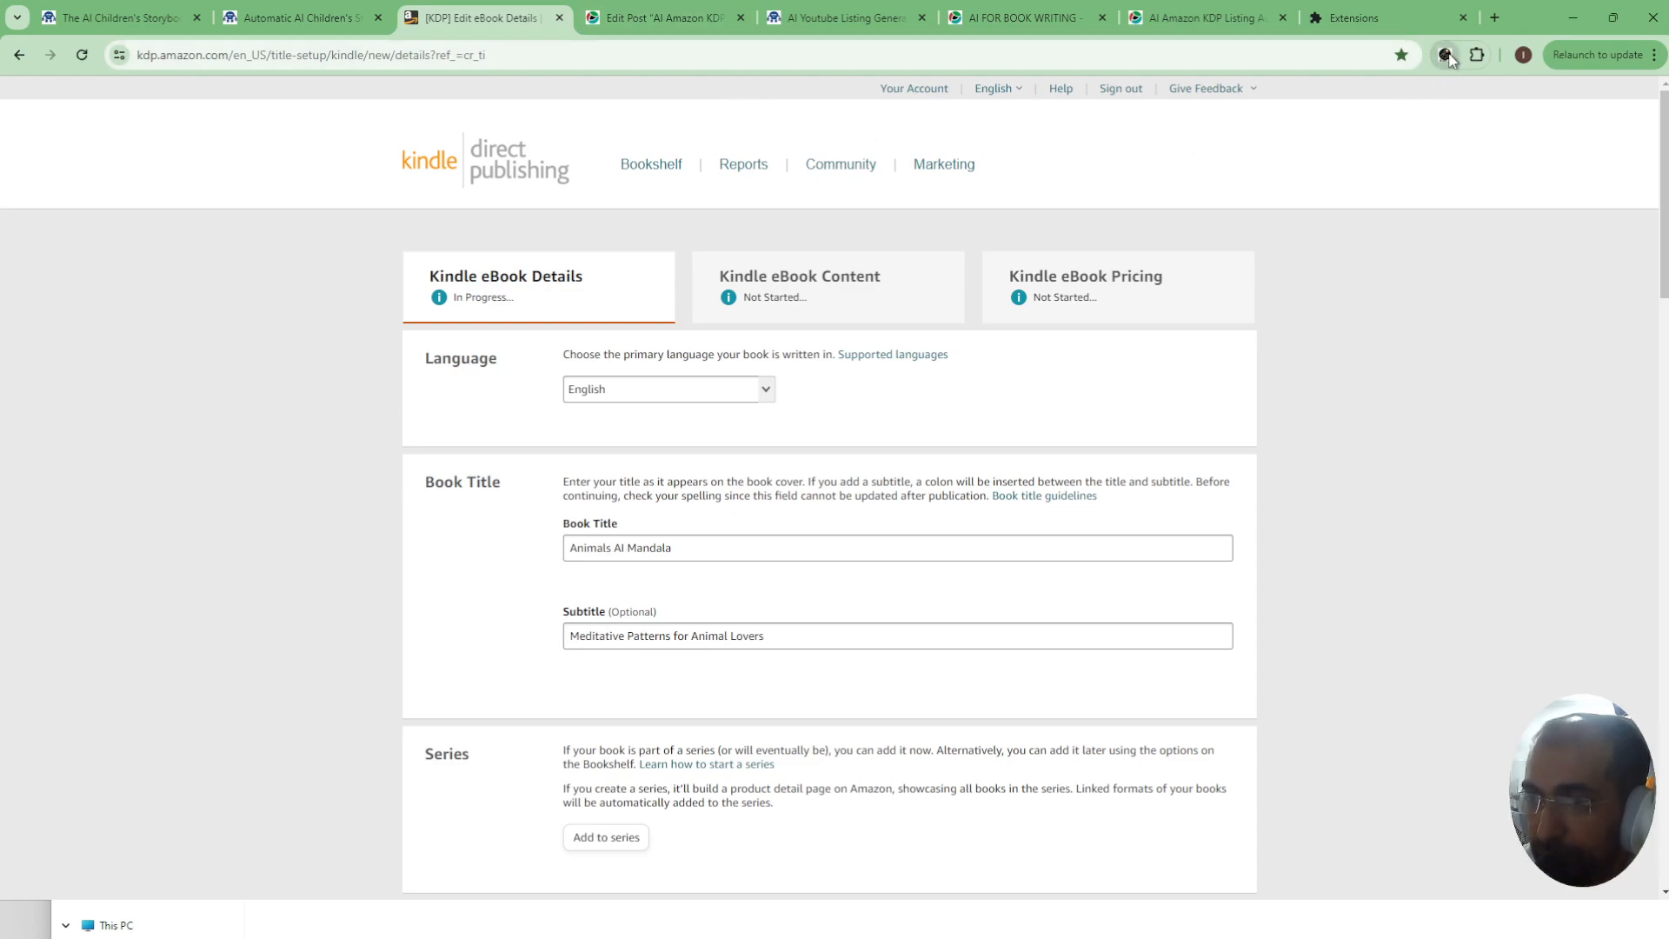
{"action": "left_click", "coordinate": [1446, 54]}
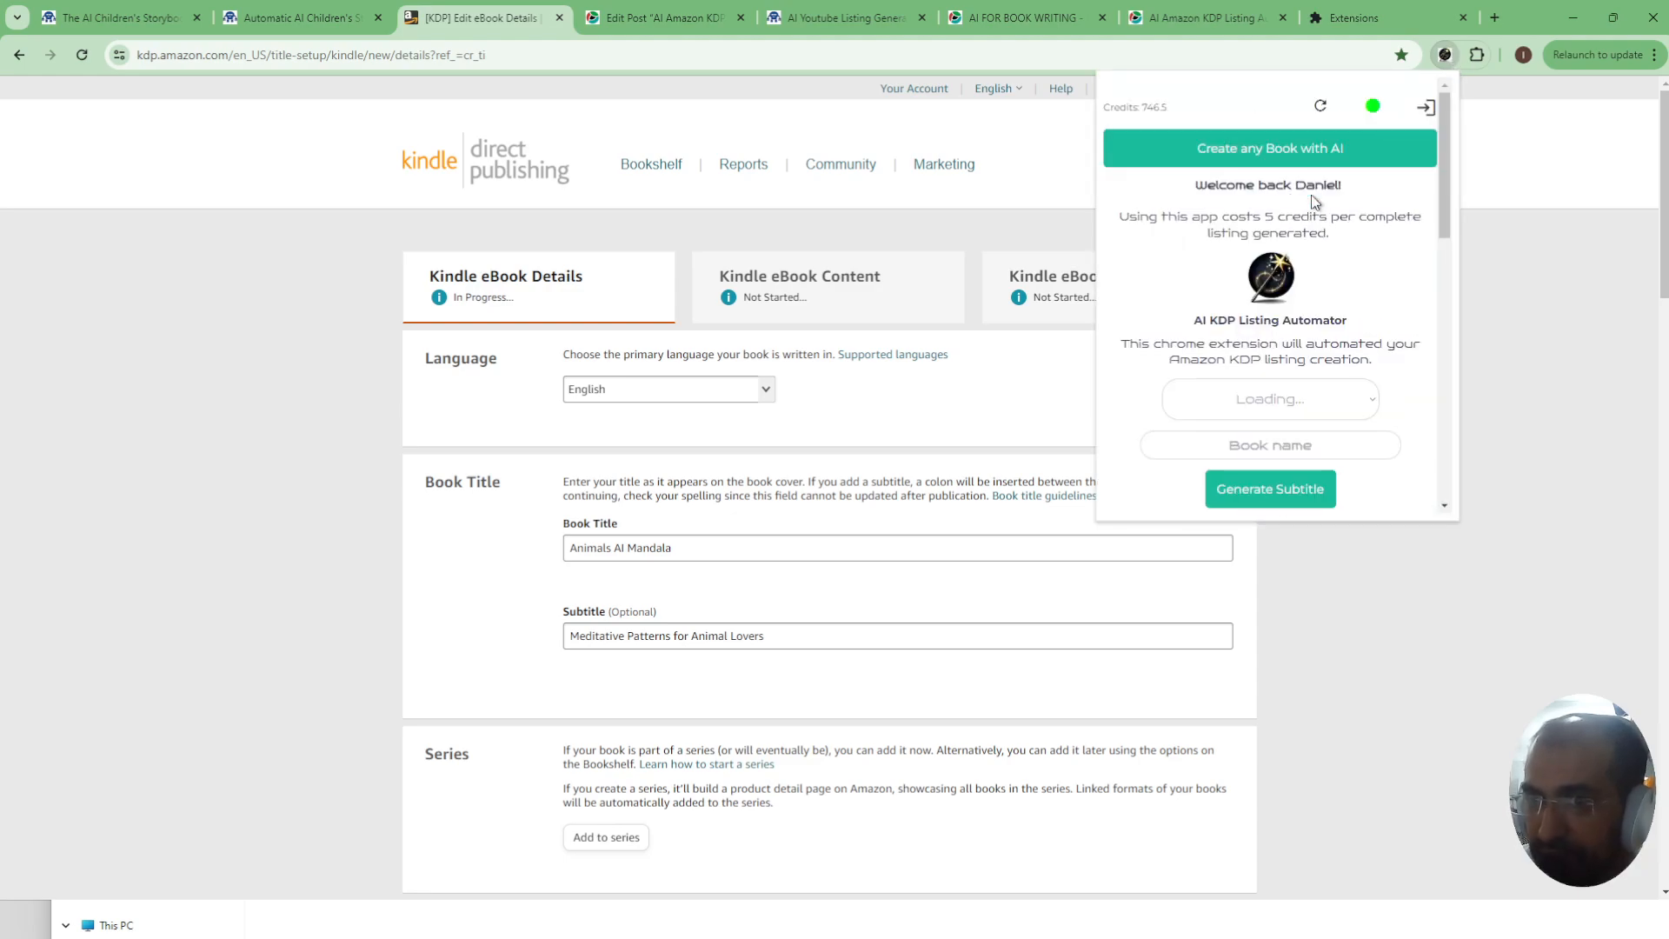
{"action": "scroll", "scroll_direction": "down", "scroll_amount": 3}
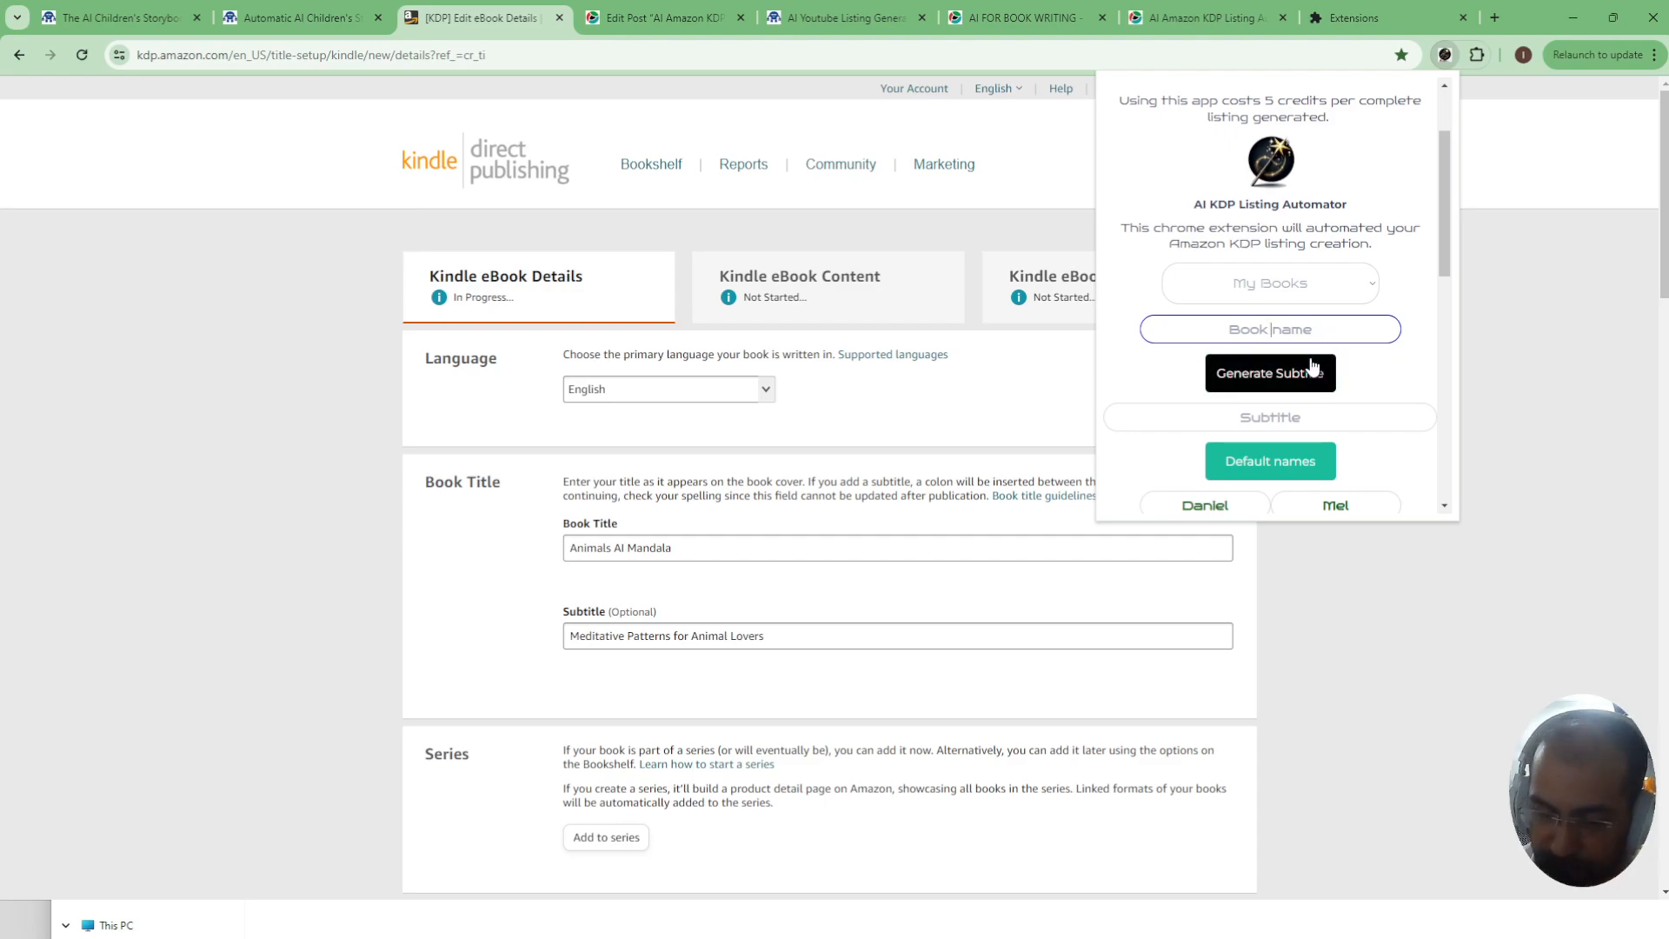
{"action": "type", "text": "Eating"}
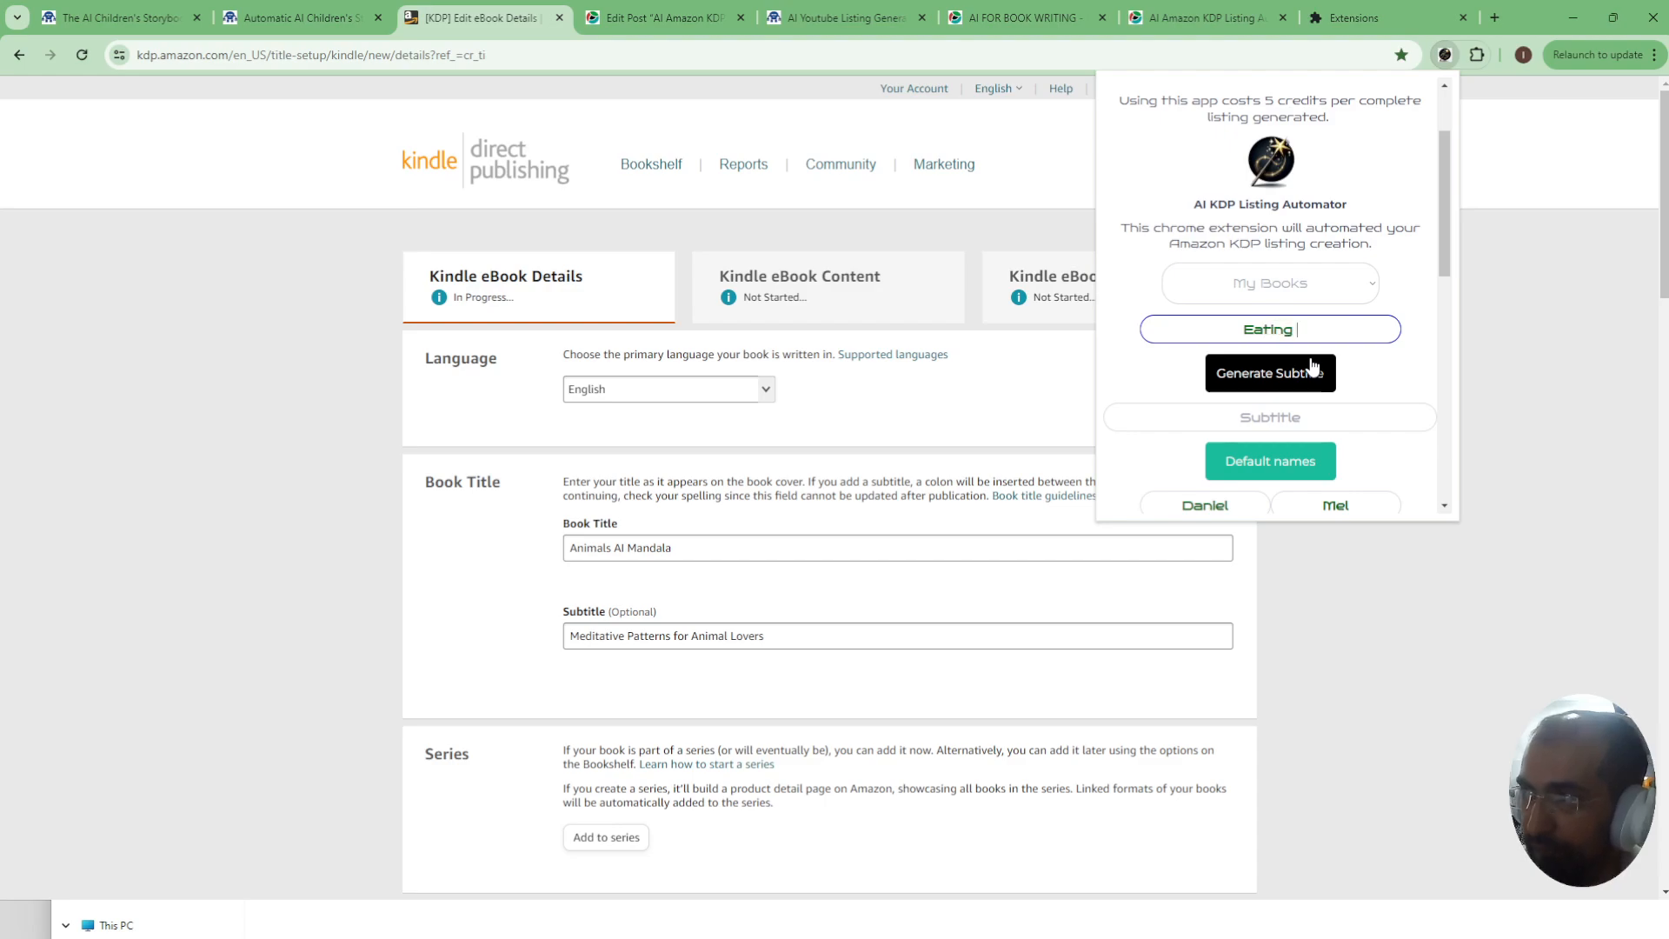
{"action": "type", "text": "healthy in 2024"}
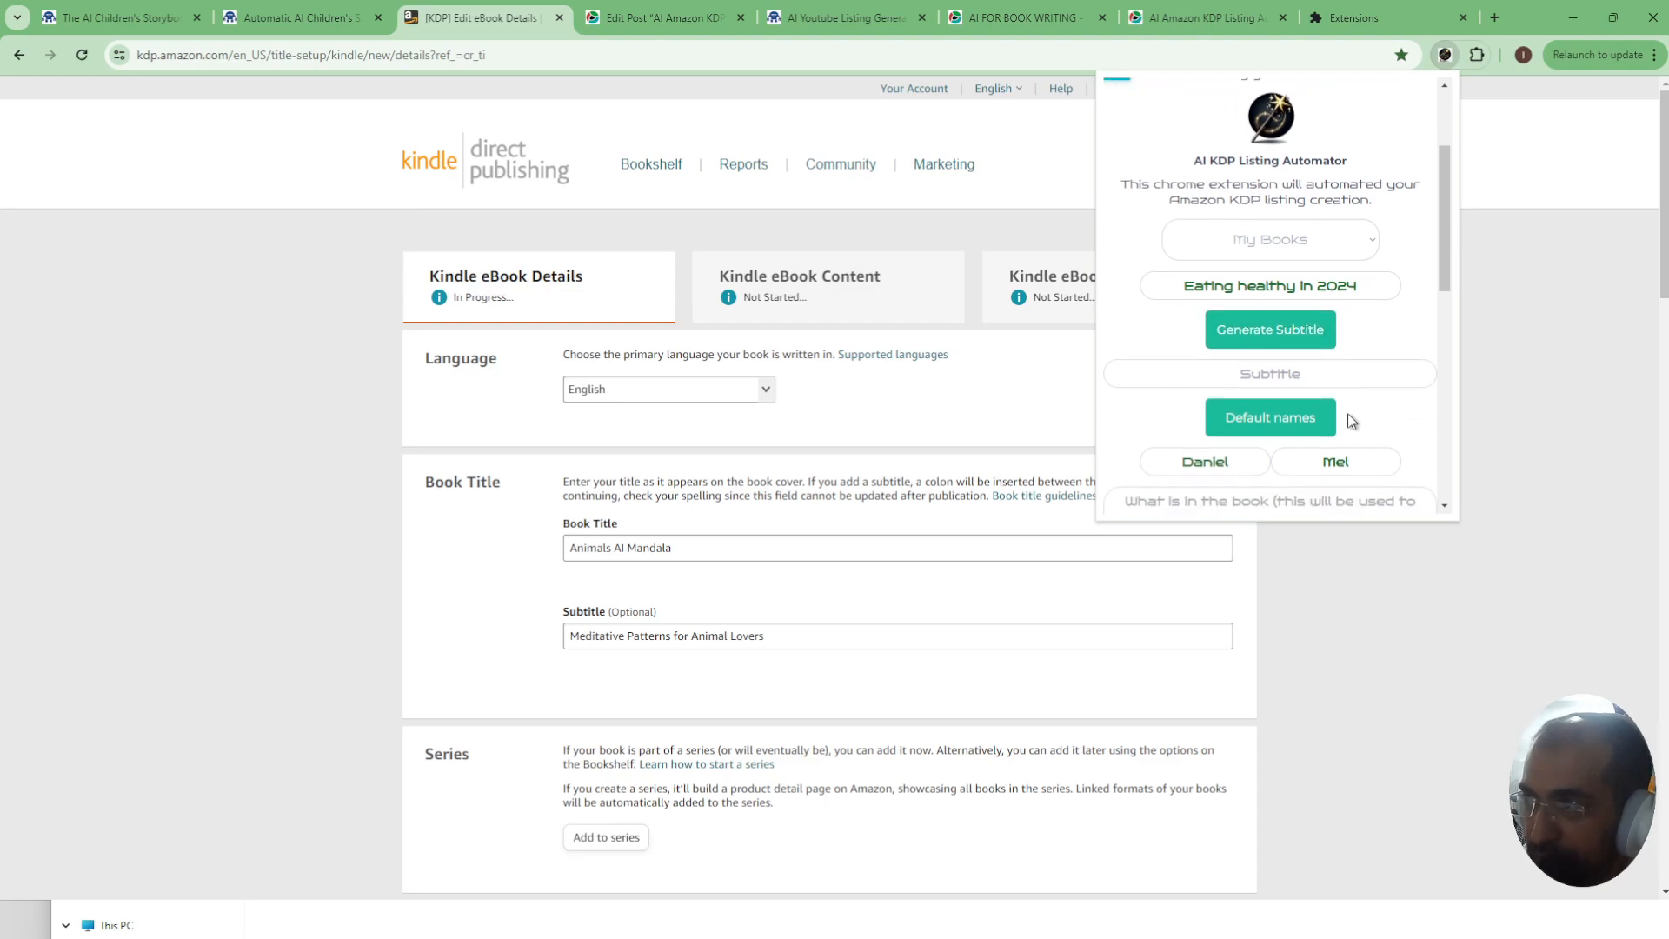
- Generate an AI subtitle for Eating healthy in 2024
{"action": "left_click", "coordinate": [1270, 328]}
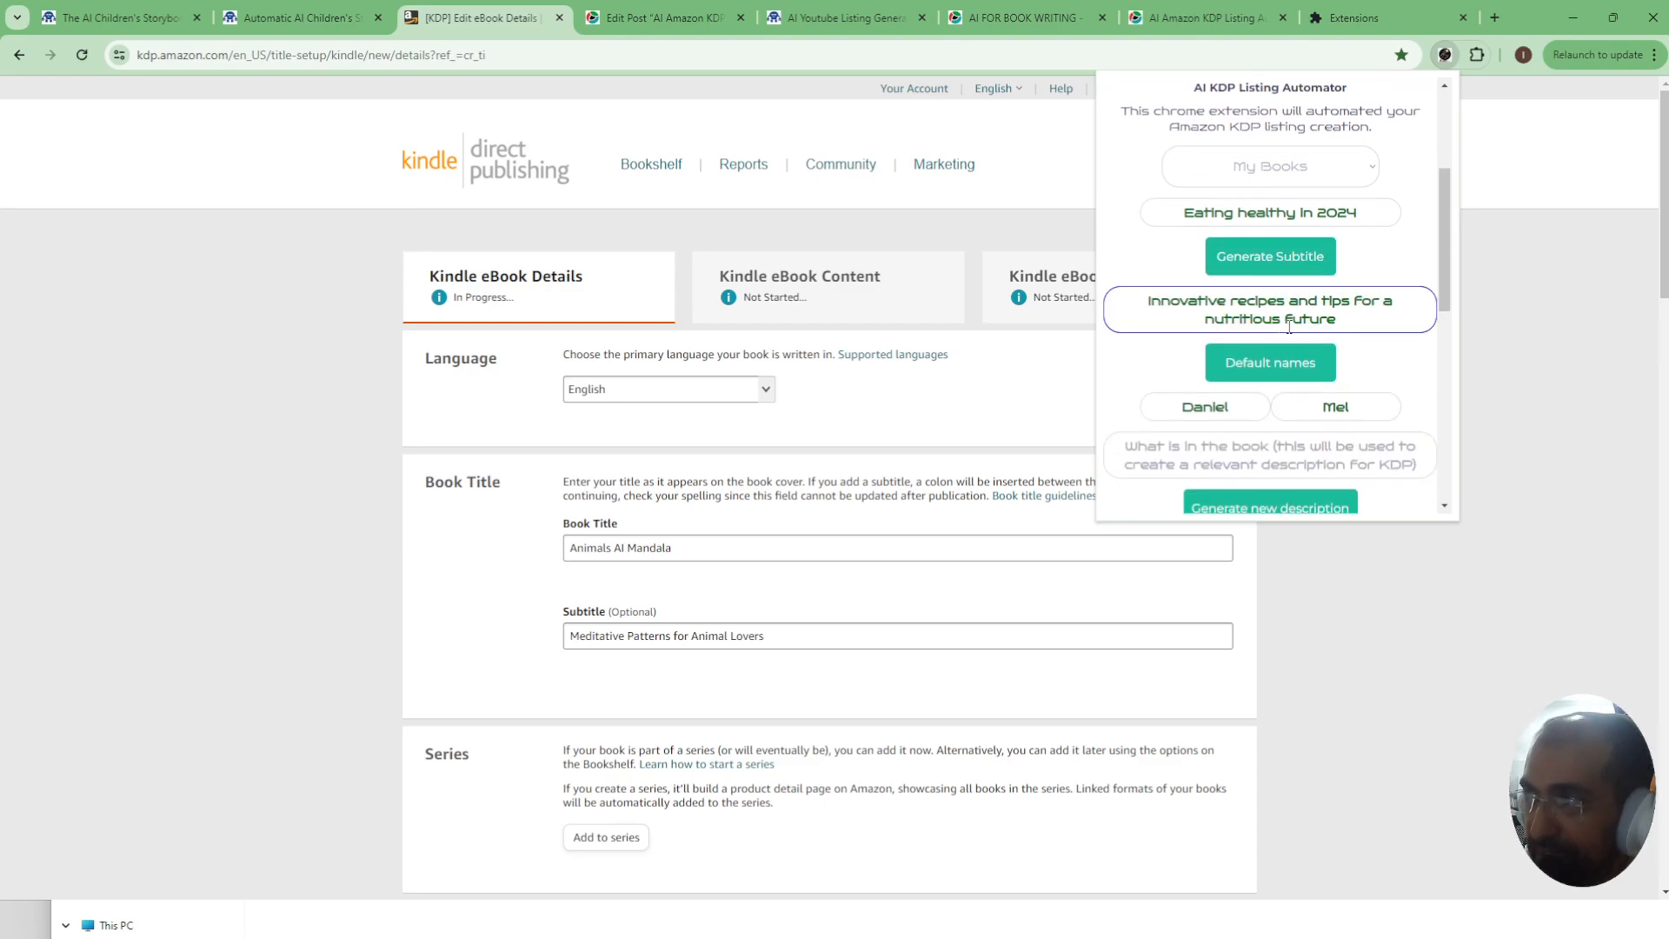
{"action": "left_click", "coordinate": [1270, 257]}
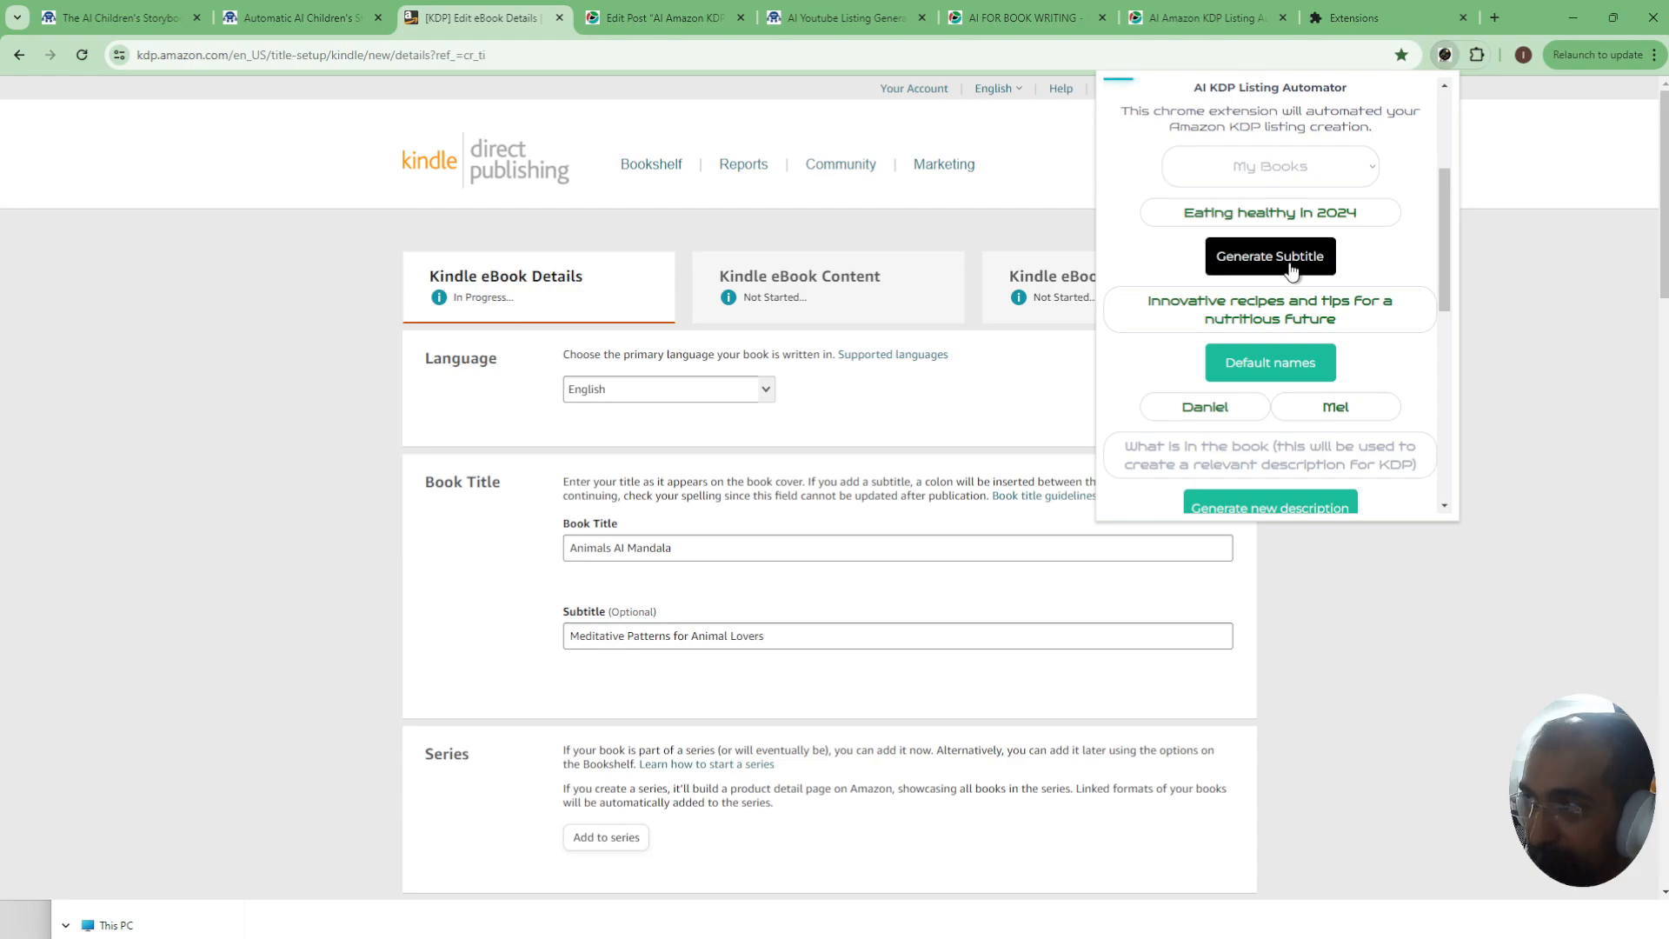
{"action": "left_click", "coordinate": [1270, 256]}
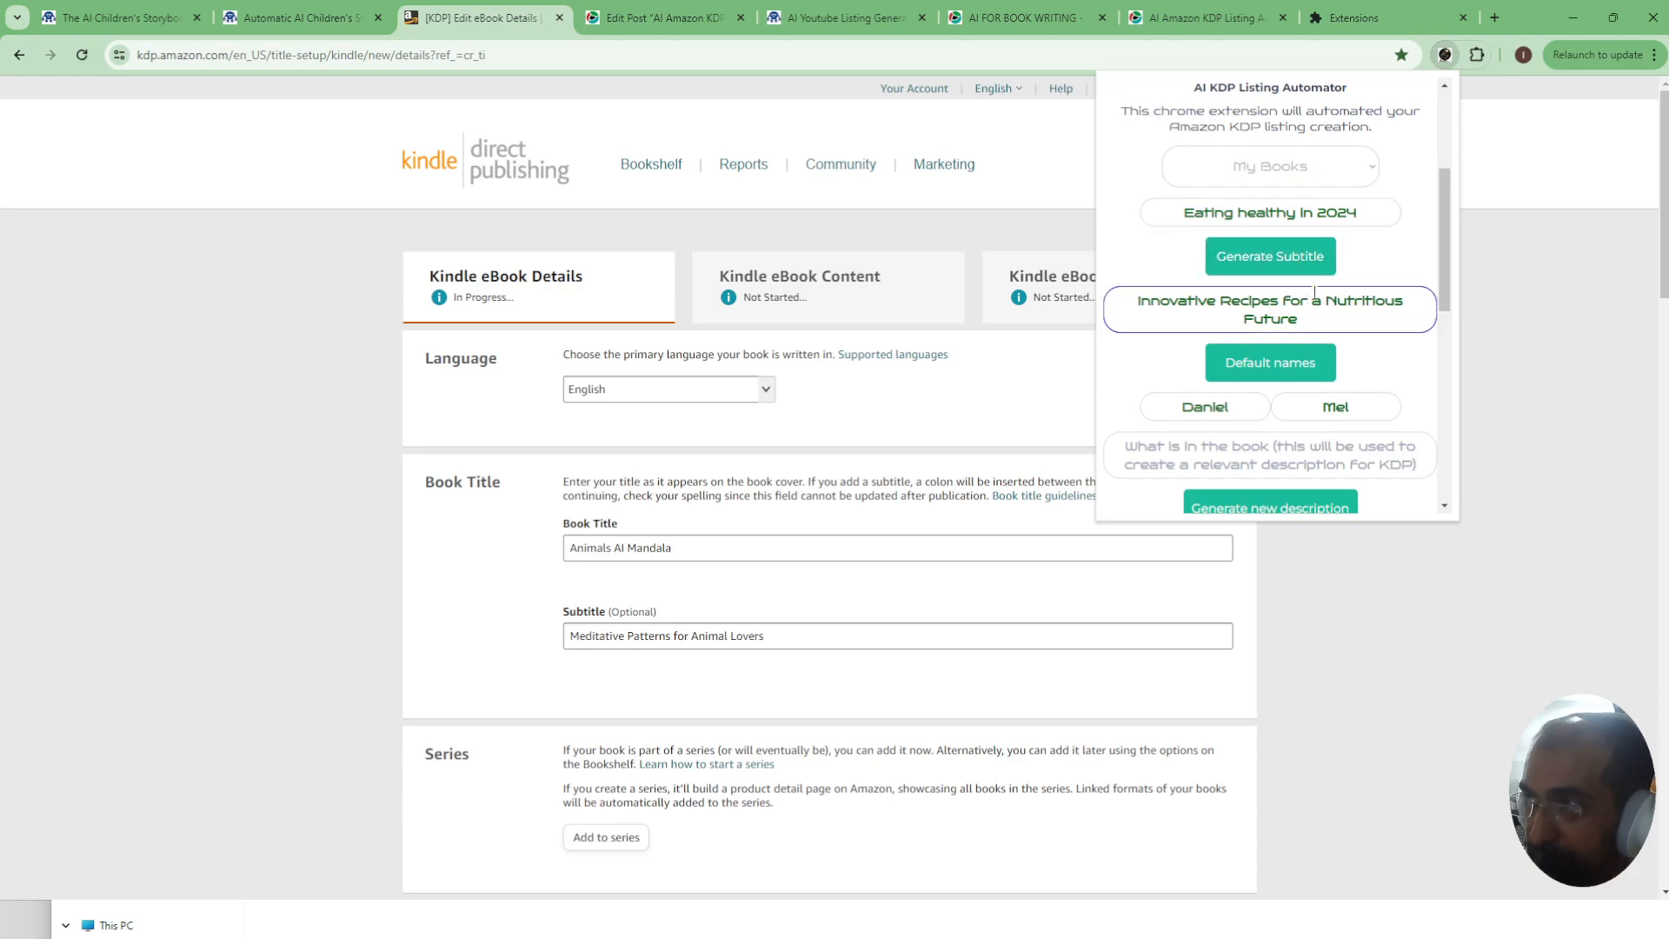
{"action": "double_click", "coordinate": [1269, 320]}
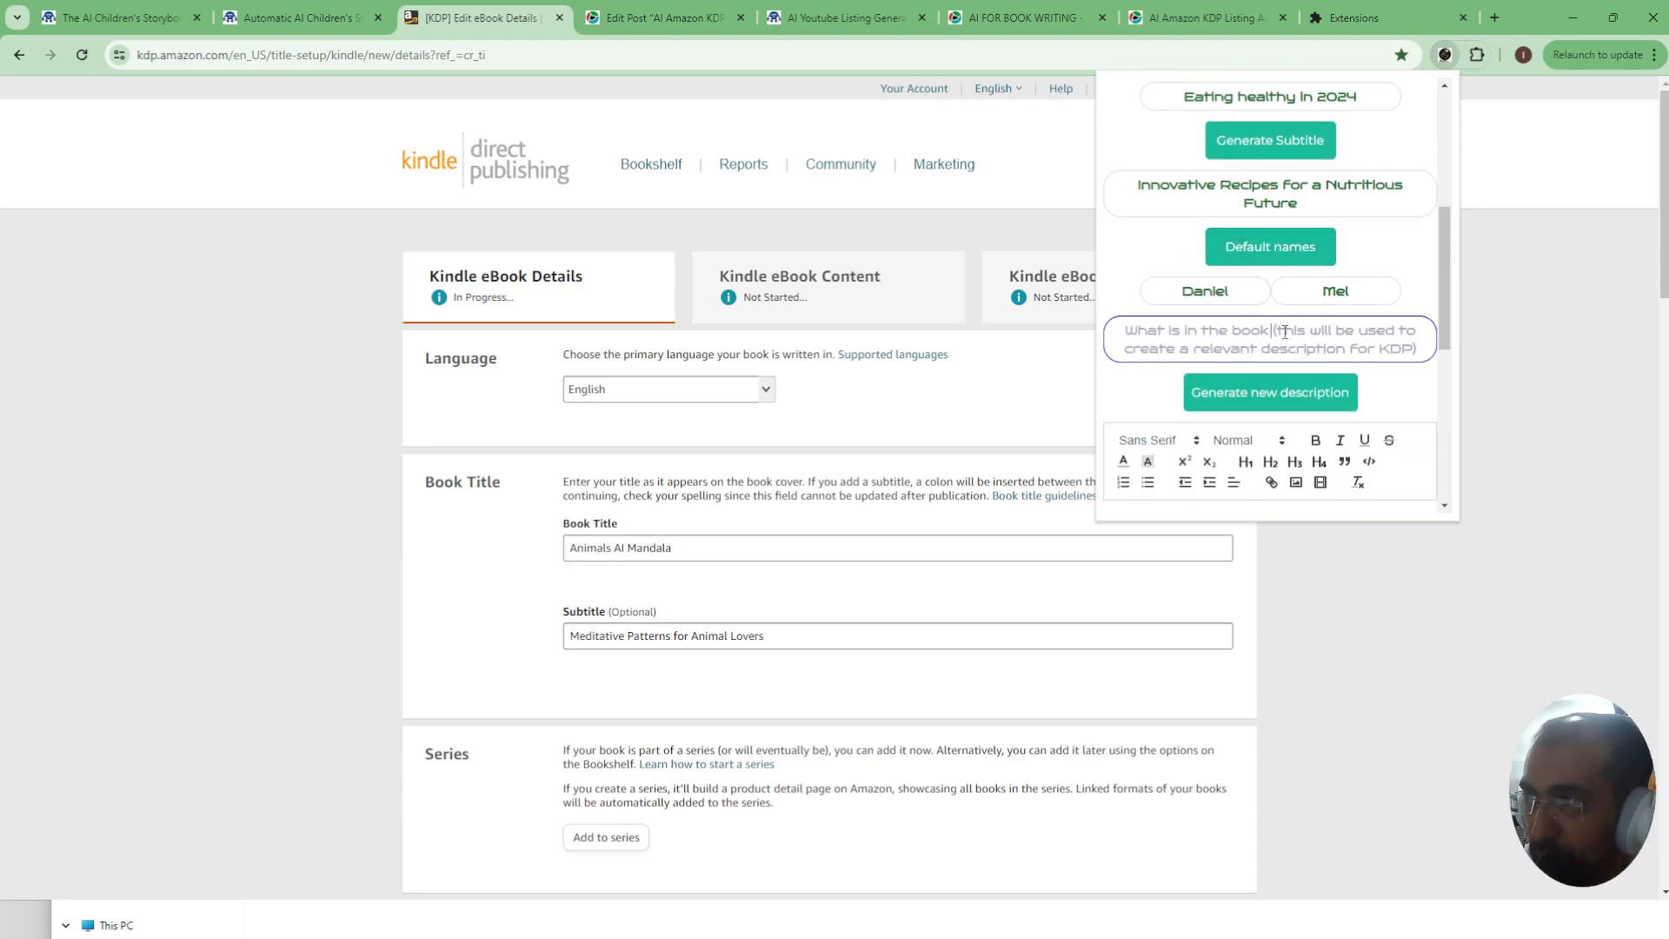
- Enter the 20-bread-recipes book contents and generate a new description
{"action": "scroll", "scroll_direction": "down", "scroll_amount": 3}
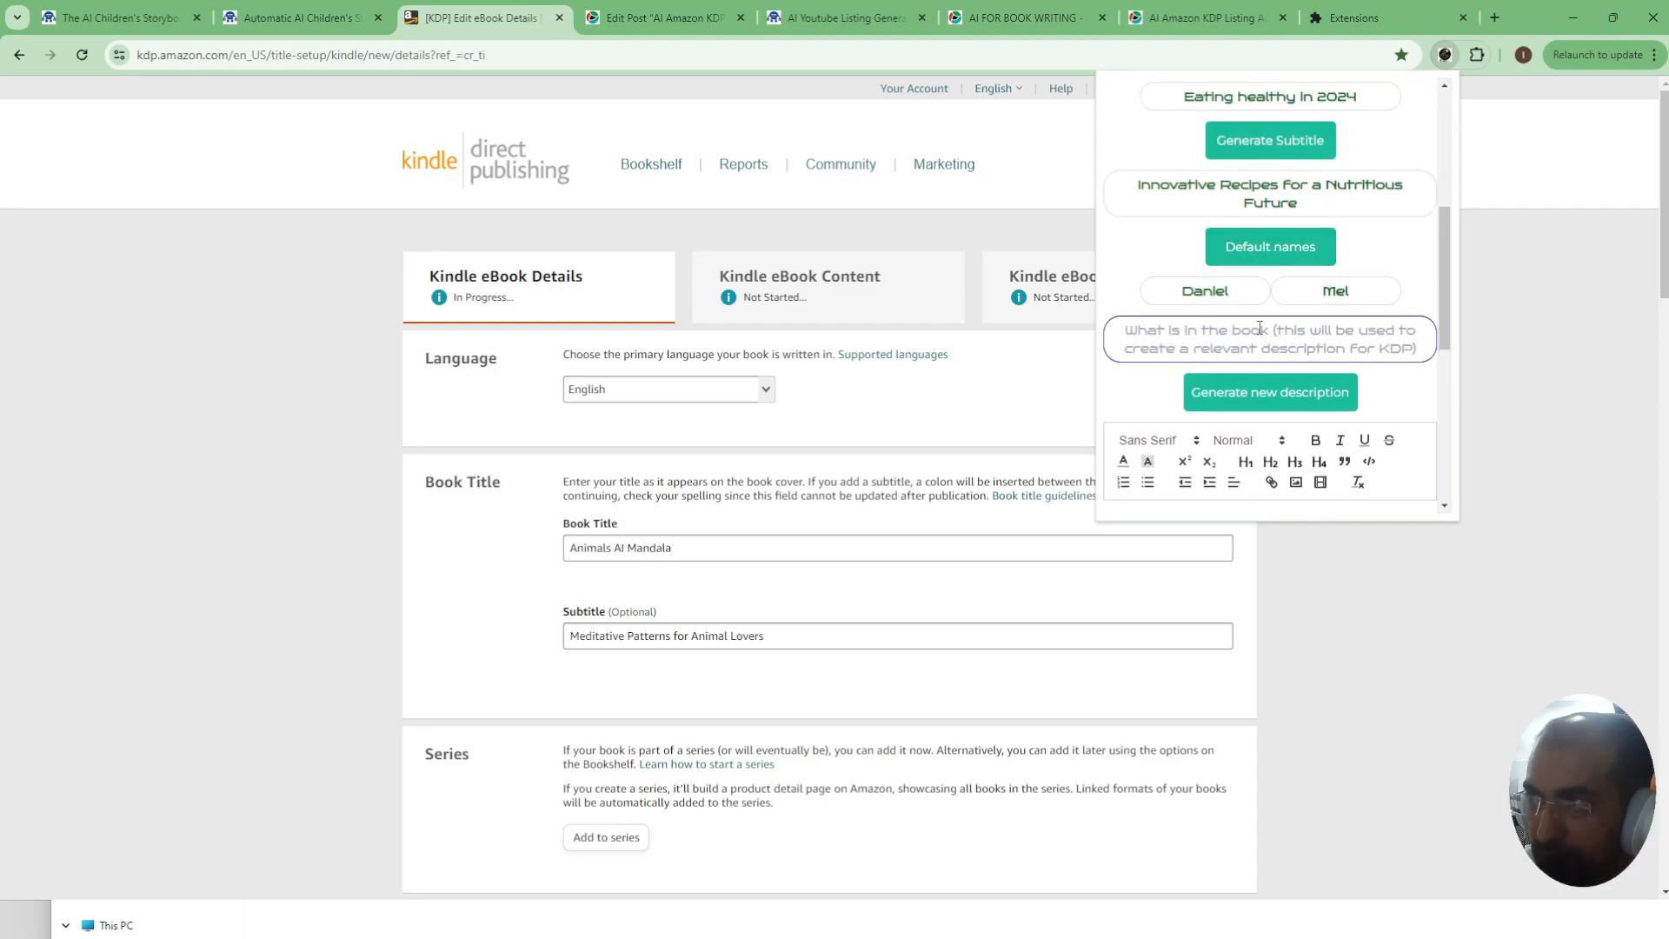
{"action": "type", "text": "We have 20 bread recipies"}
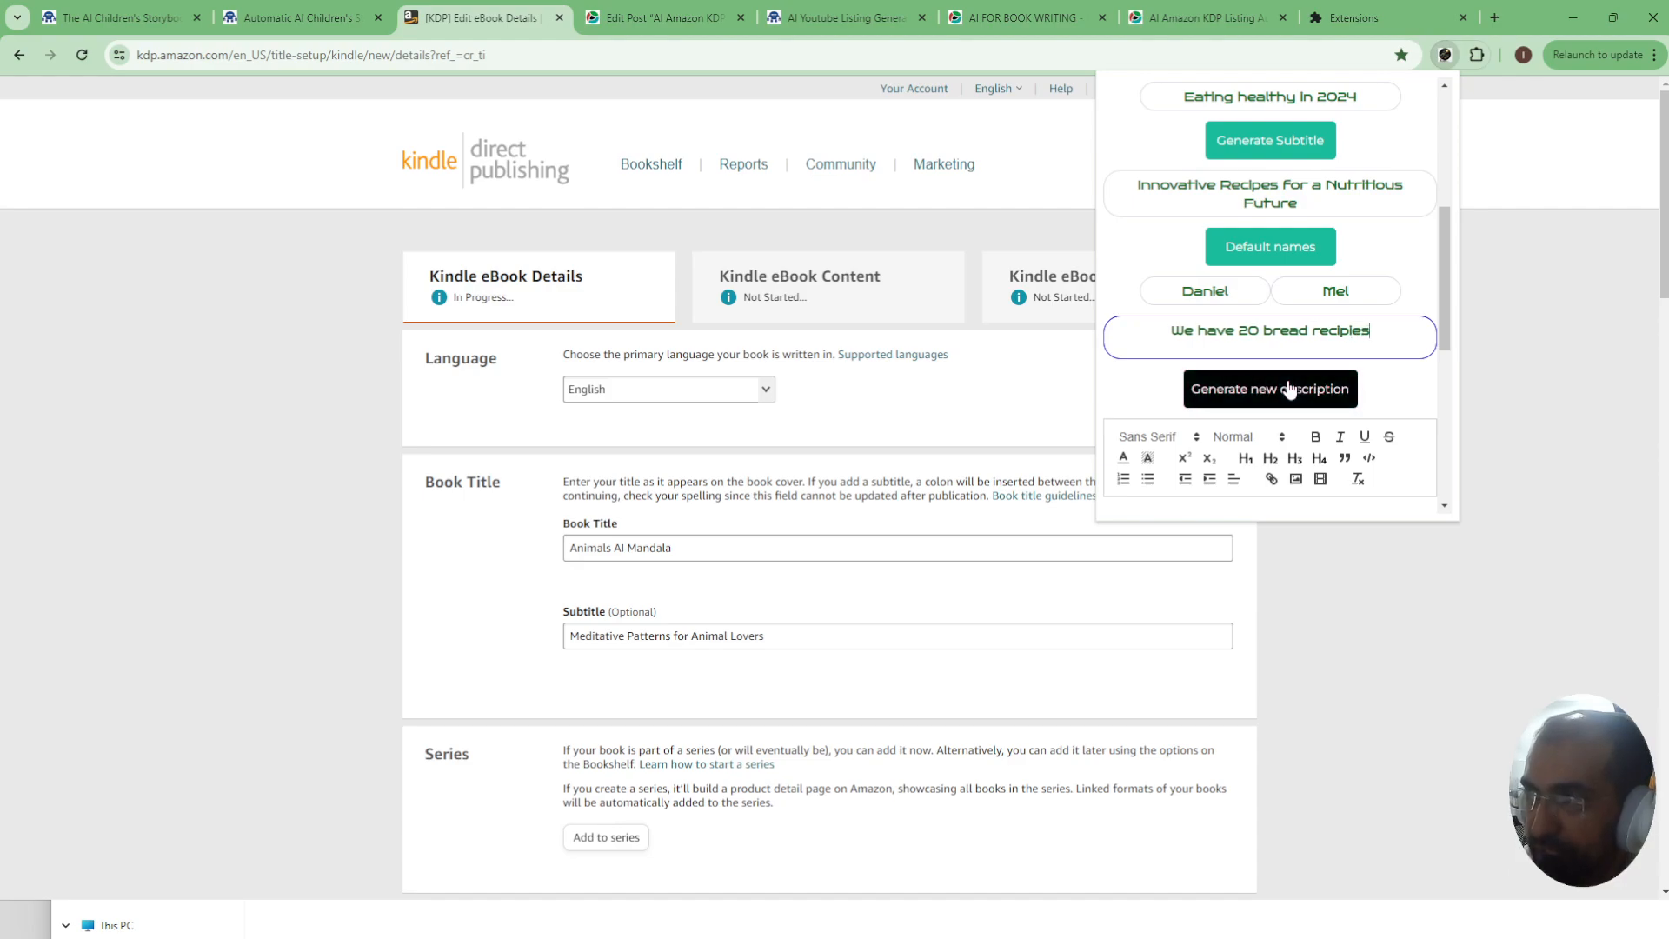
{"action": "left_click", "coordinate": [1269, 388]}
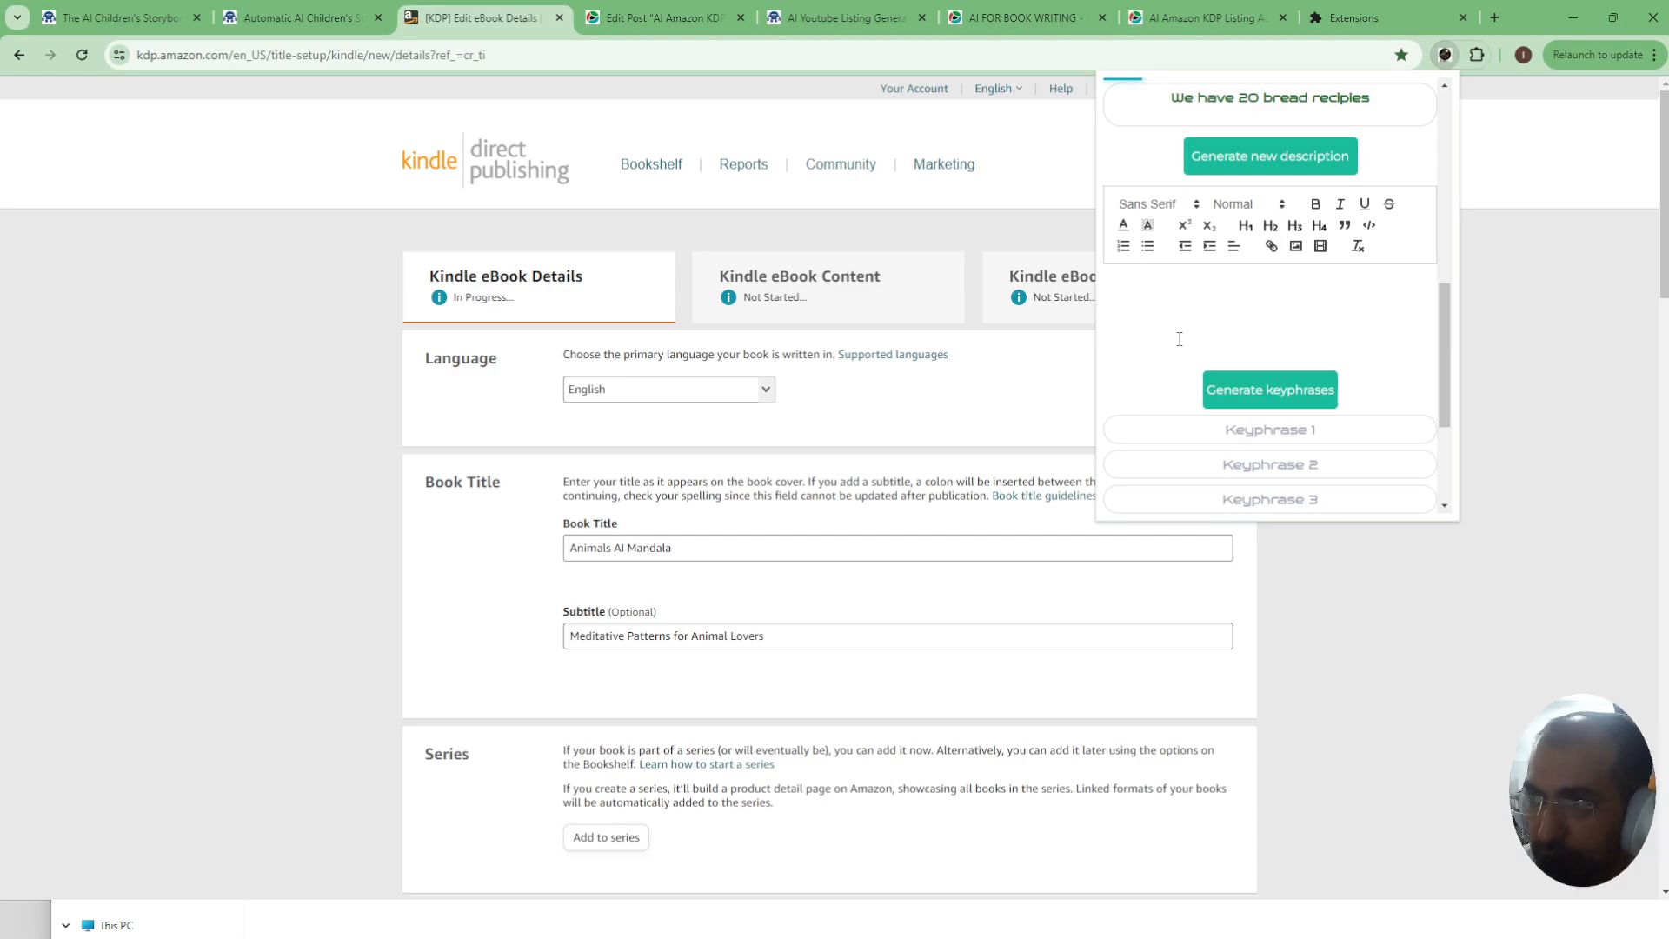
{"action": "mouse_move", "coordinate": [1259, 317]}
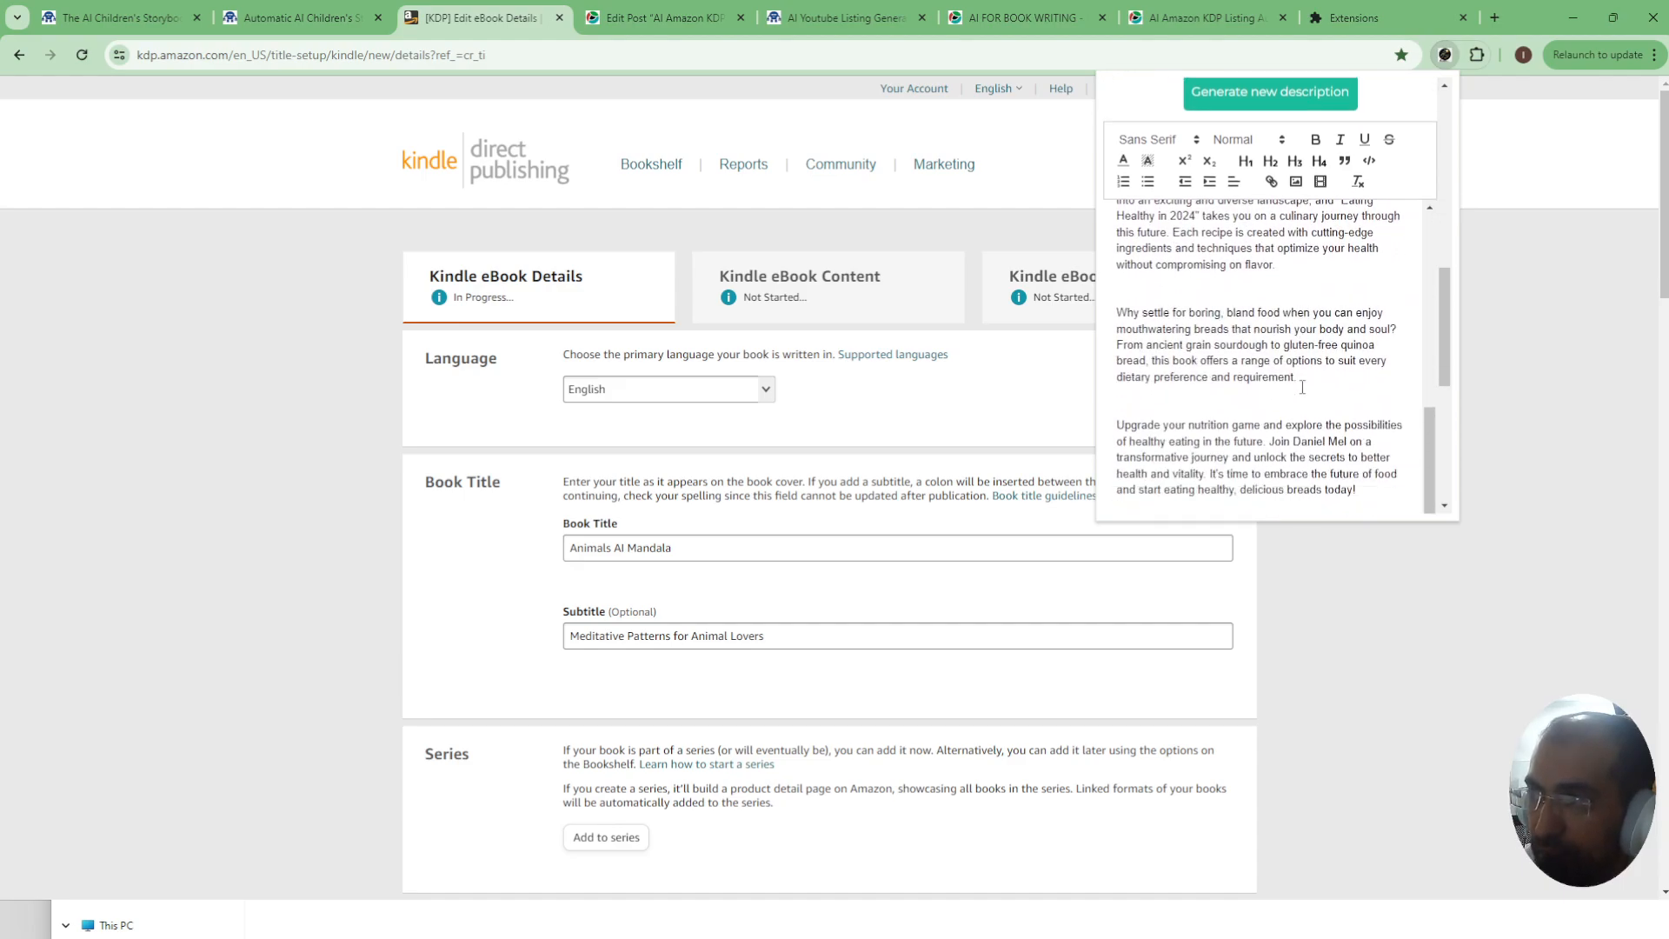
- Generate seven keyphrases such as children's cookbook and healthy eating for kids
{"action": "scroll", "scroll_direction": "down", "scroll_amount": 3}
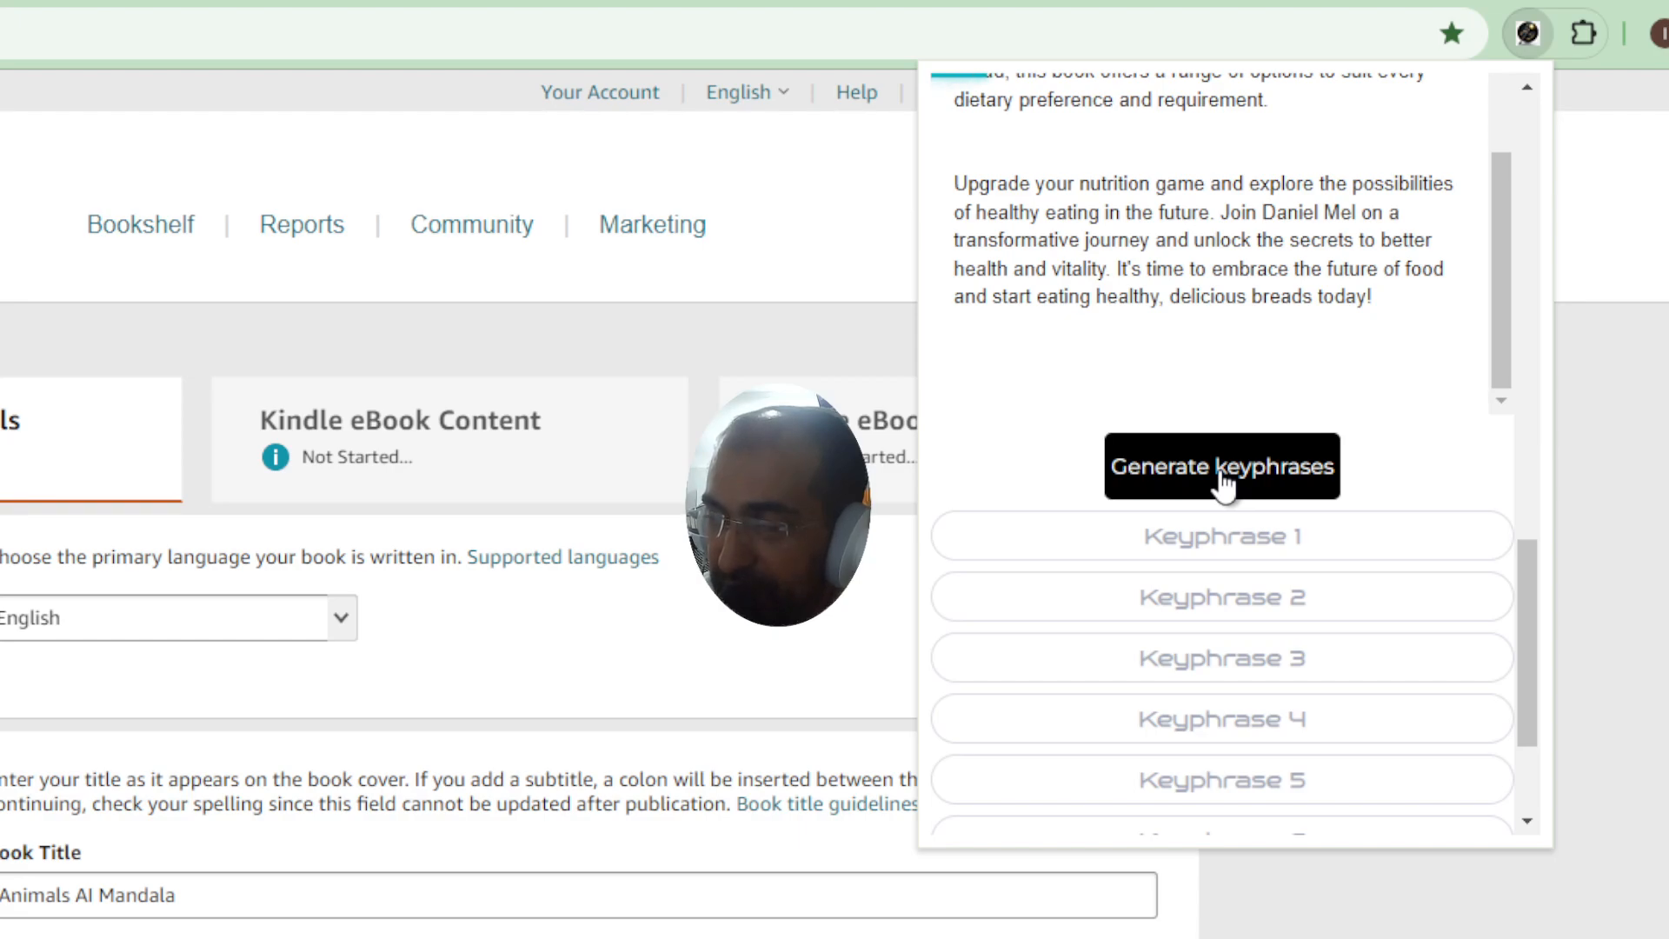
{"action": "left_click", "coordinate": [1221, 466]}
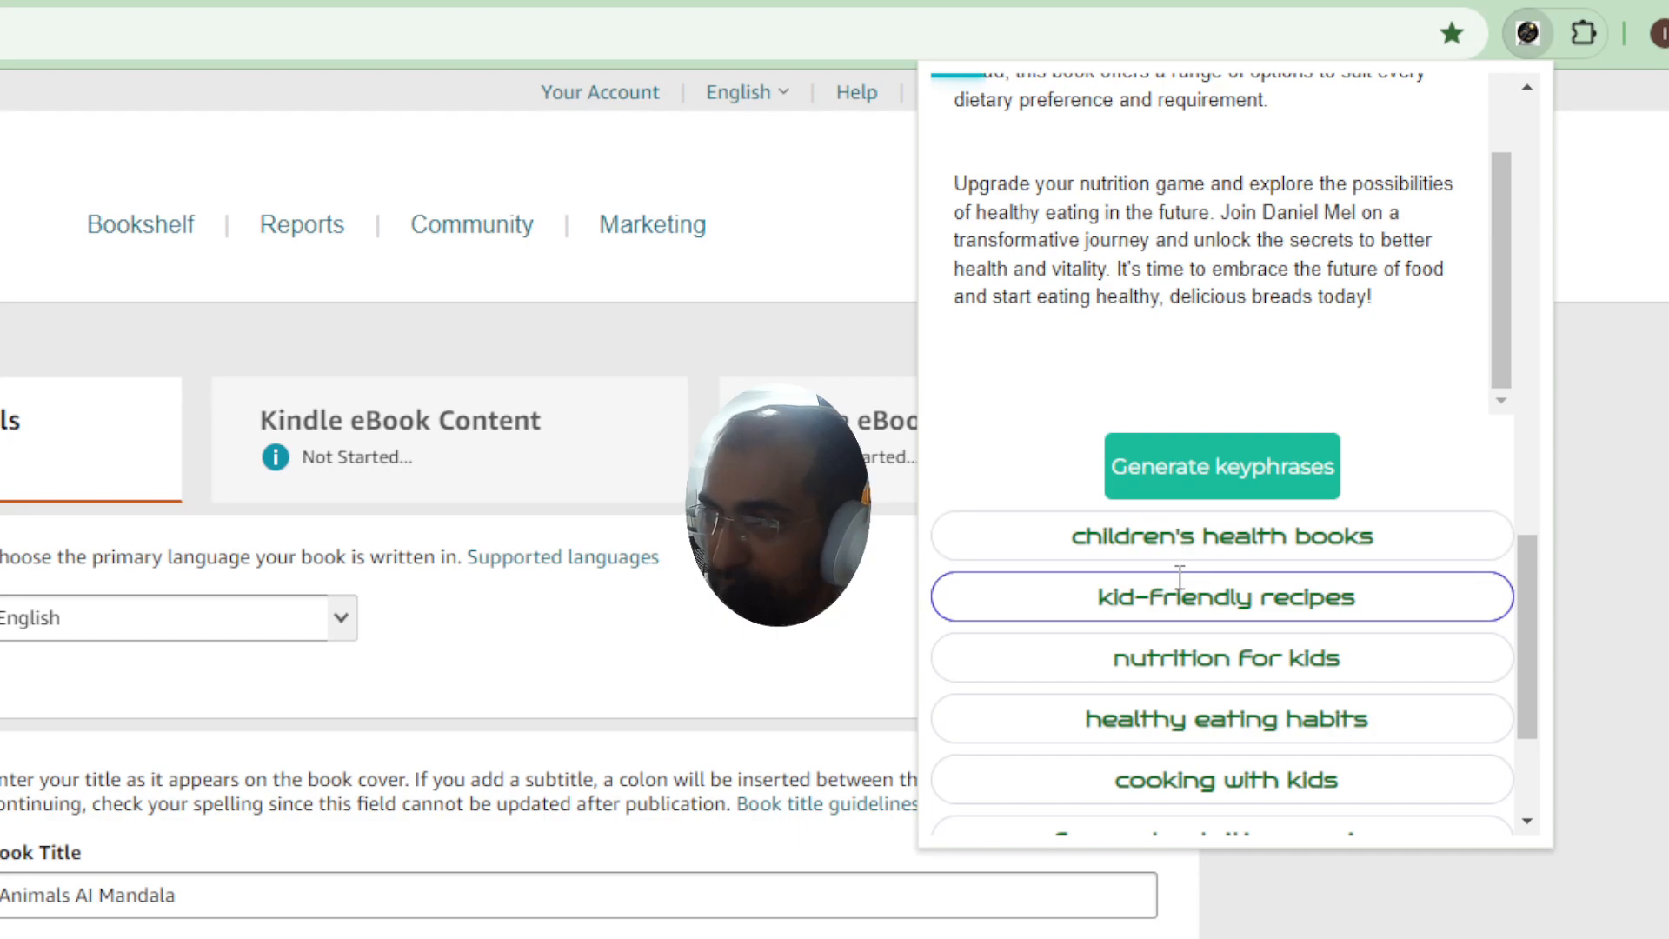
{"action": "scroll", "scroll_direction": "down", "scroll_amount": 3}
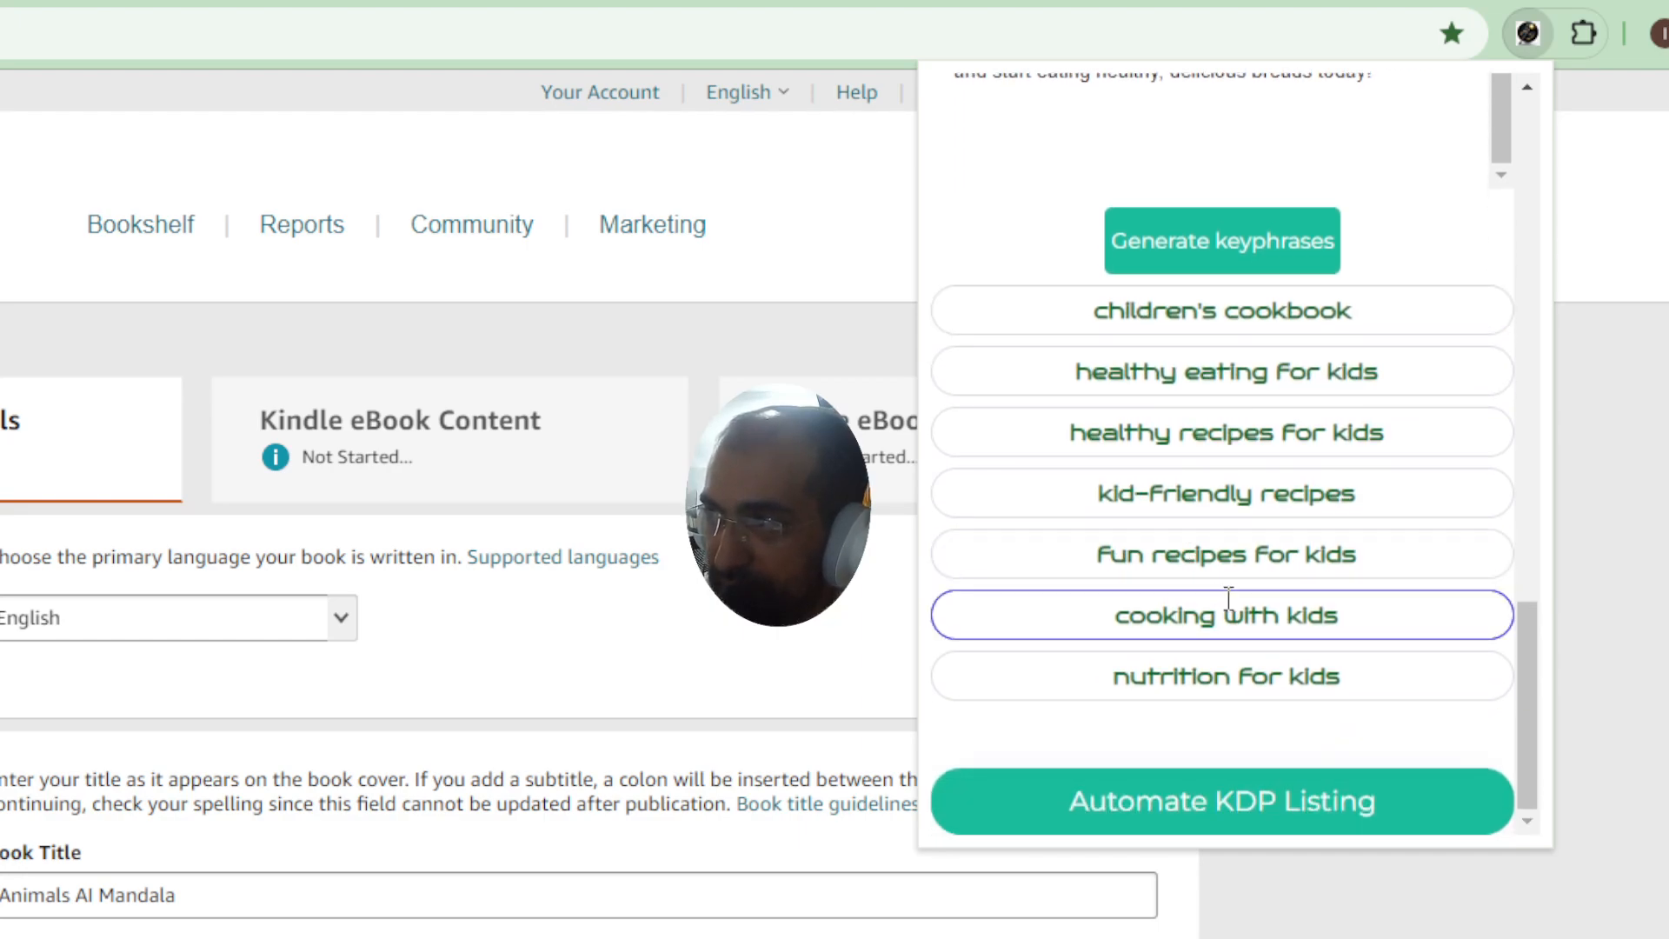
{"action": "double_click", "coordinate": [1146, 311]}
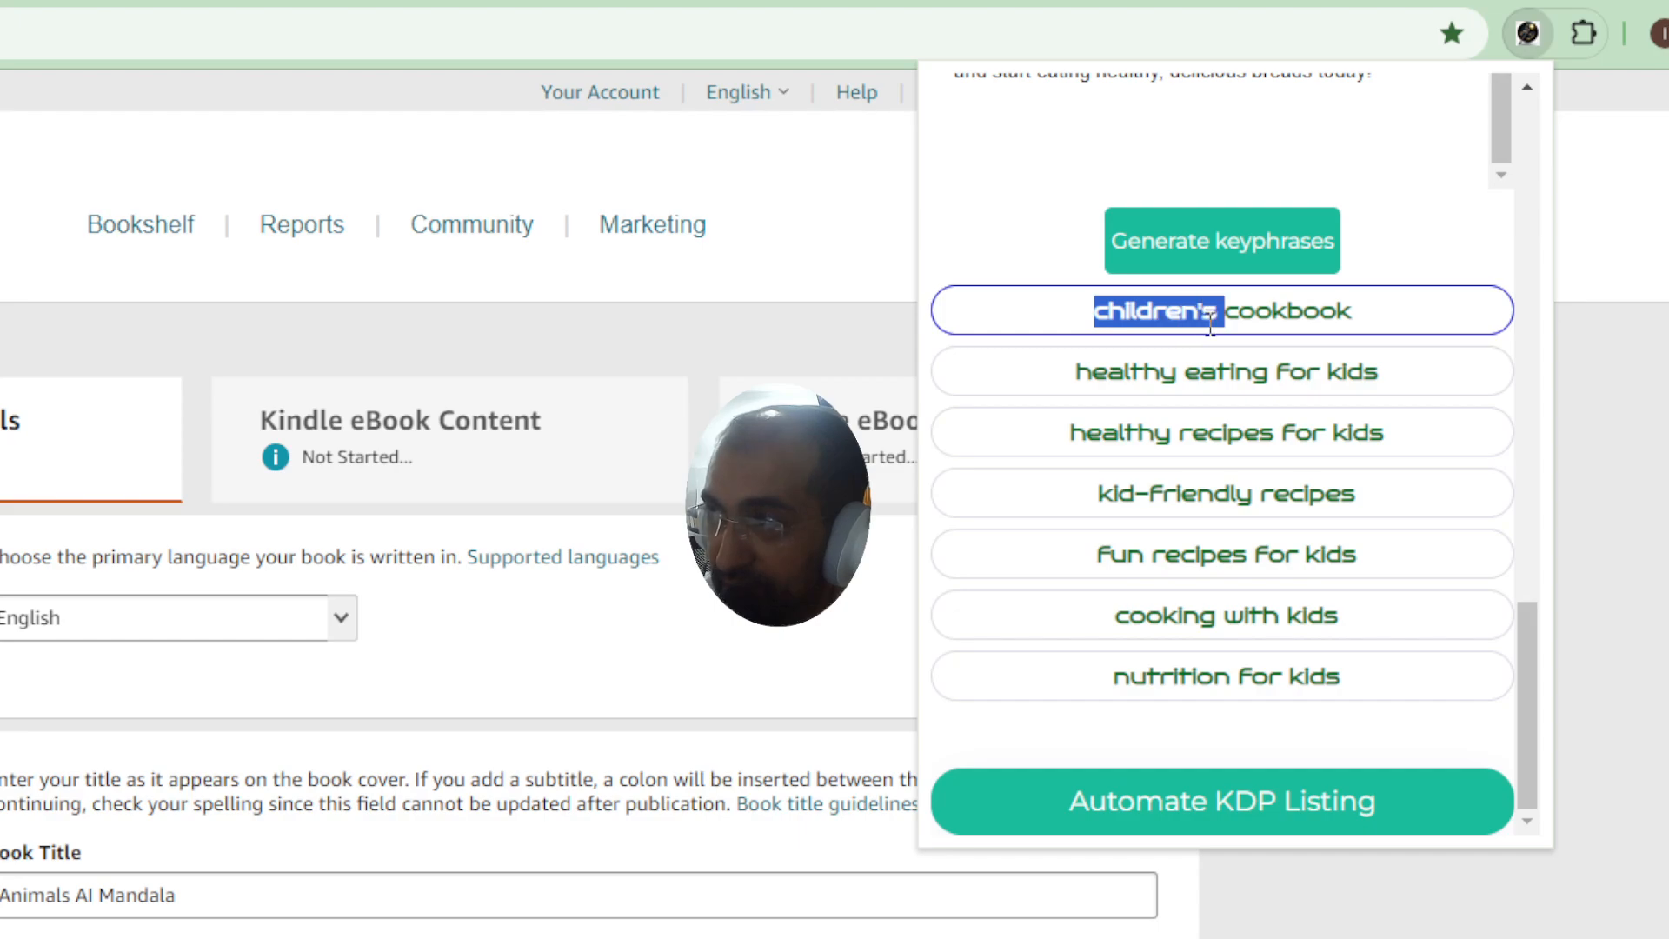
{"action": "mouse_move", "coordinate": [1188, 596]}
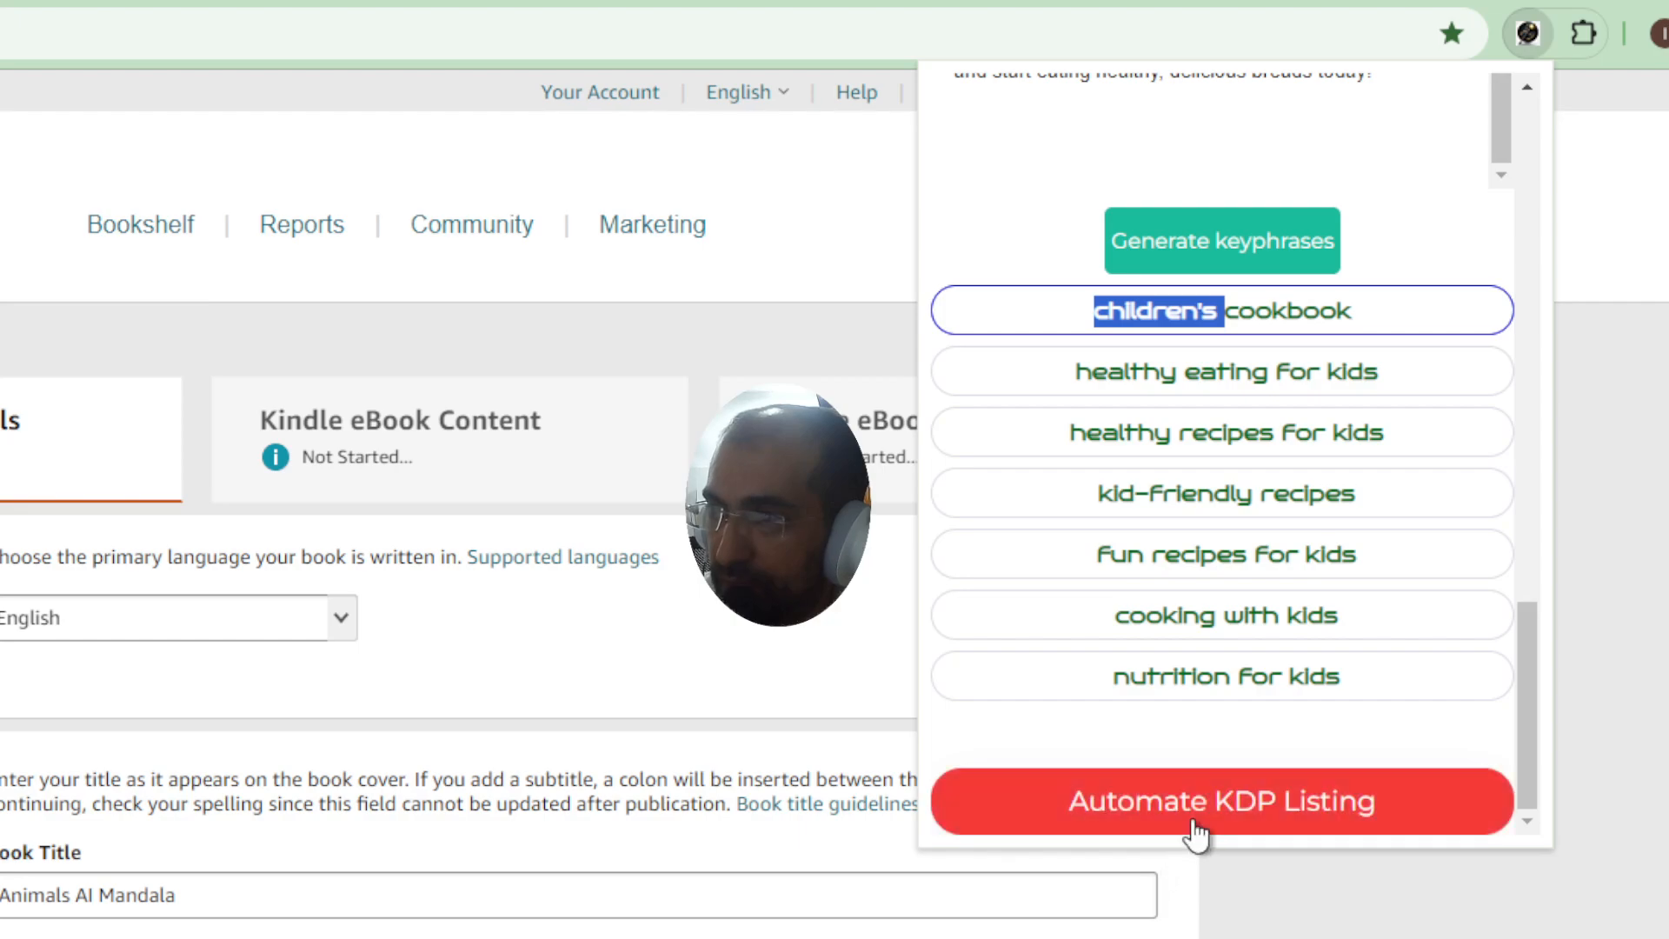
- Automate the KDP listing so the form shows the title, Daniel Mel author and seven keywords
{"action": "left_click", "coordinate": [1221, 800]}
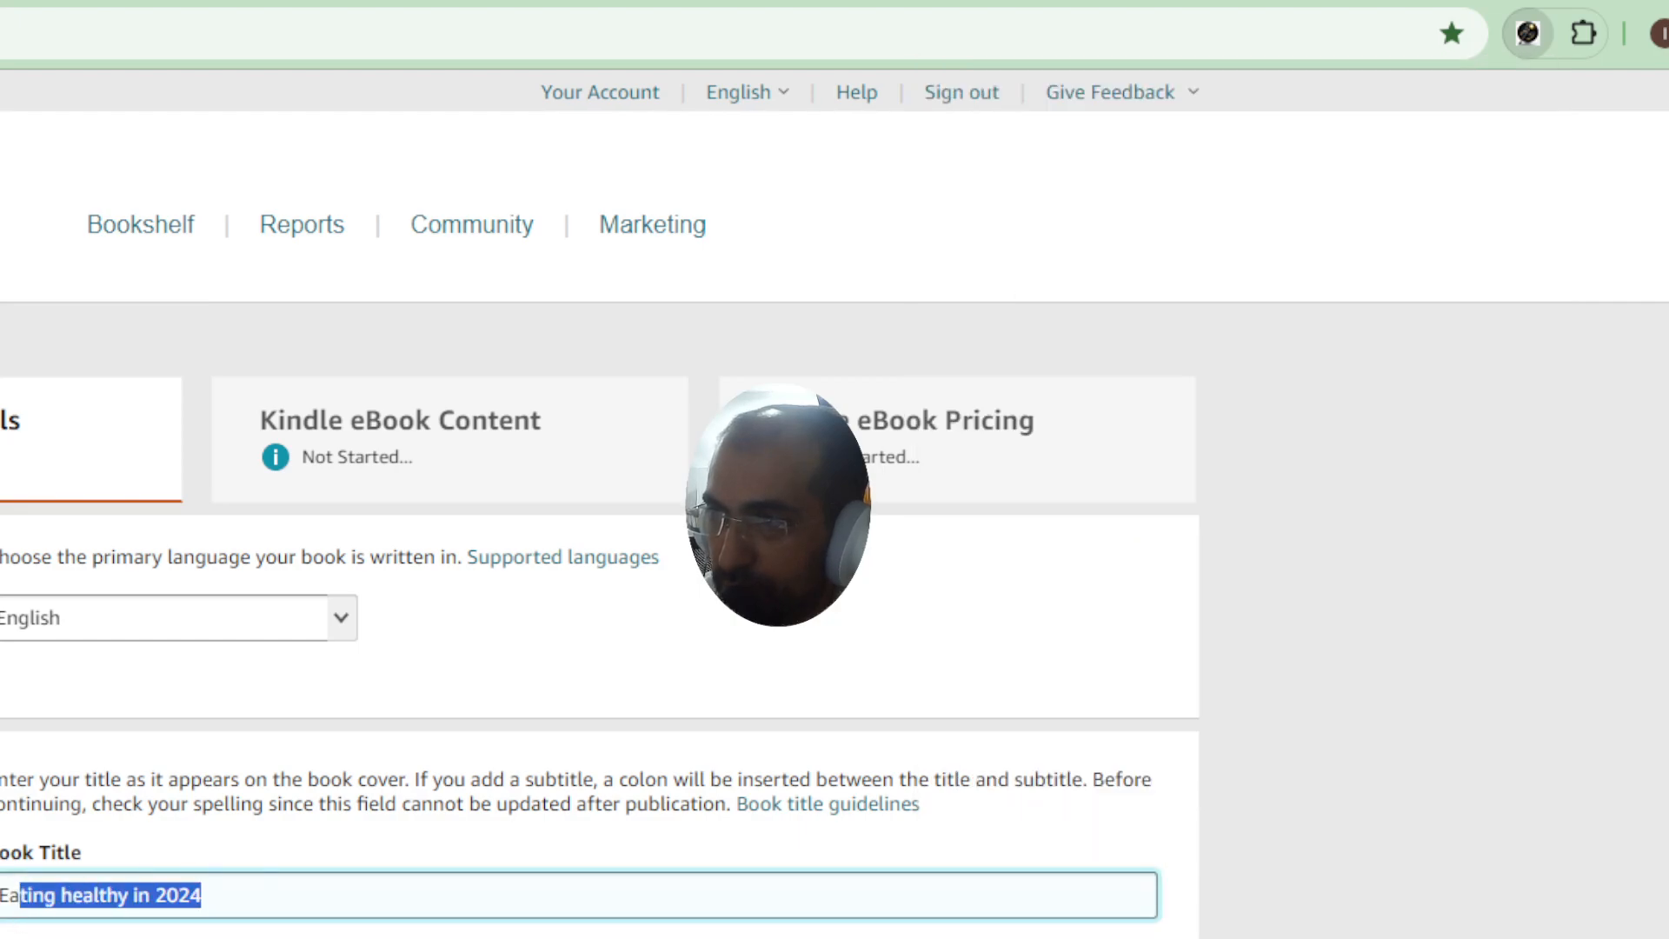
{"action": "scroll", "scroll_direction": "down", "scroll_amount": 3}
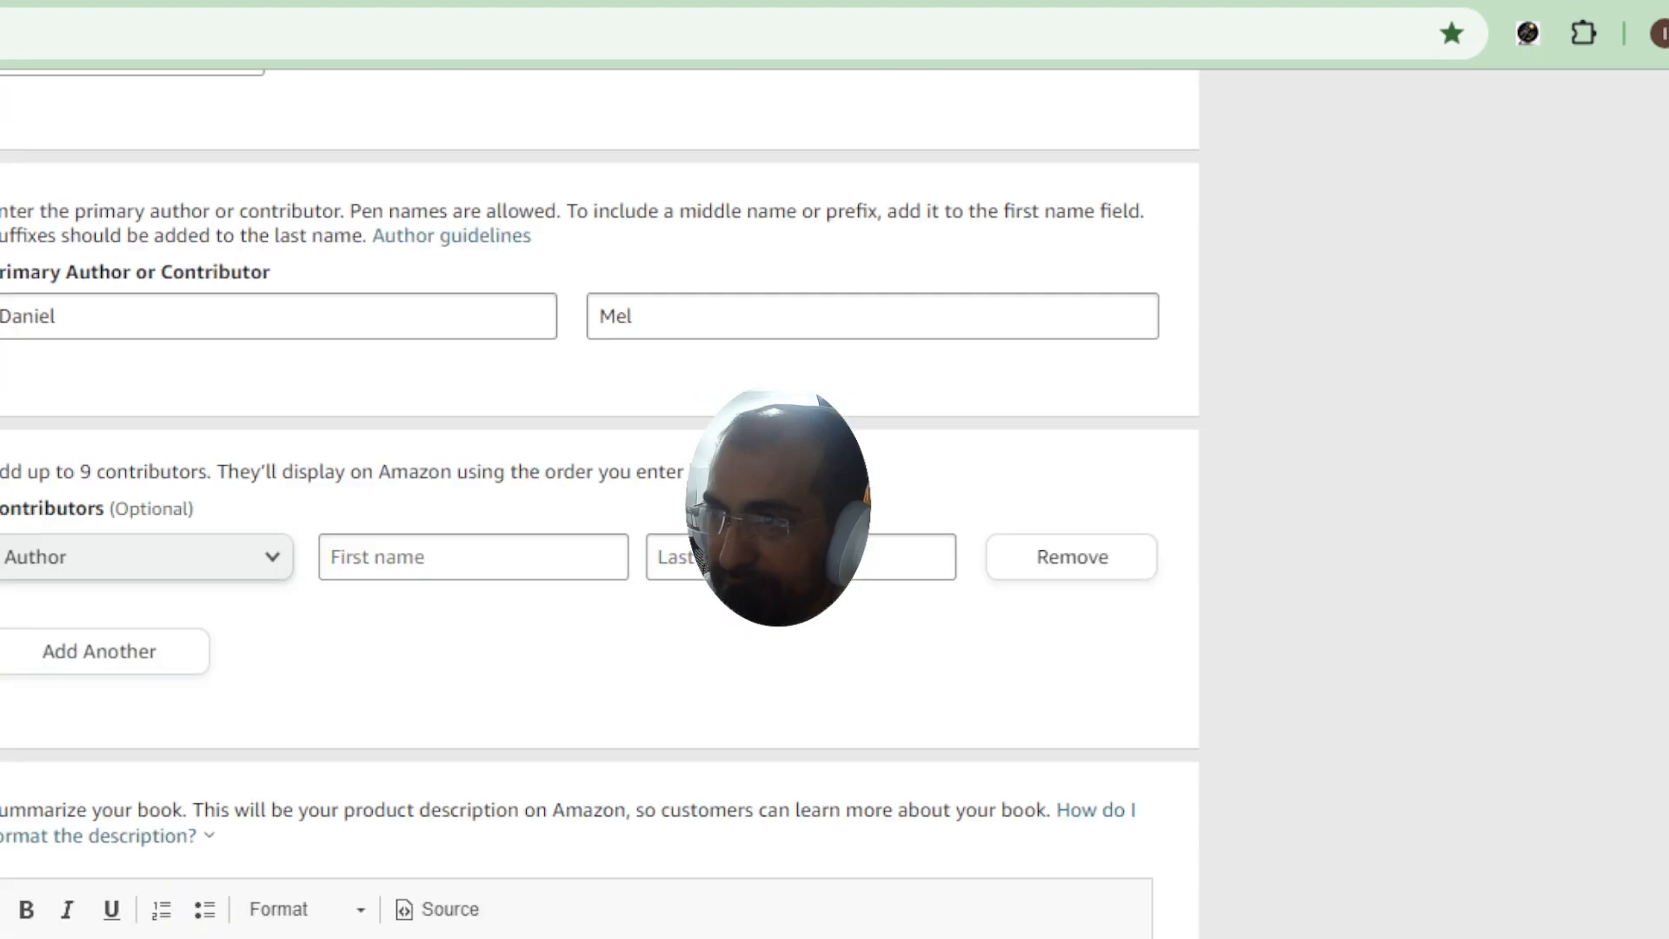
{"action": "scroll", "scroll_direction": "down", "scroll_amount": 3}
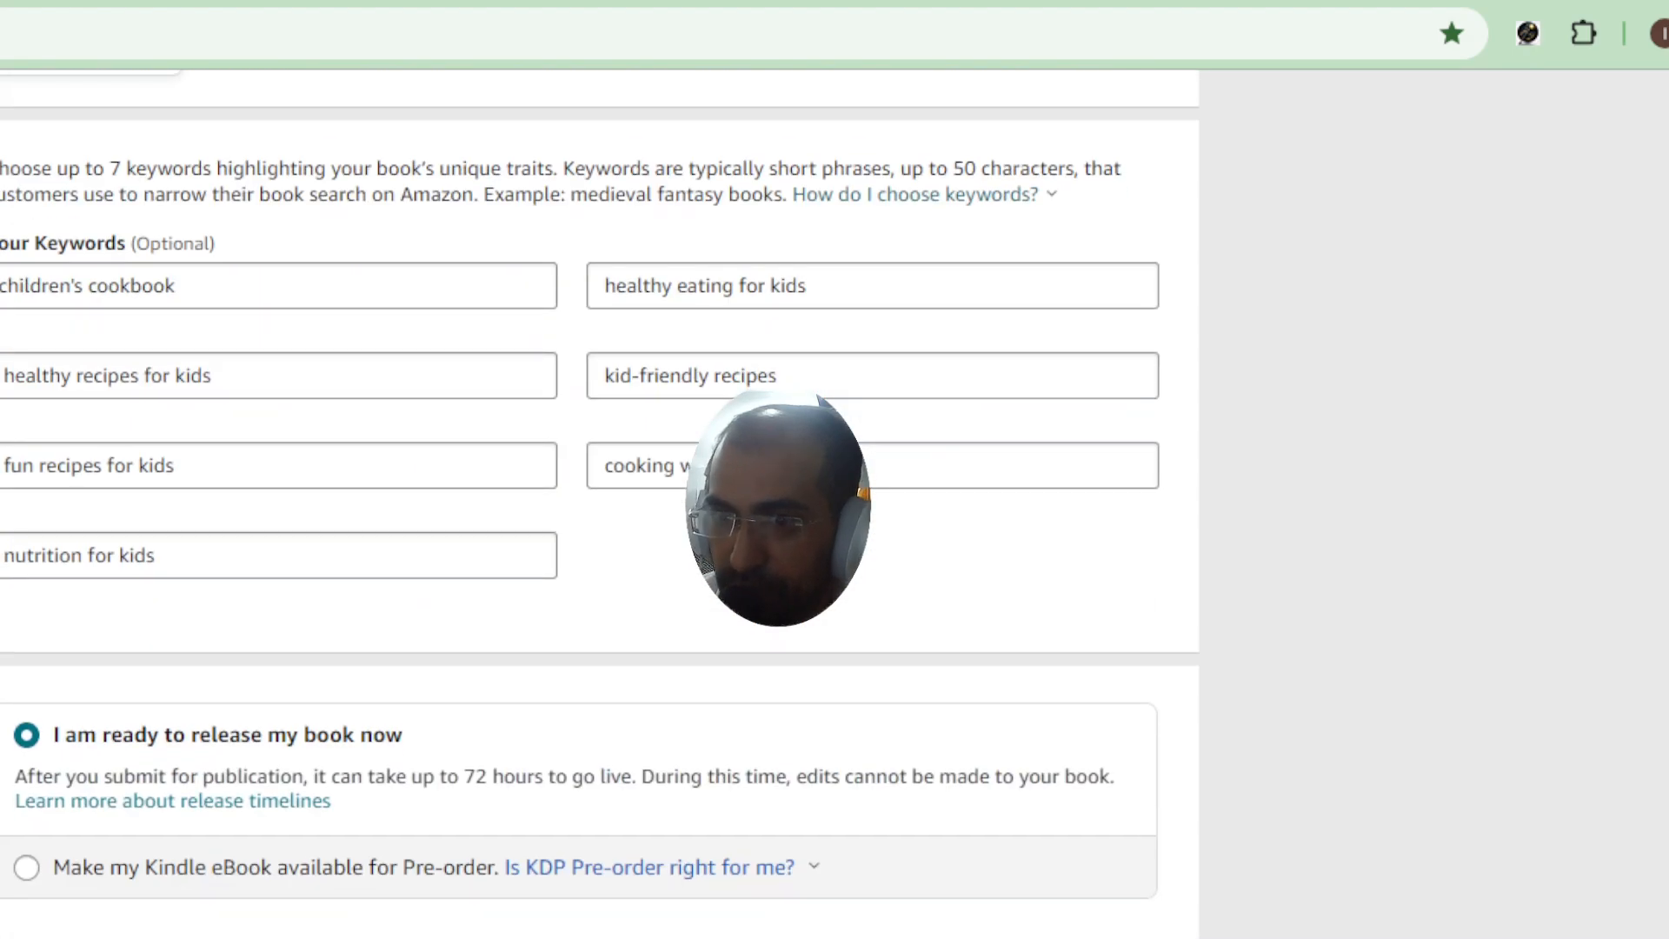